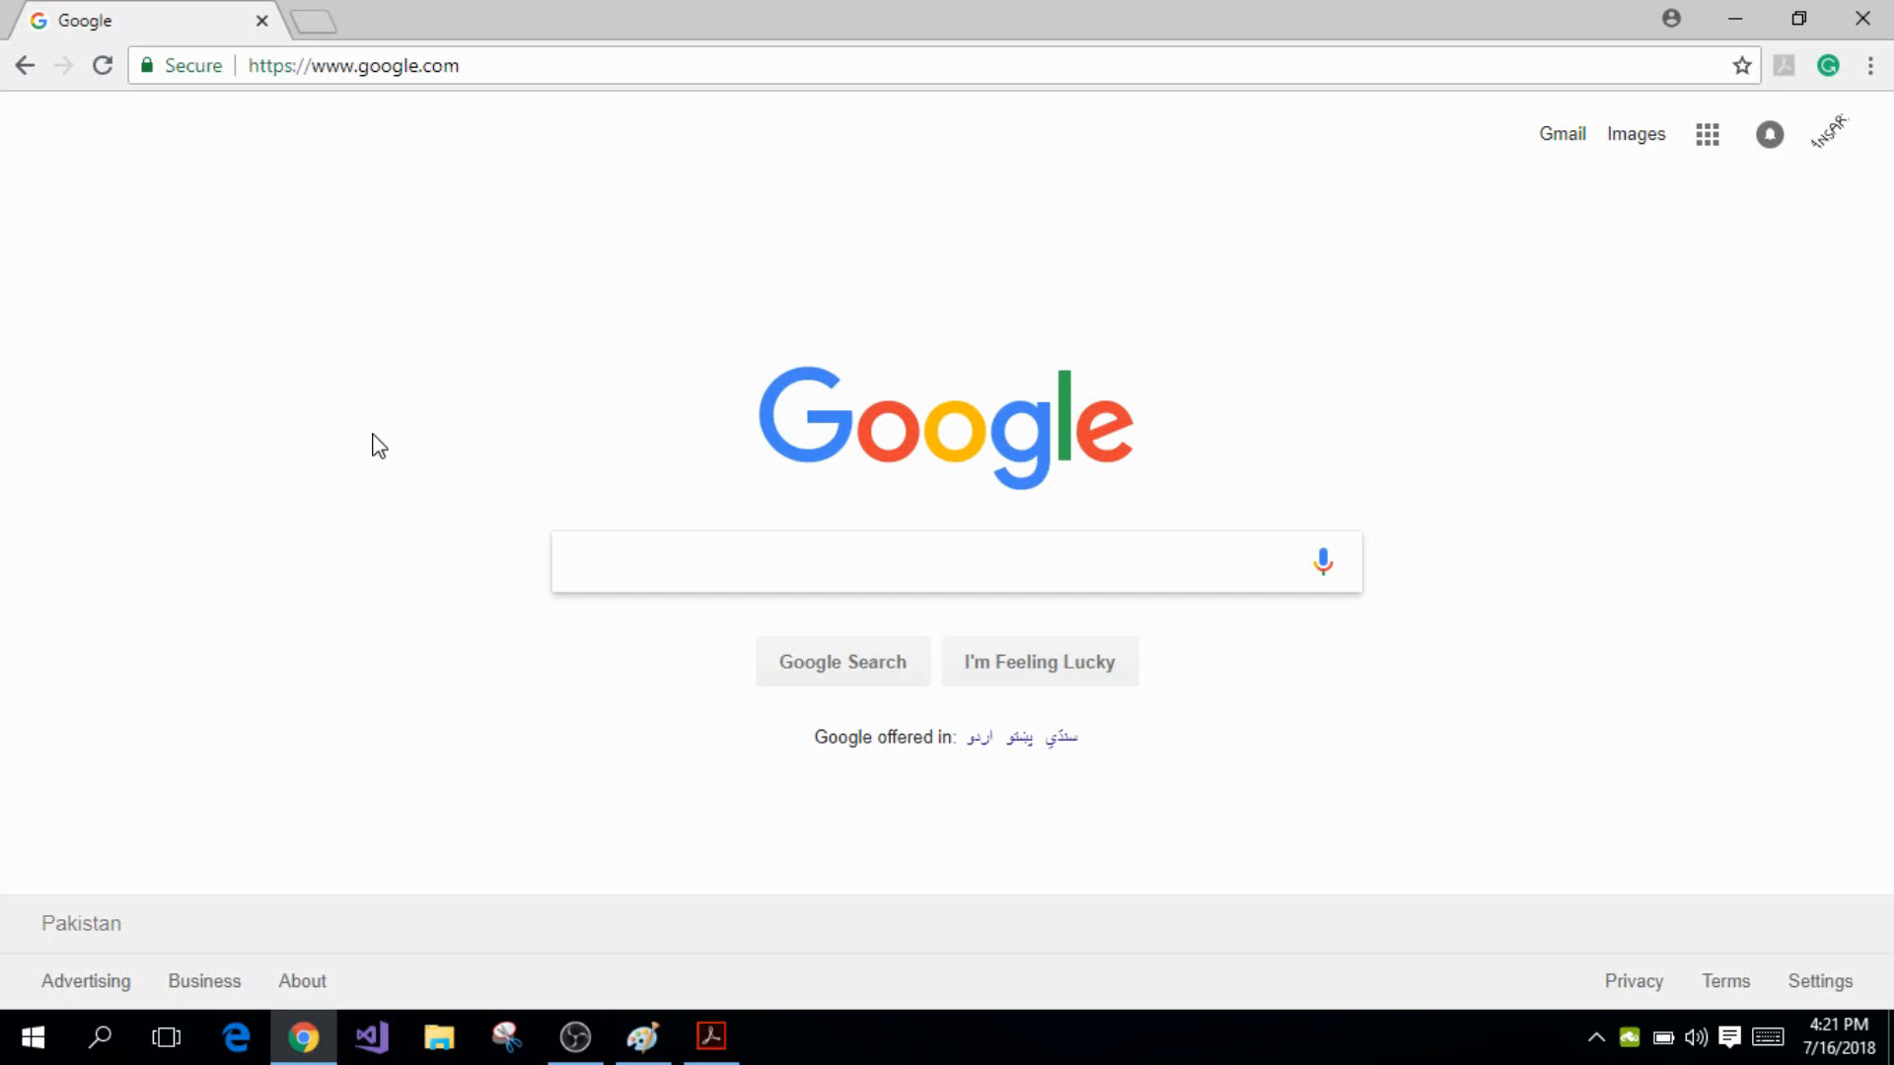
Search Google for 'visual studio' and open the Visual Studio Downloads page
left_click(954, 562)
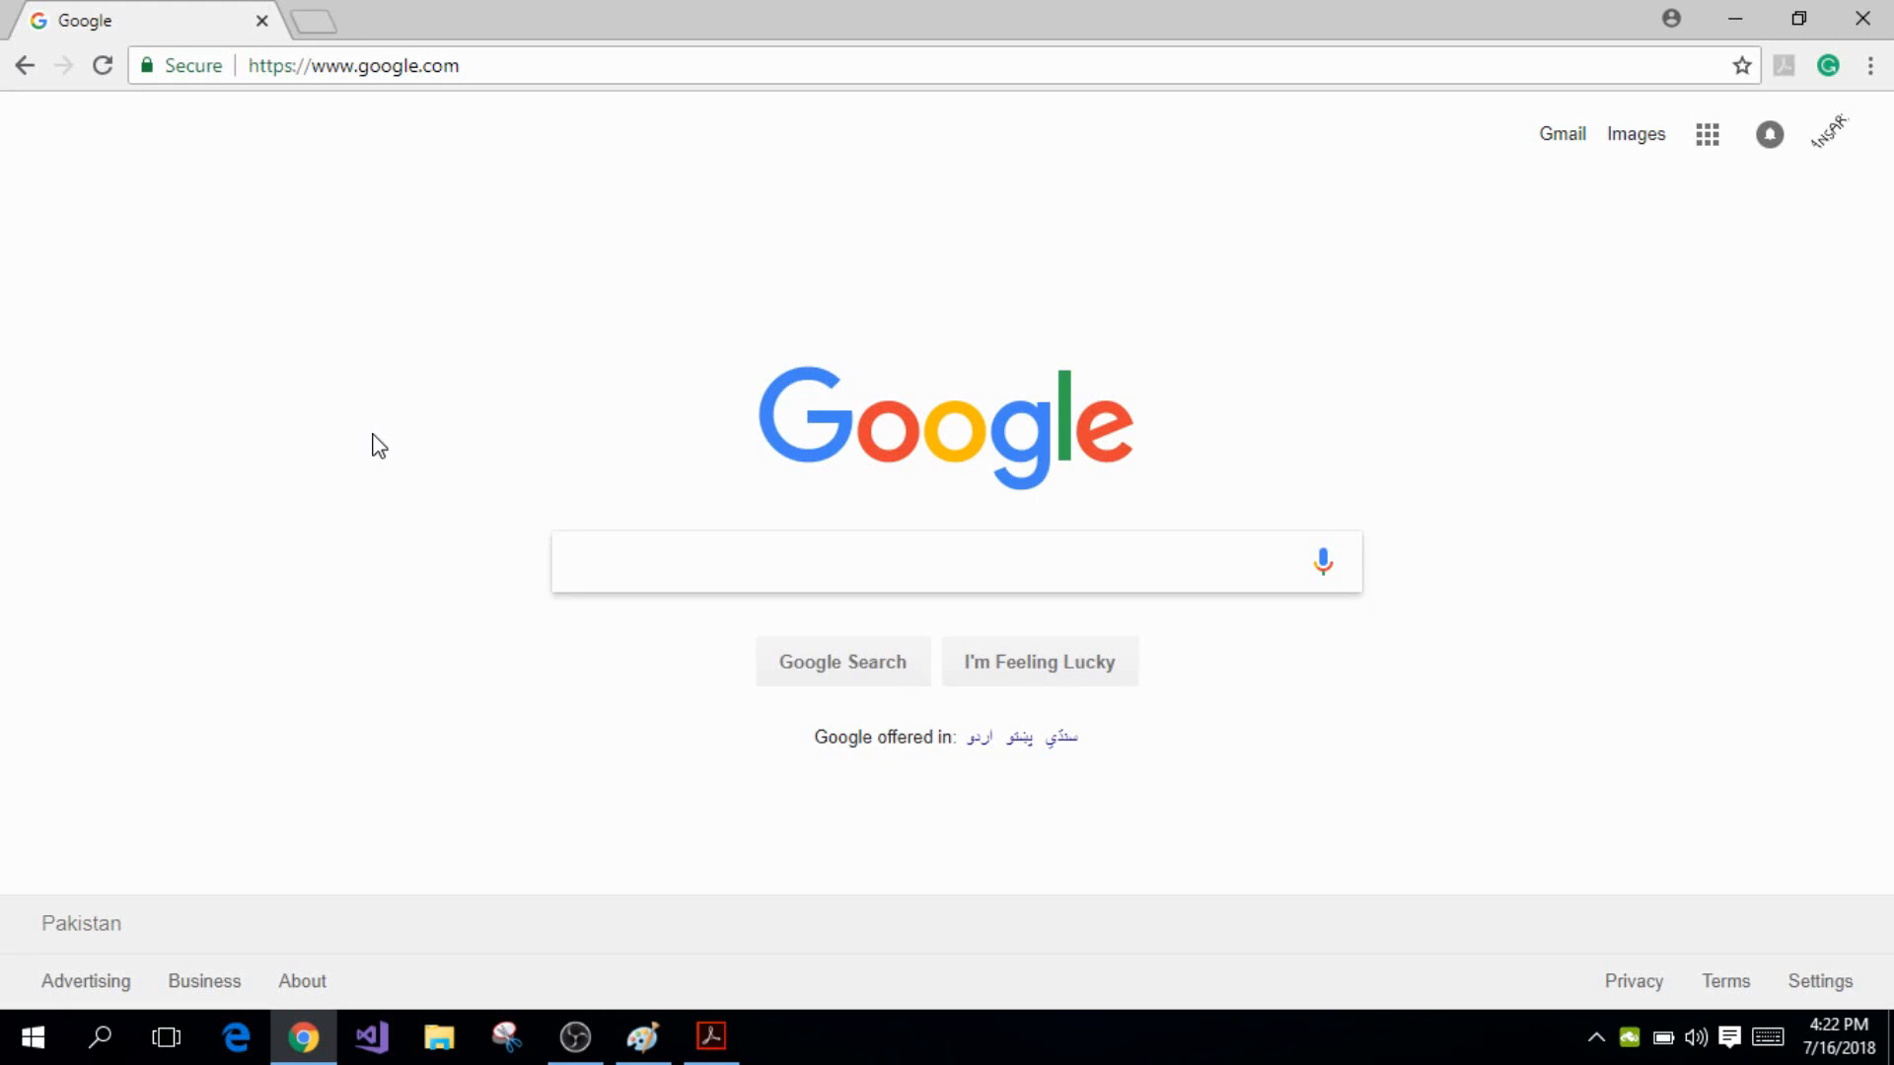
left_click(845, 561)
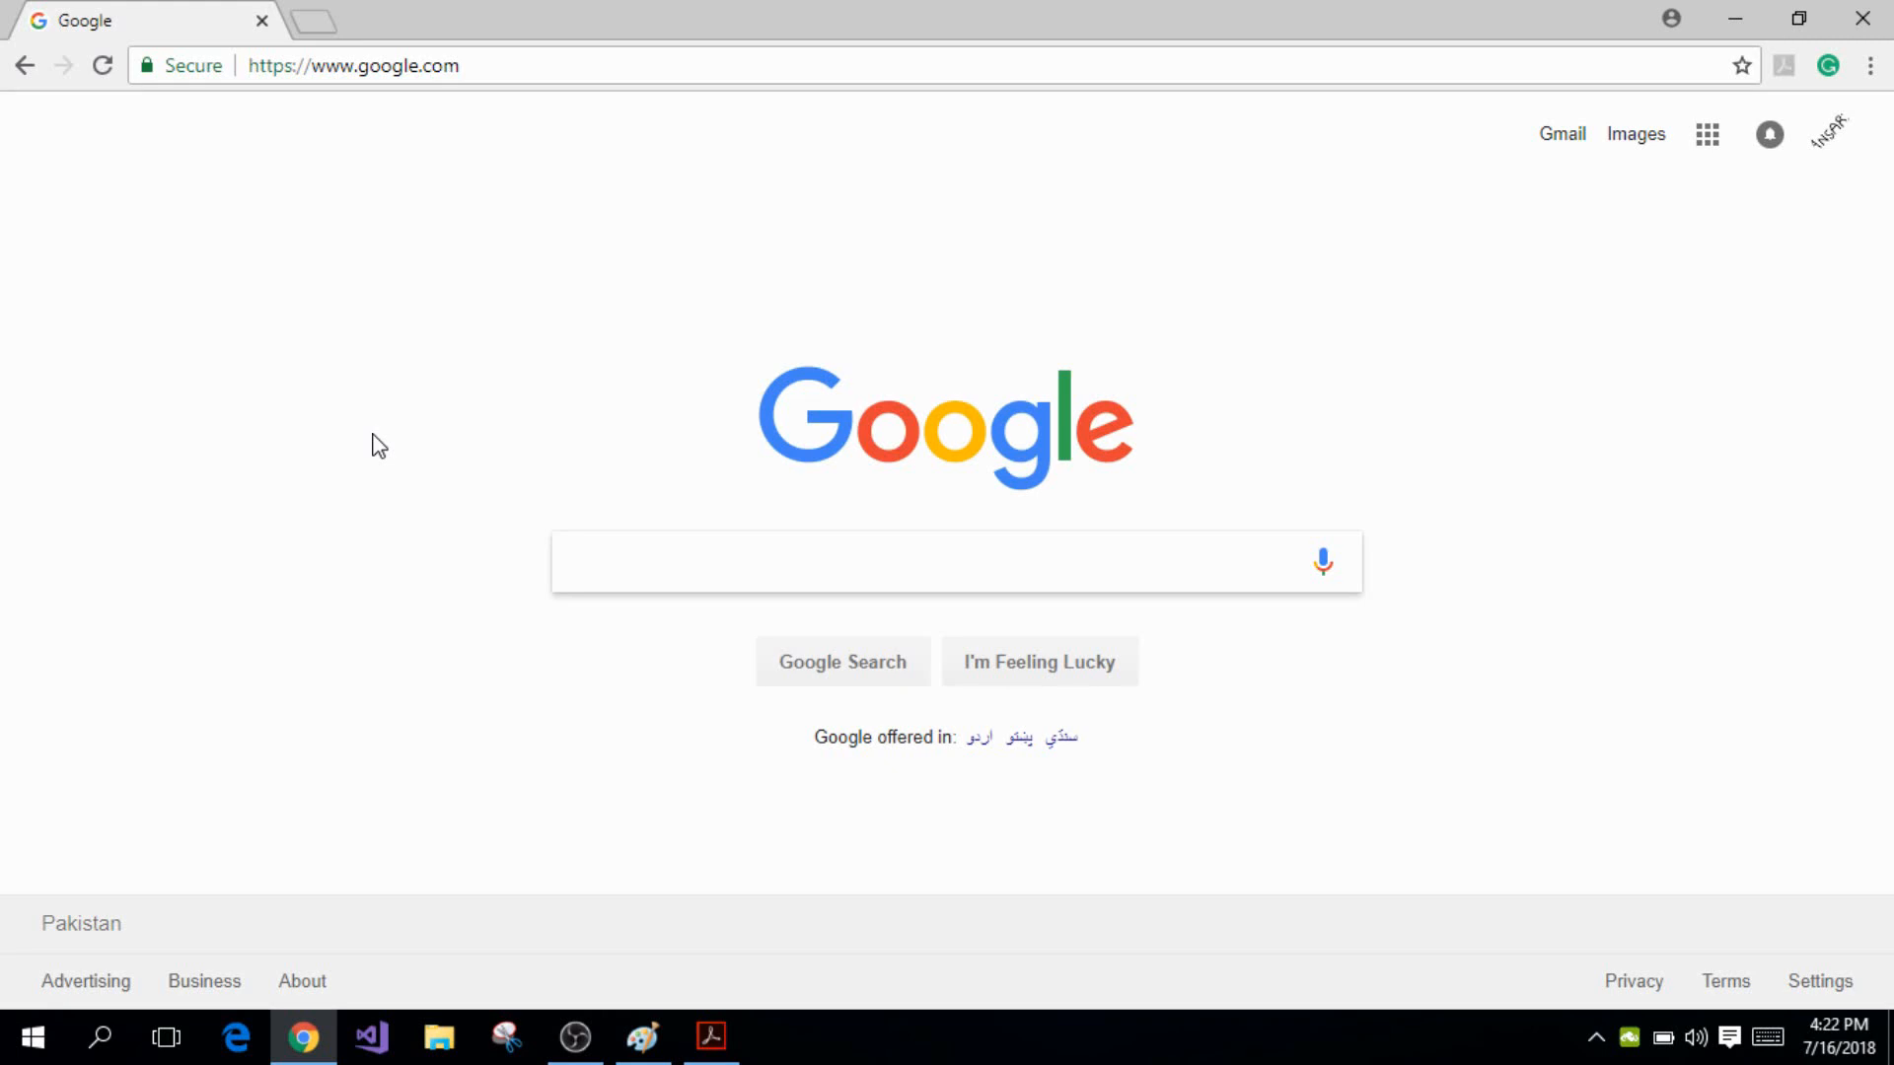
type("visual")
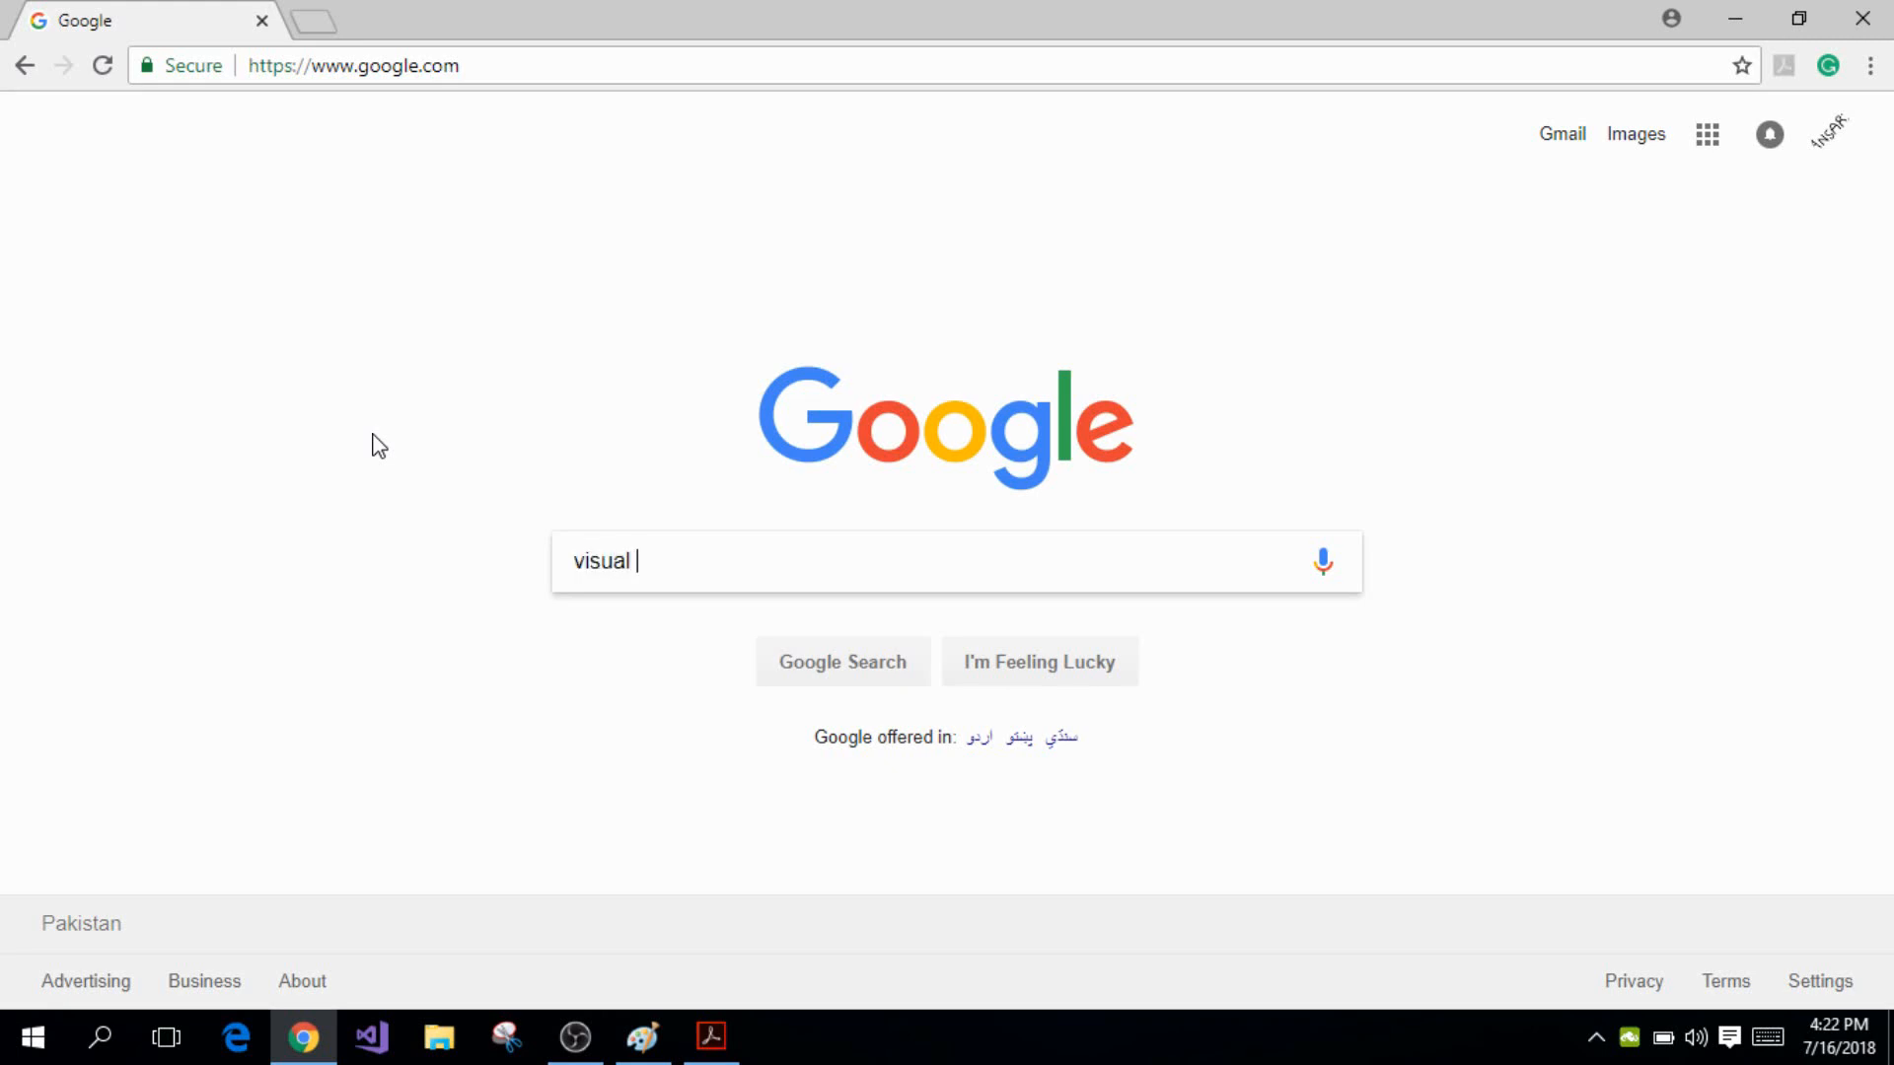
type("studio")
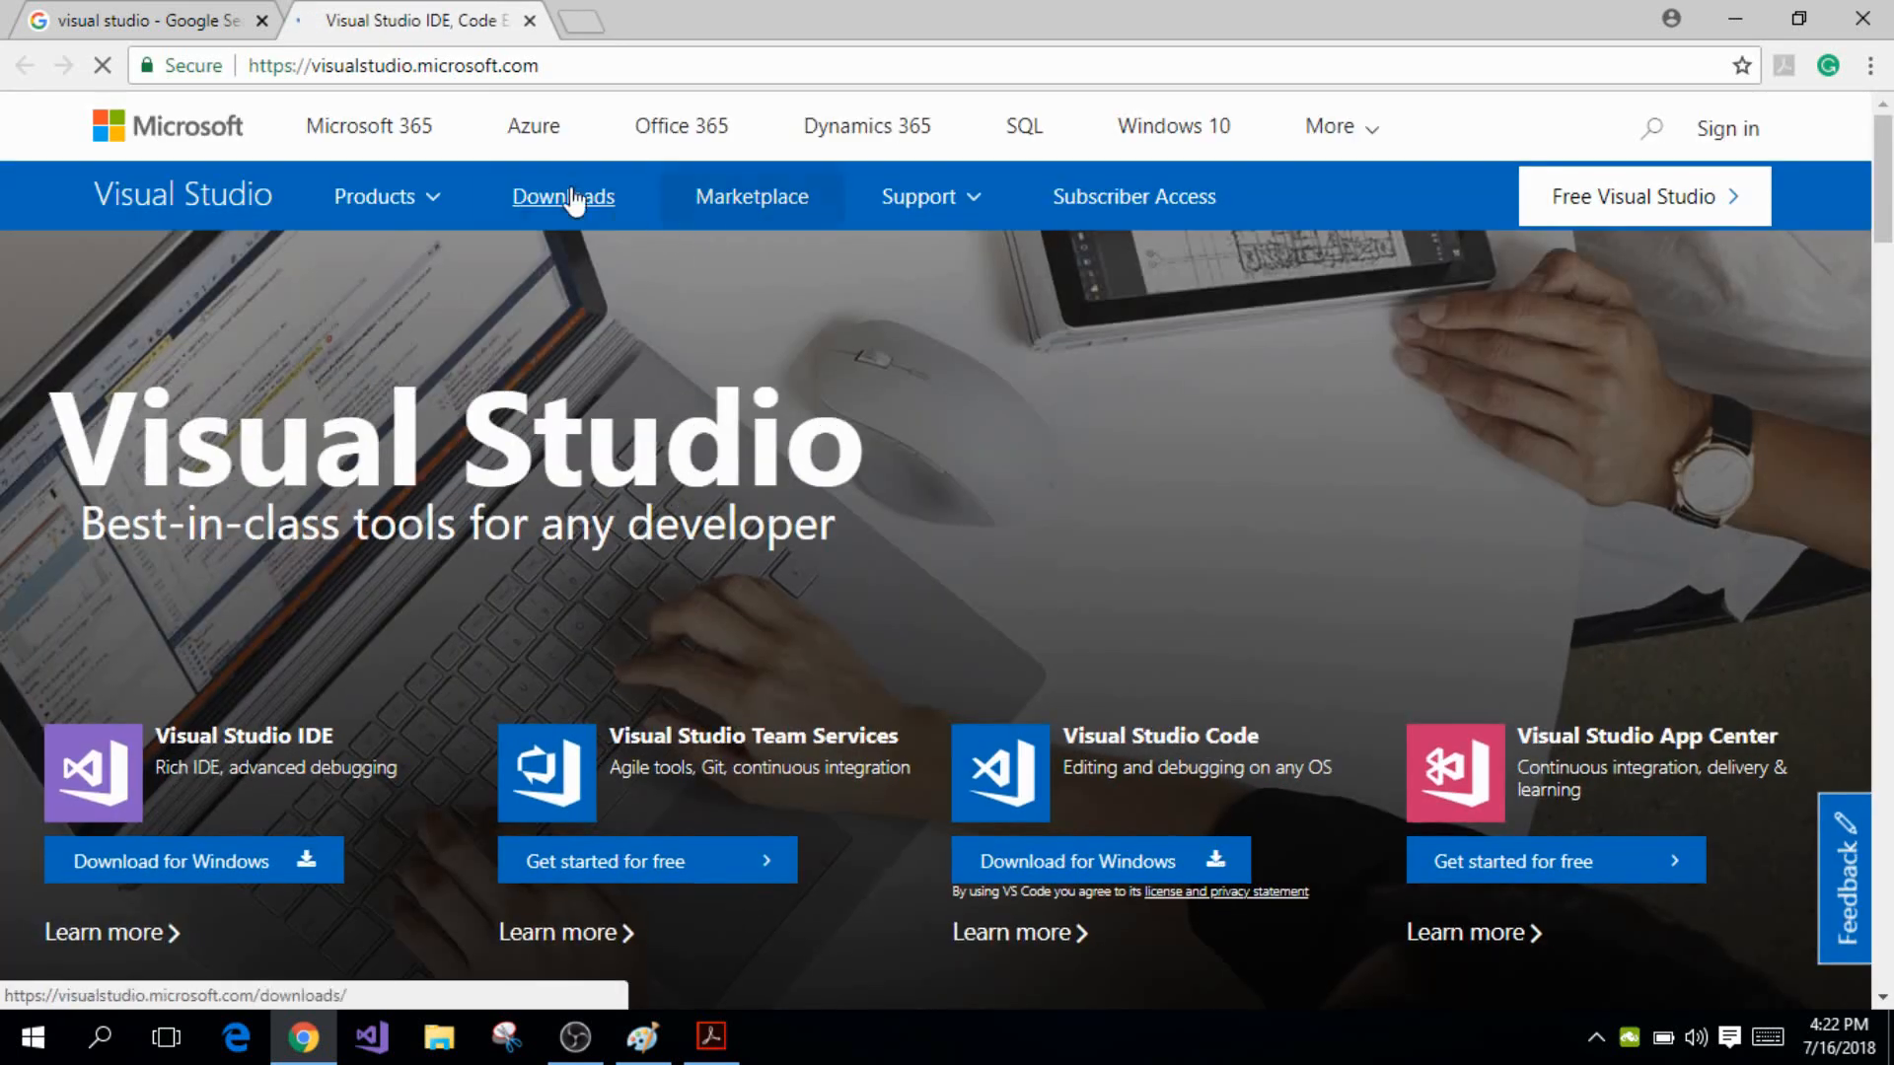
left_click(561, 195)
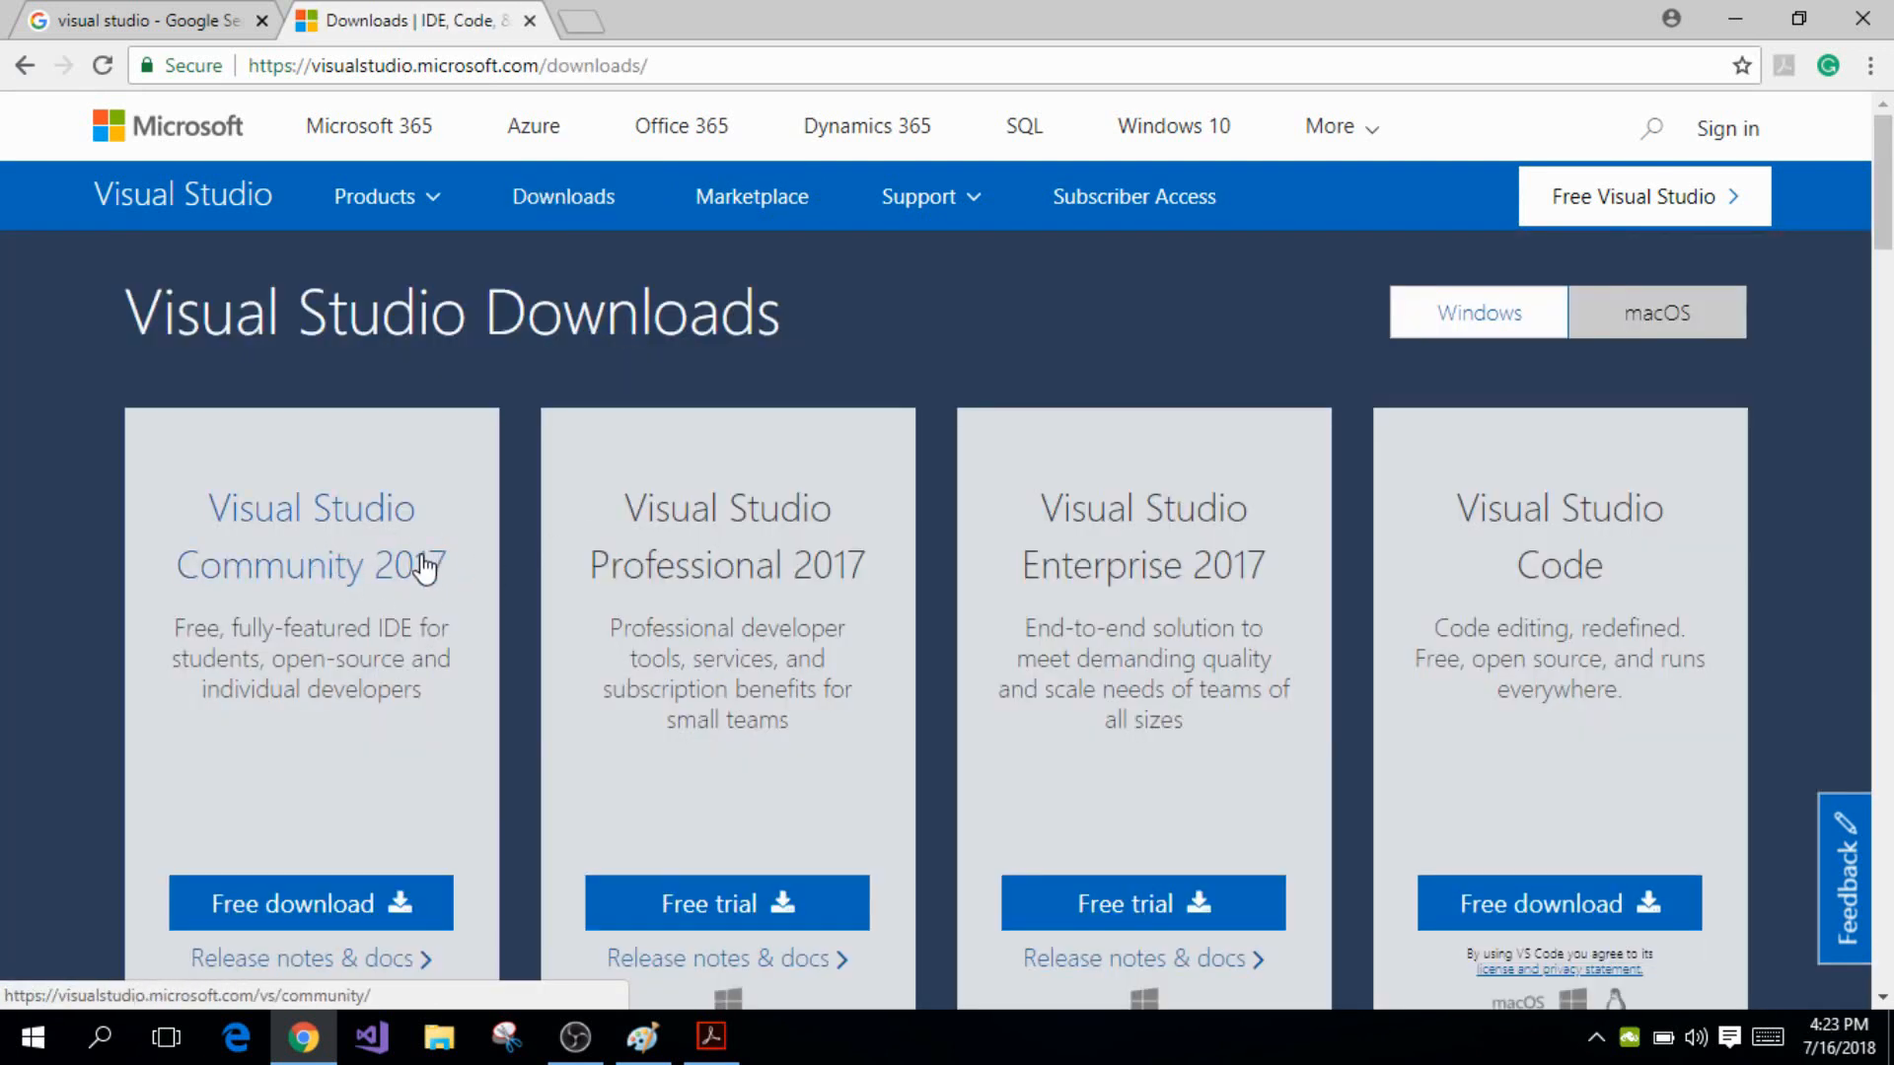
mouse_move(265, 586)
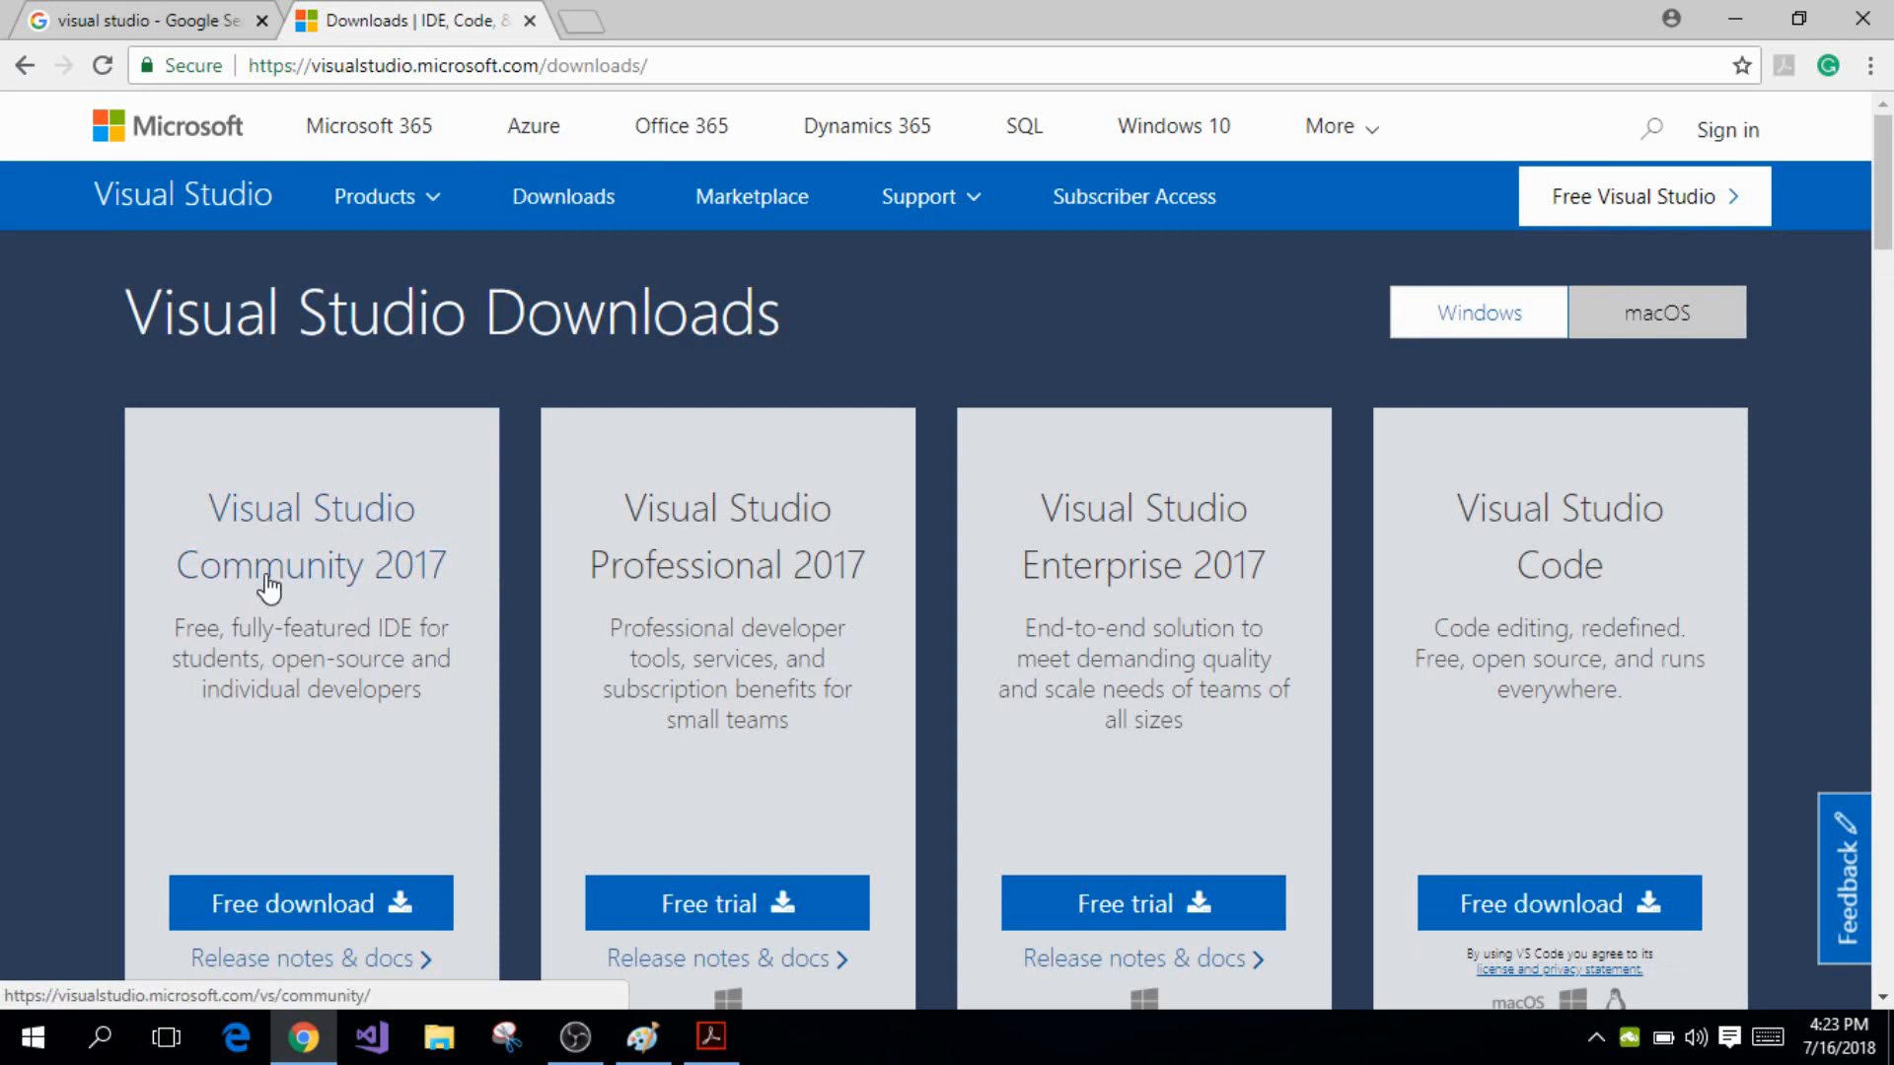
mouse_move(350, 574)
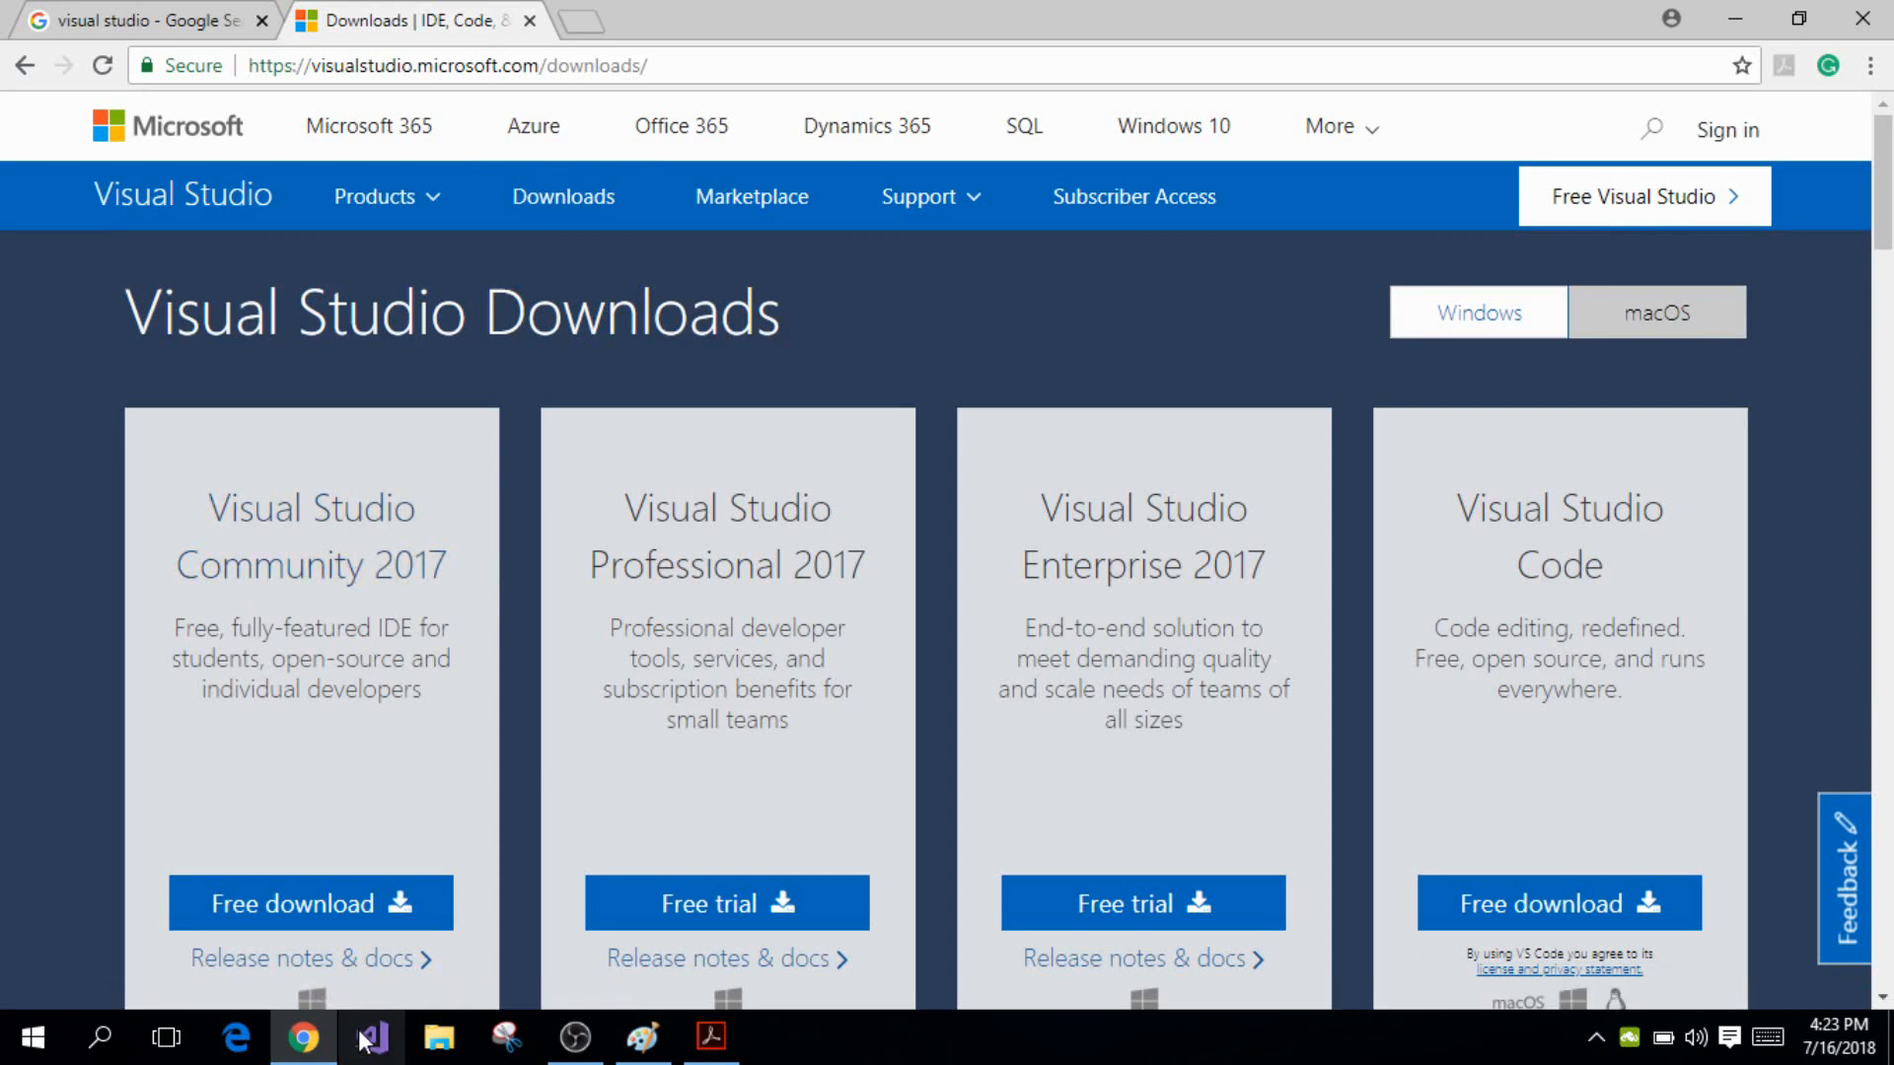
Launch Visual Studio Community 2017 from the taskbar and wait for its Start Page
left_click(372, 1048)
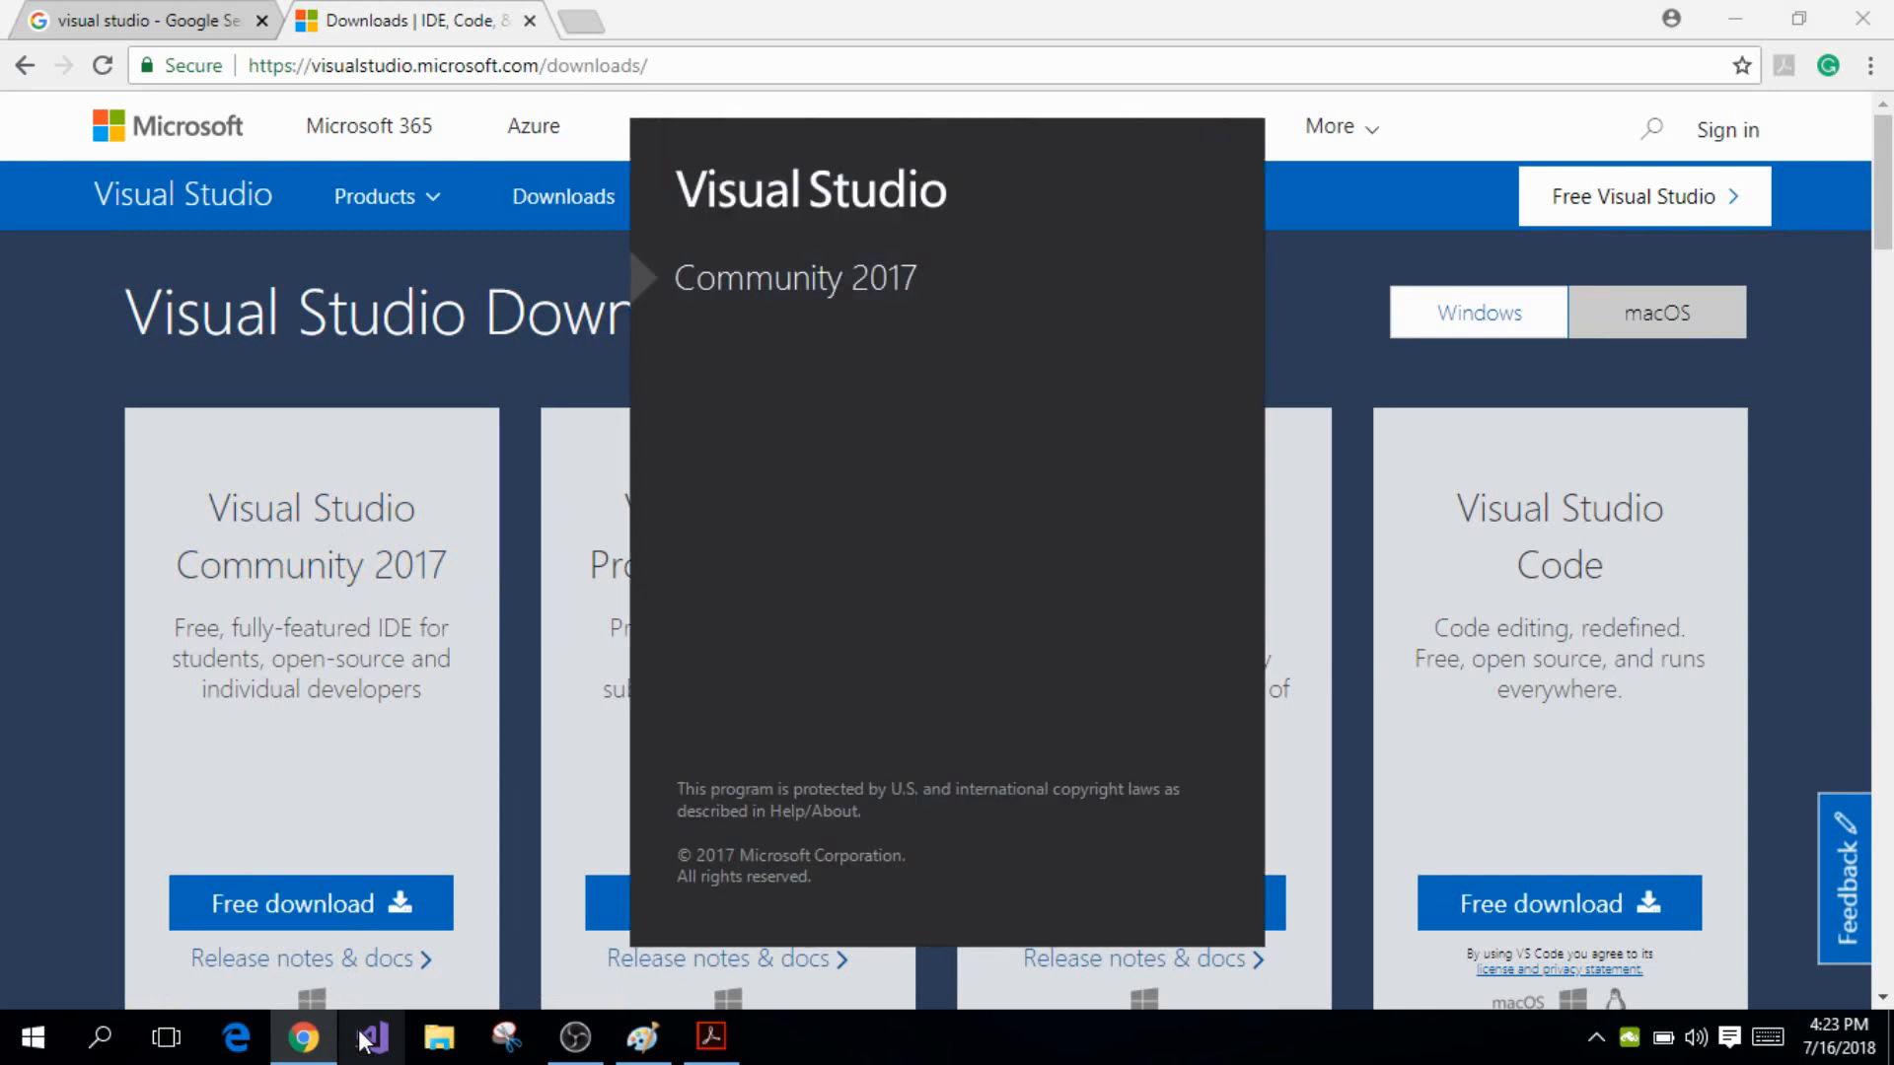
left_click(371, 1037)
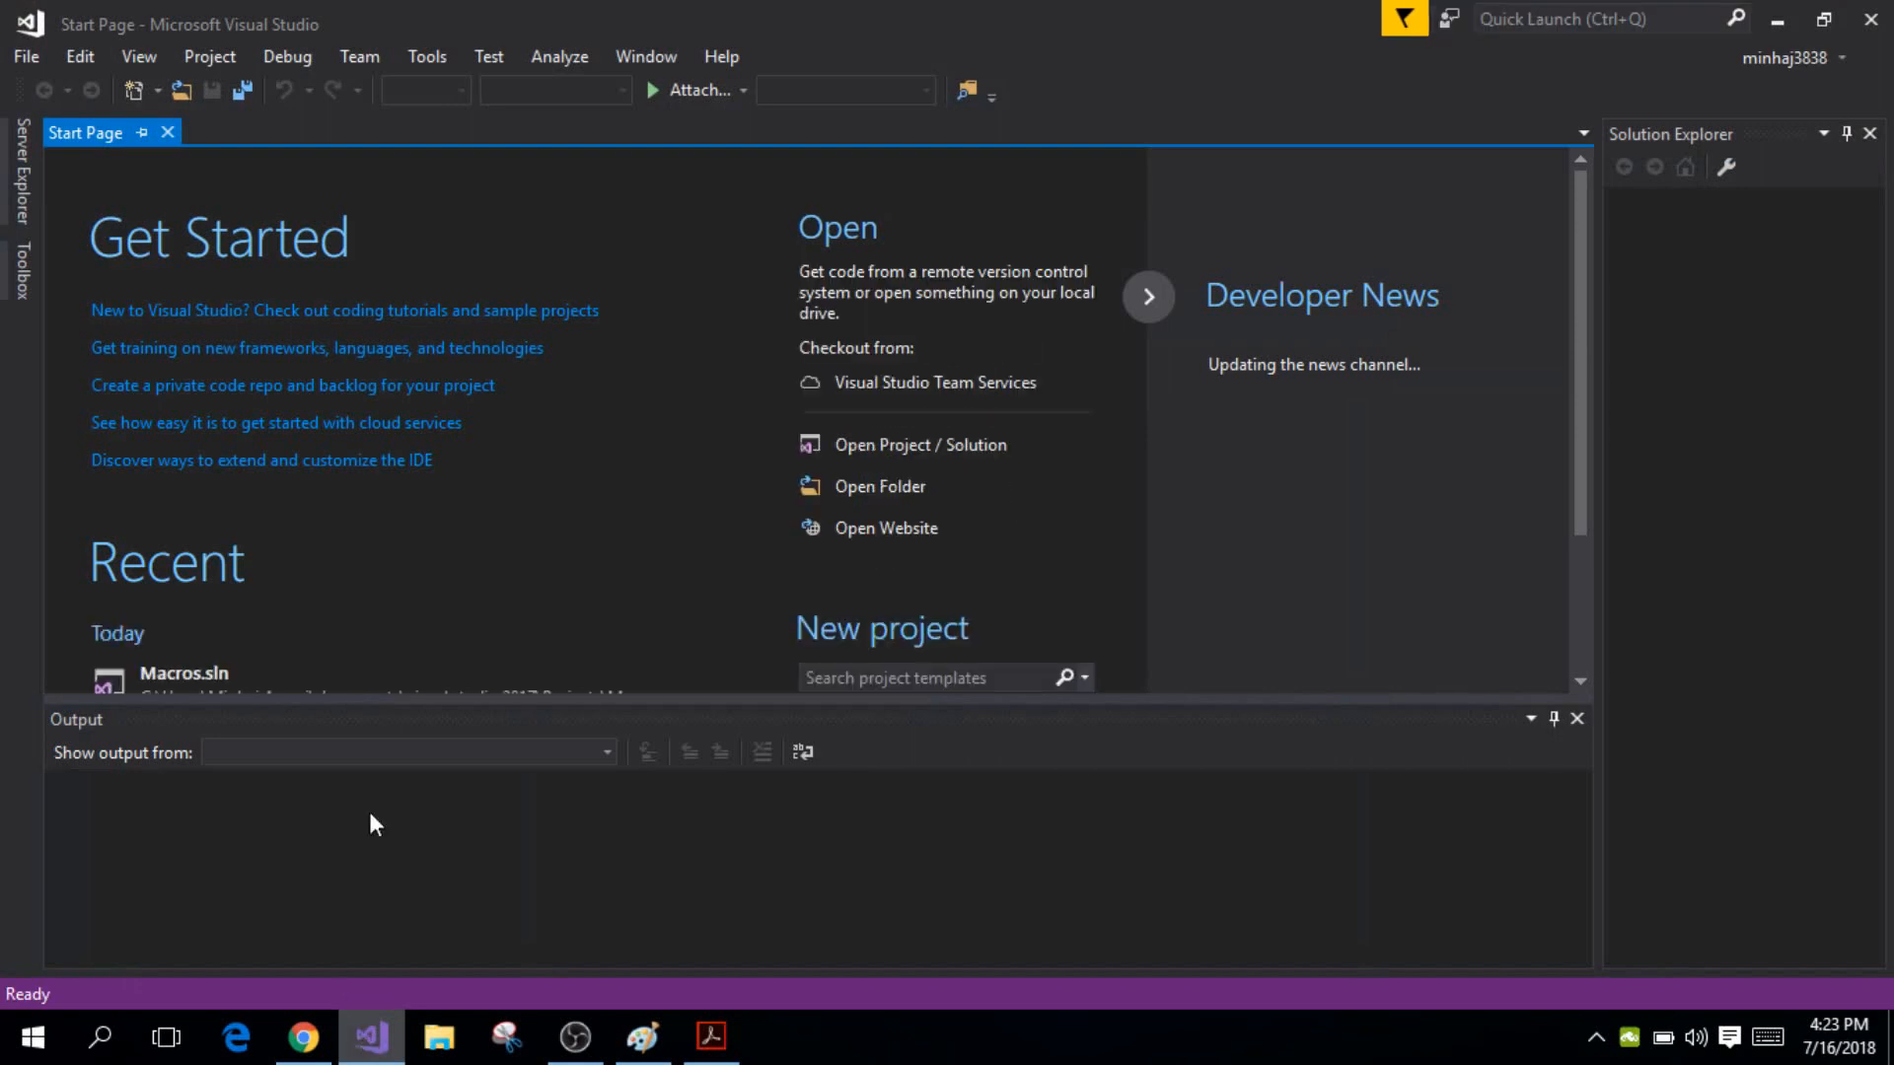
mouse_move(746, 425)
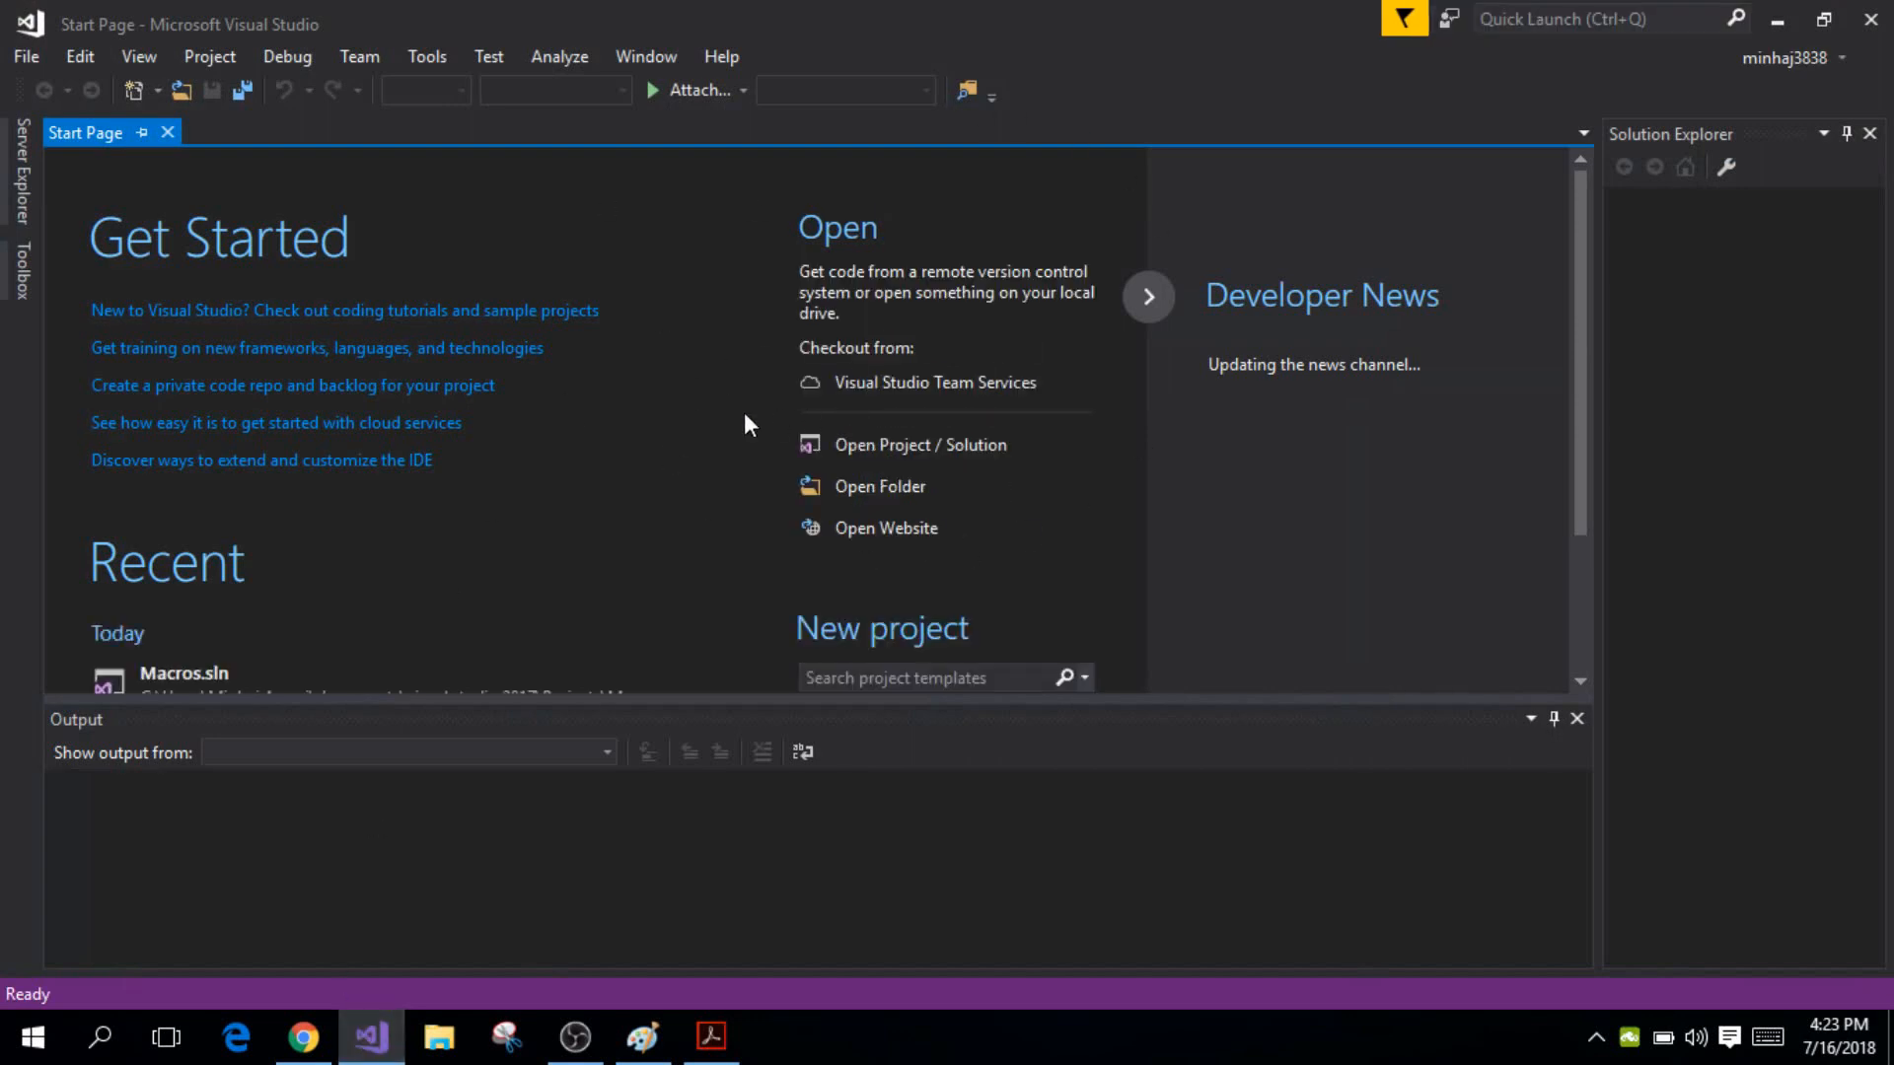
mouse_move(435, 201)
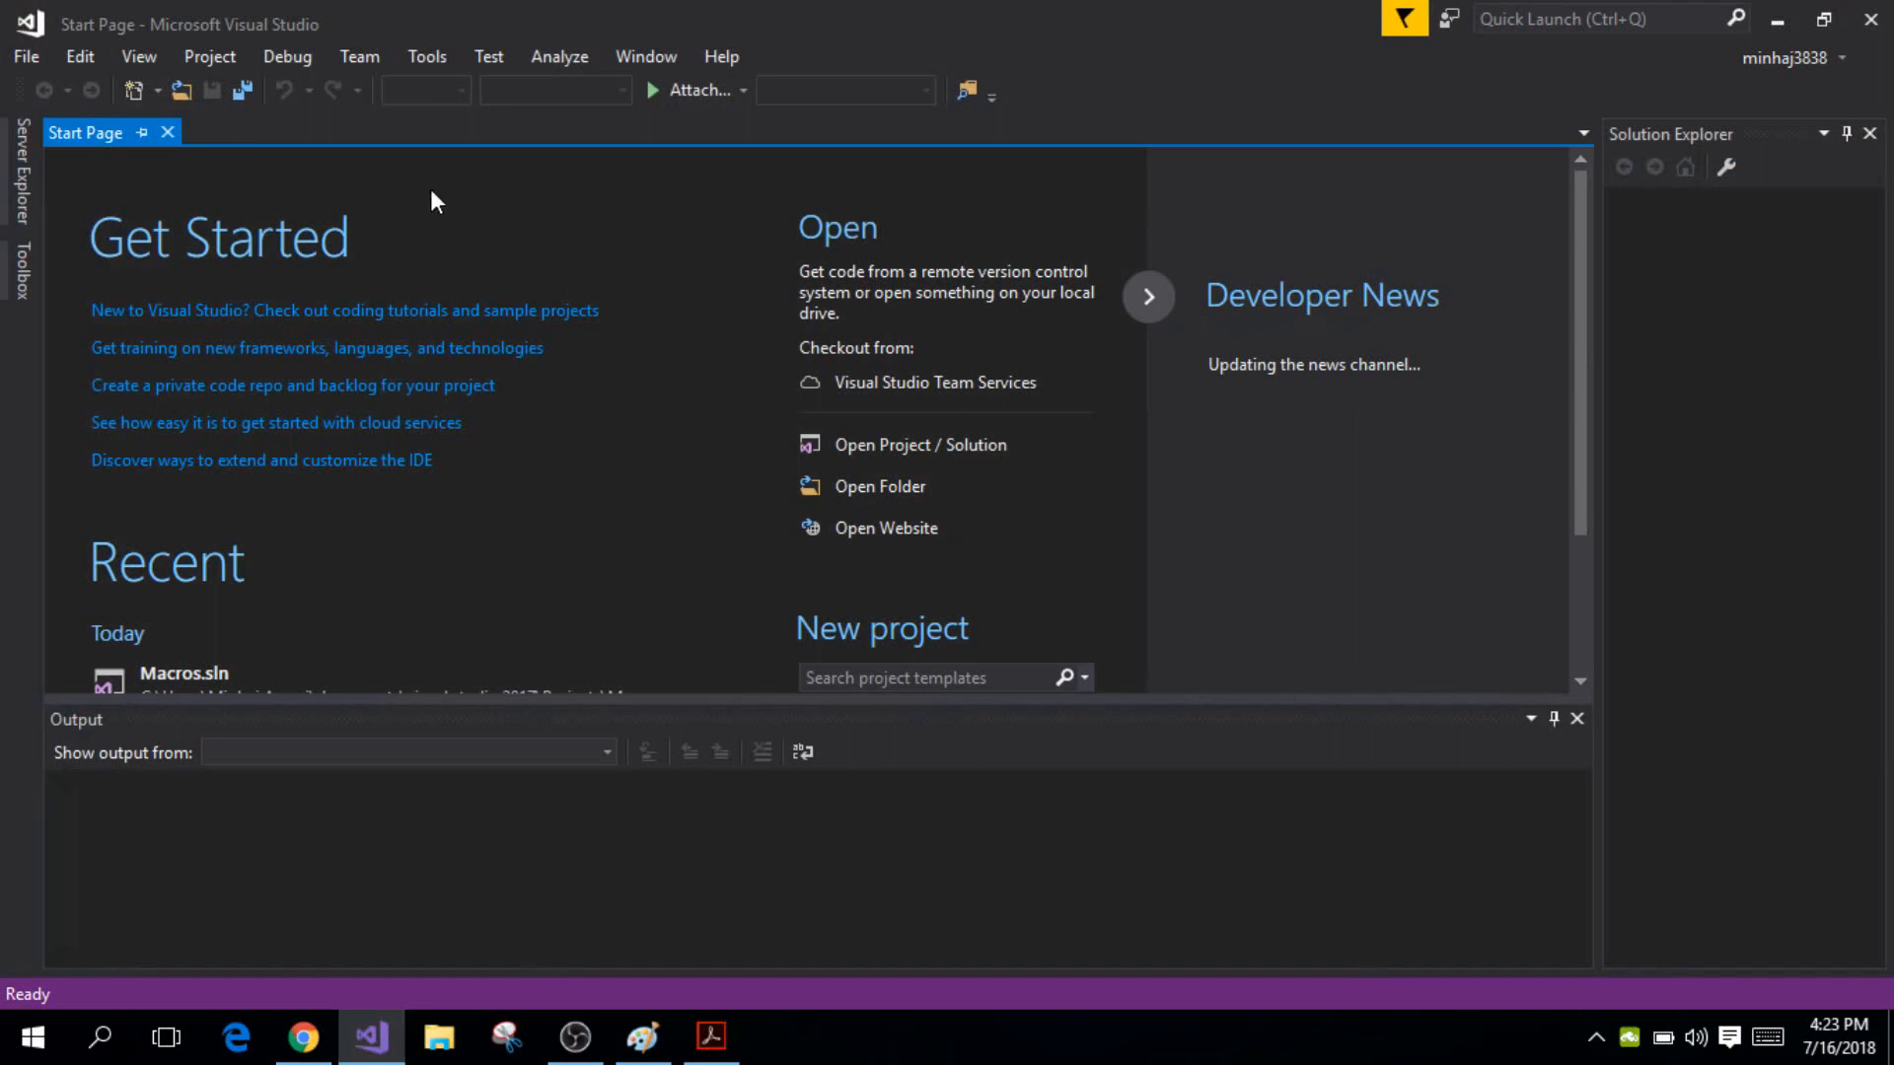
Start a new Visual C++ Empty Project named 'first'
left_click(23, 55)
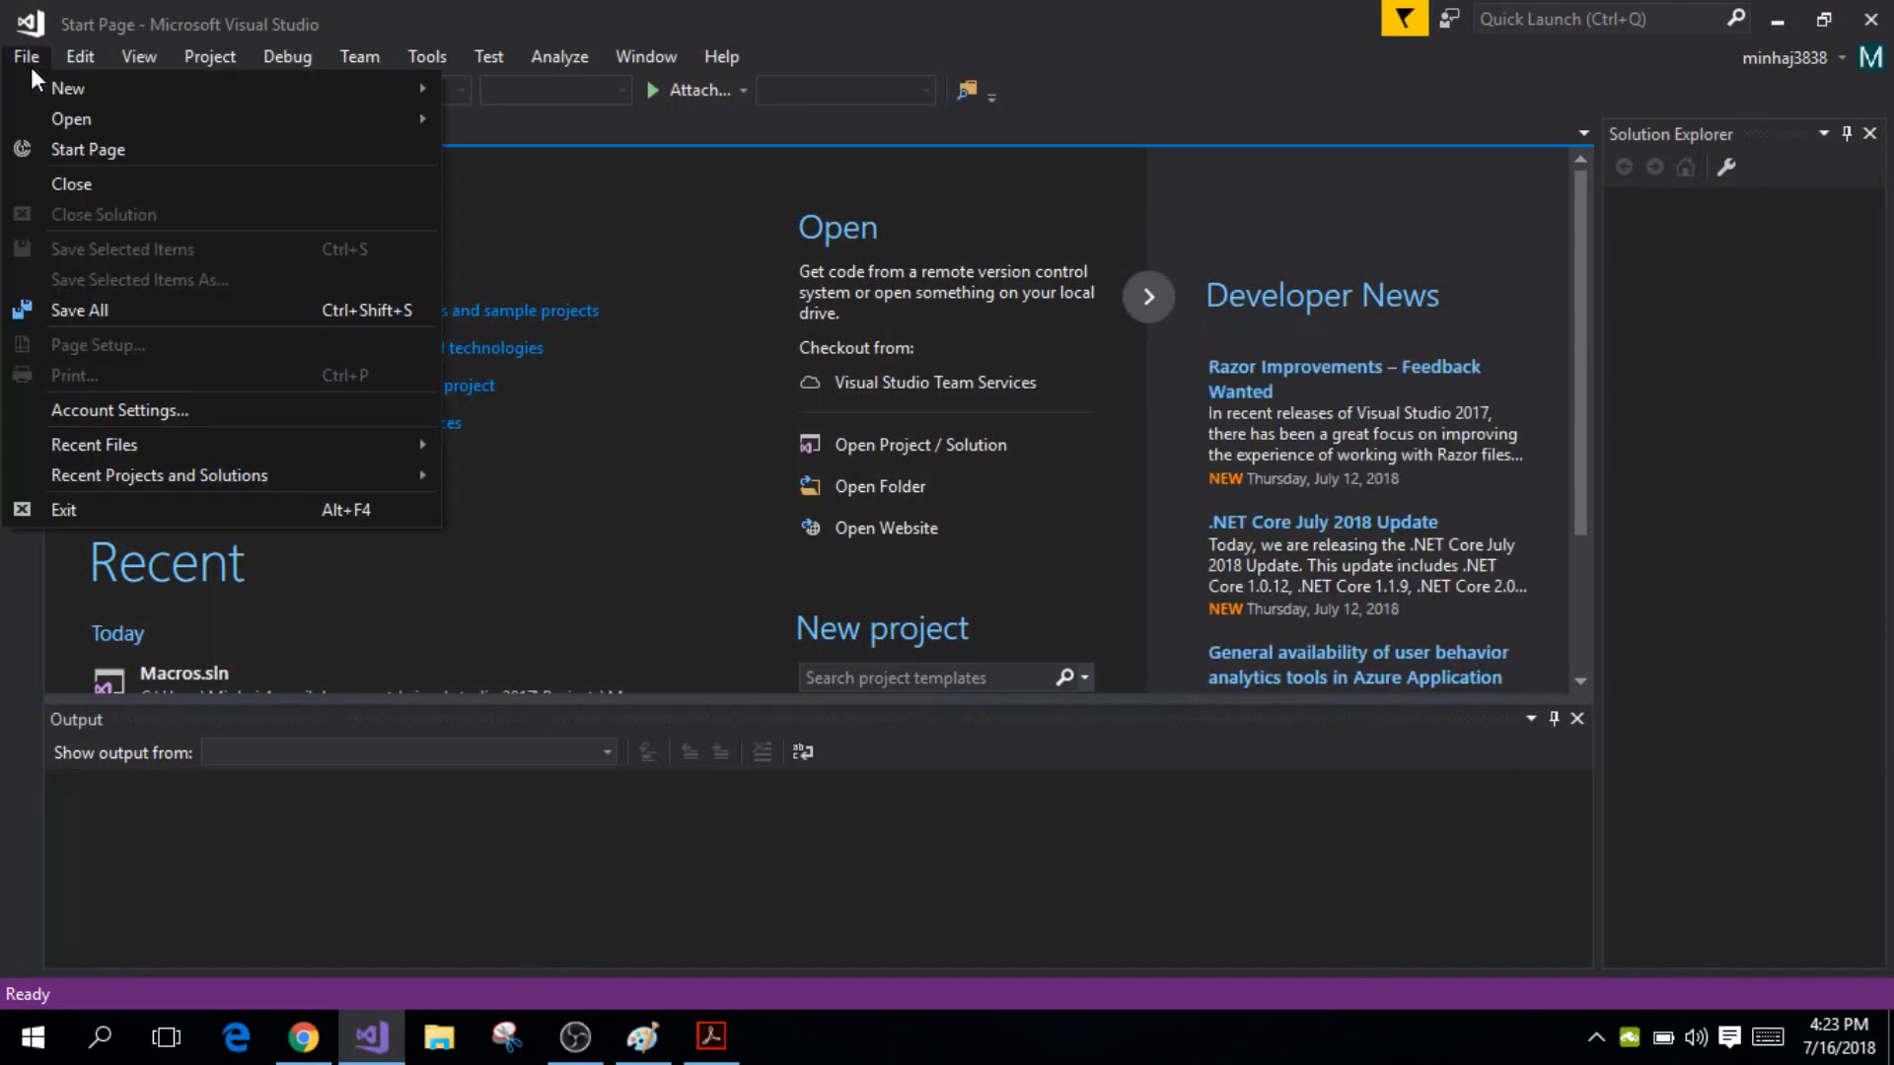
mouse_move(68, 87)
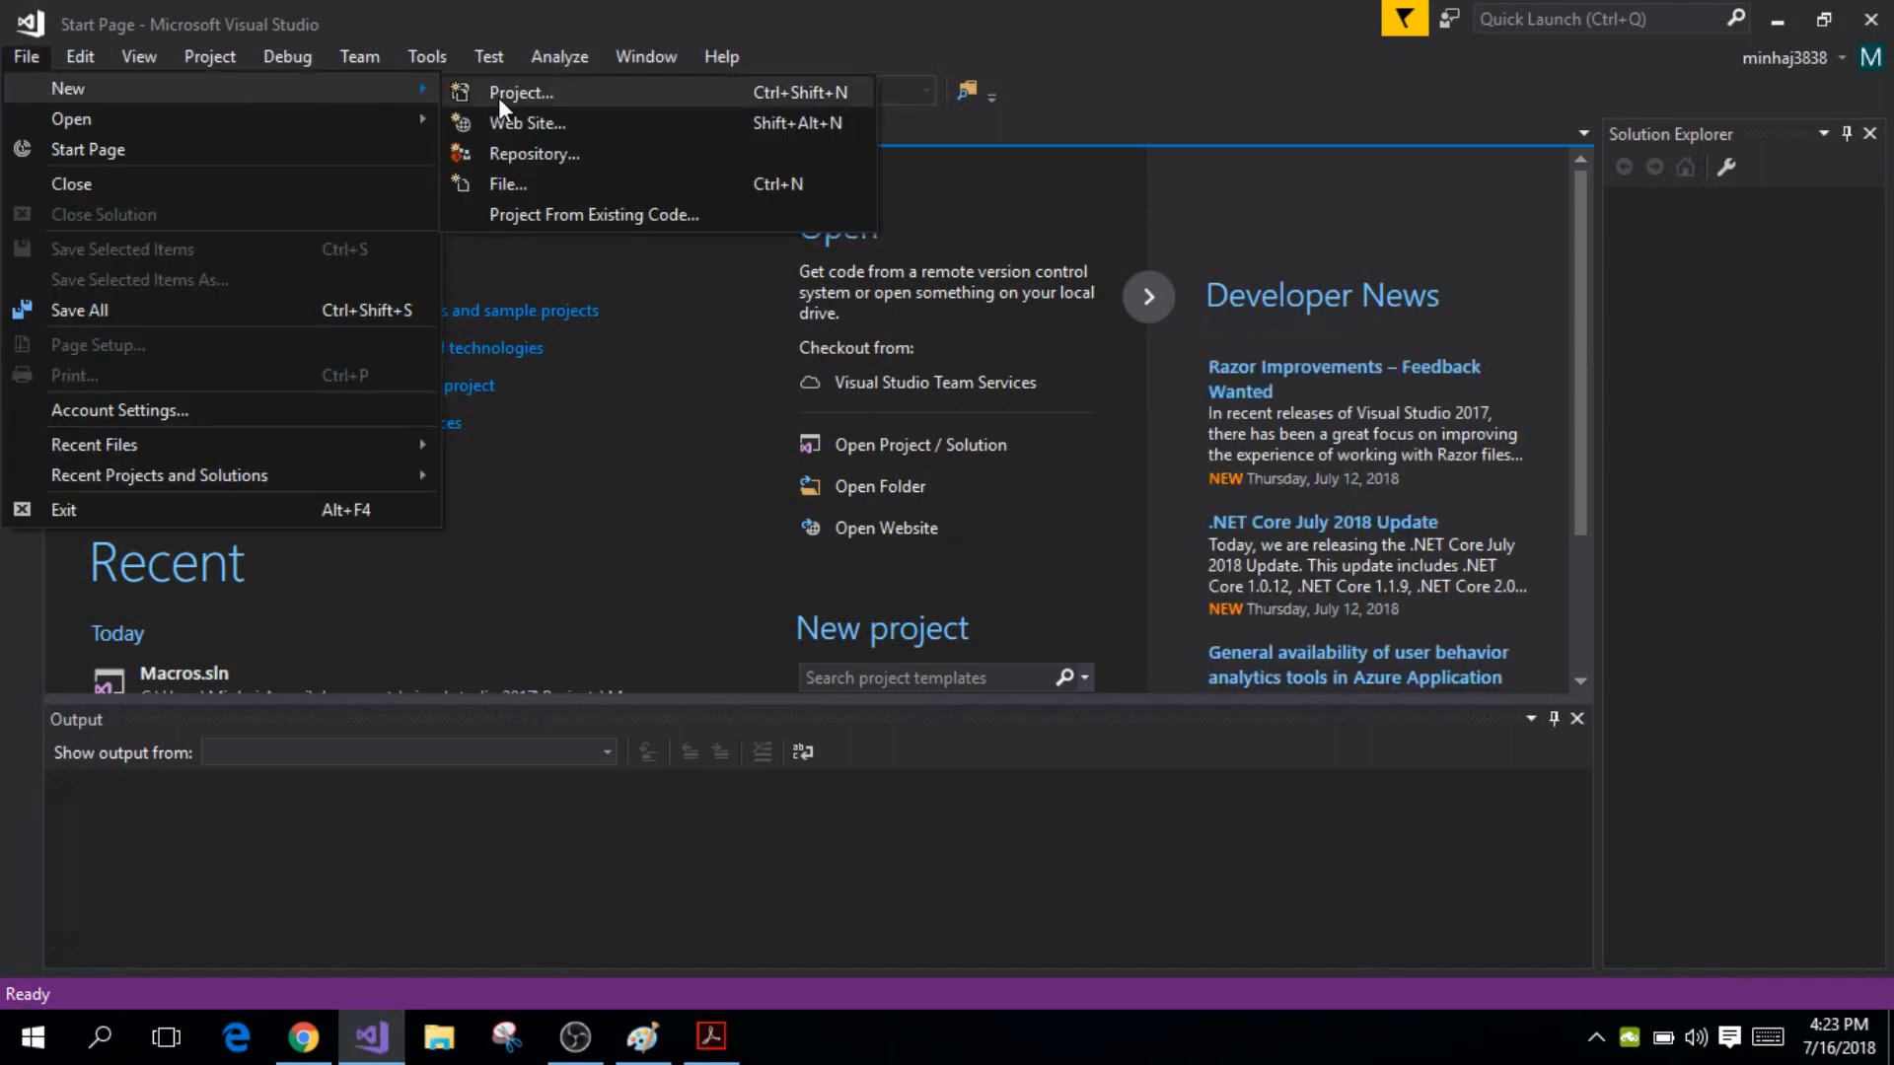
left_click(520, 91)
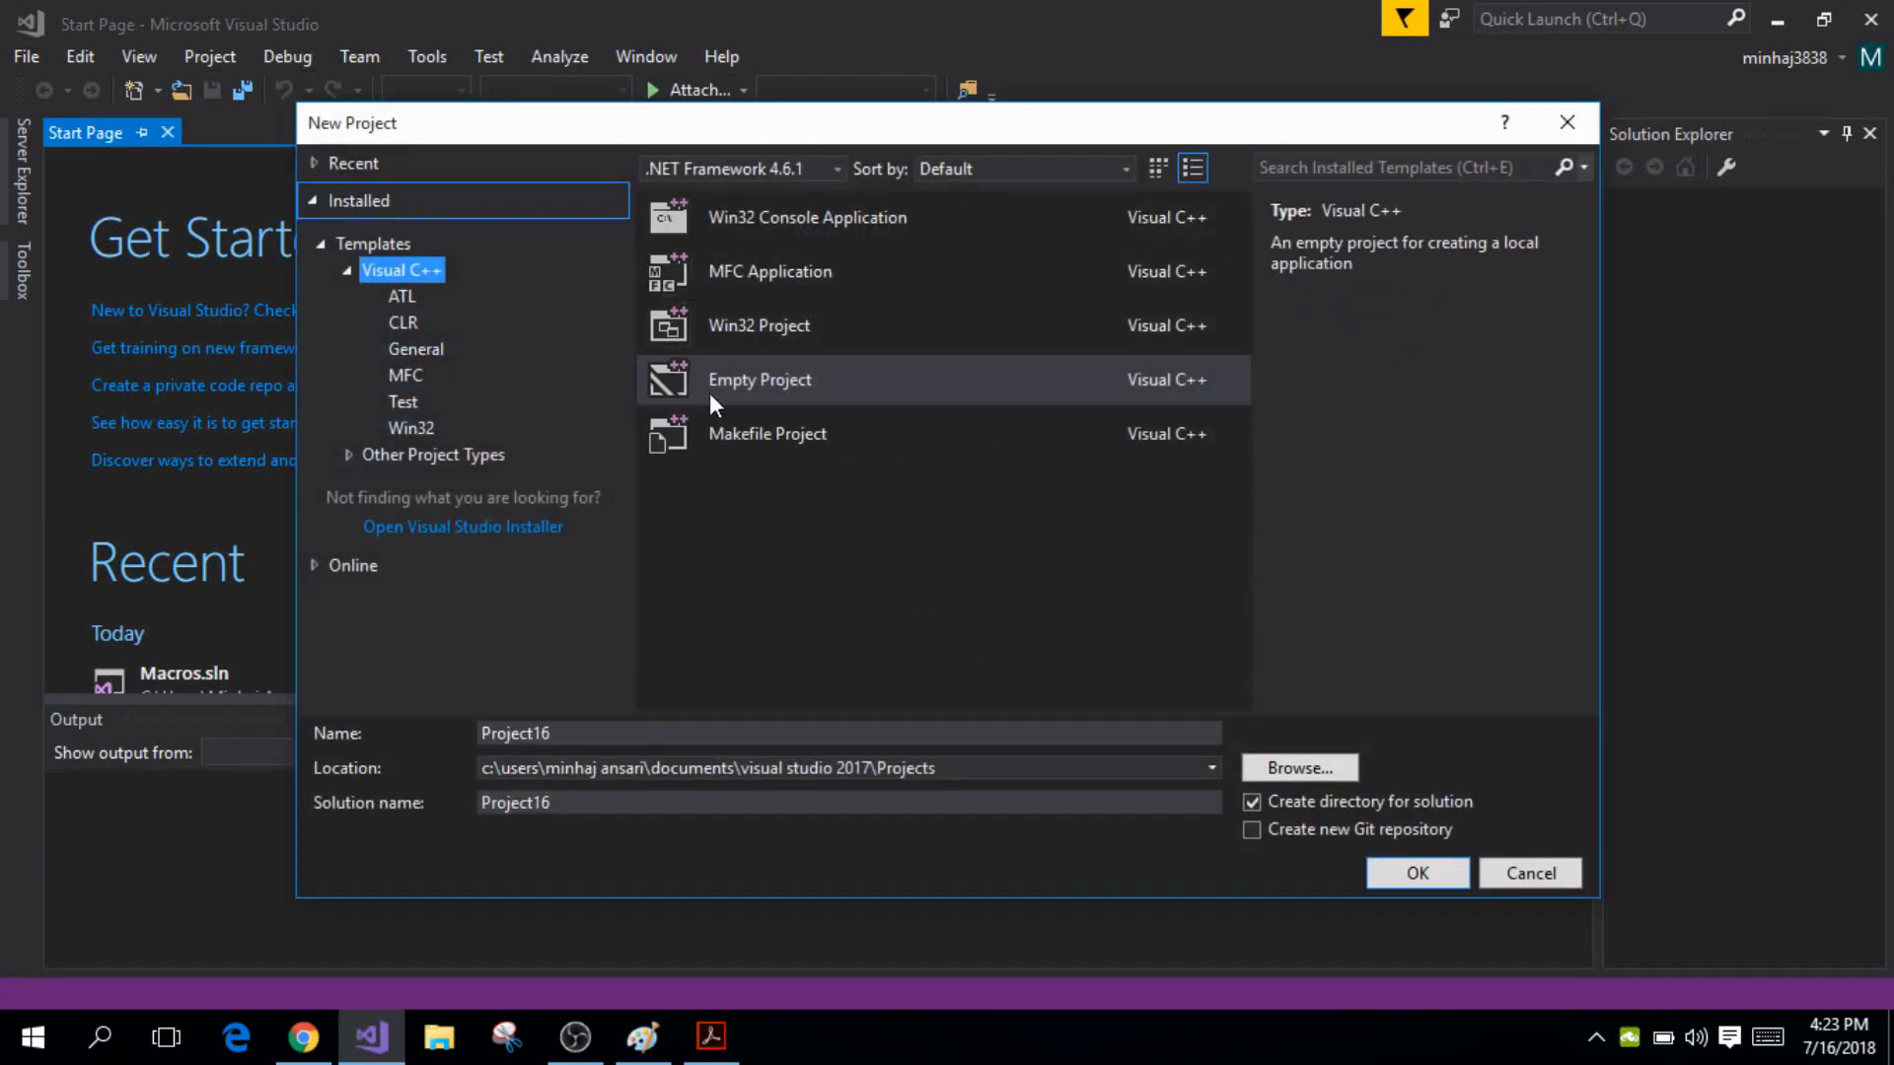
left_click(845, 733)
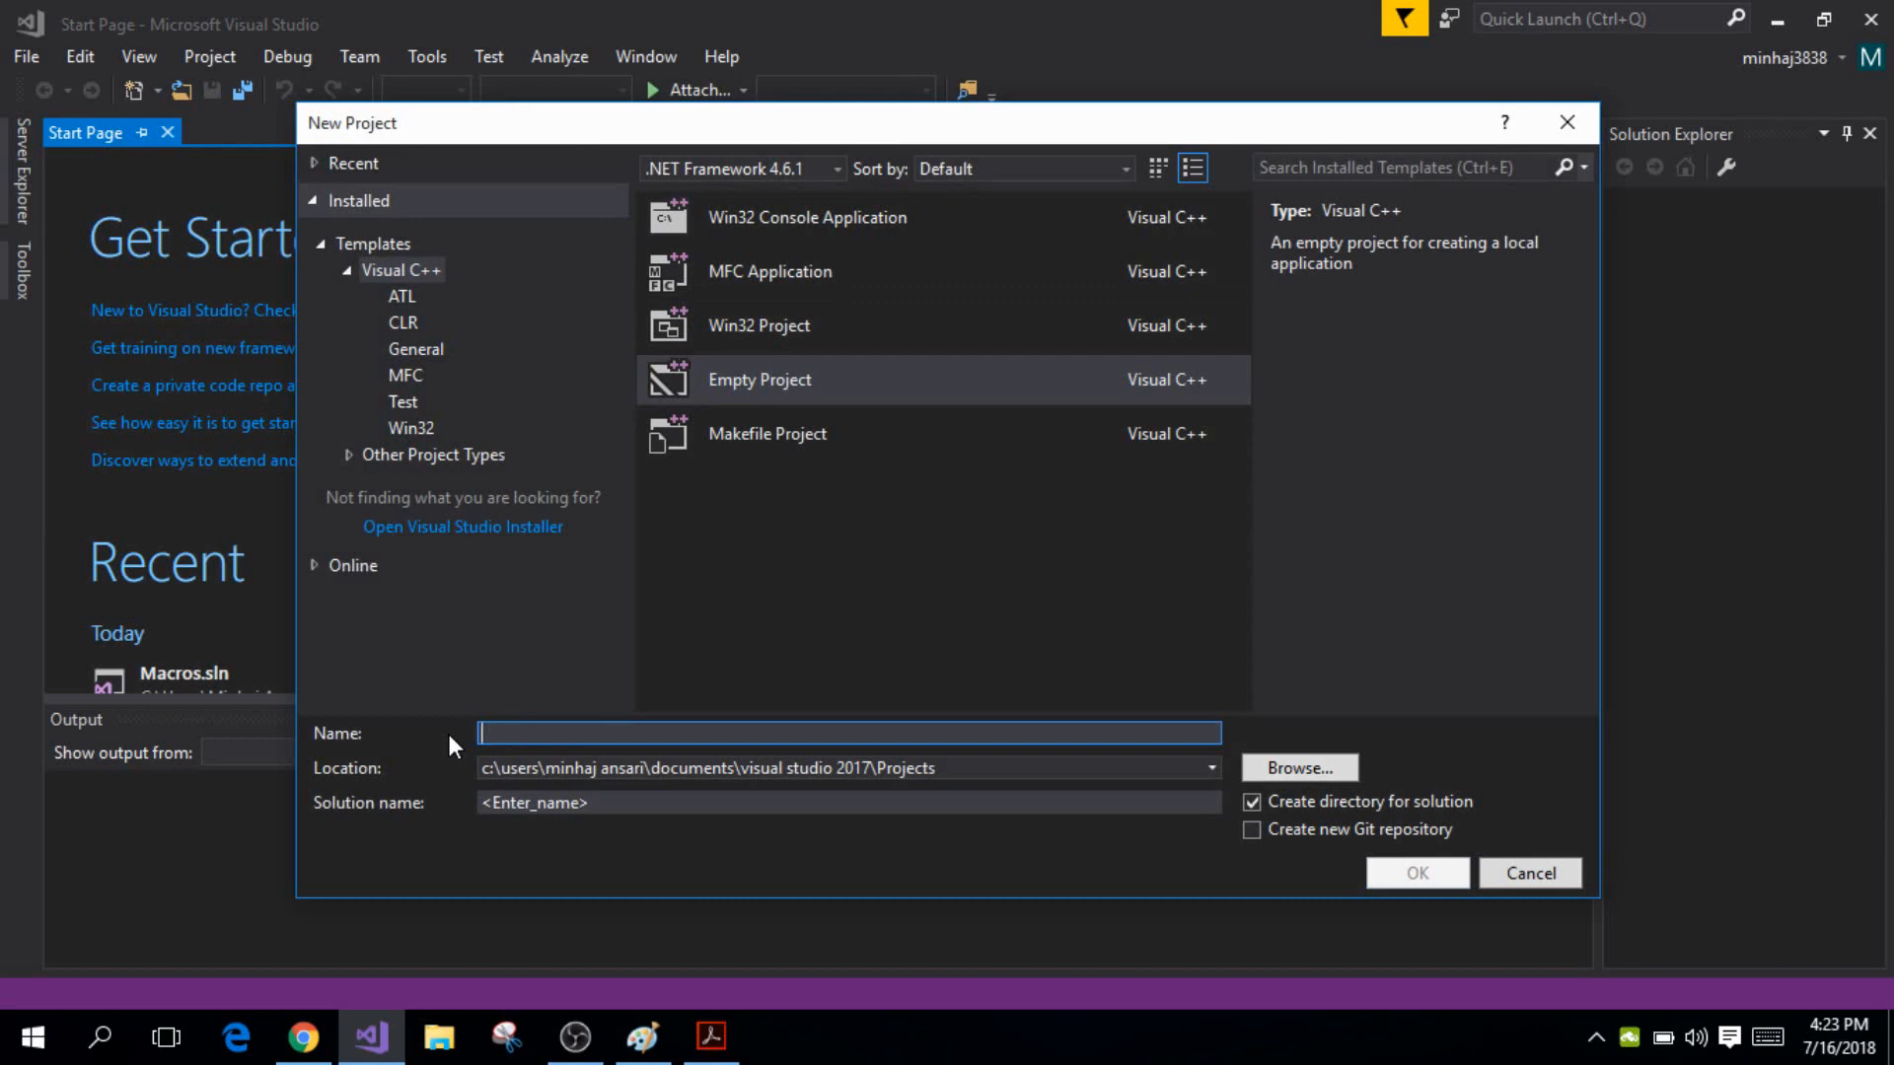
type("first")
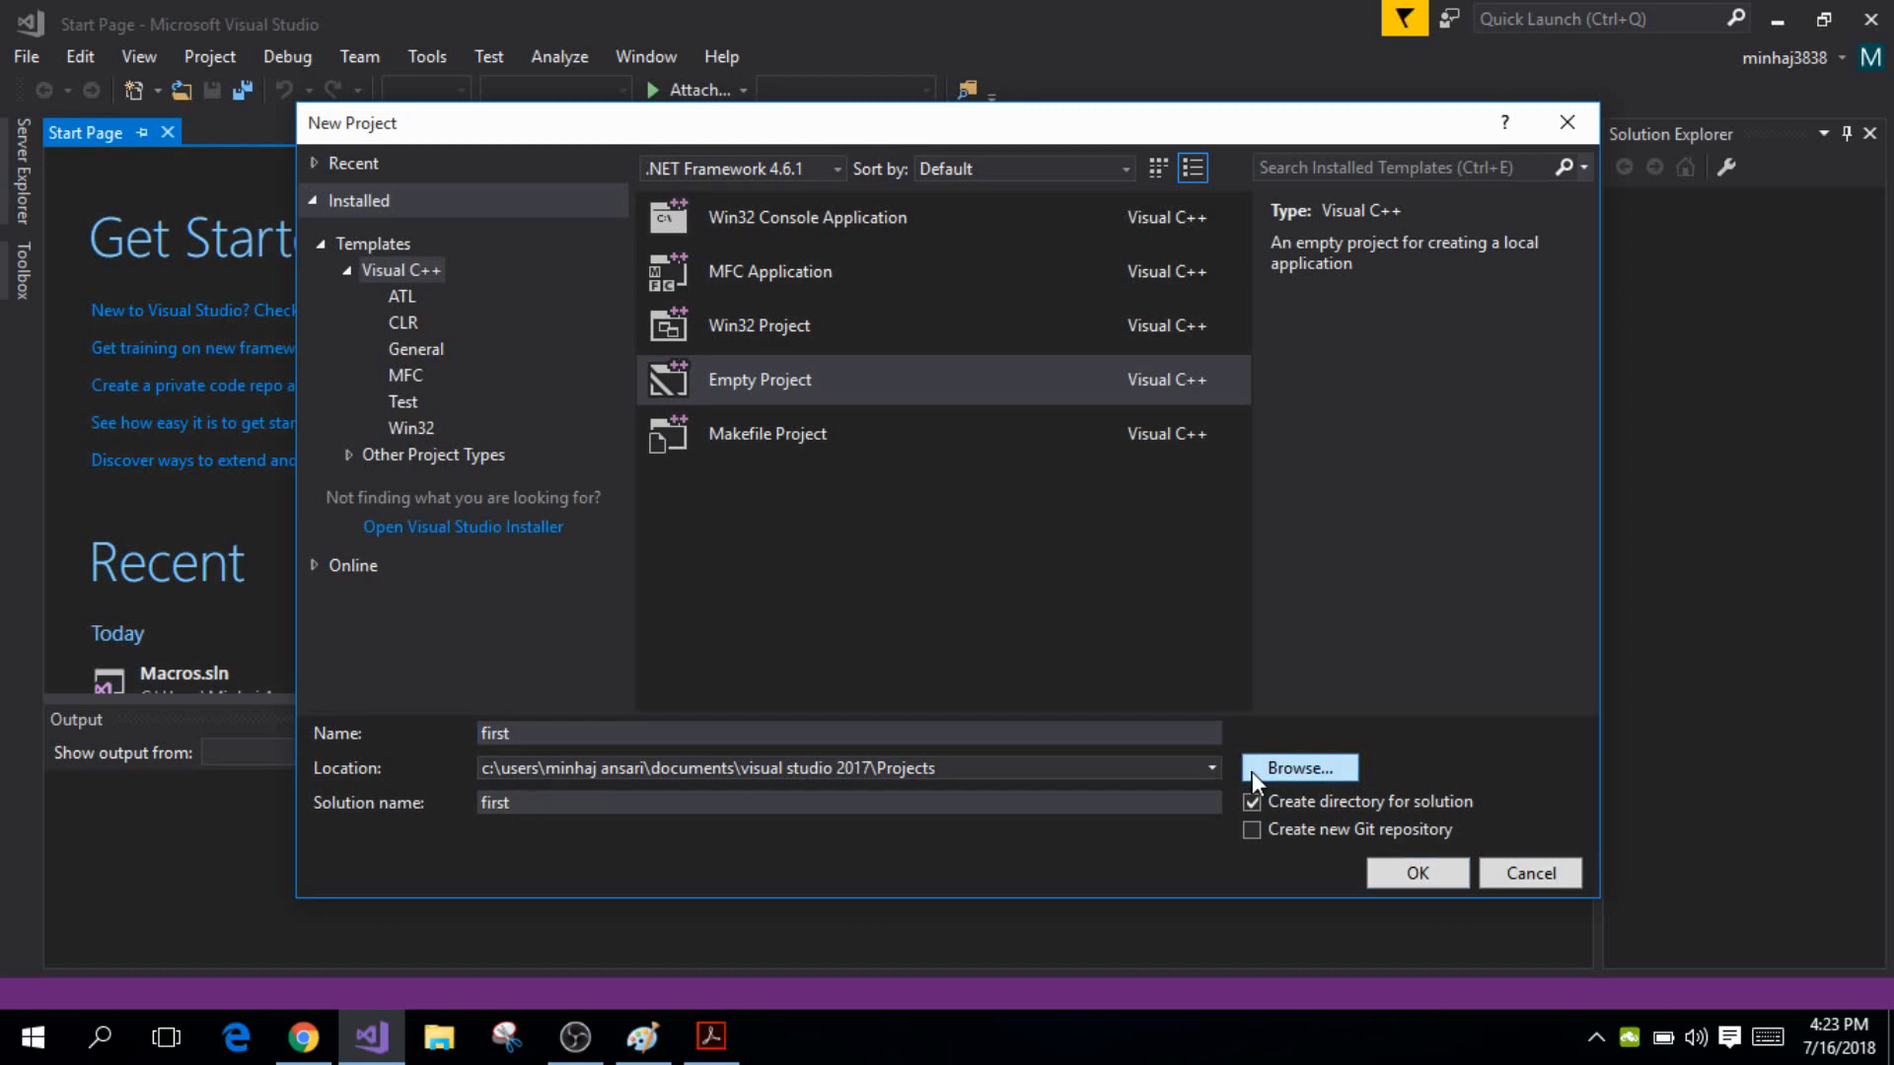
Set the project location to the Desktop 'C projects' folder
left_click(1296, 769)
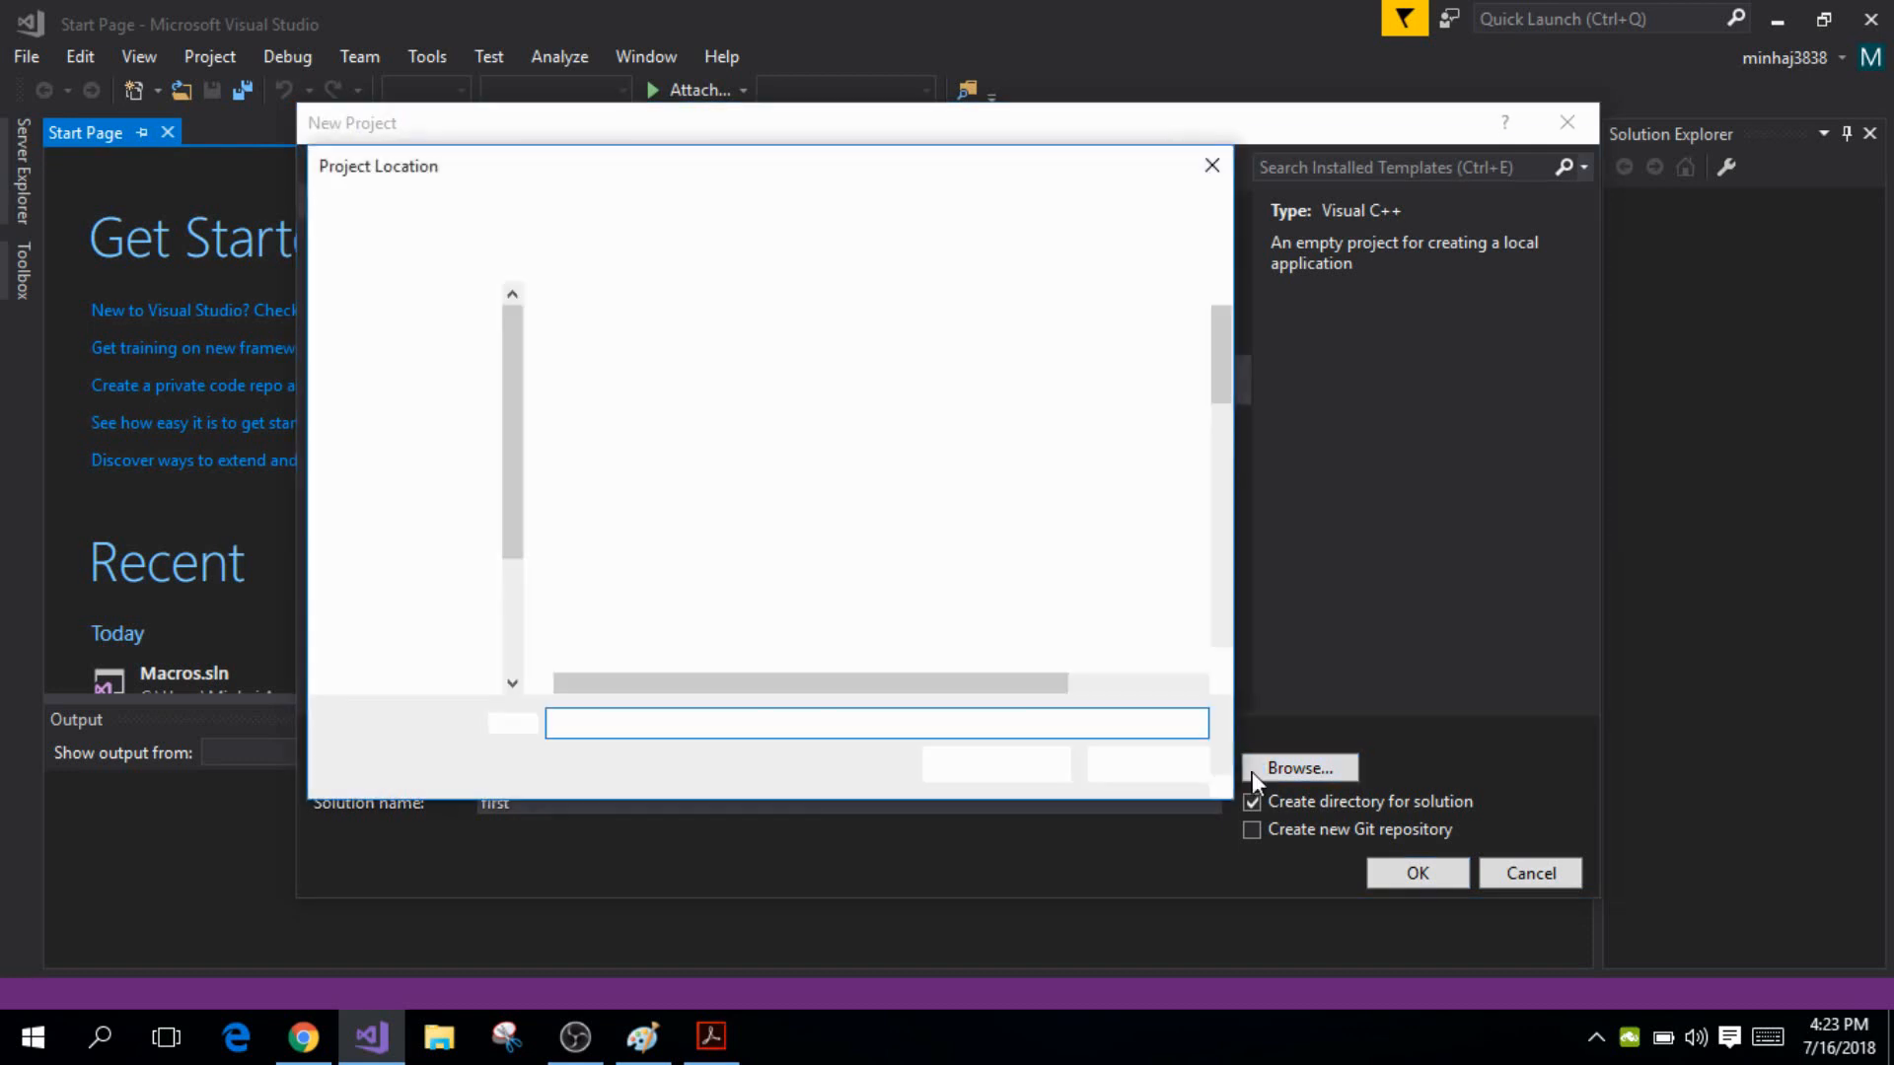
left_click(1297, 769)
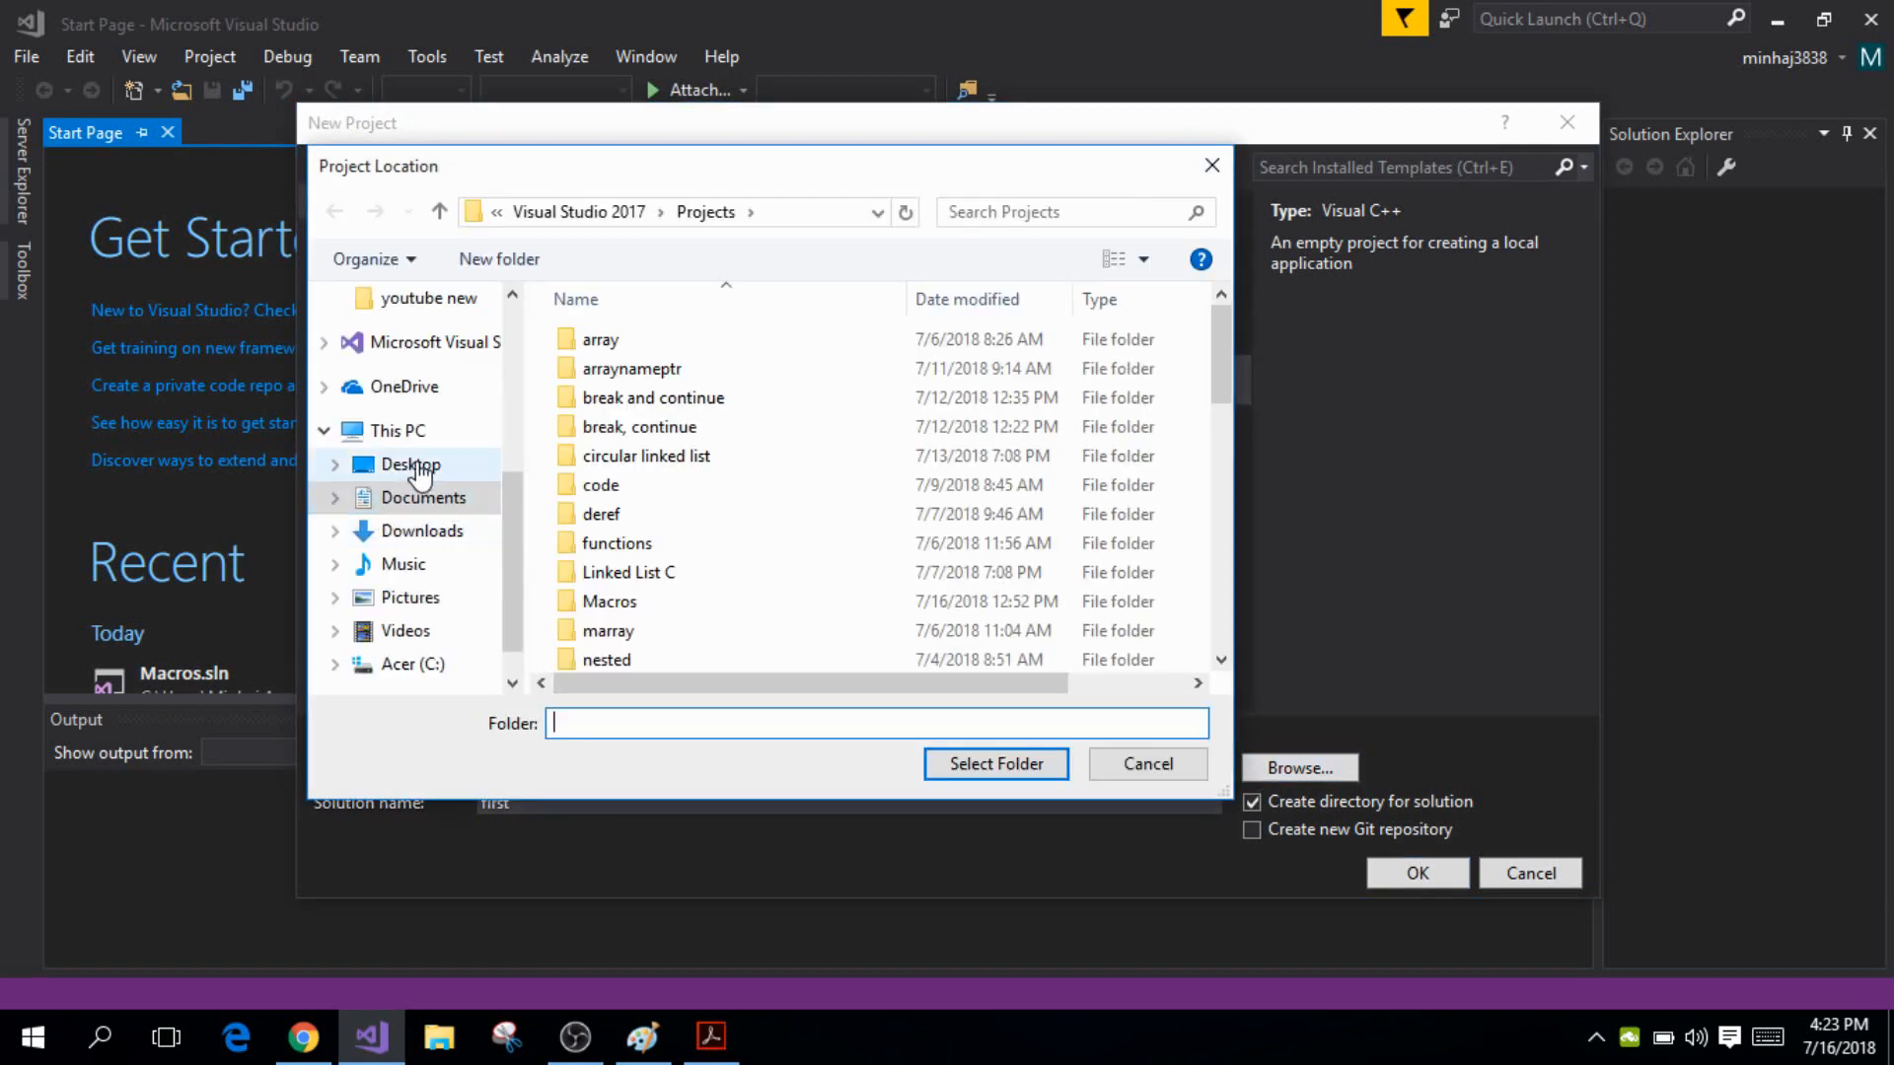
left_click(410, 463)
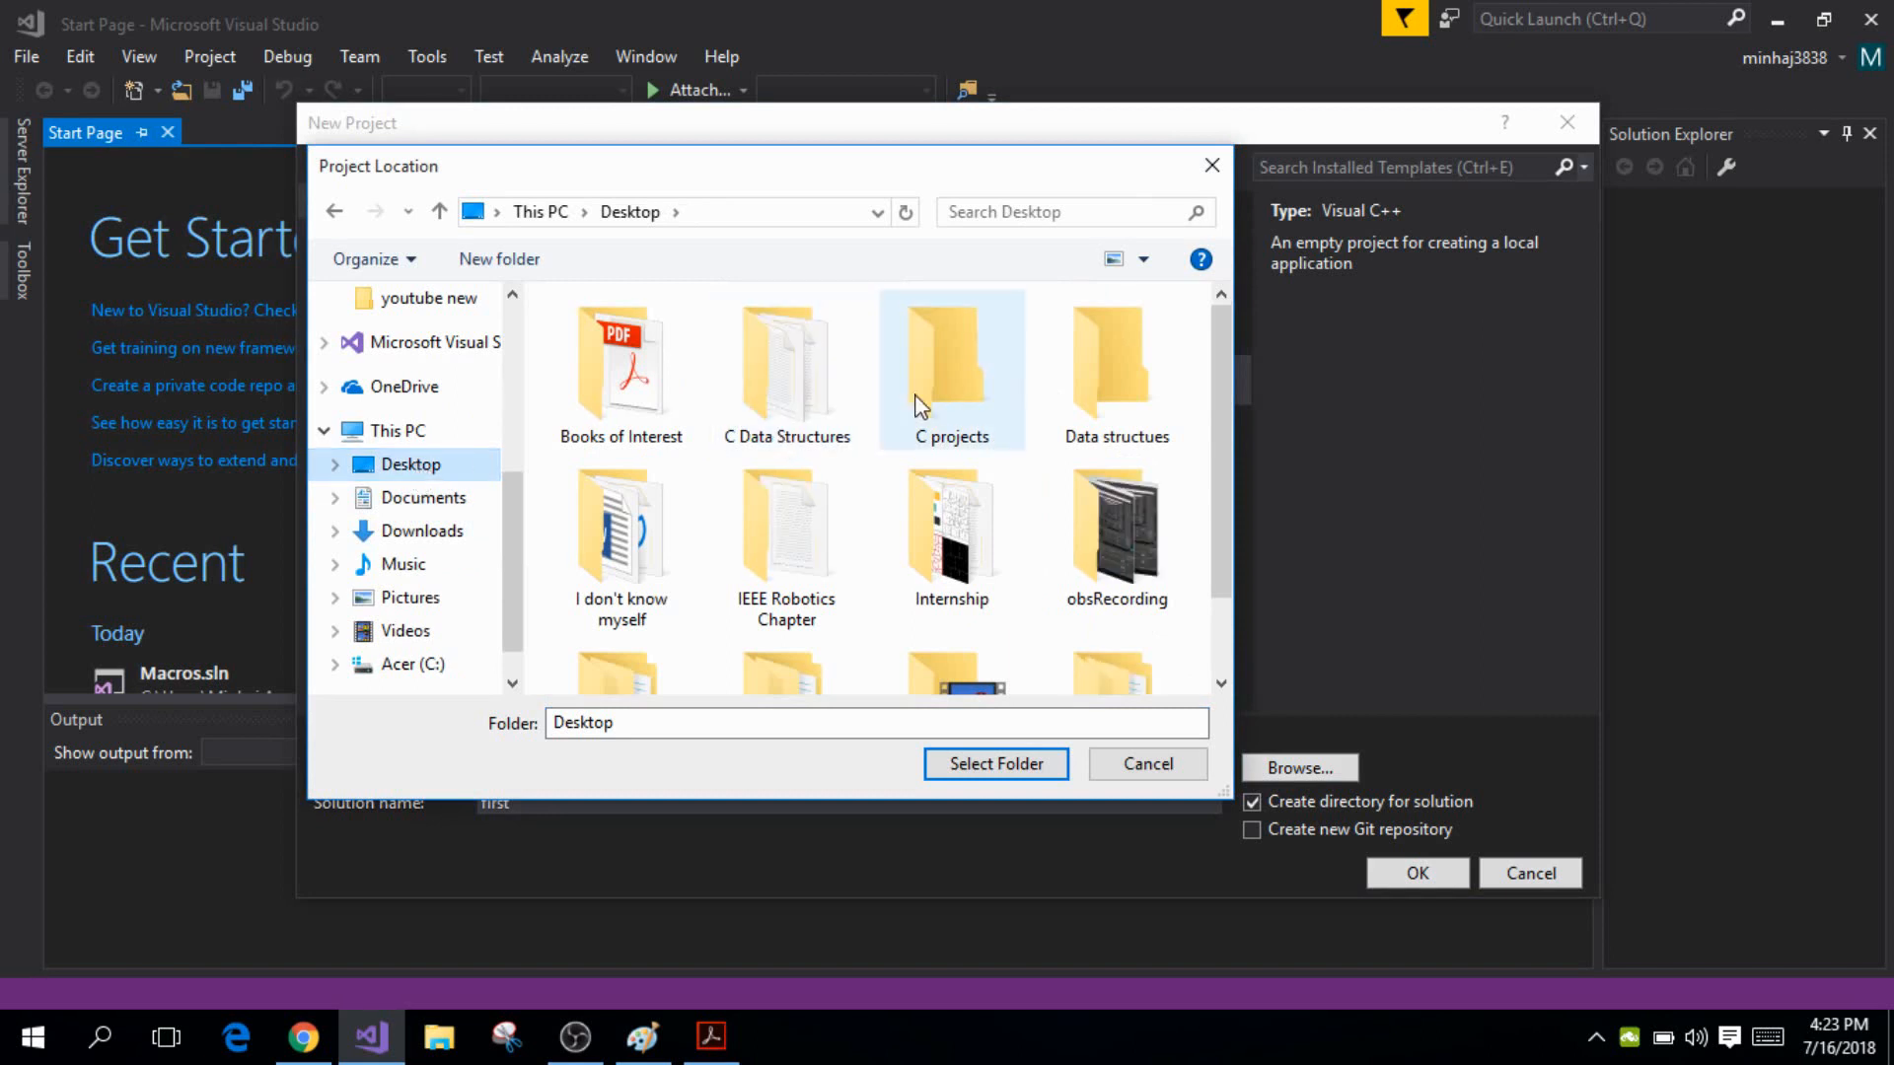
left_click(951, 362)
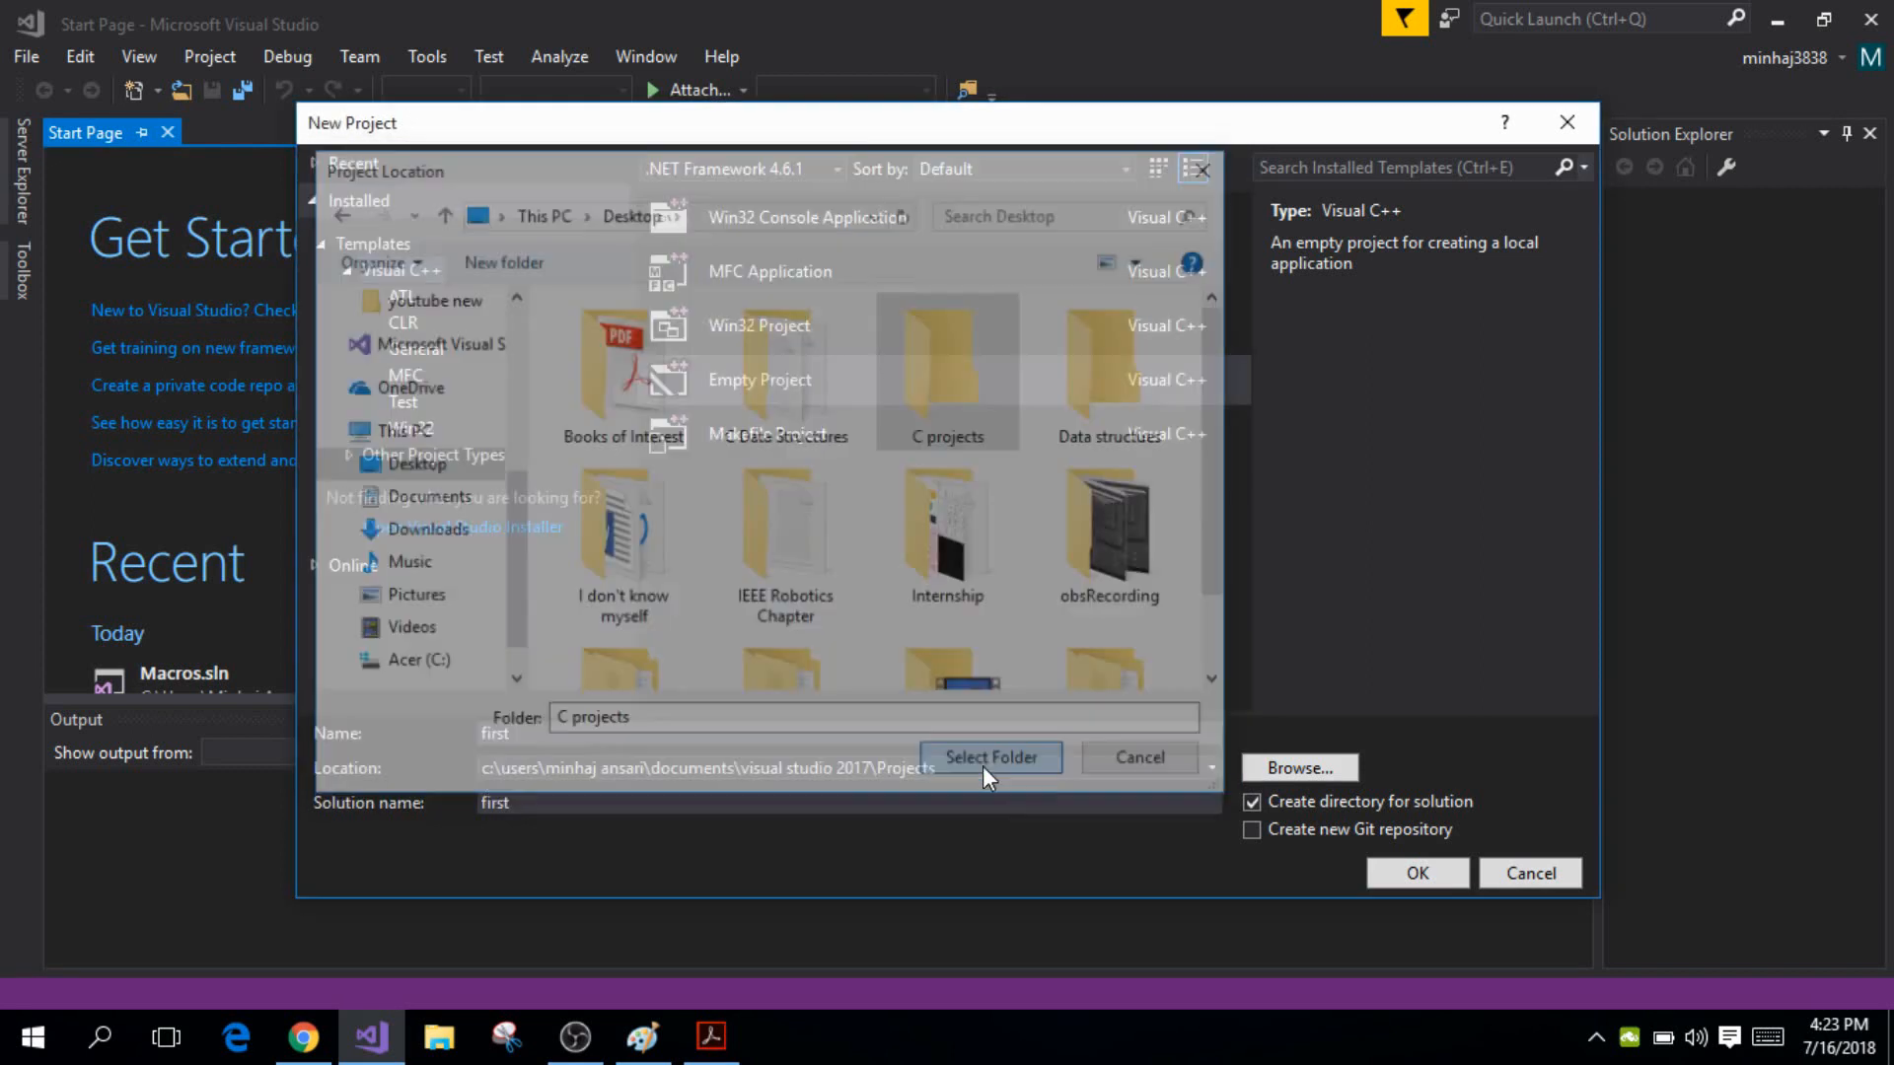
left_click(989, 757)
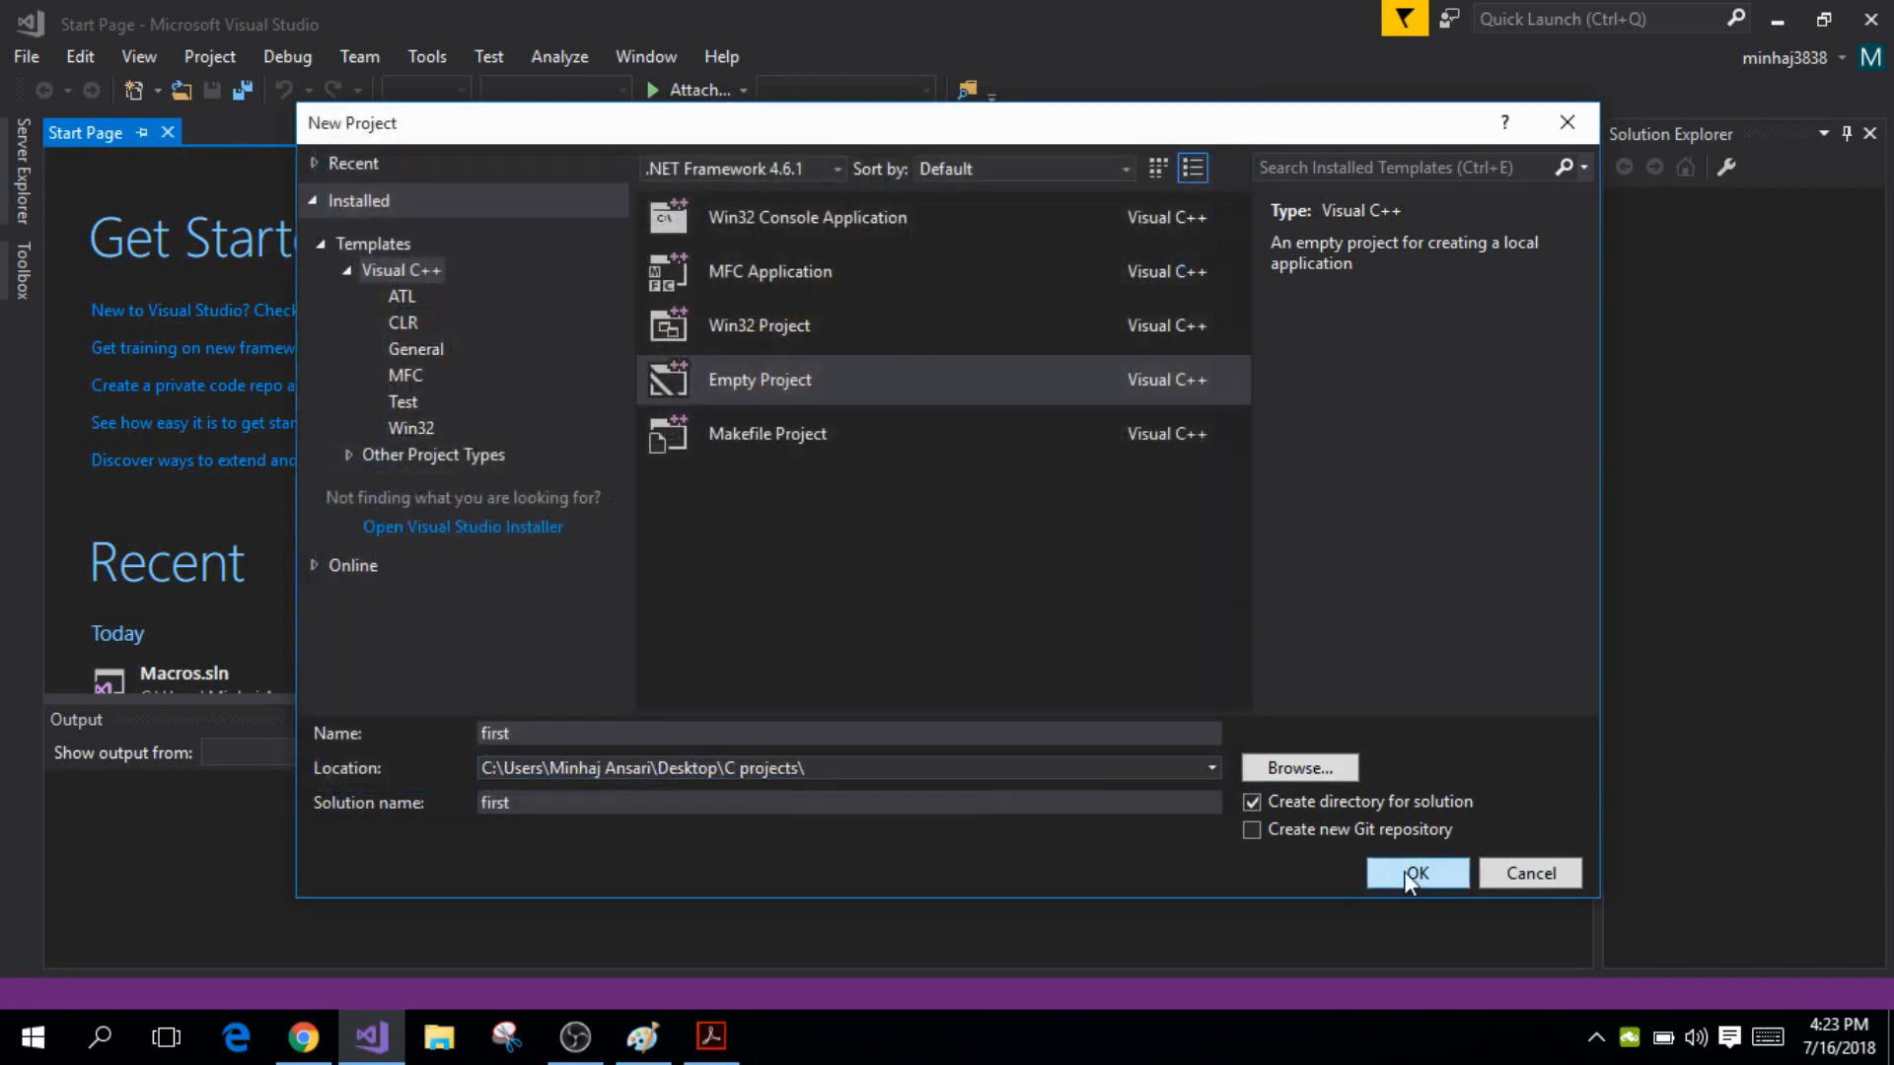
Confirm the New Project dialog to create the 'first' project
left_click(1415, 873)
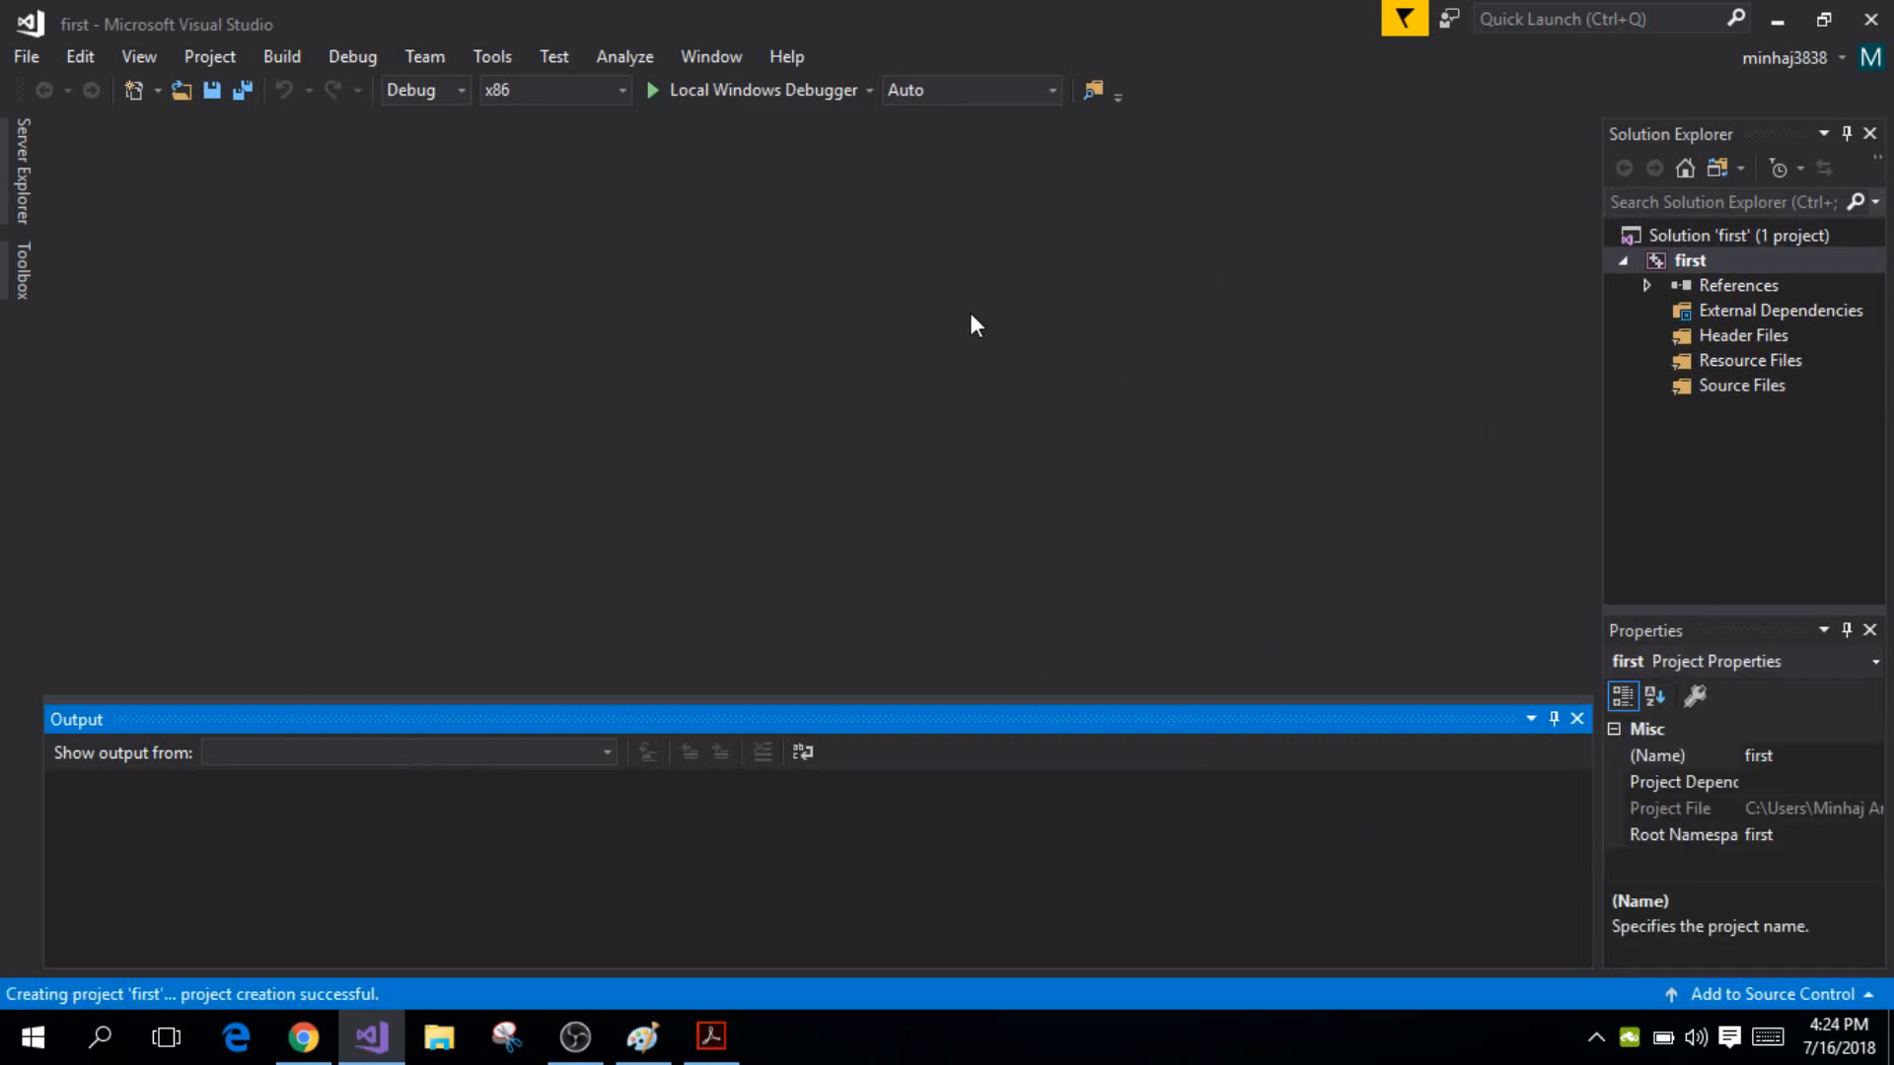
mouse_move(774, 472)
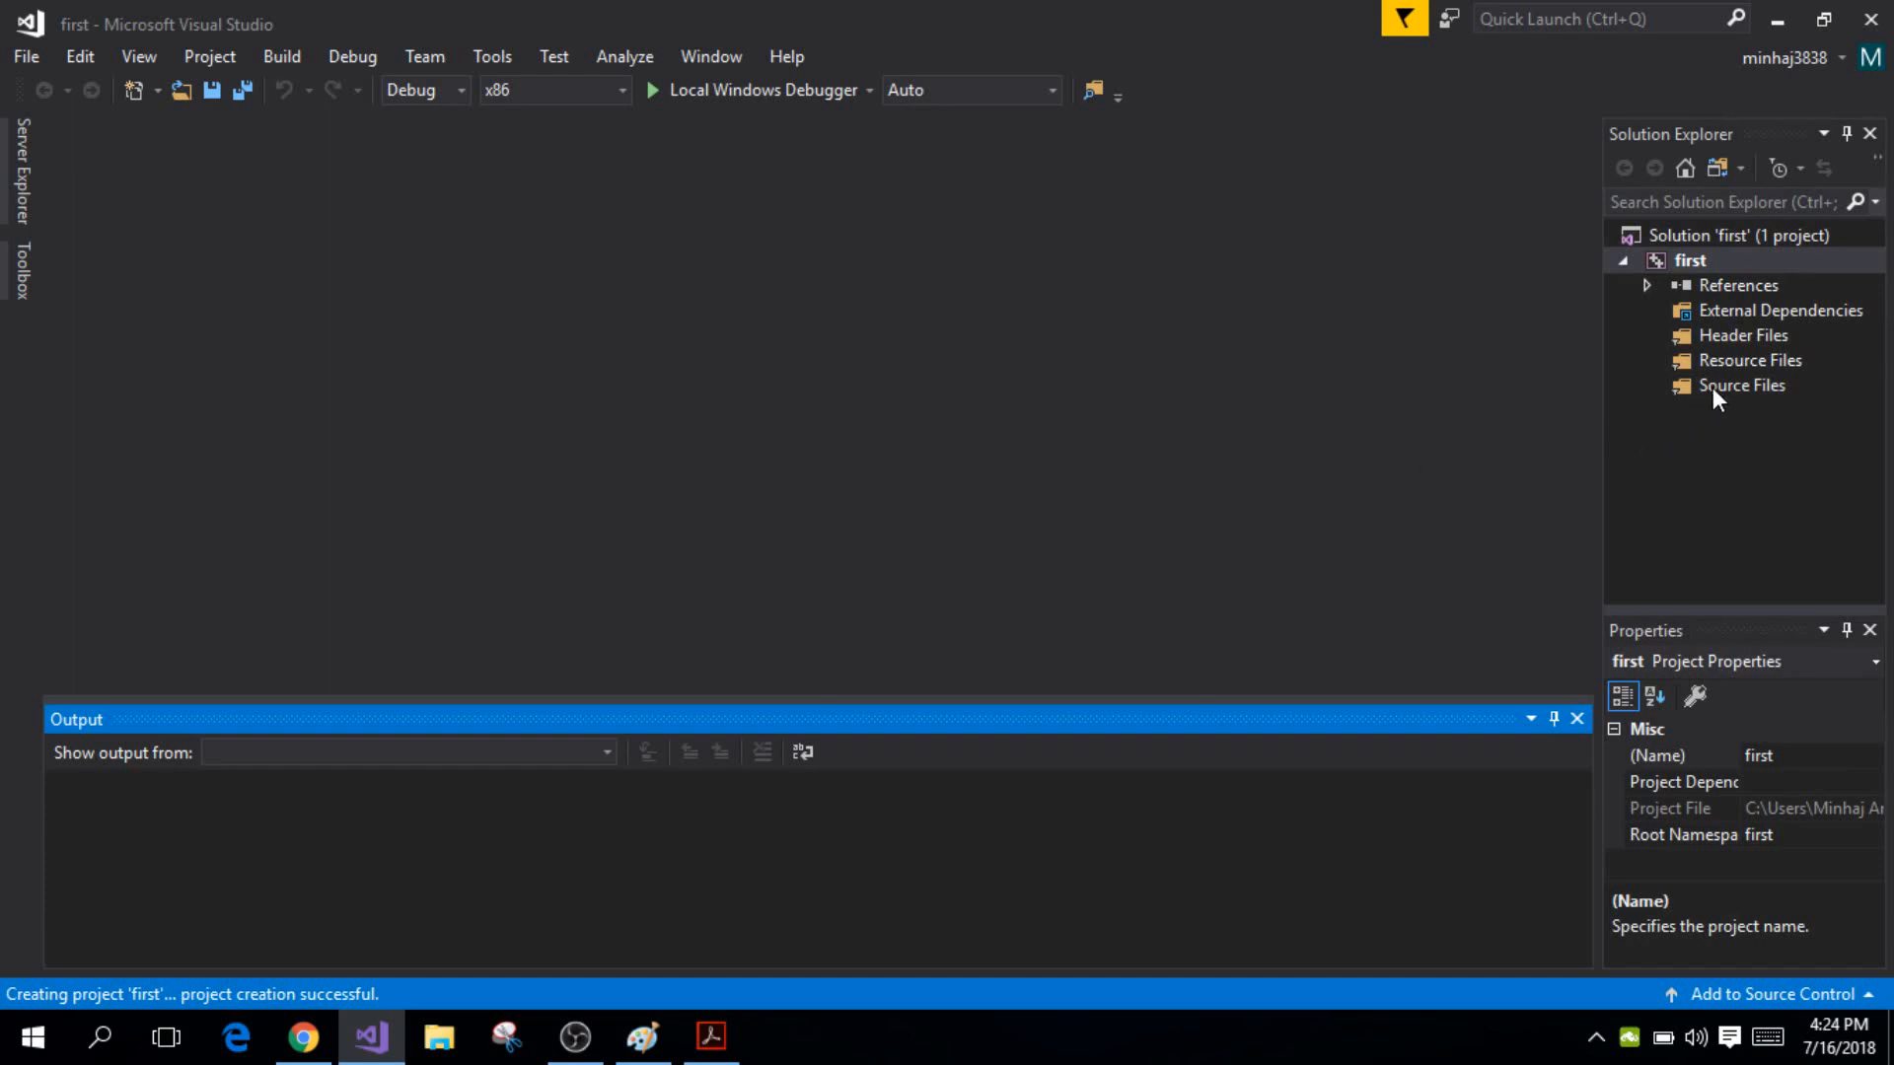
Add a new C++ File named first.c under Source Files
right_click(1740, 384)
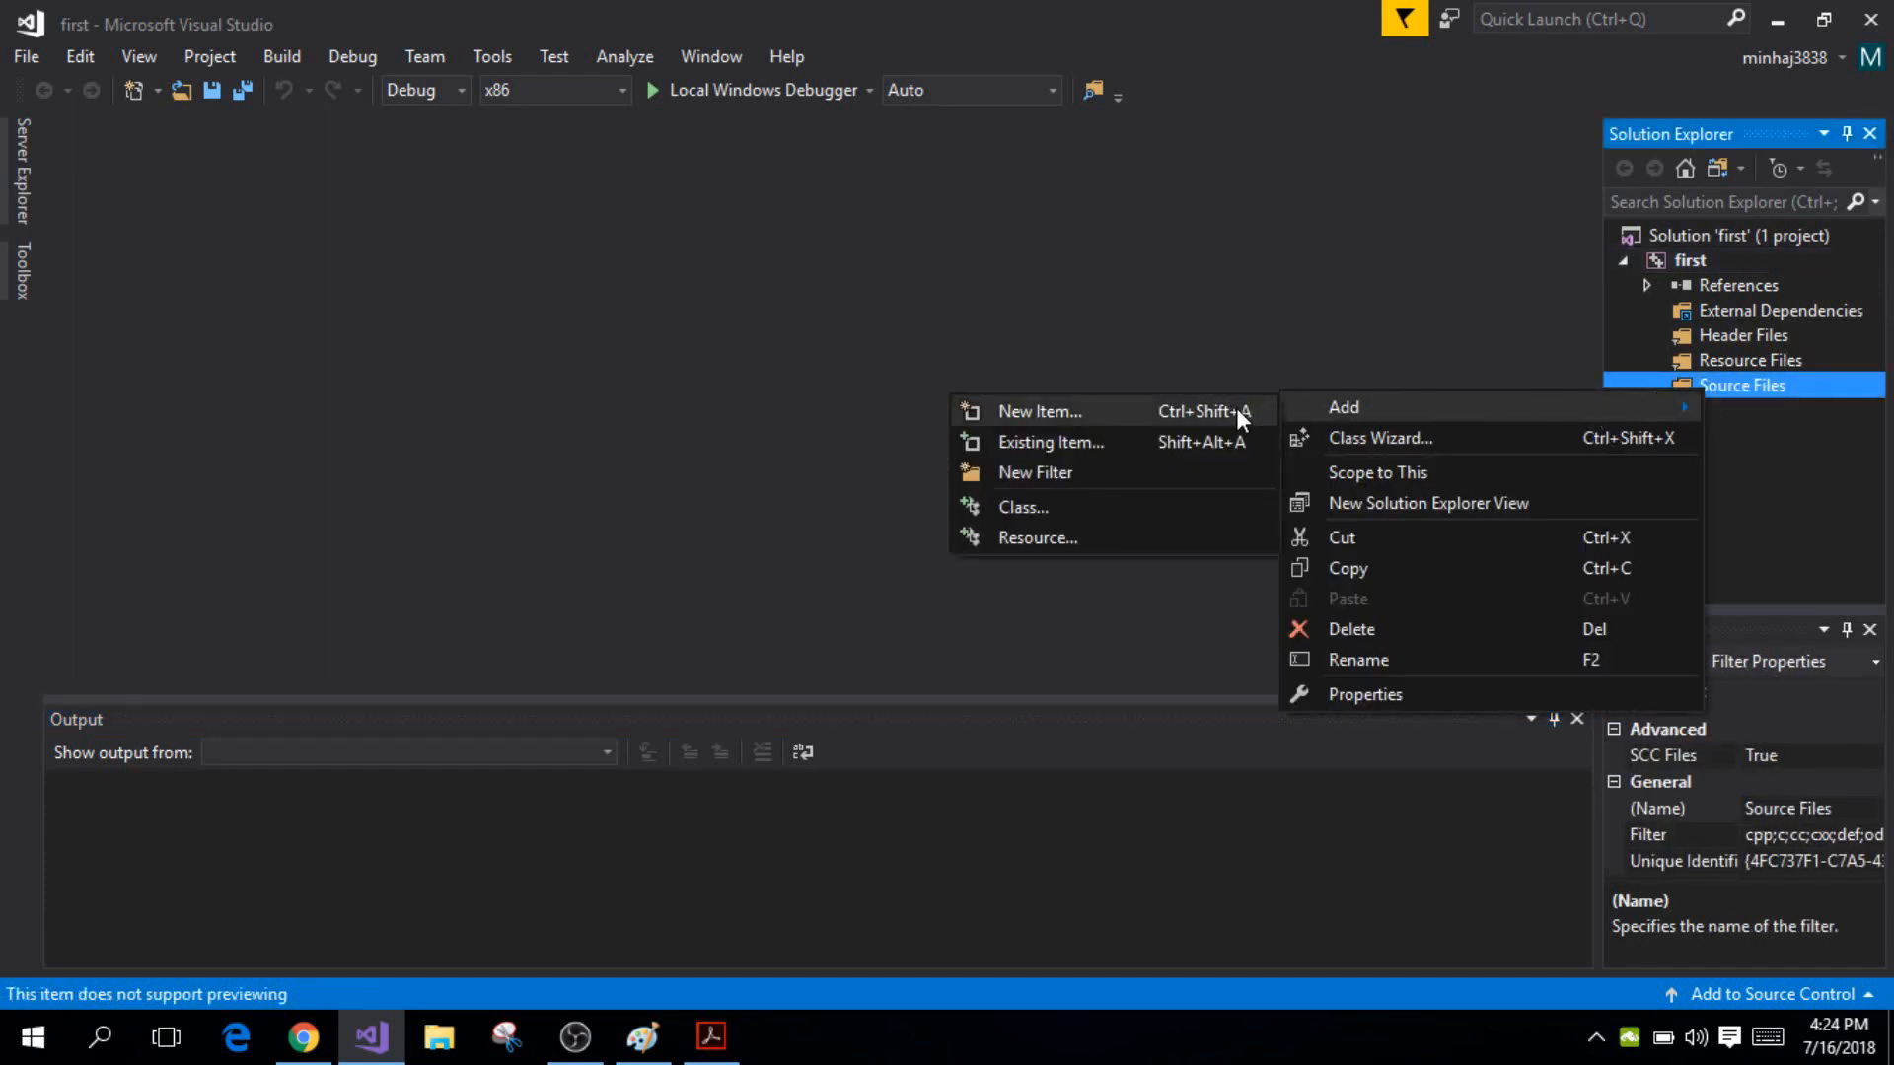
left_click(1039, 411)
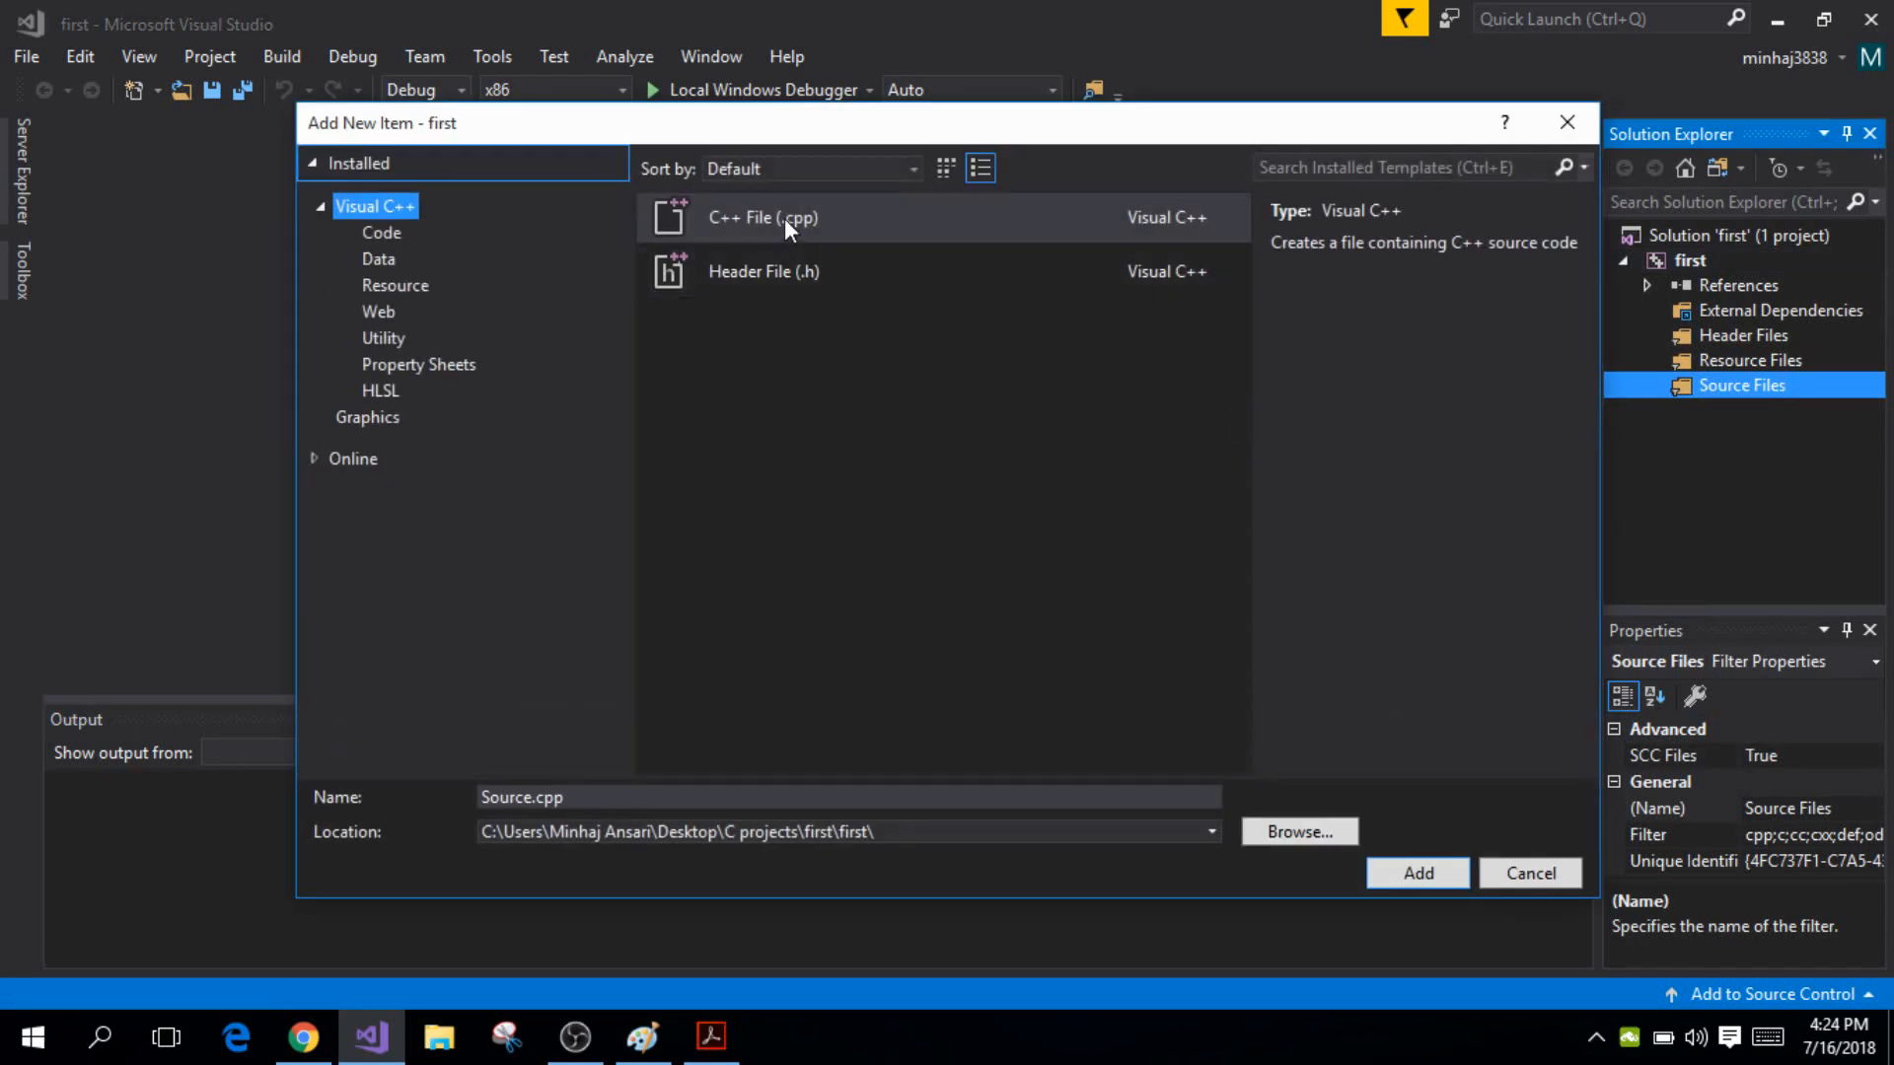
left_click(763, 217)
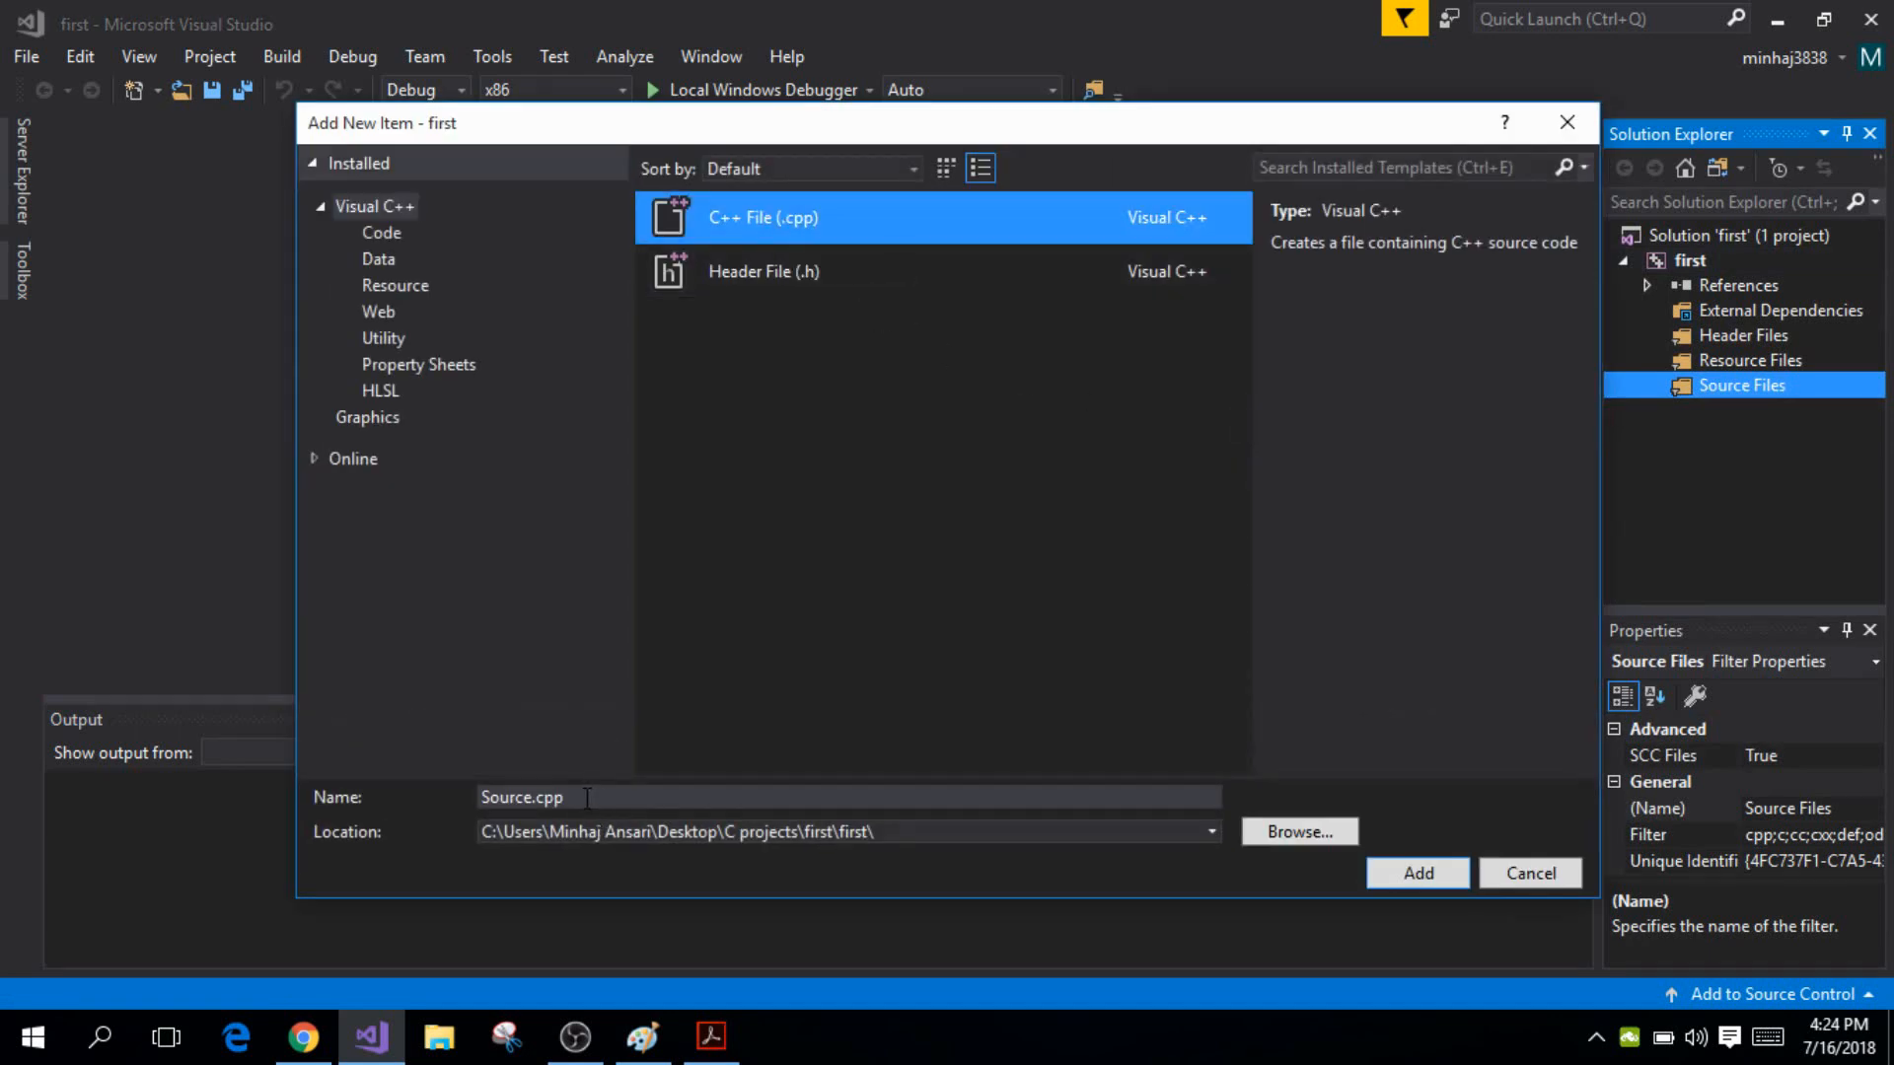
key("BackSpace")
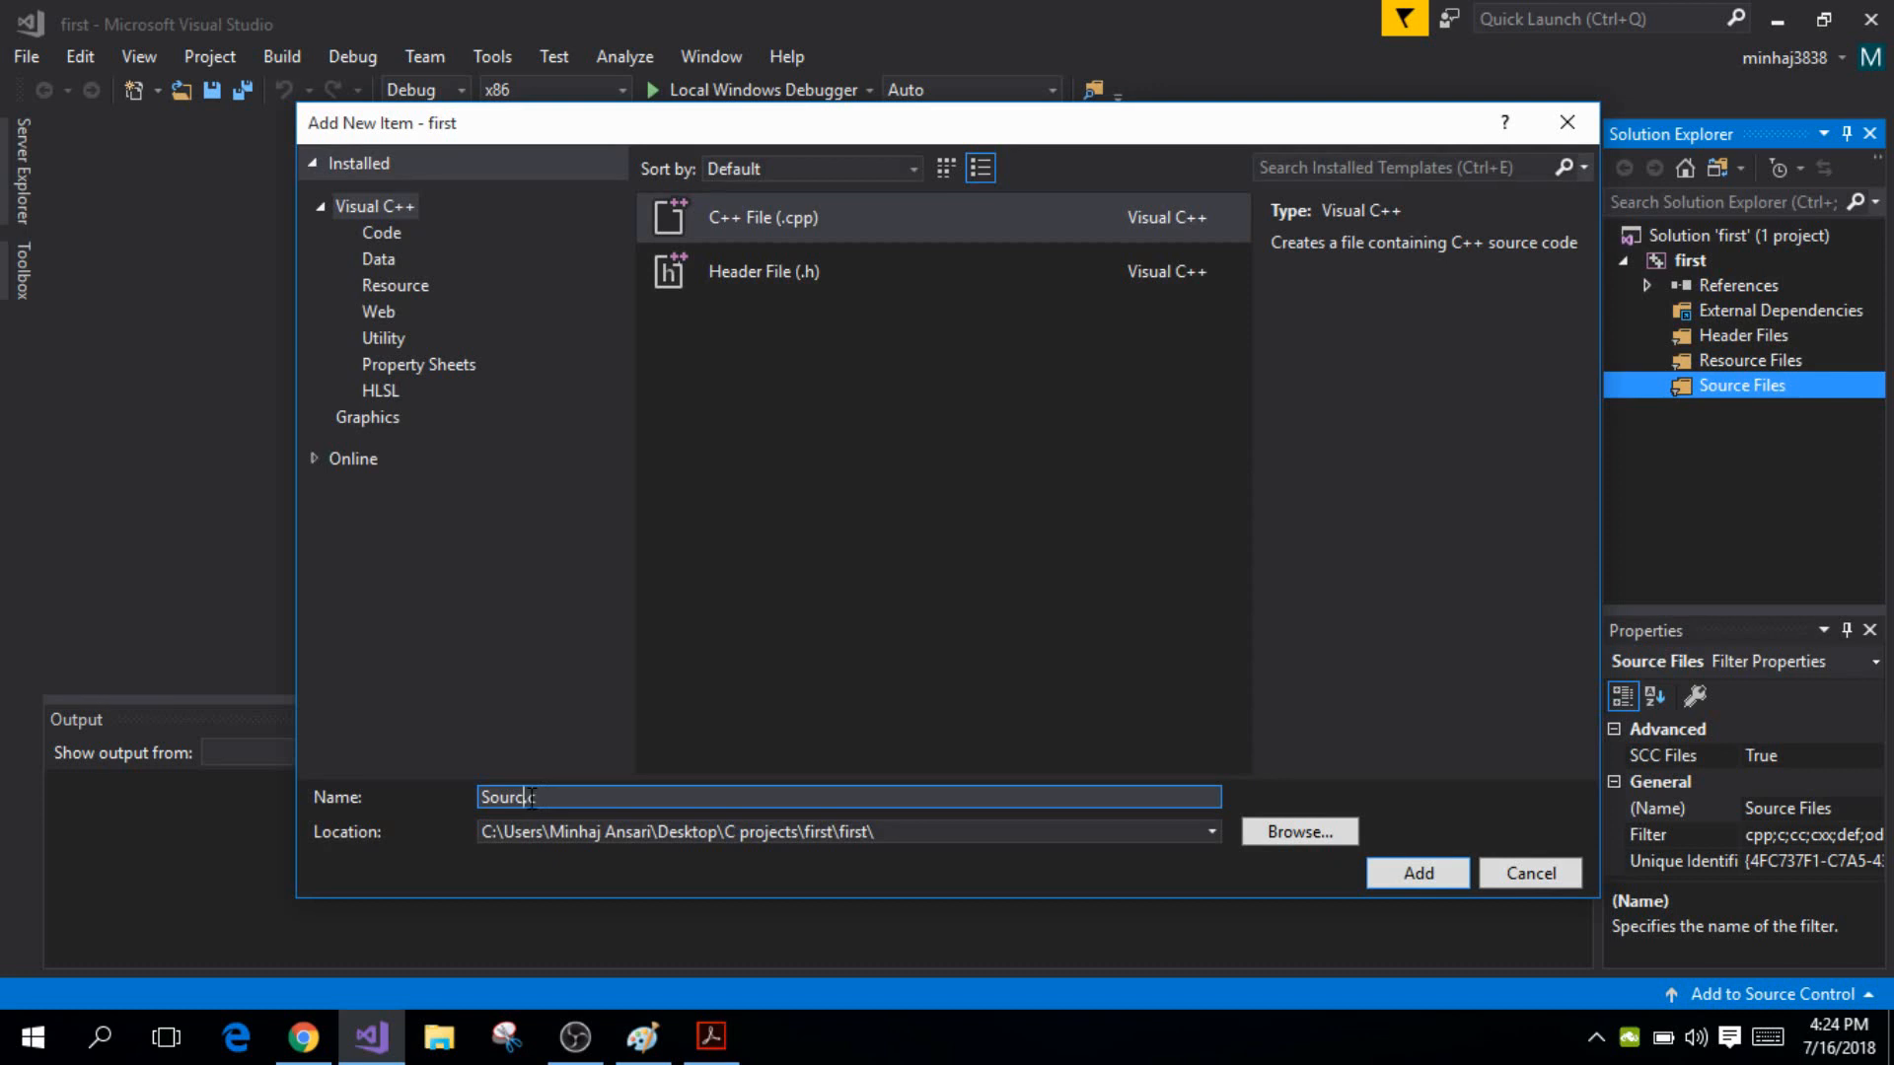
type("f.c")
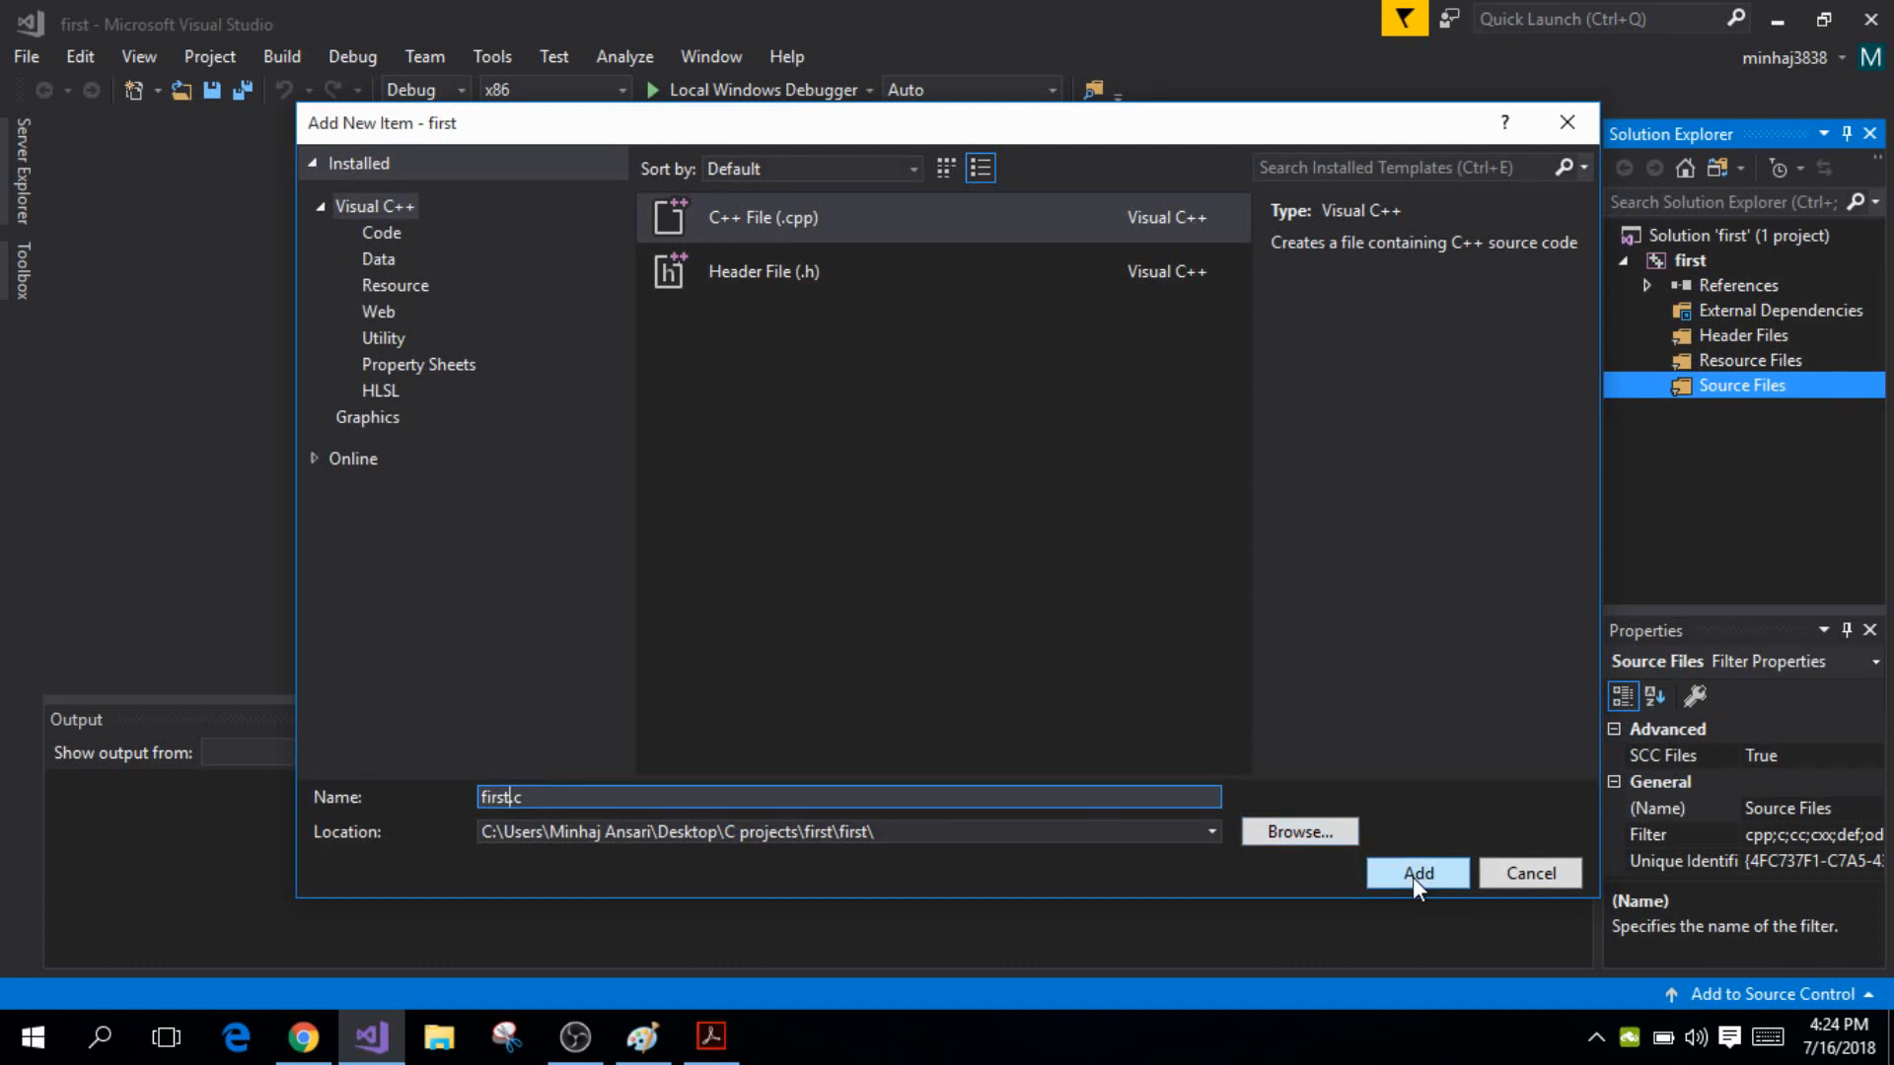
left_click(1416, 872)
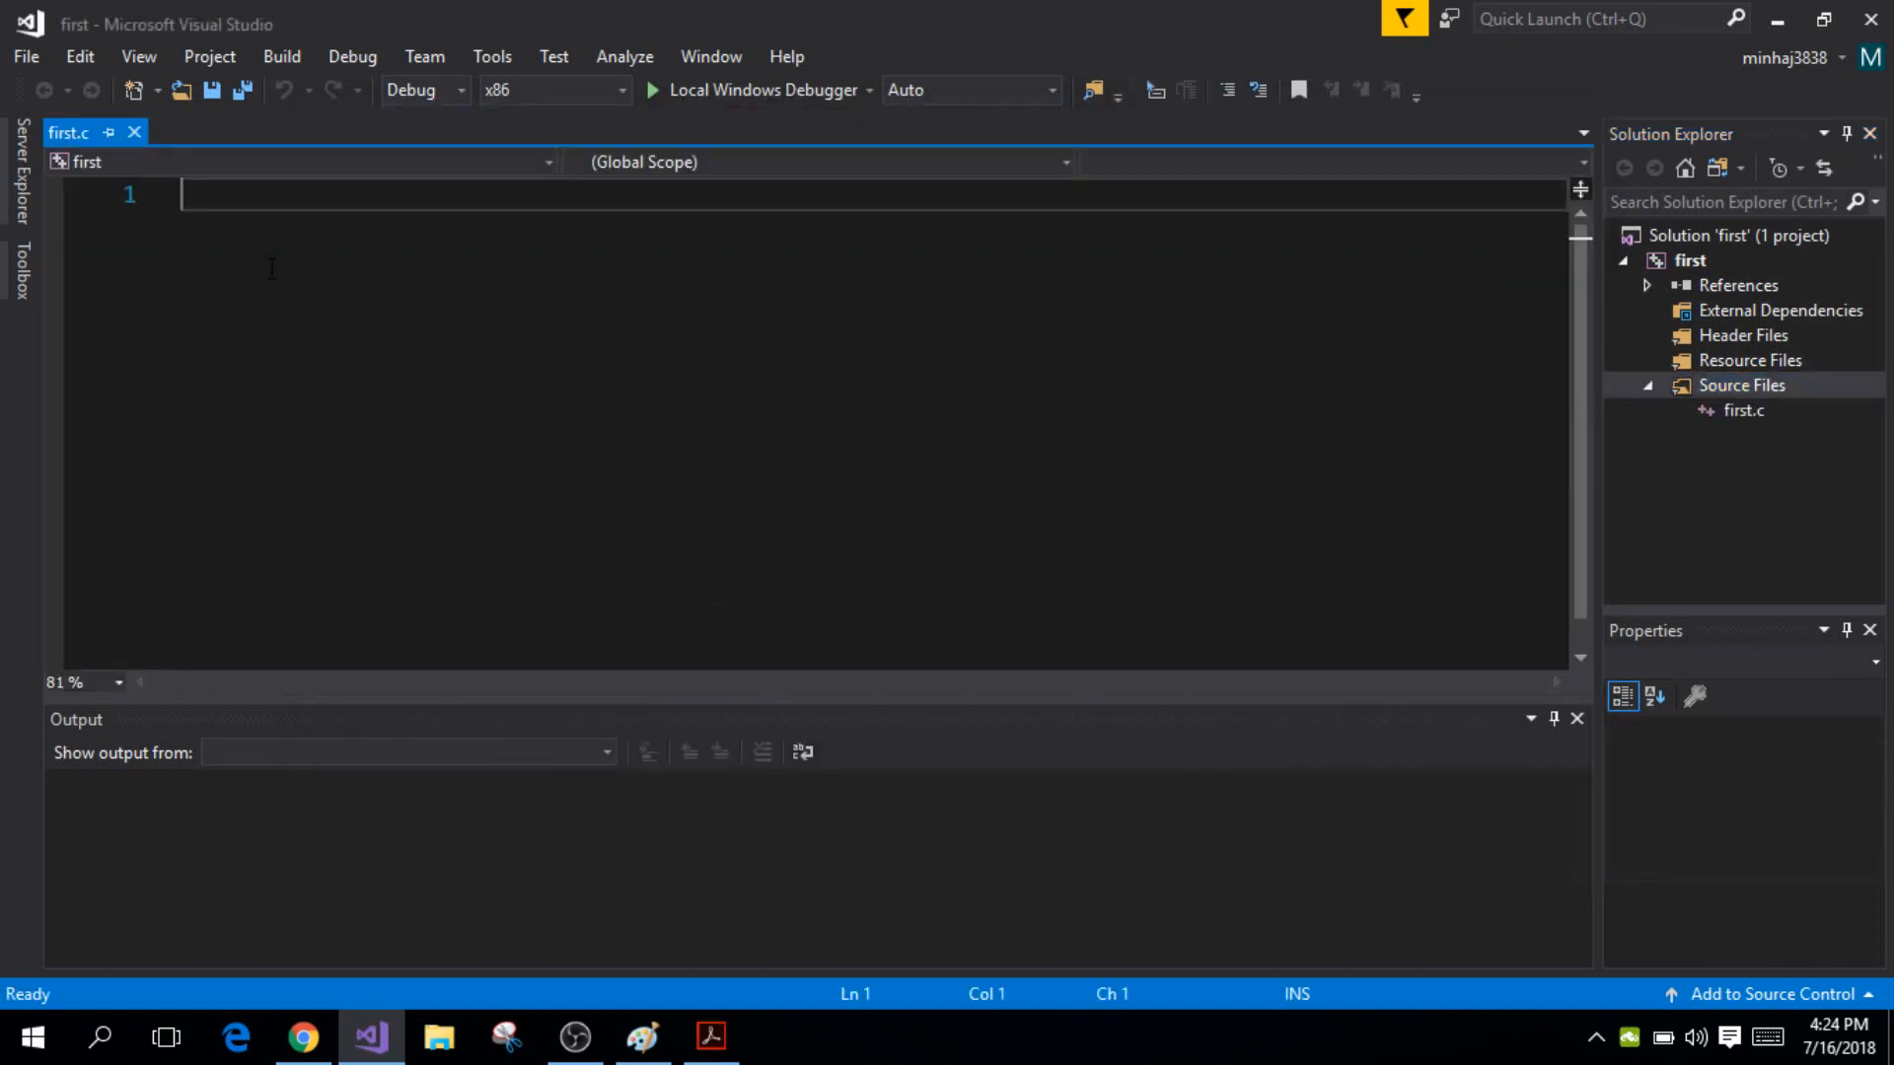
mouse_move(271, 221)
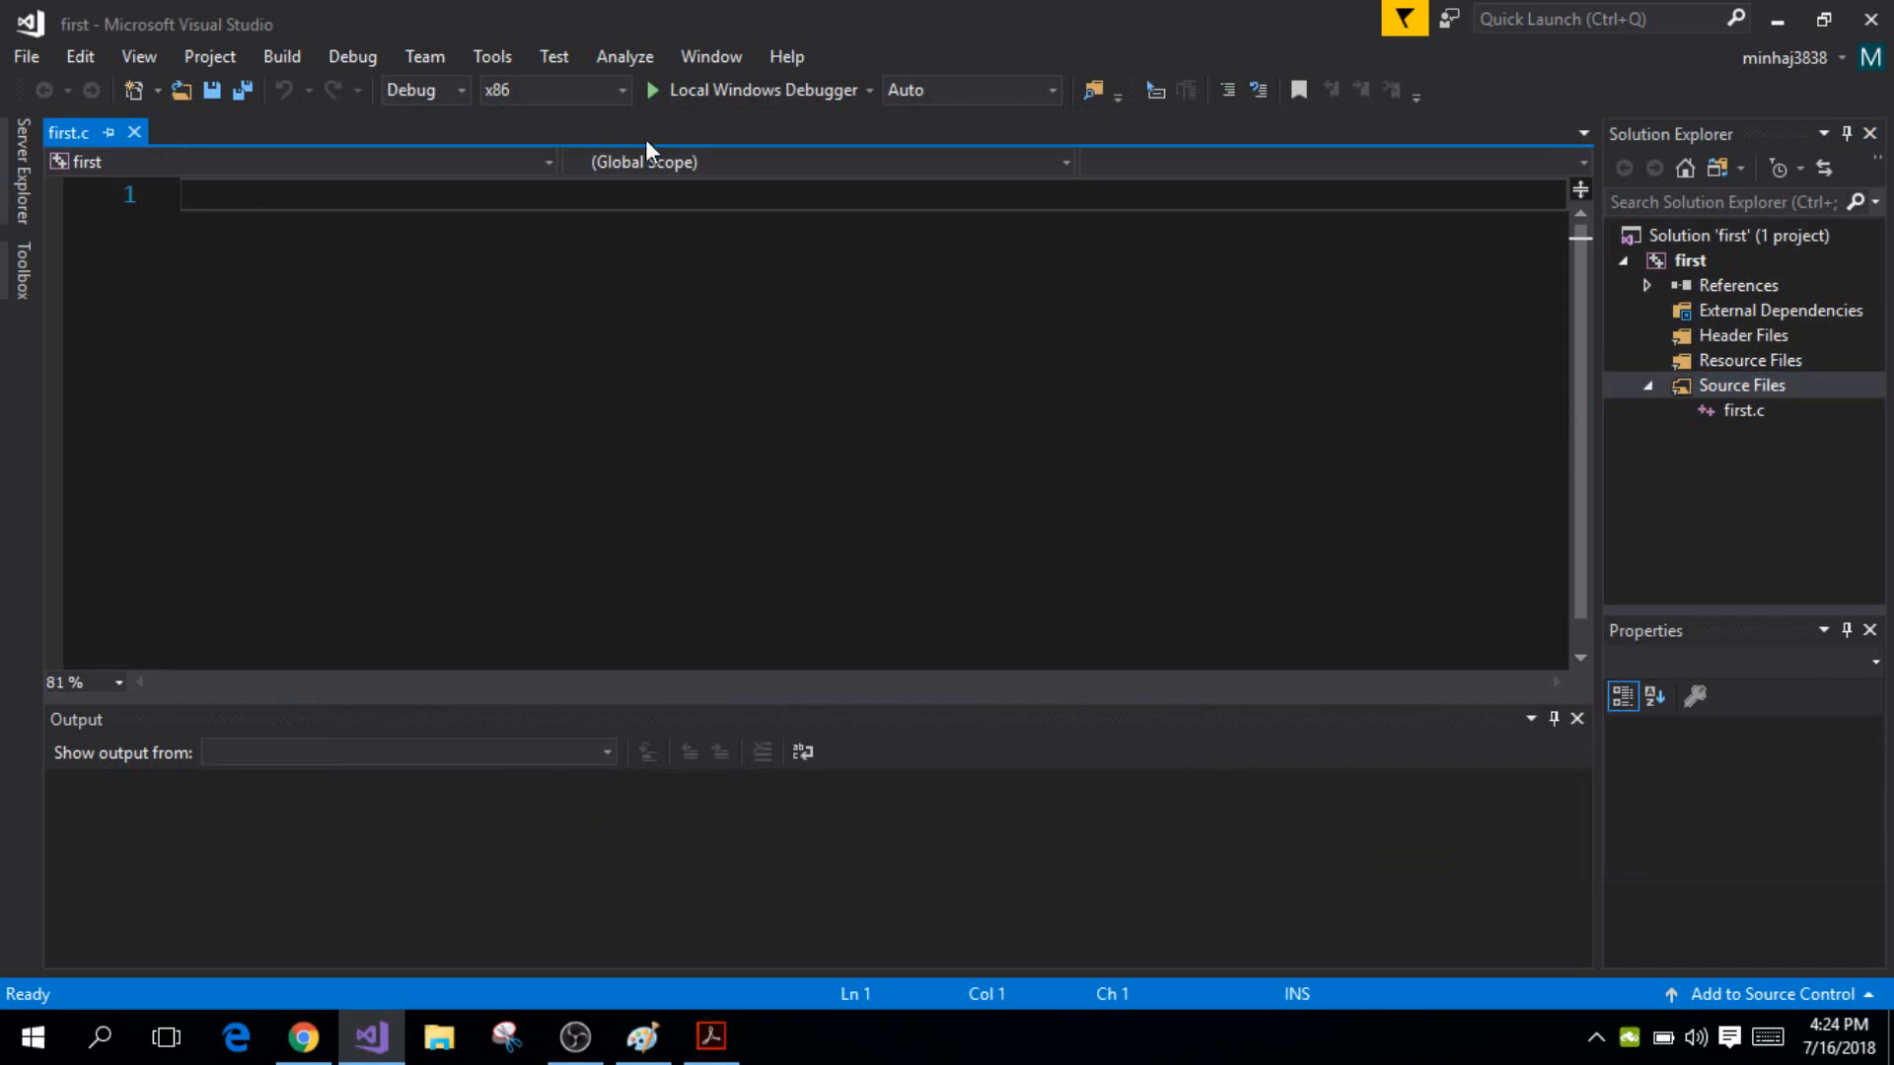
Switch the solution platform from x86 to x64
left_click(621, 90)
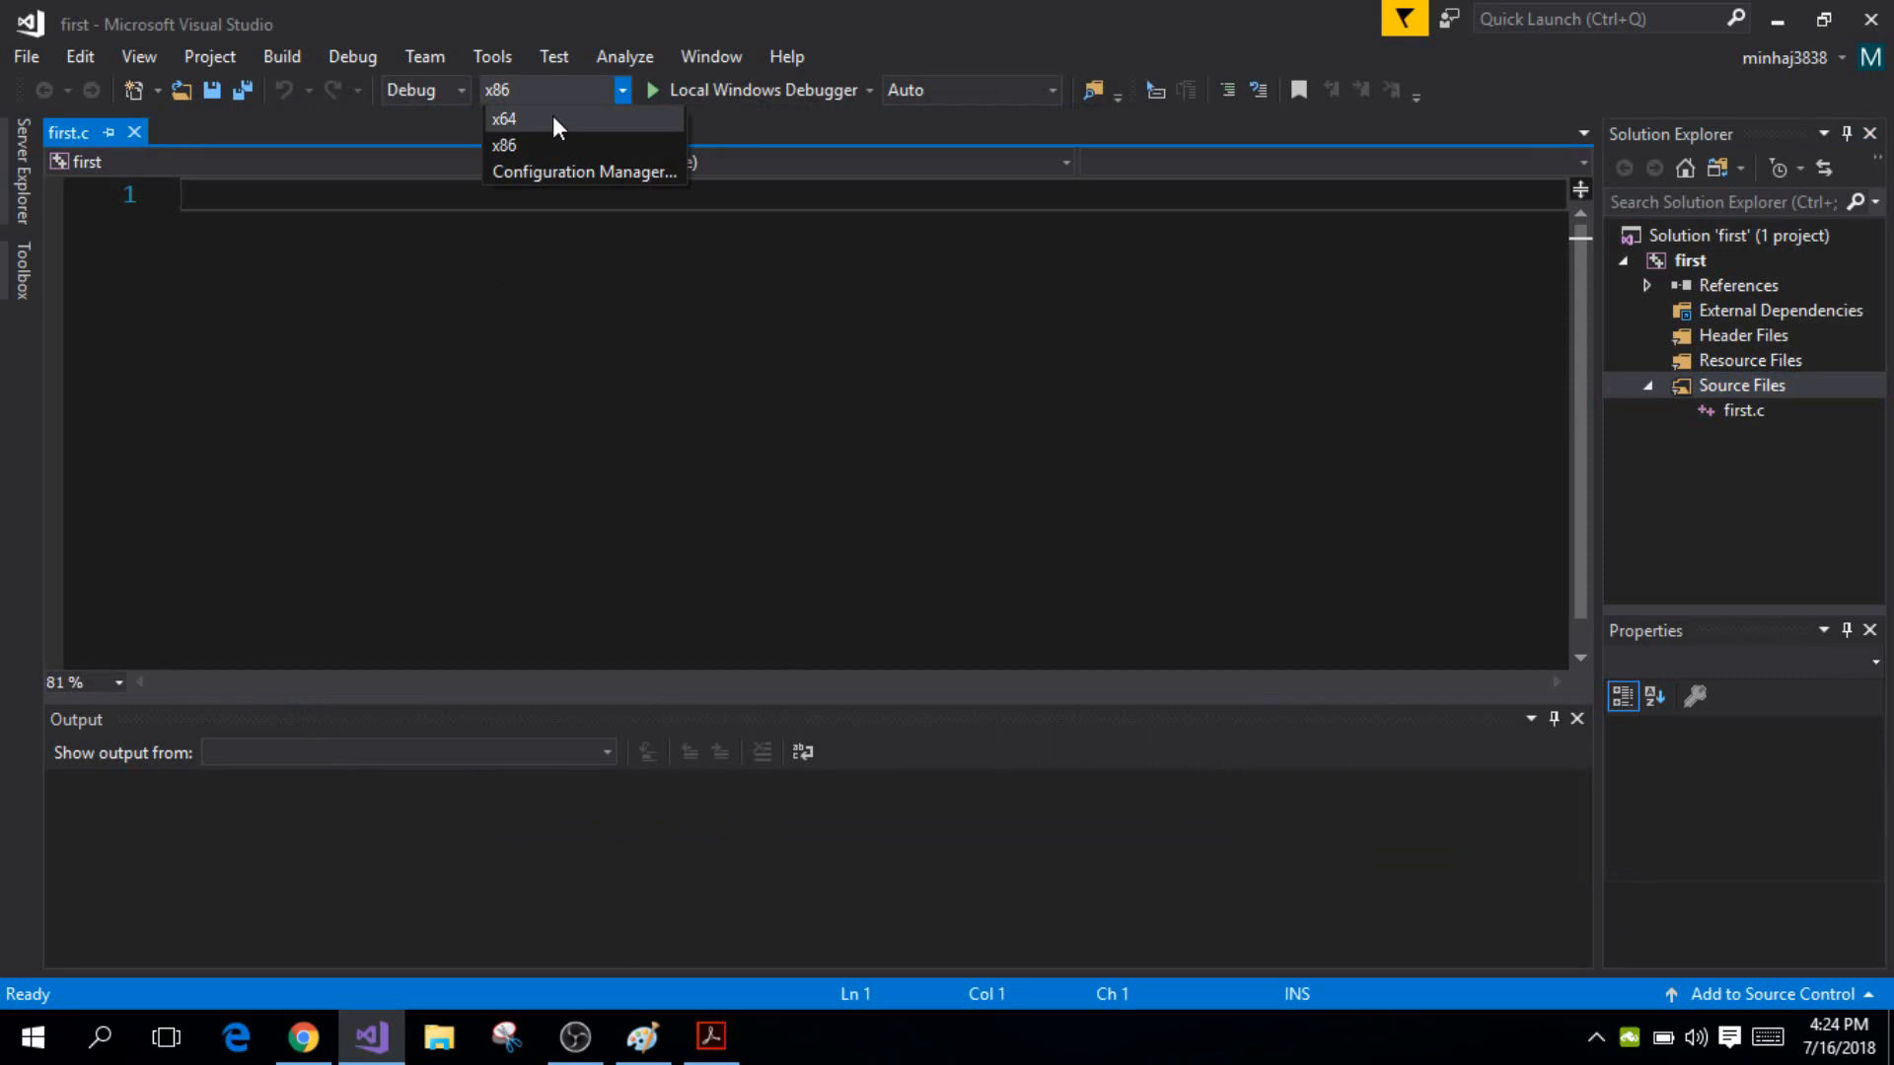
left_click(504, 119)
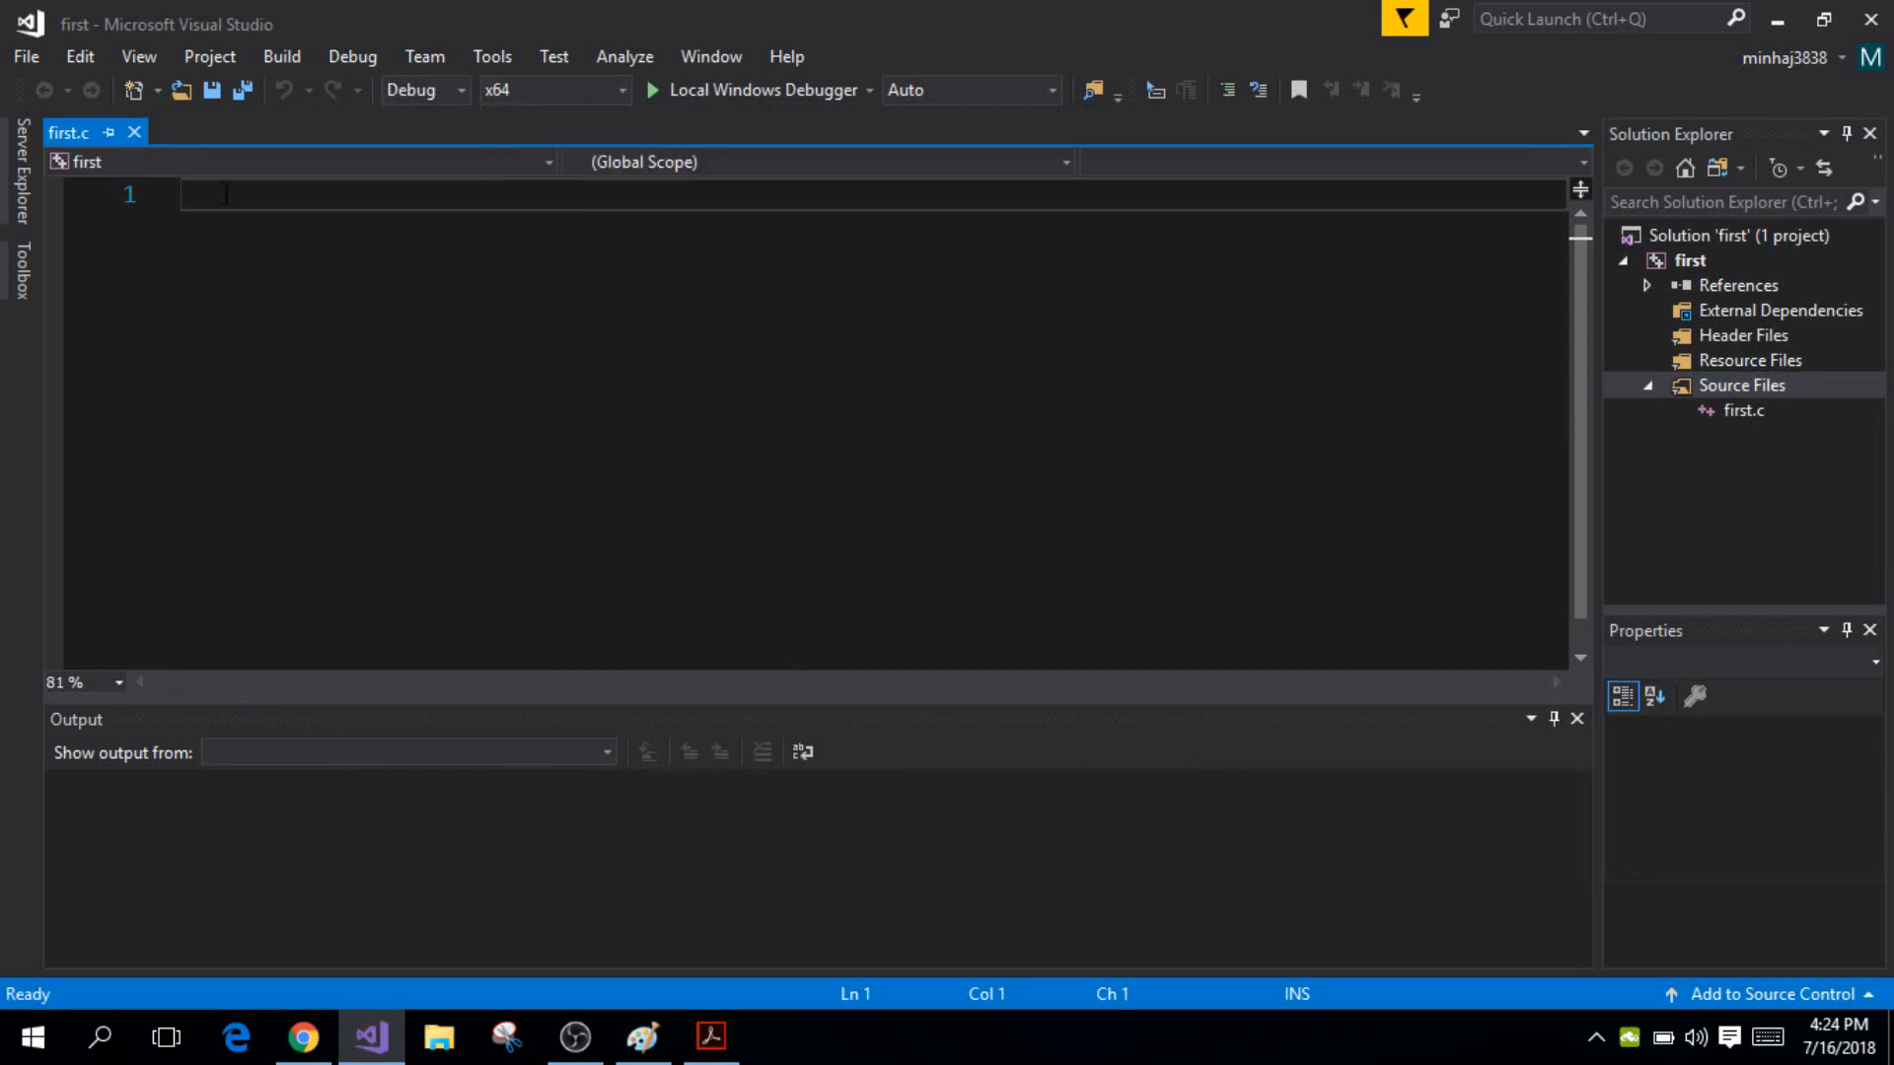
Type the #include <stdio.h> and #include <conio.h> lines
type("#")
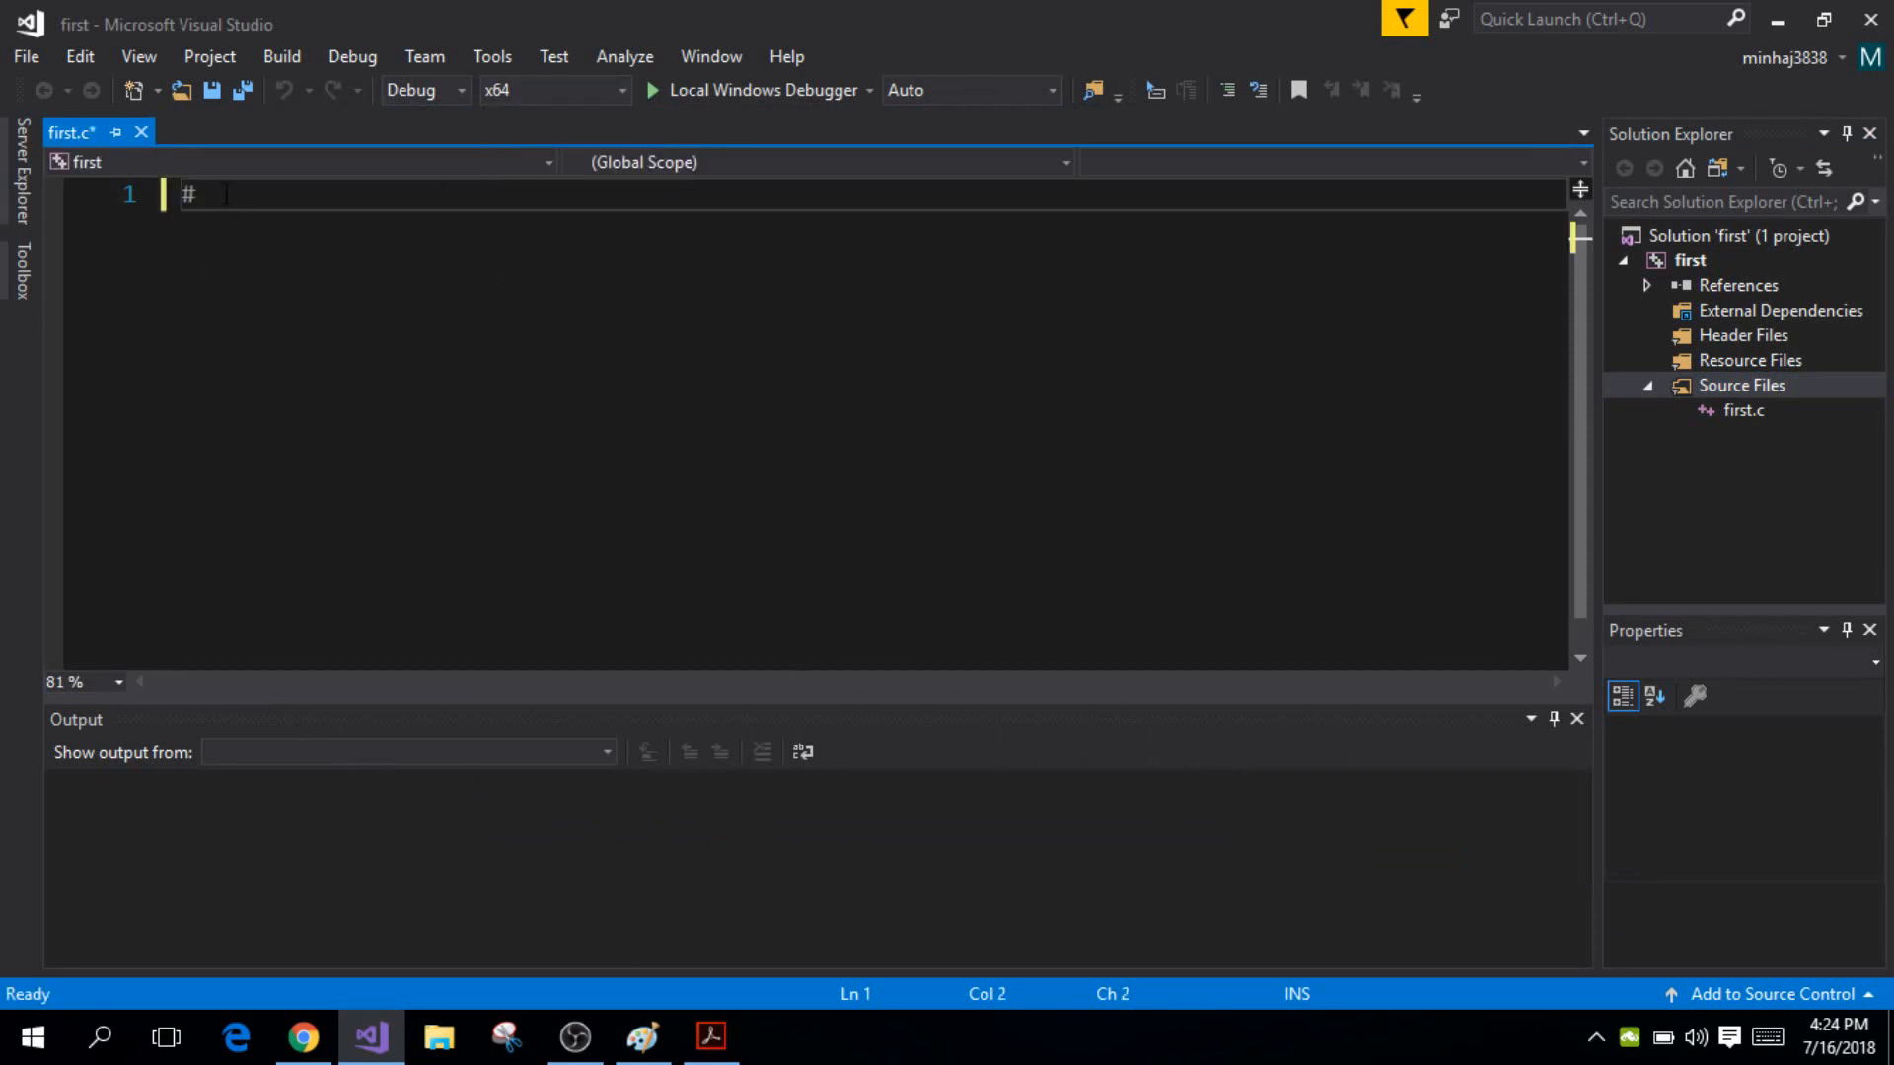
type("include")
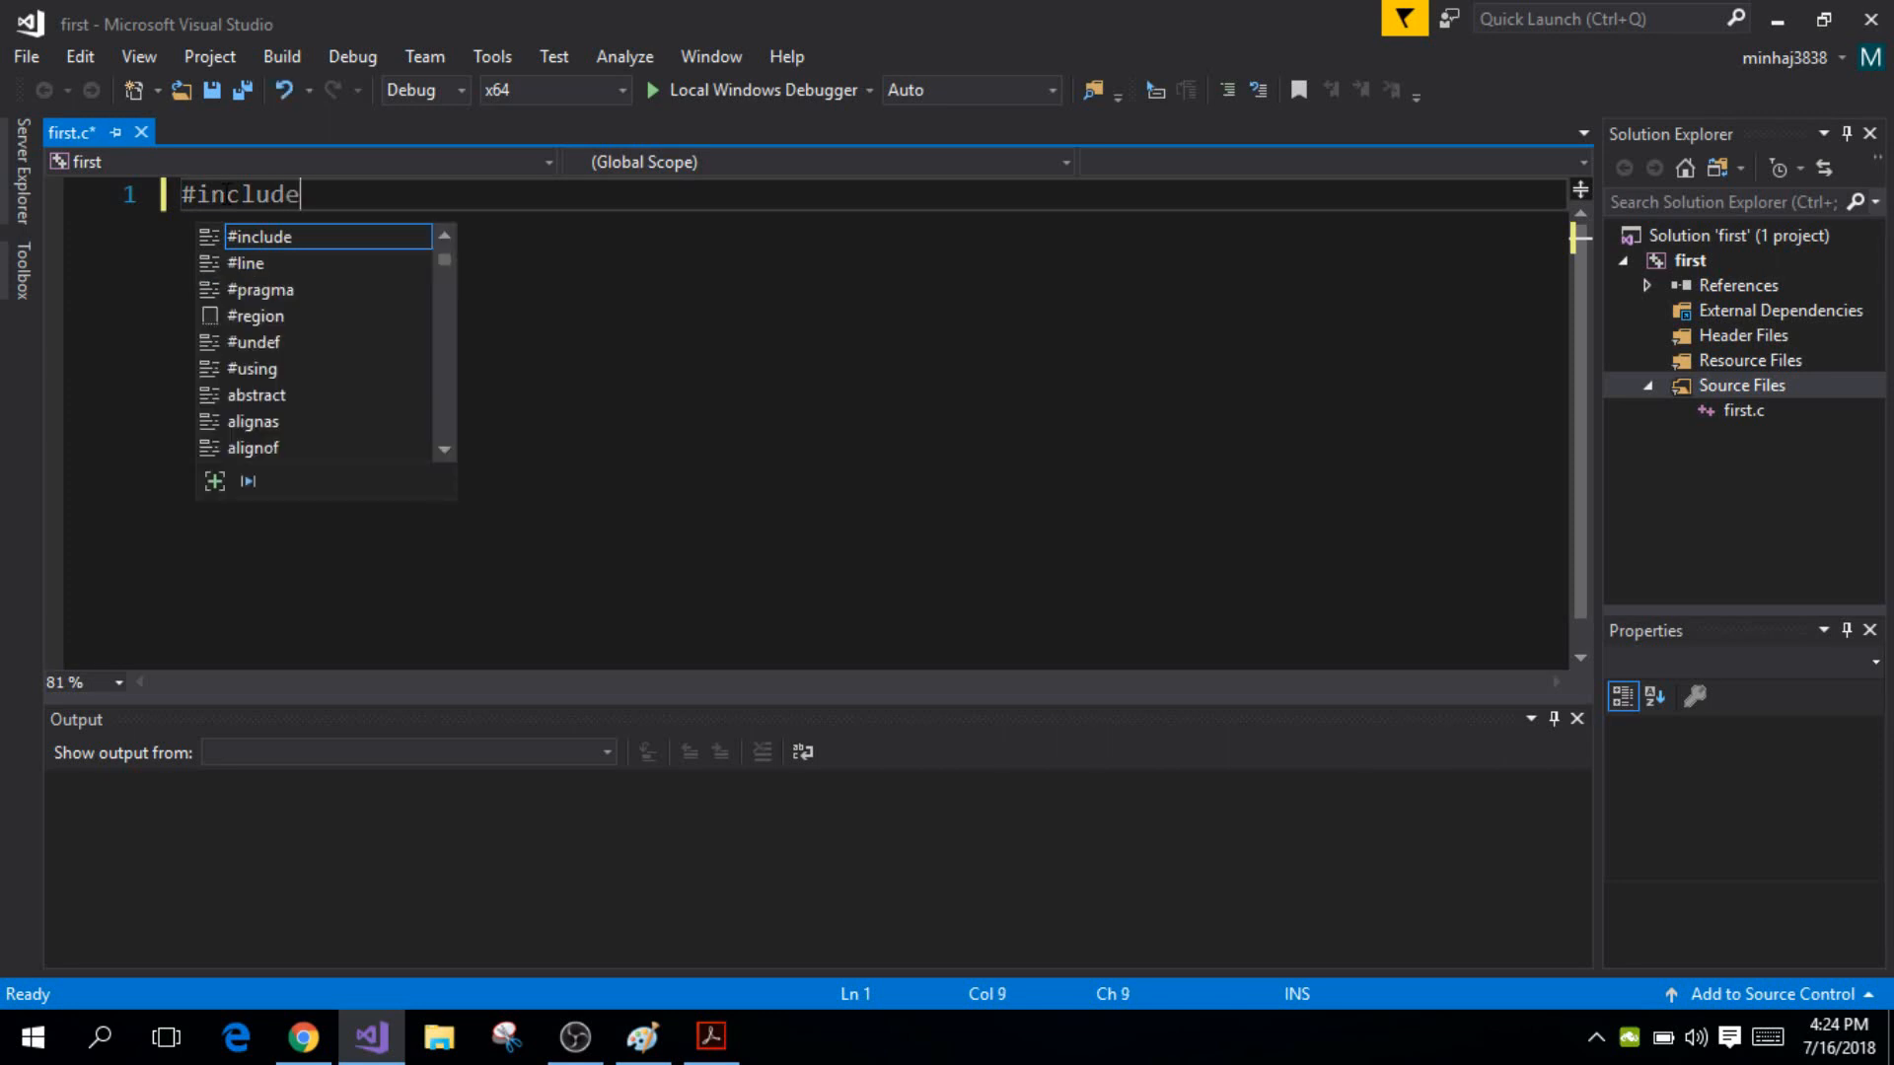
type("<stdio.h>")
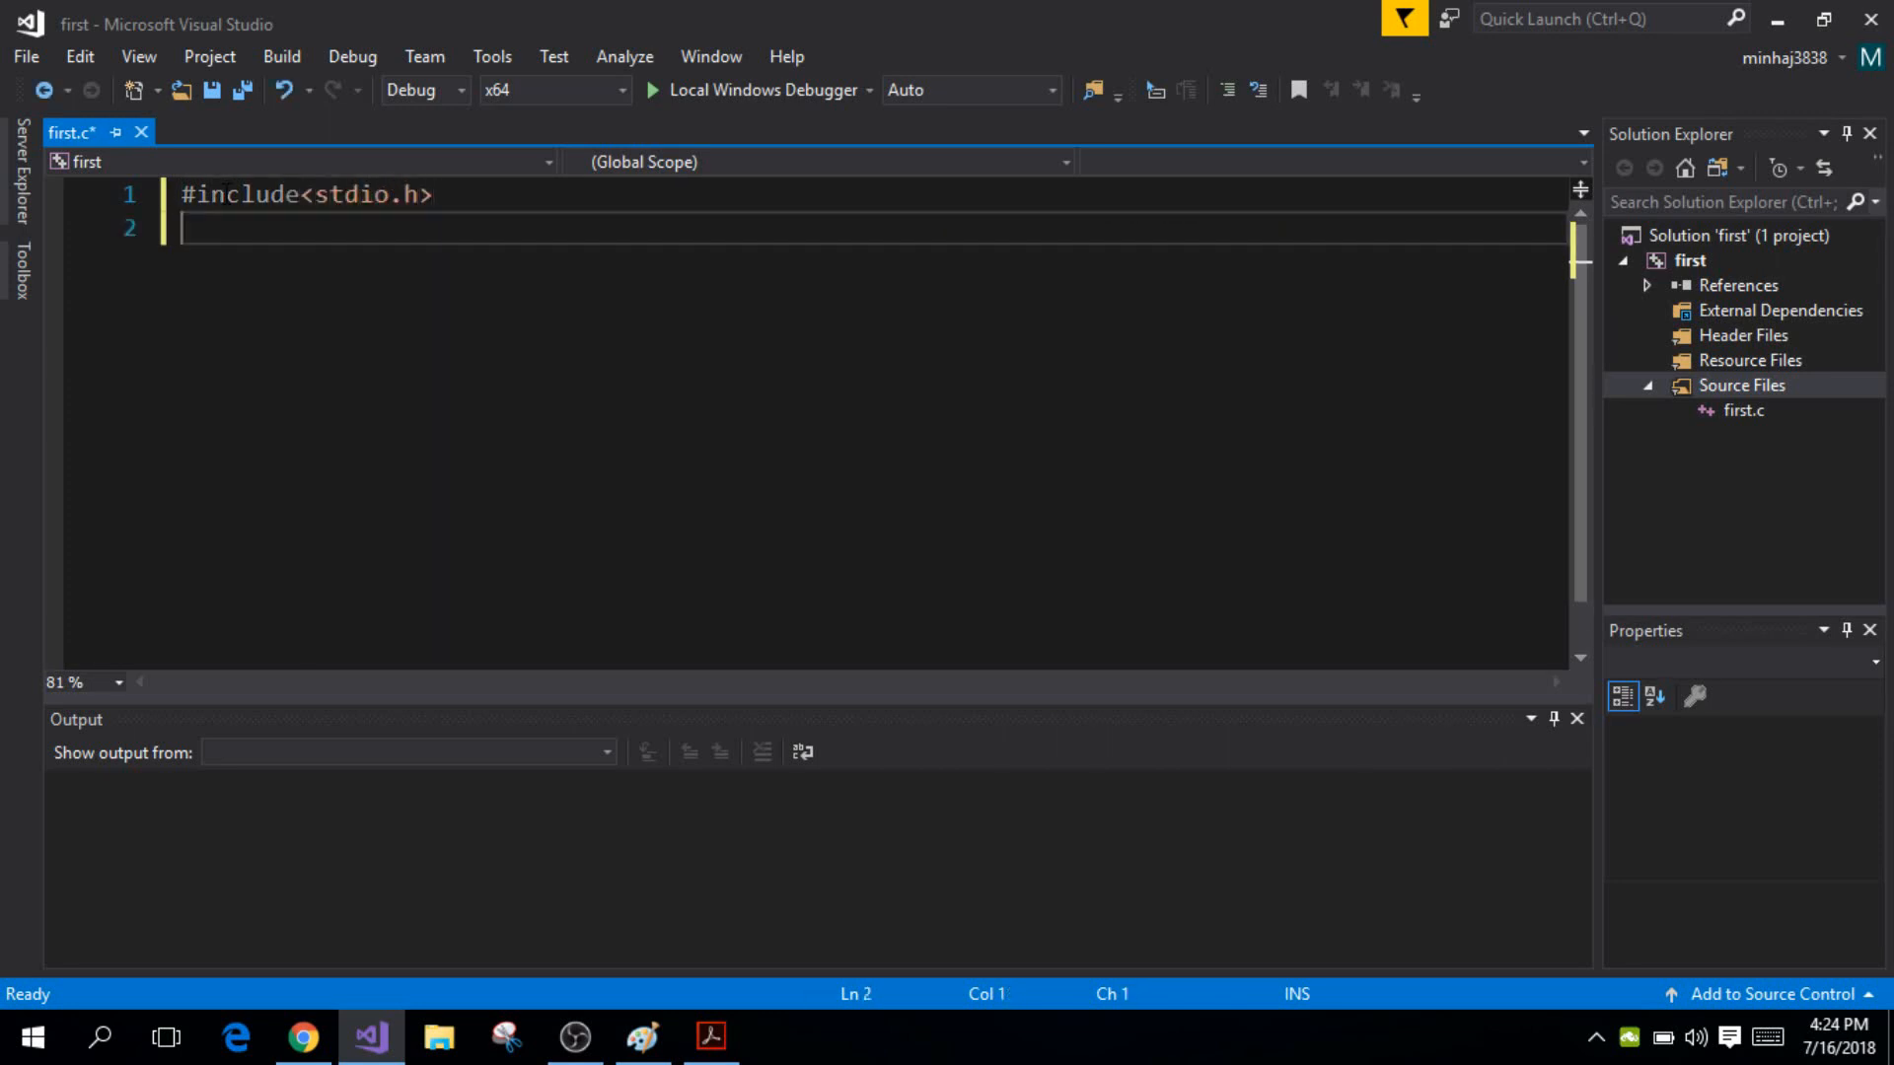
type("#include")
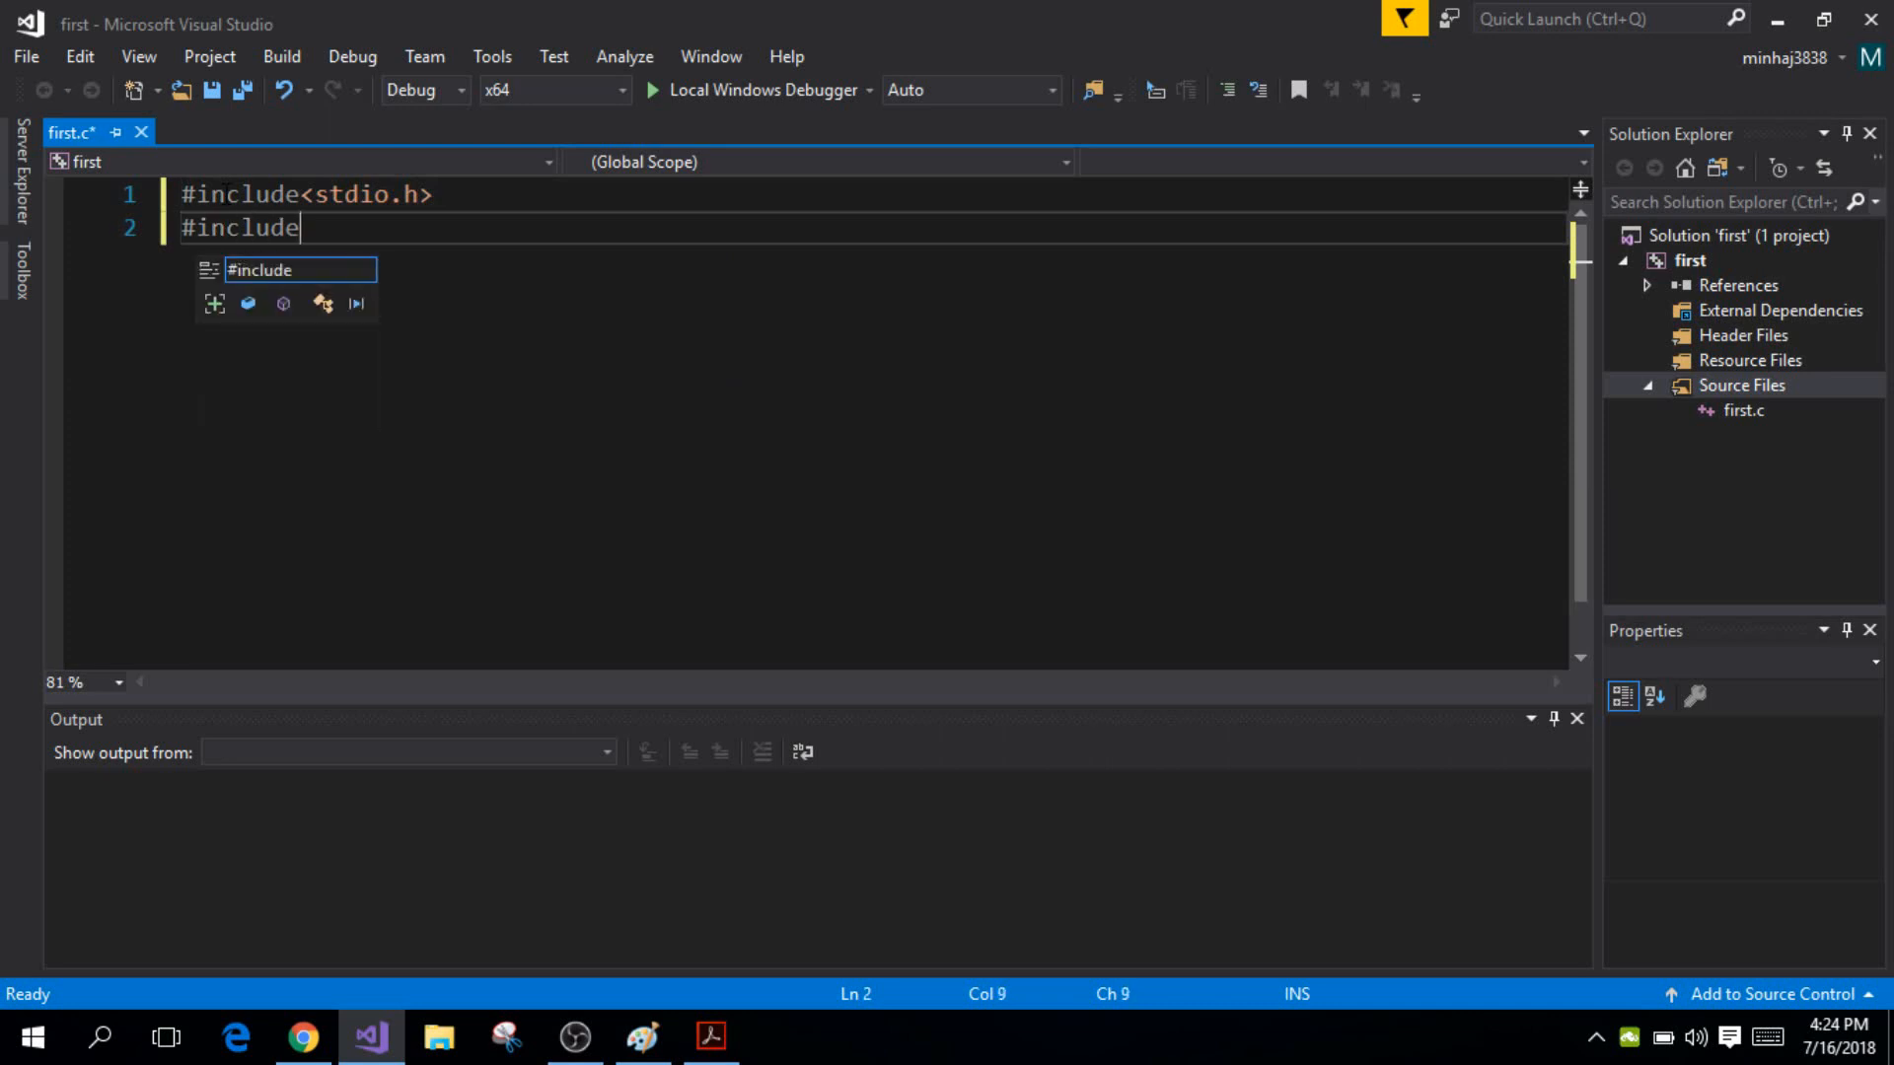
type("<coni>")
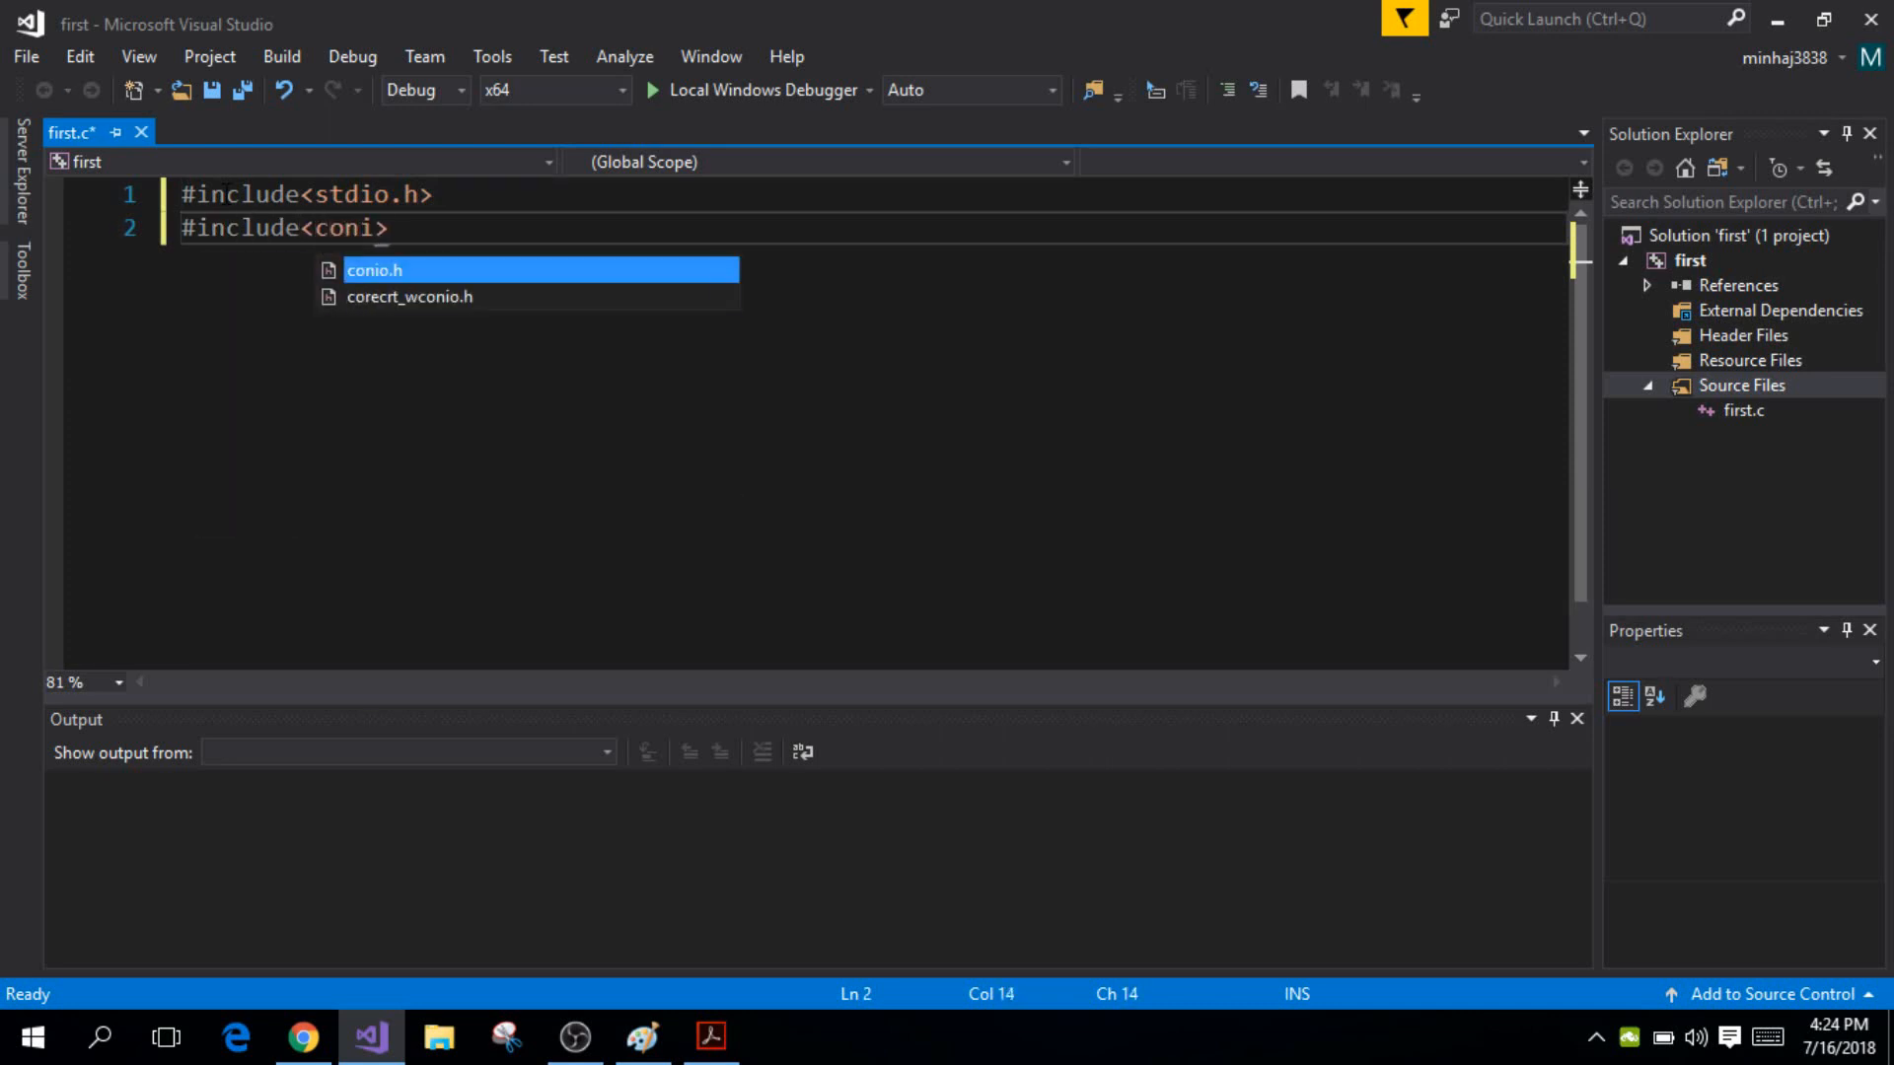
type("o.h")
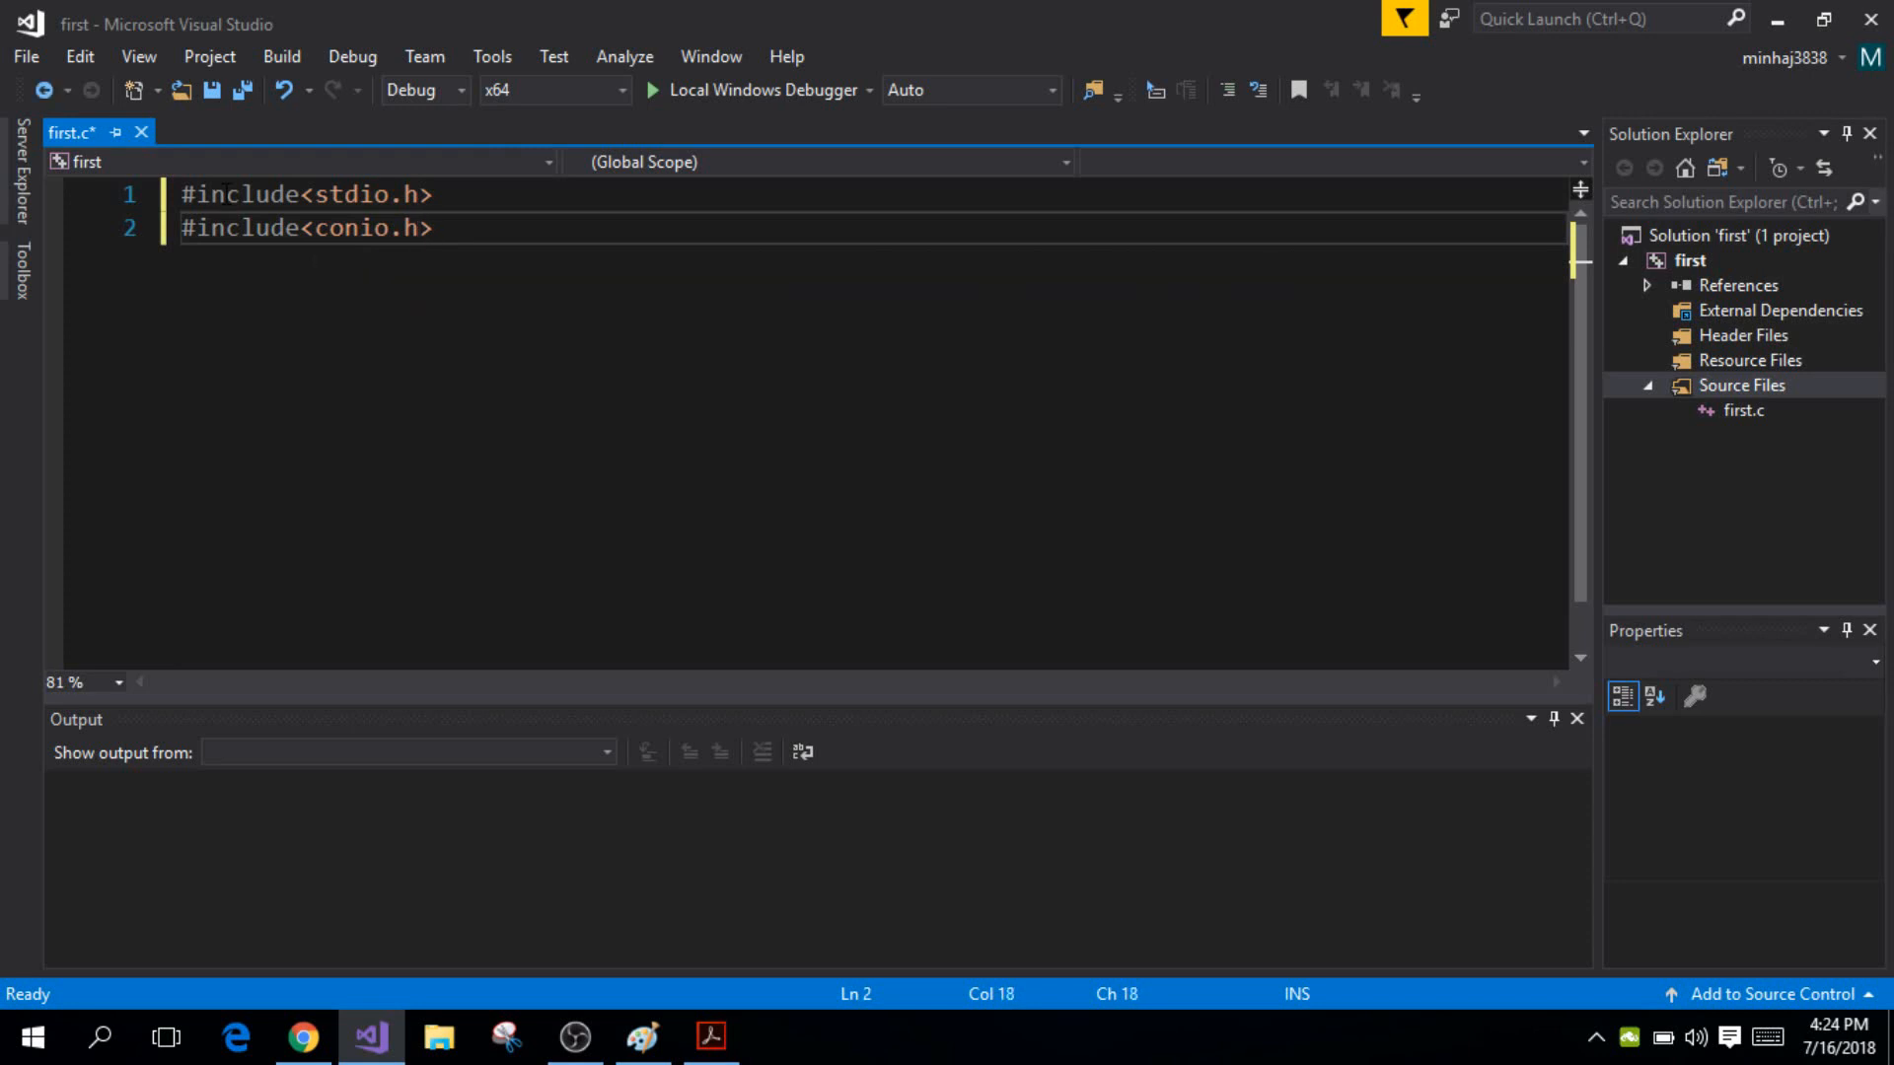
Write int main() with printf("Hello World\n");
type("in")
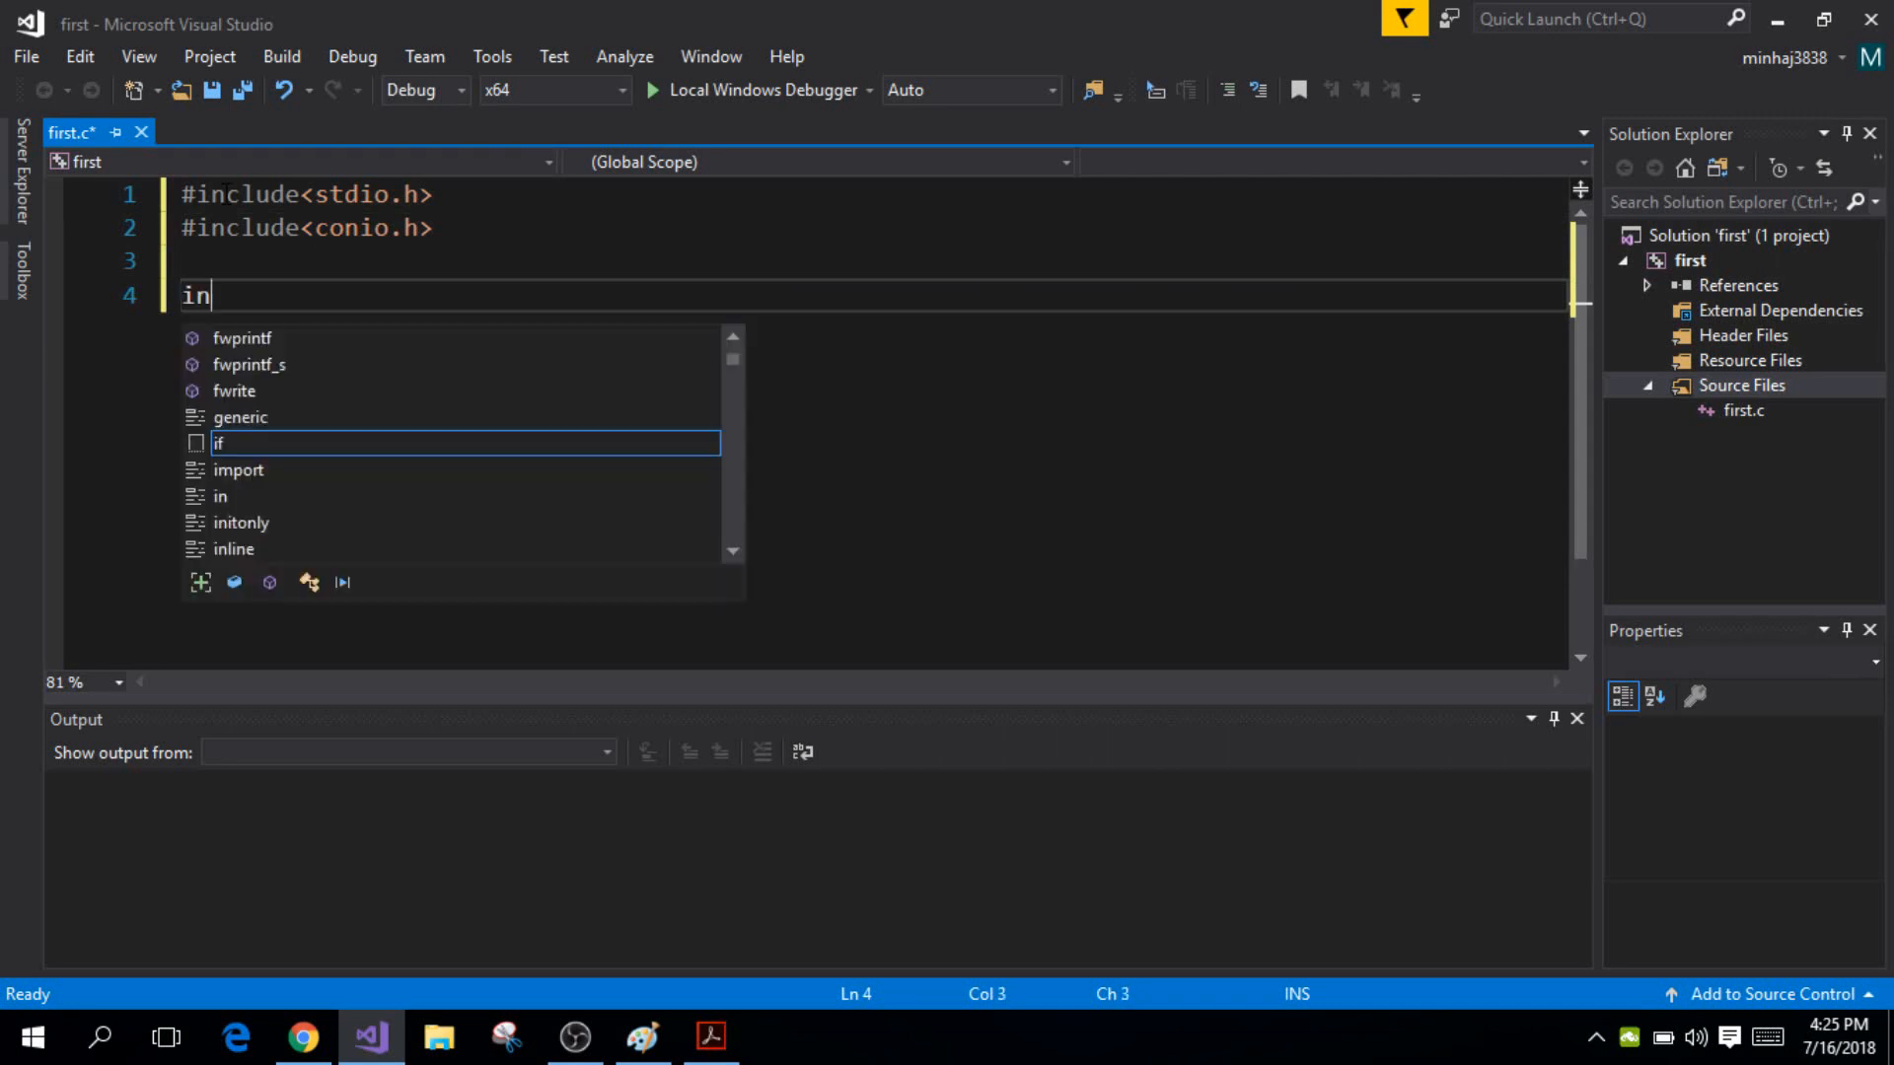
type("t main()")
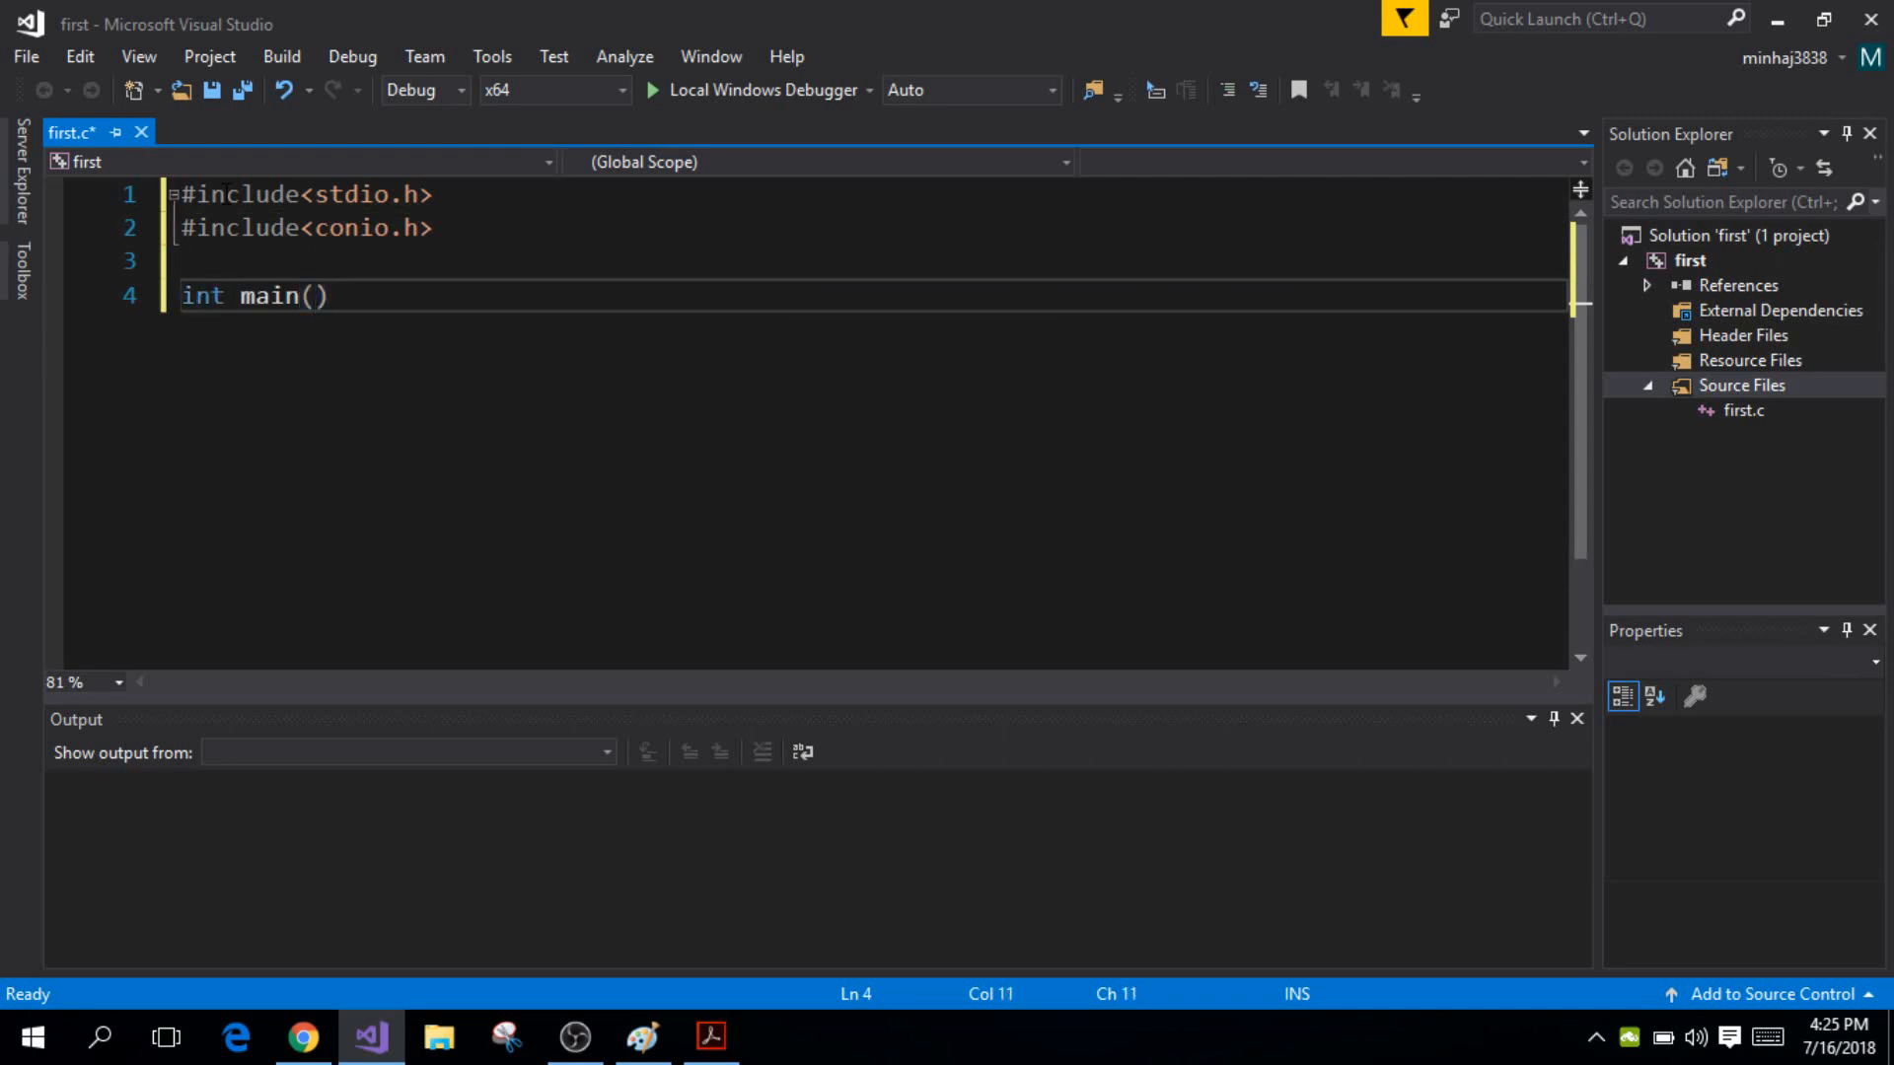
type("printf")
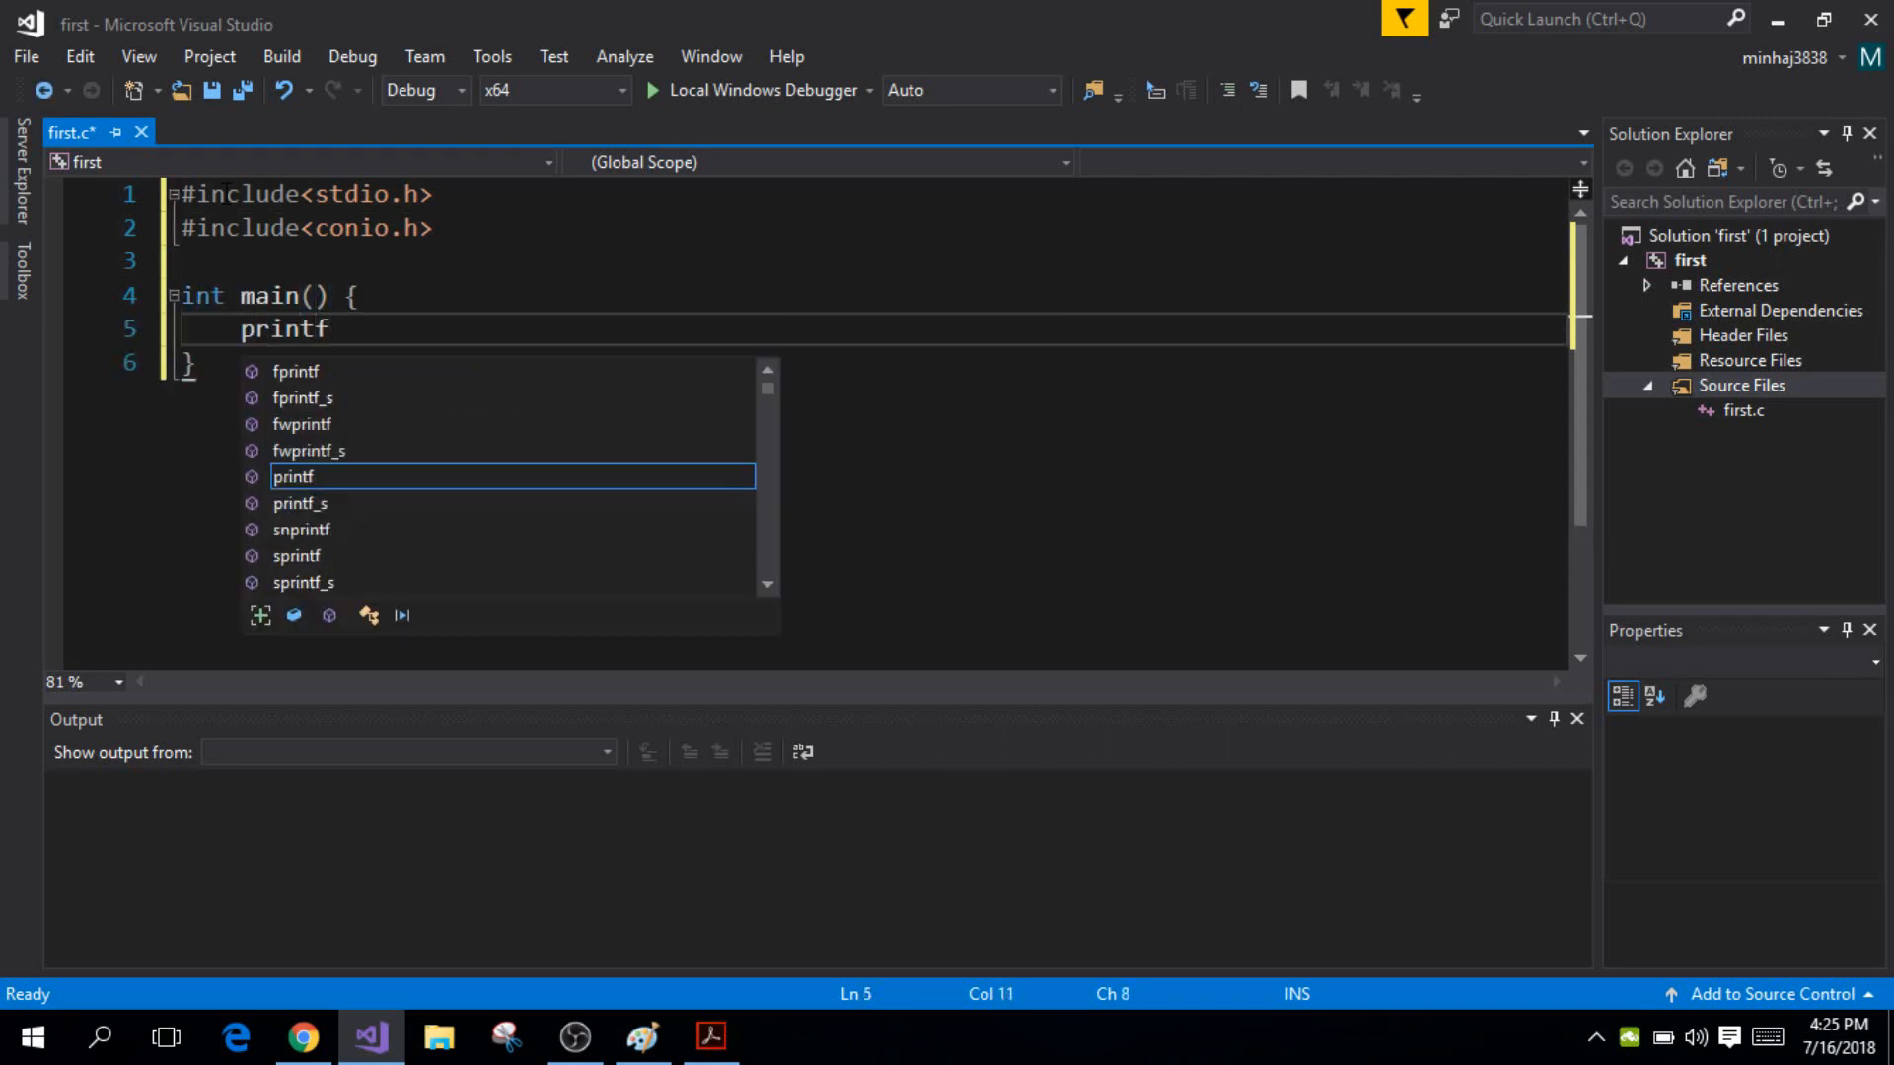
type("(\"\")")
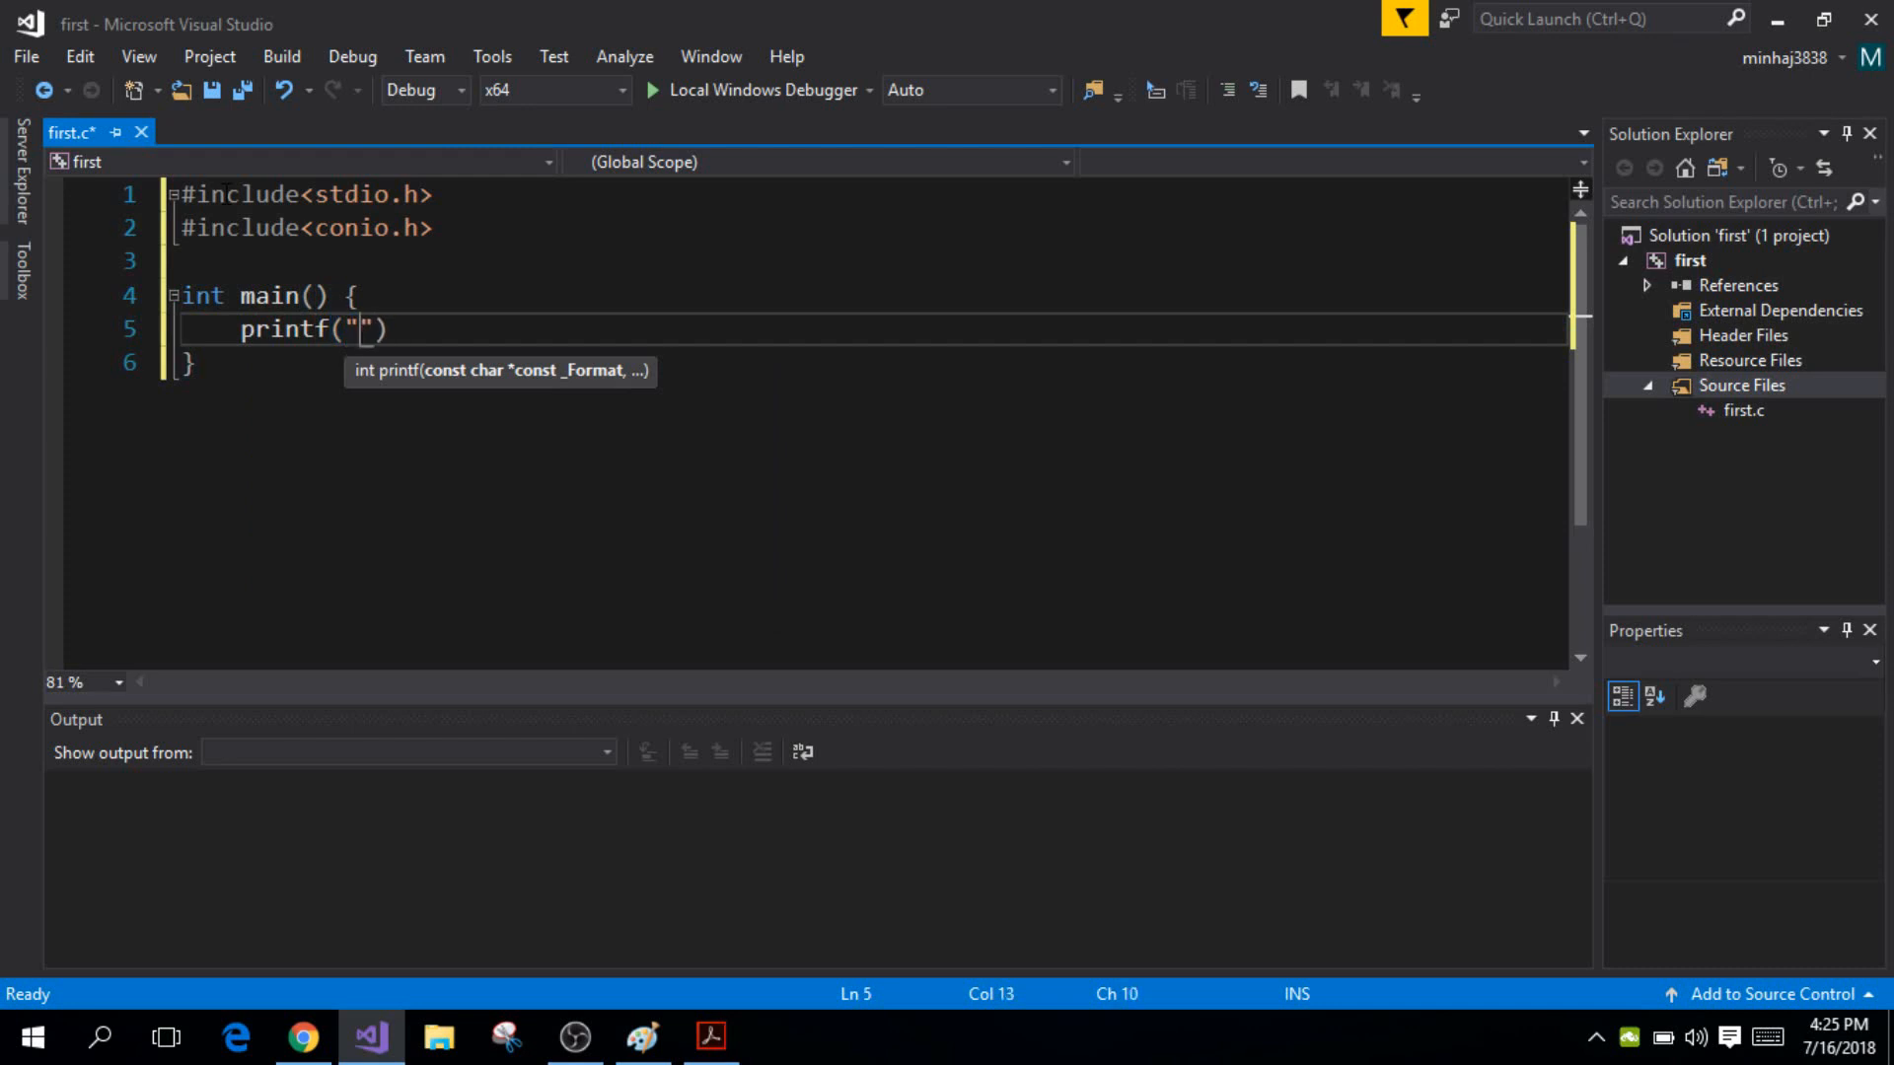
type("Hell")
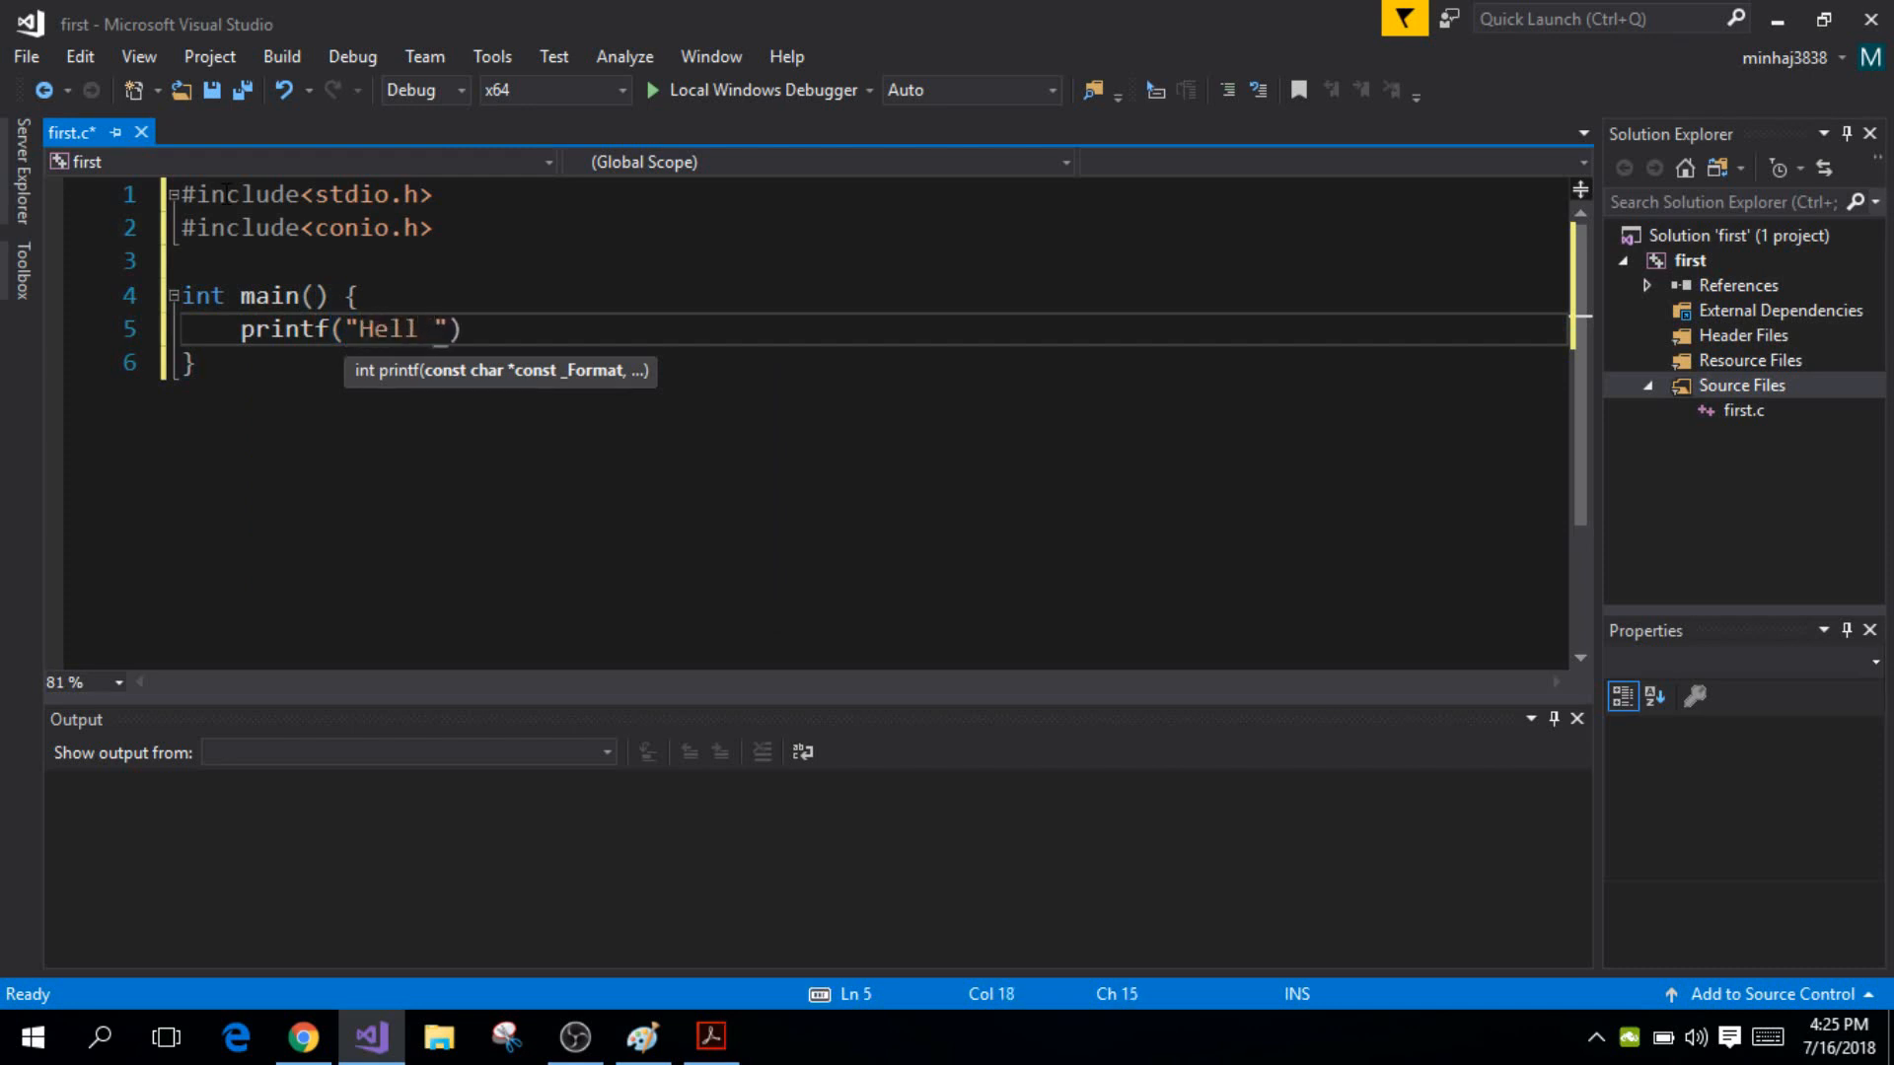
type("o World")
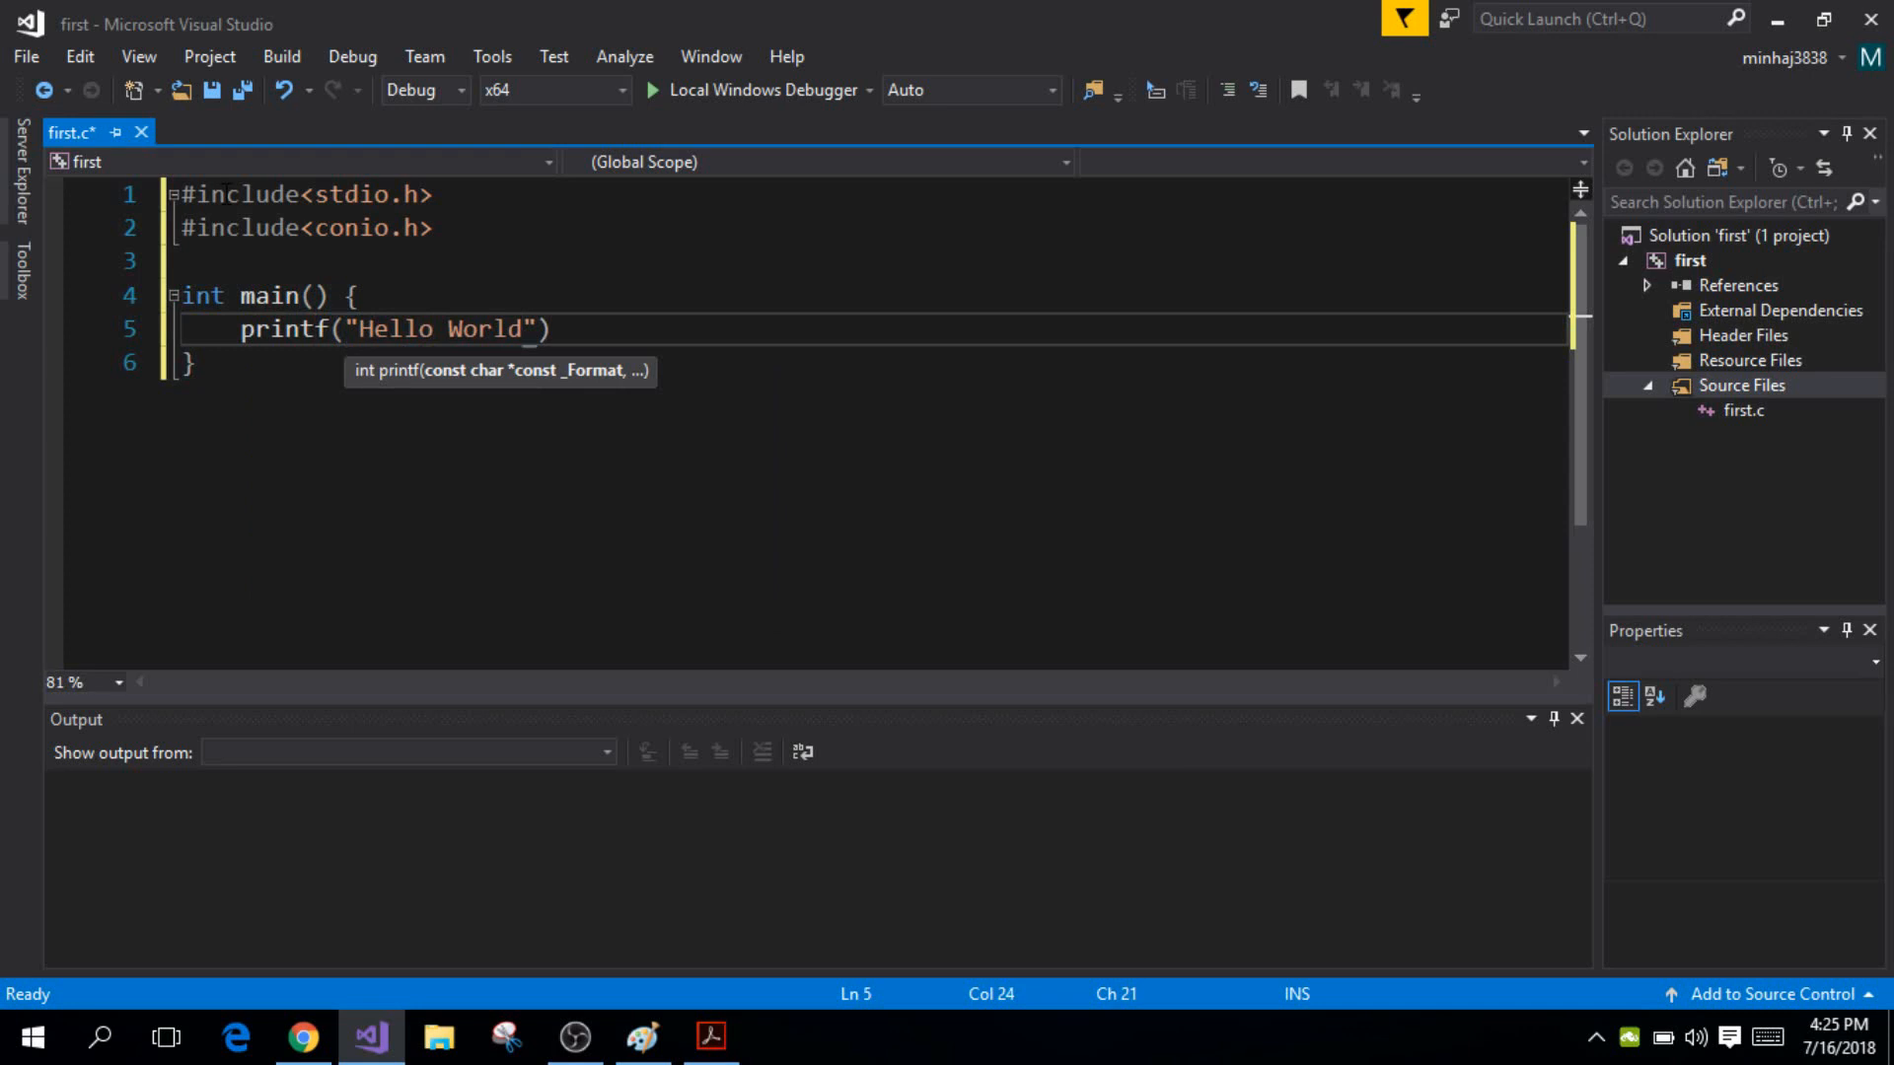
type("\\n")
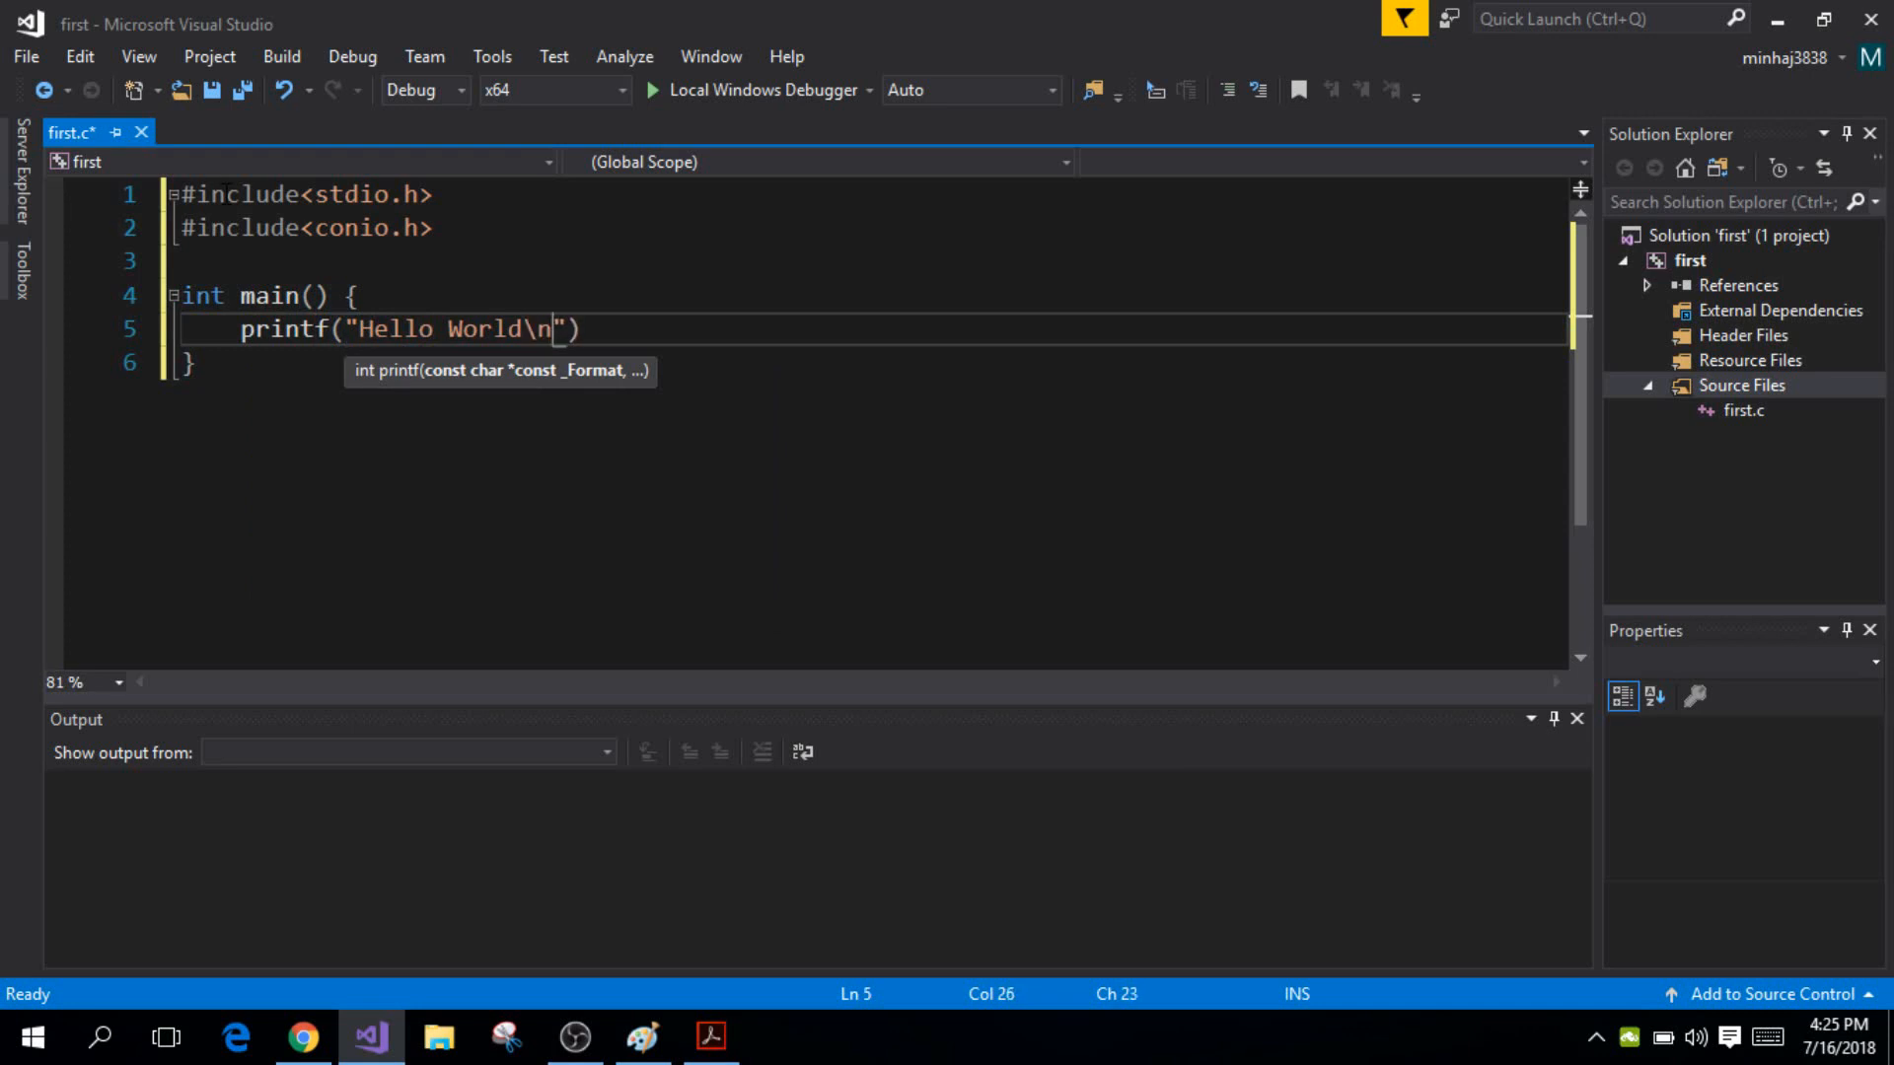
type(";")
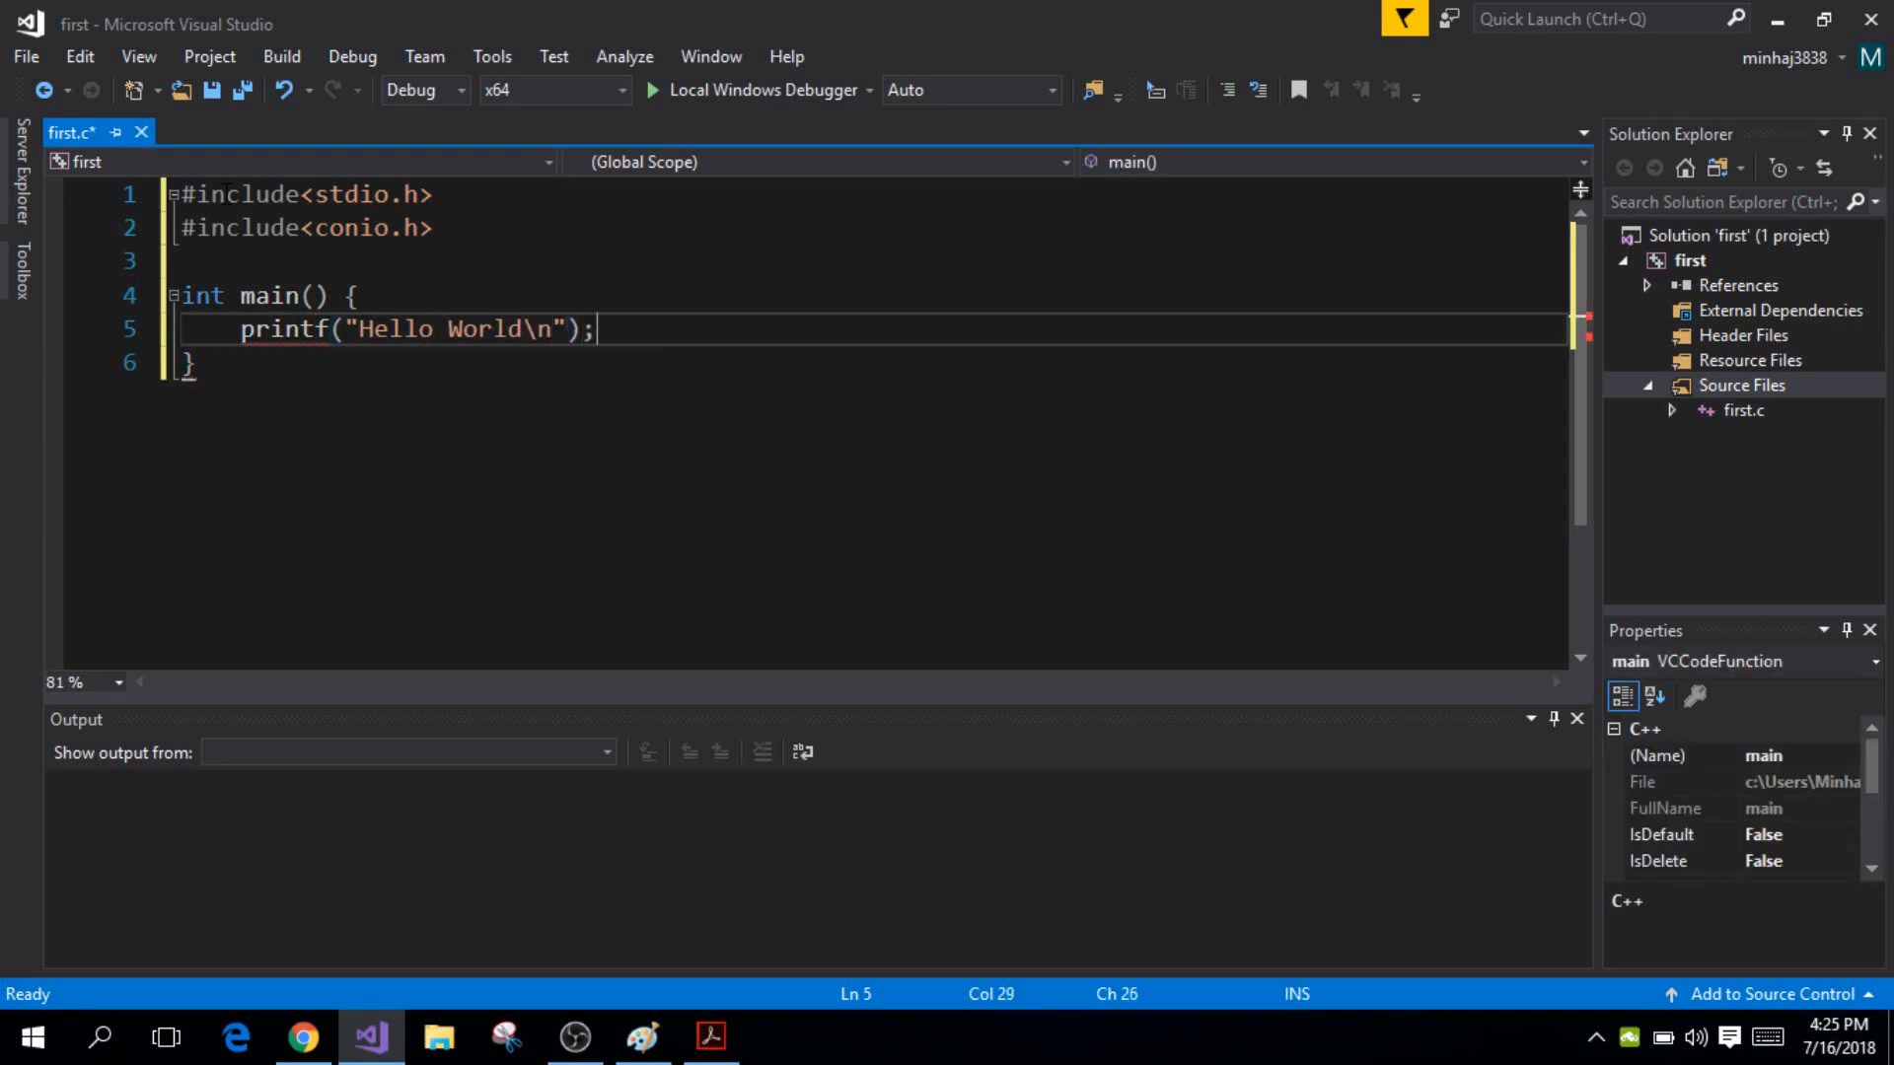
Add _getch() and return 0;, then highlight printf to explain it
type("_getch();")
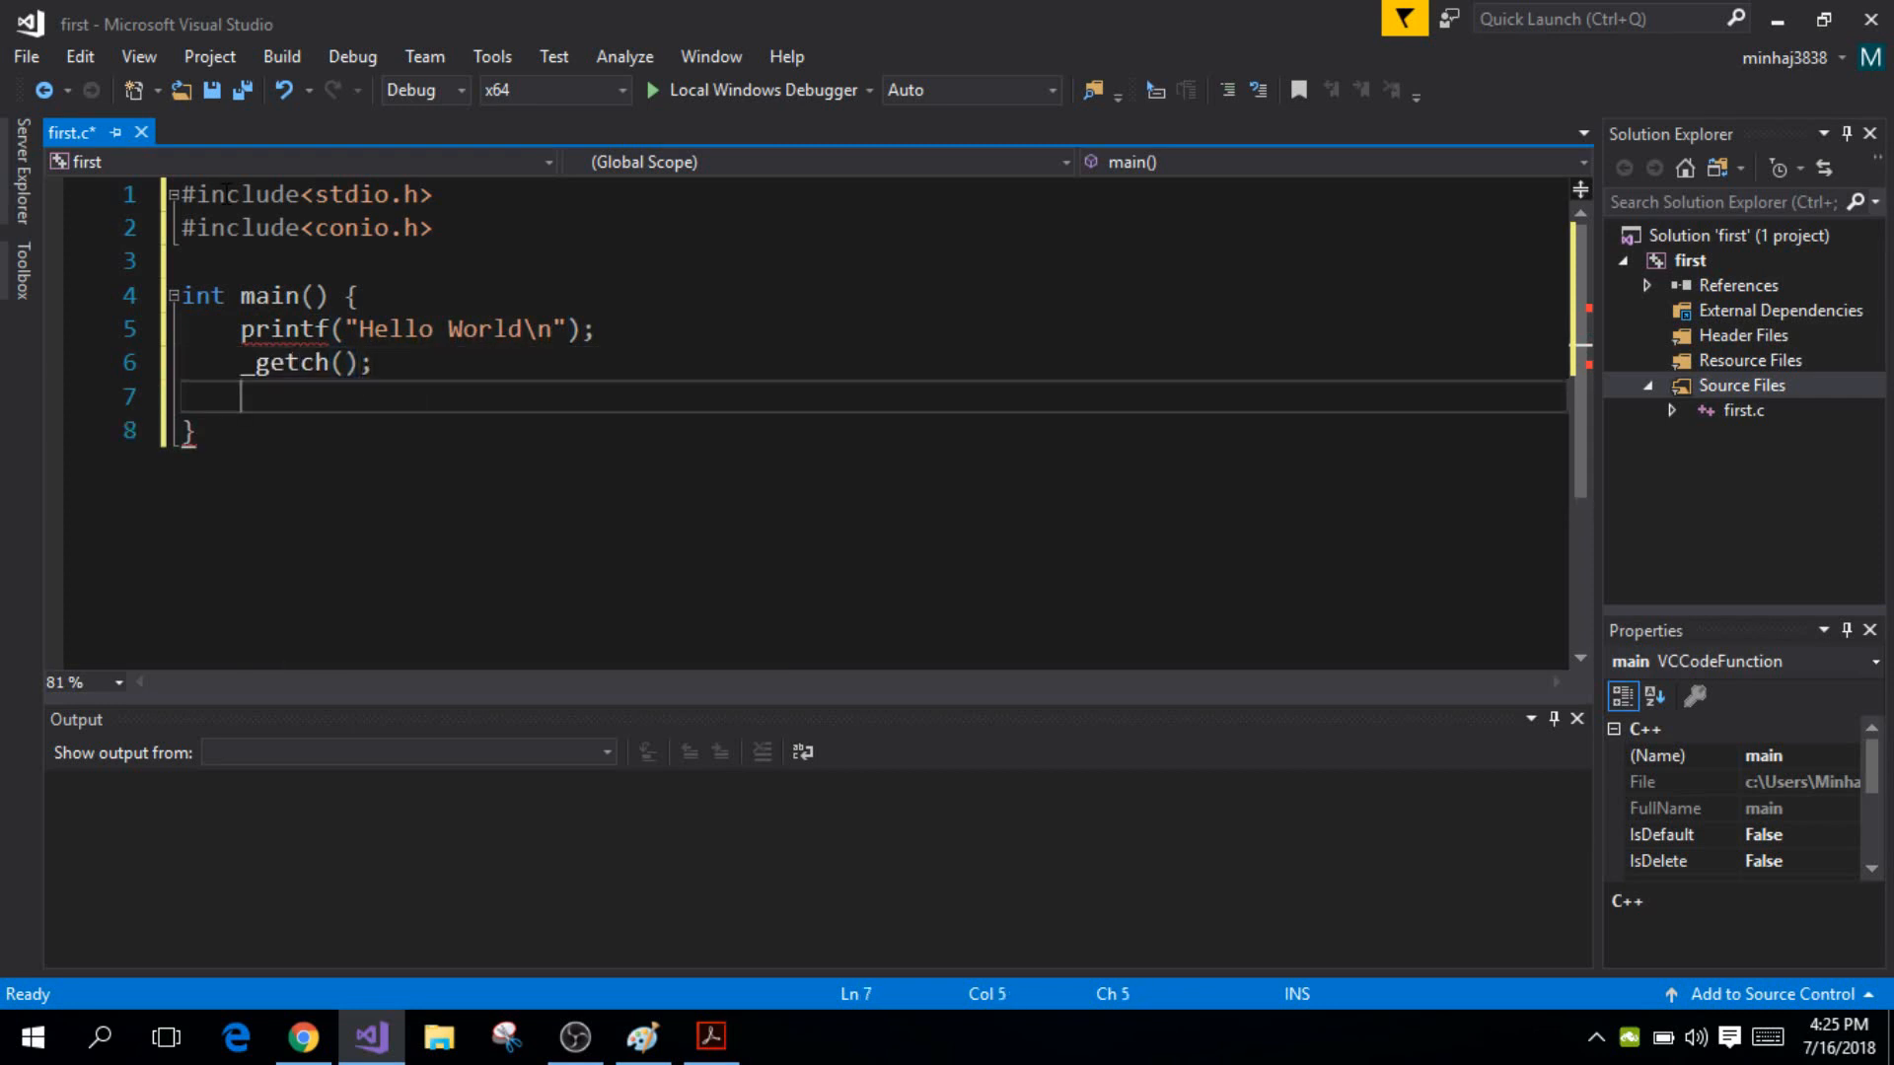
type("return 0;")
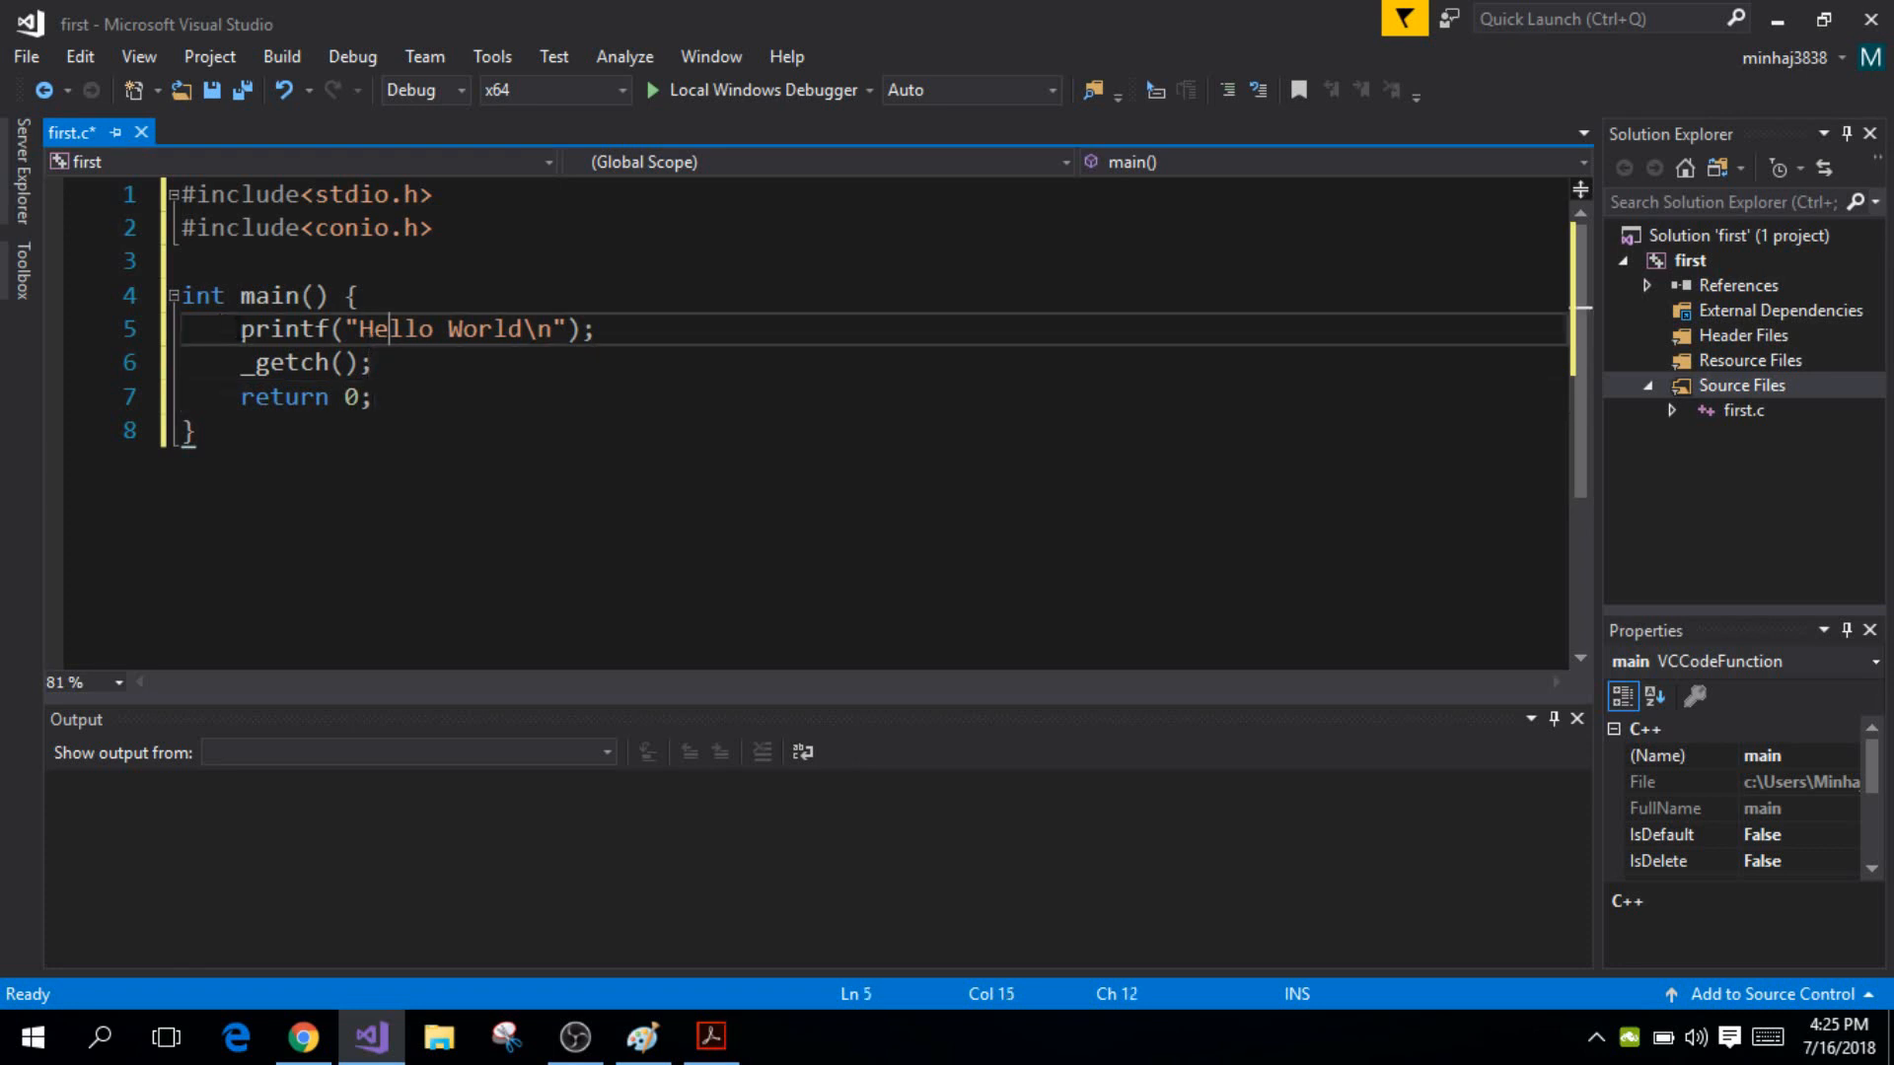
double_click(285, 329)
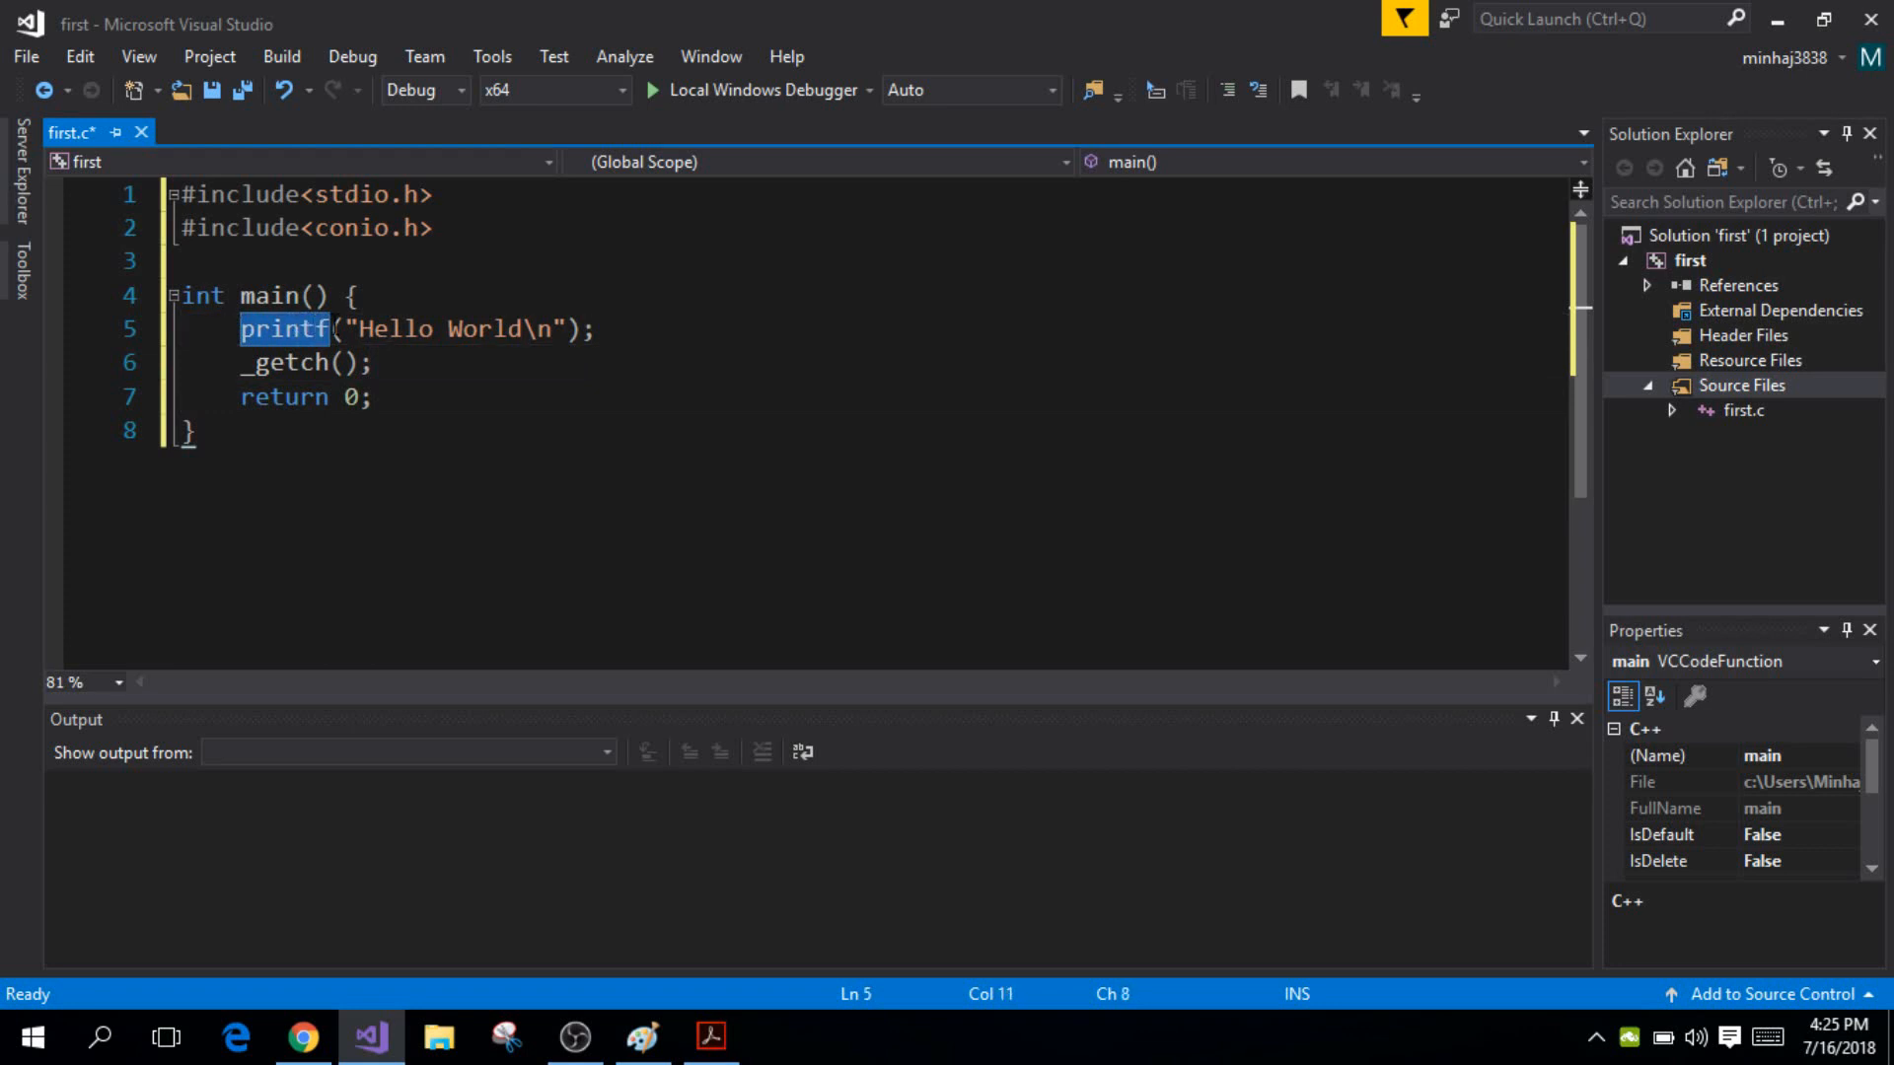
left_click(472, 362)
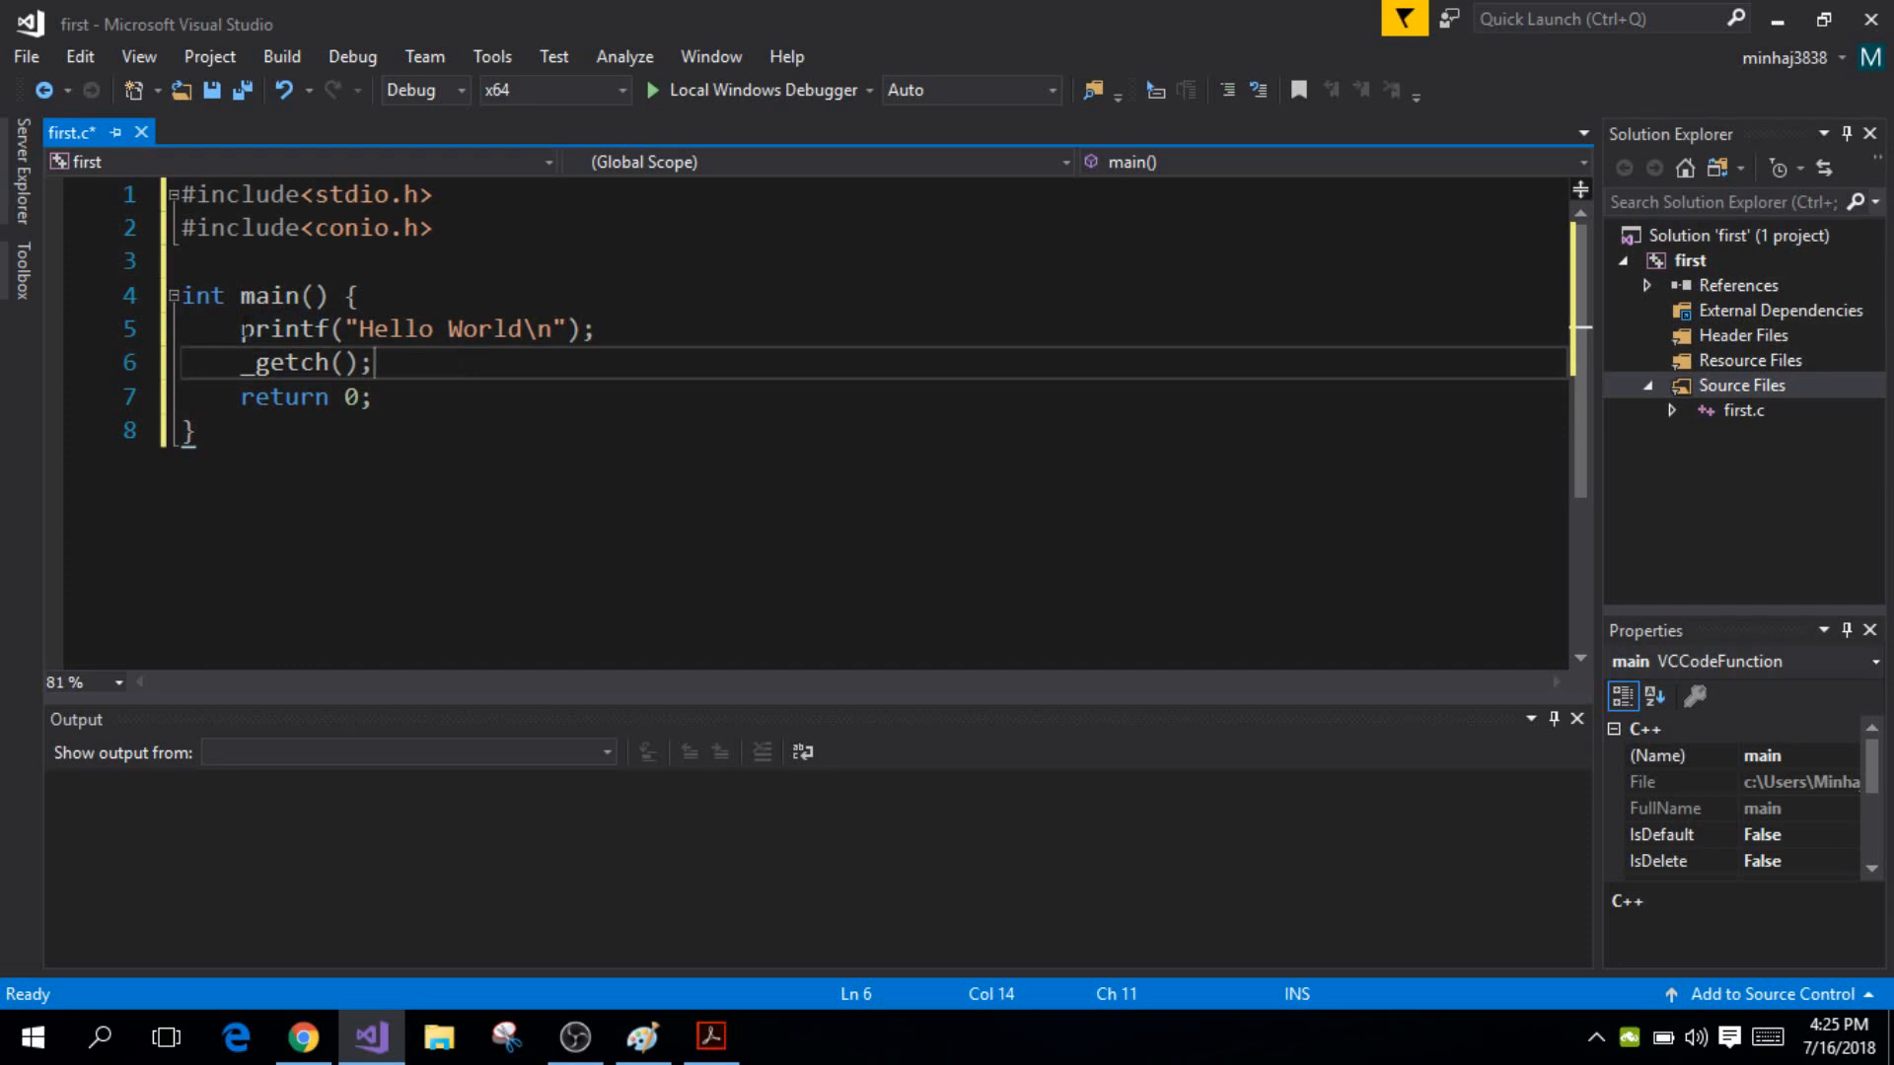
double_click(283, 329)
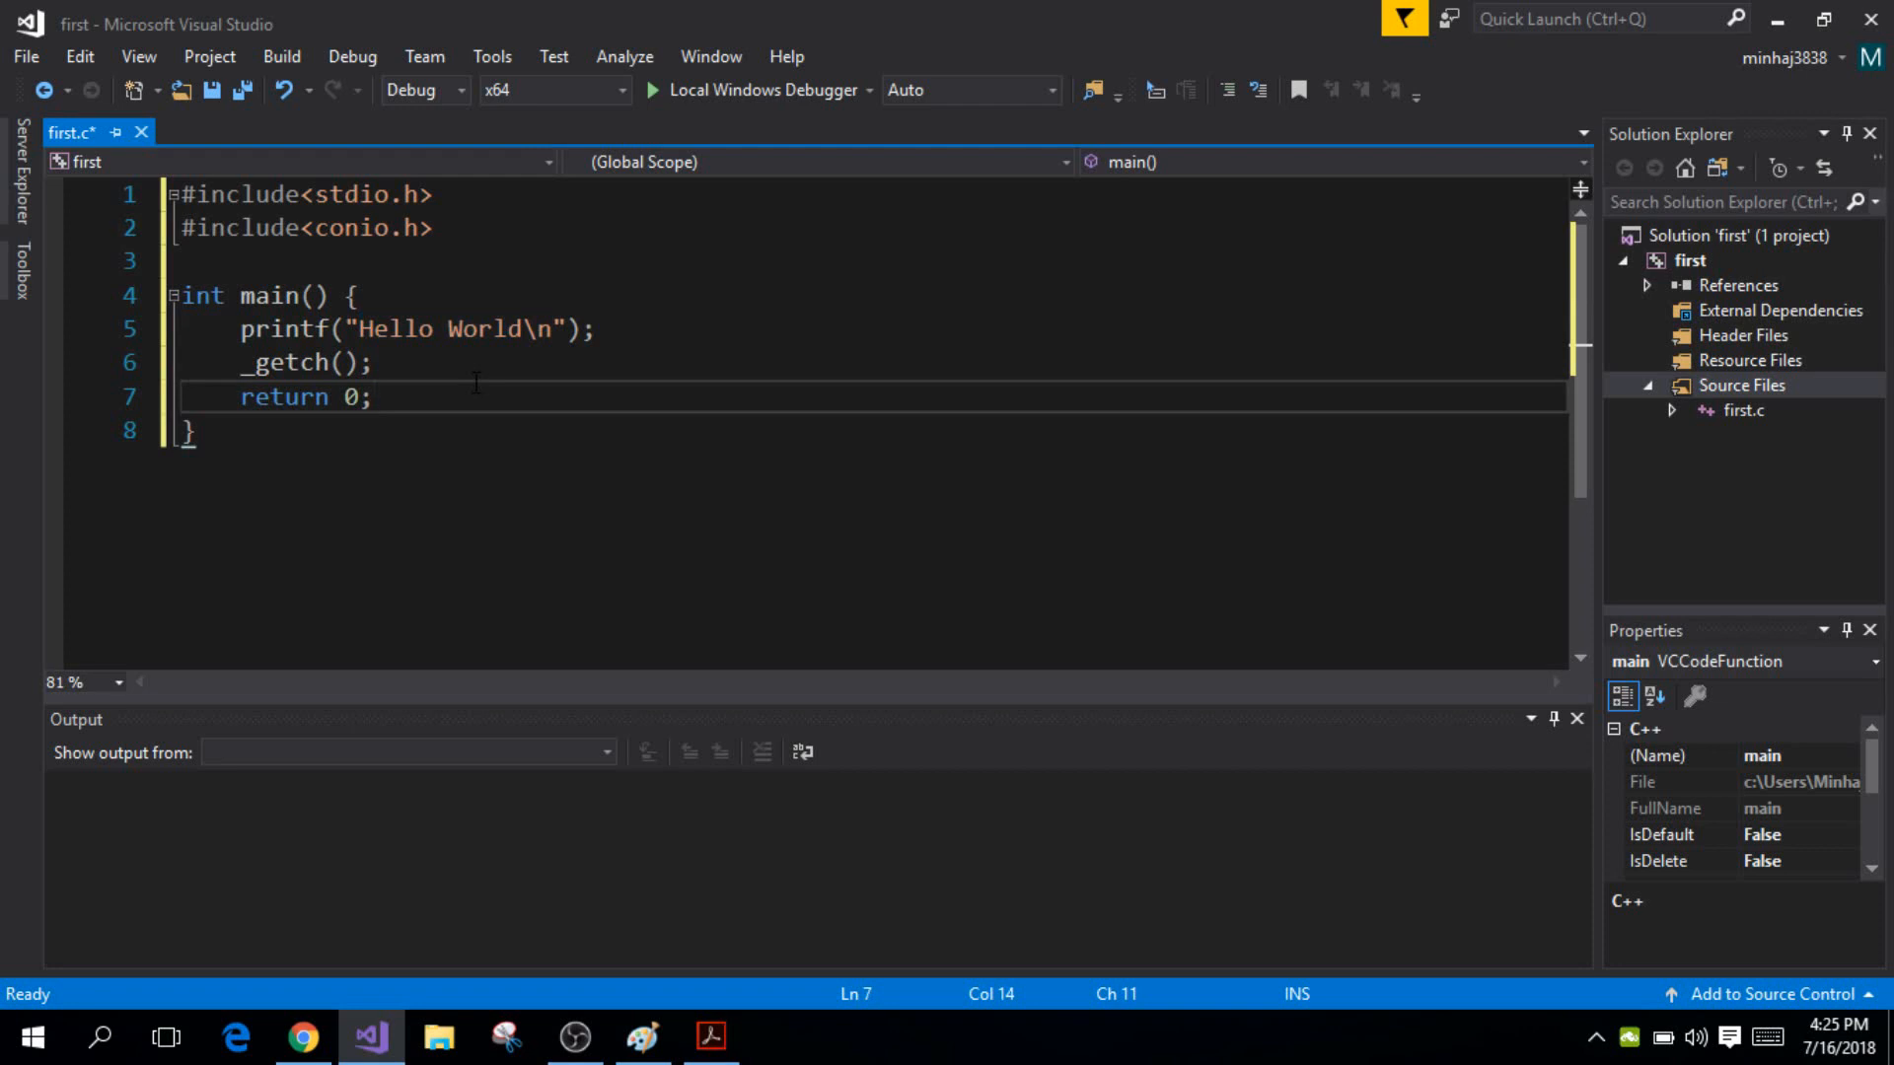
mouse_move(739, 102)
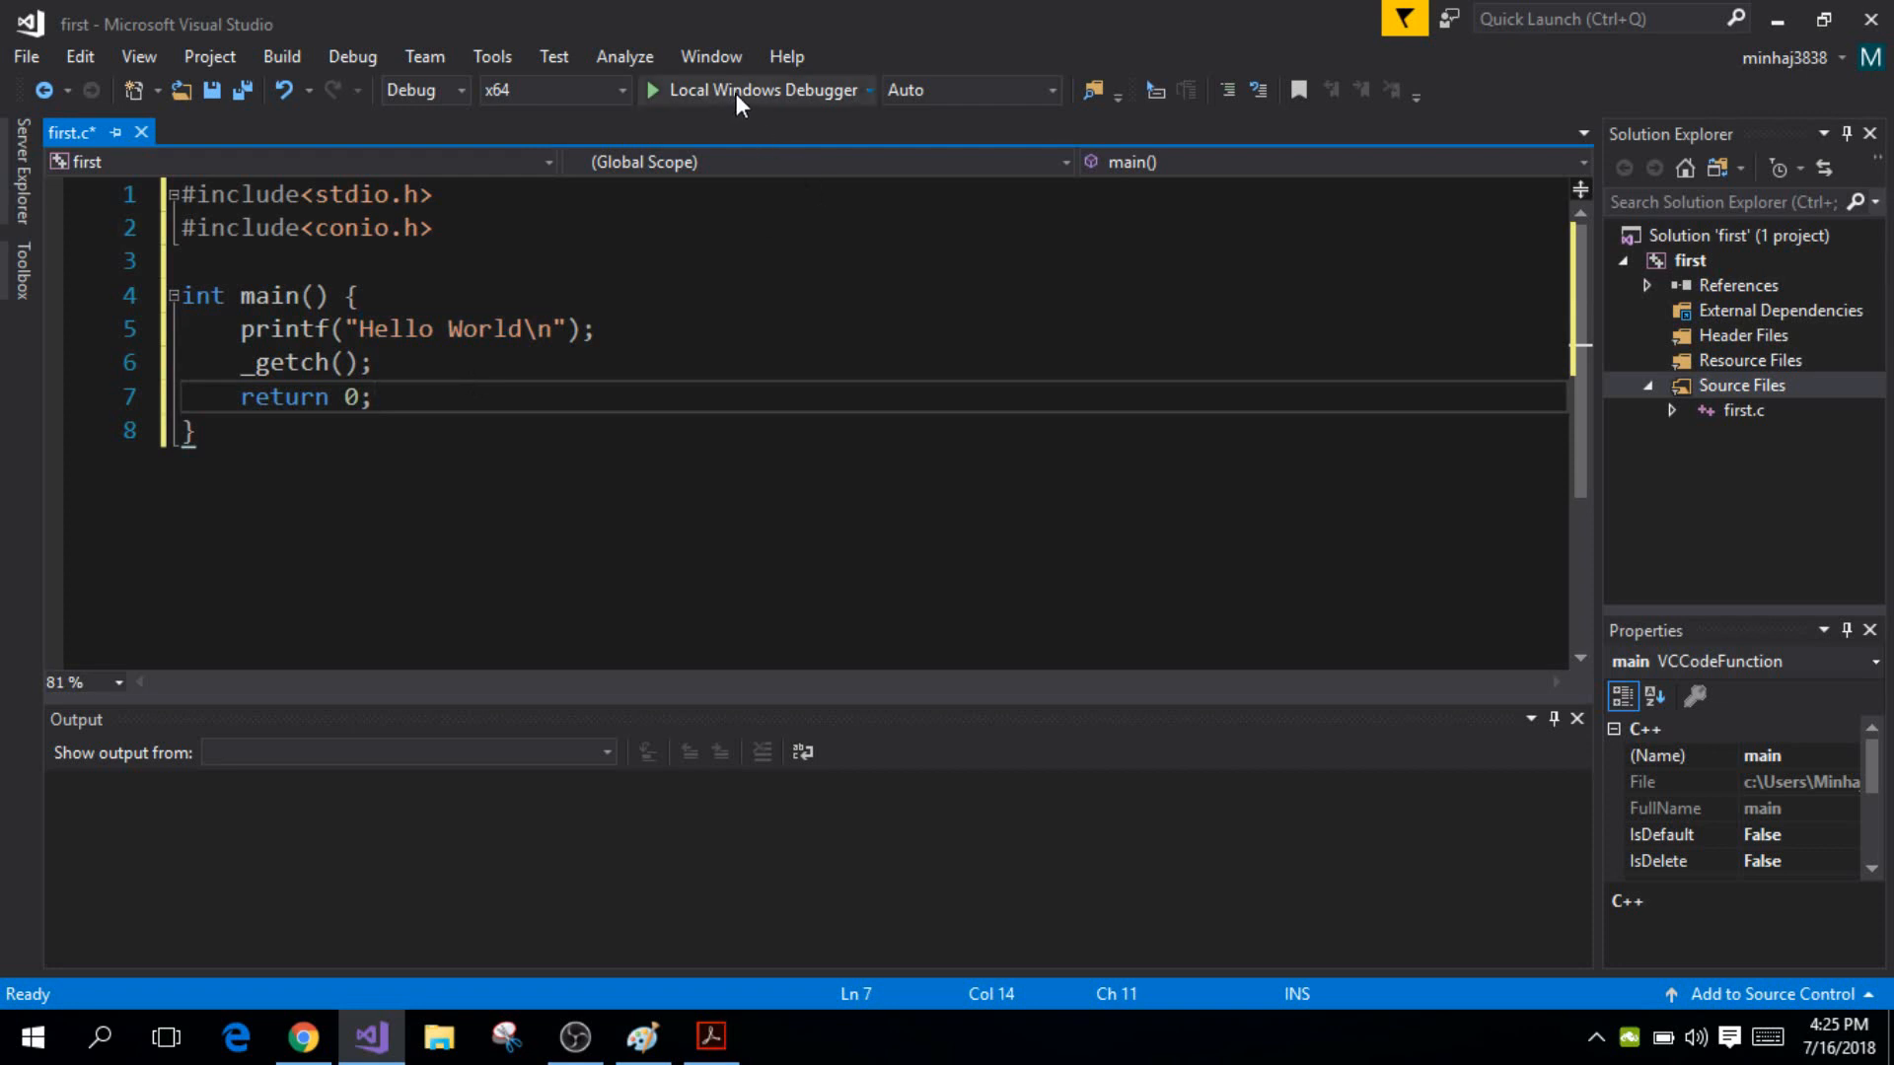
Run with Local Windows Debugger to see Hello World, then select the _getch call
left_click(759, 90)
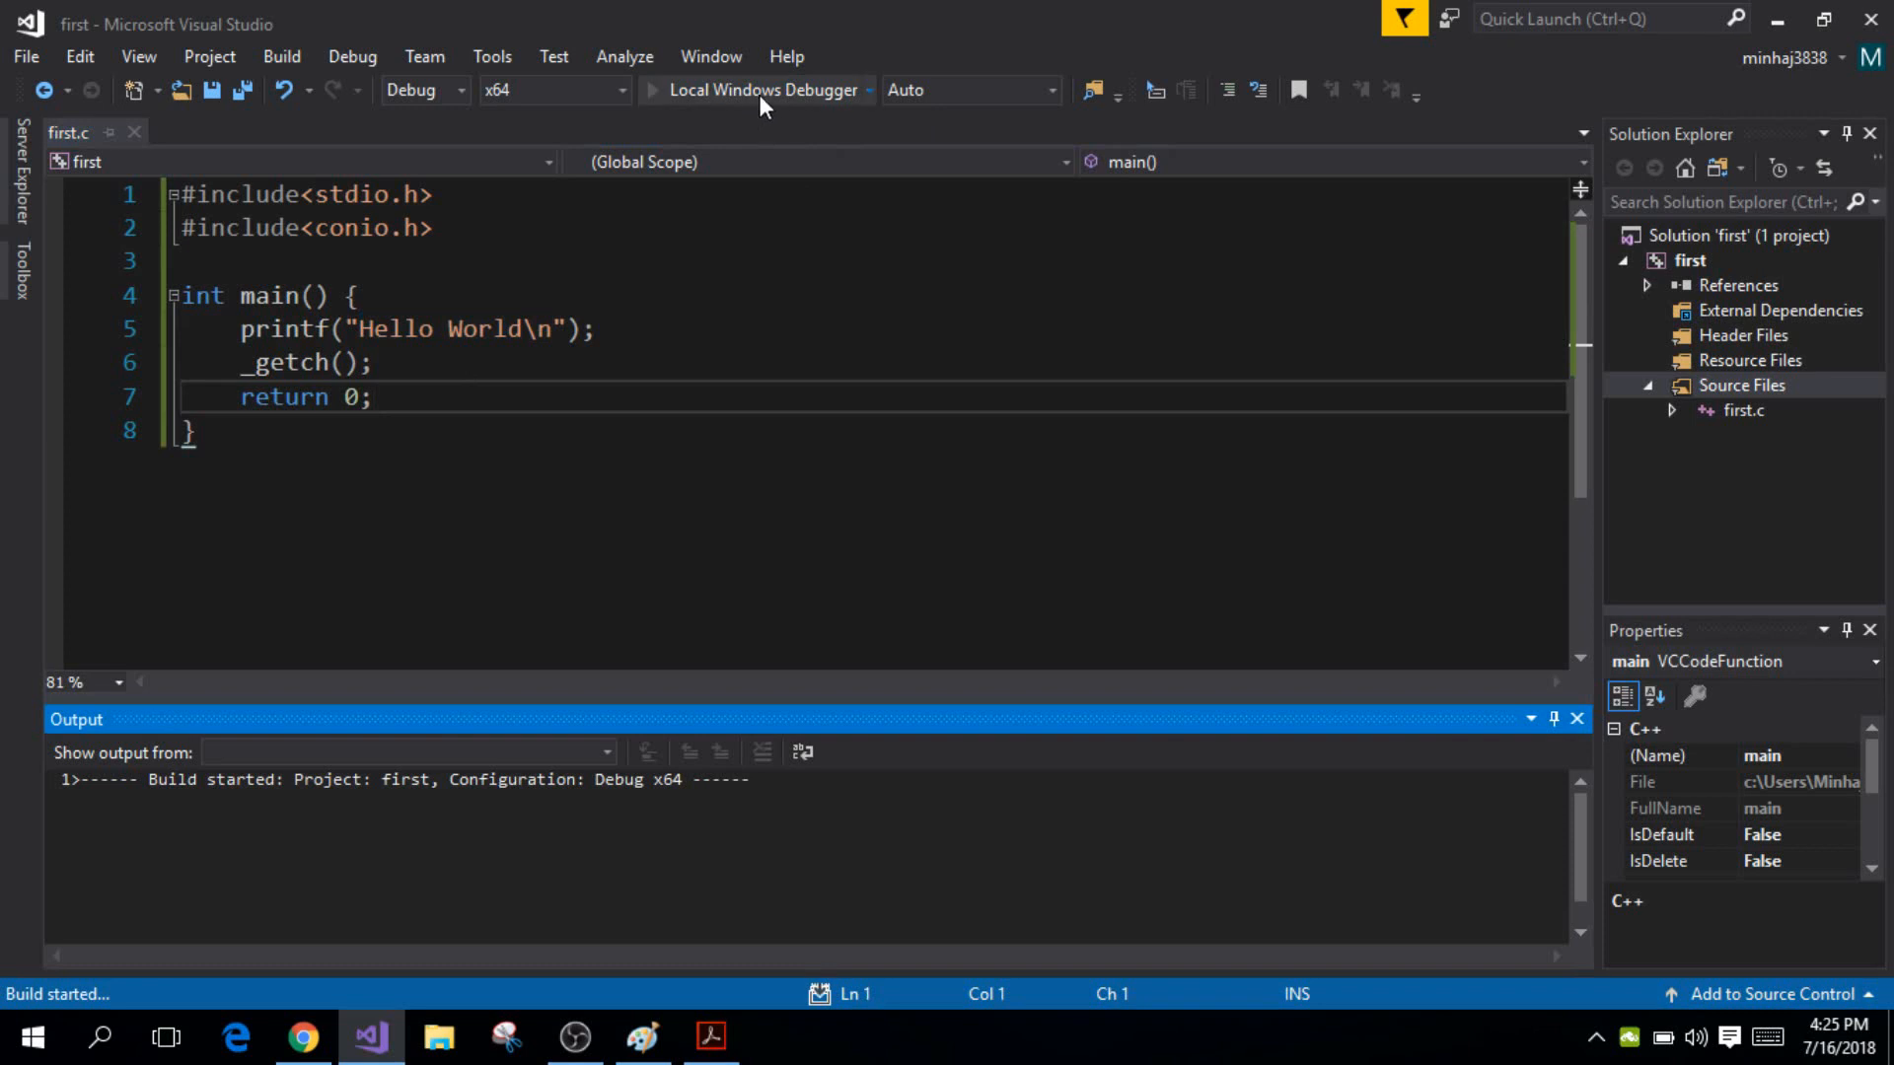
left_click(765, 89)
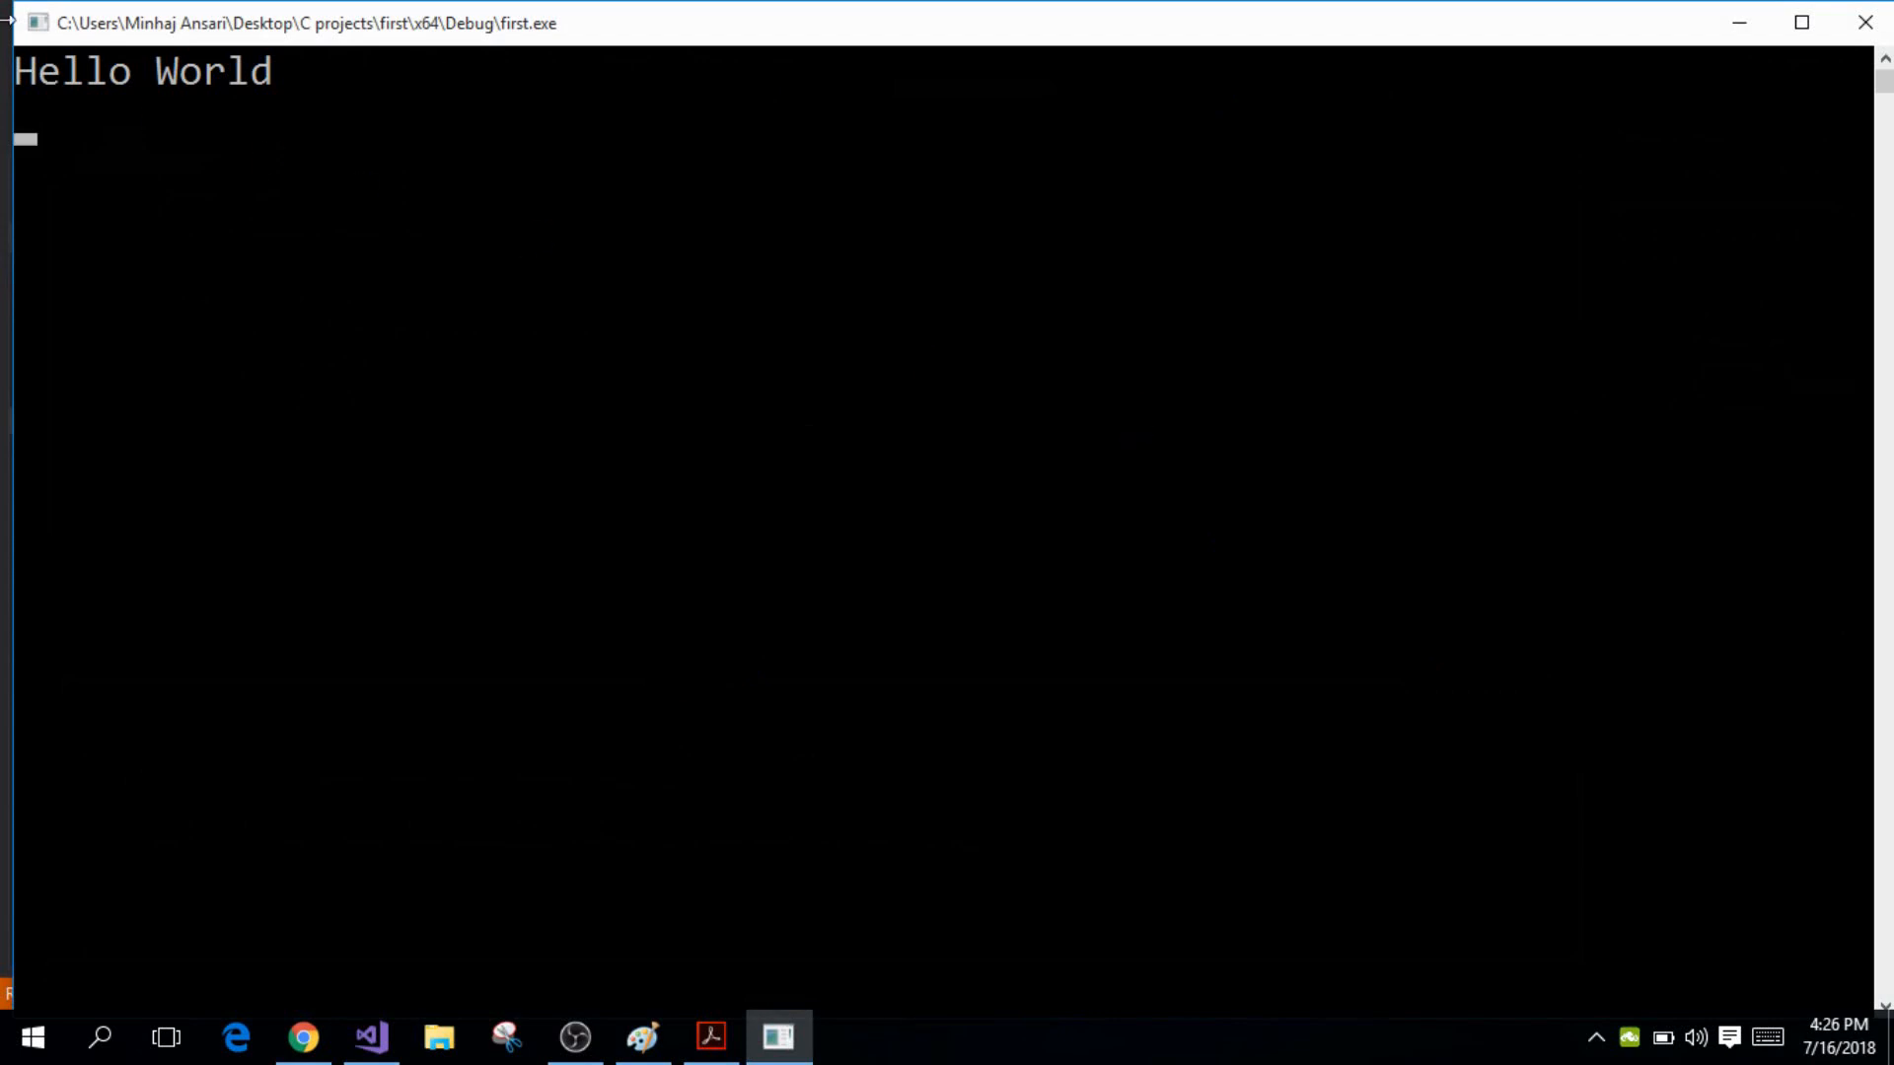
mouse_move(260, 82)
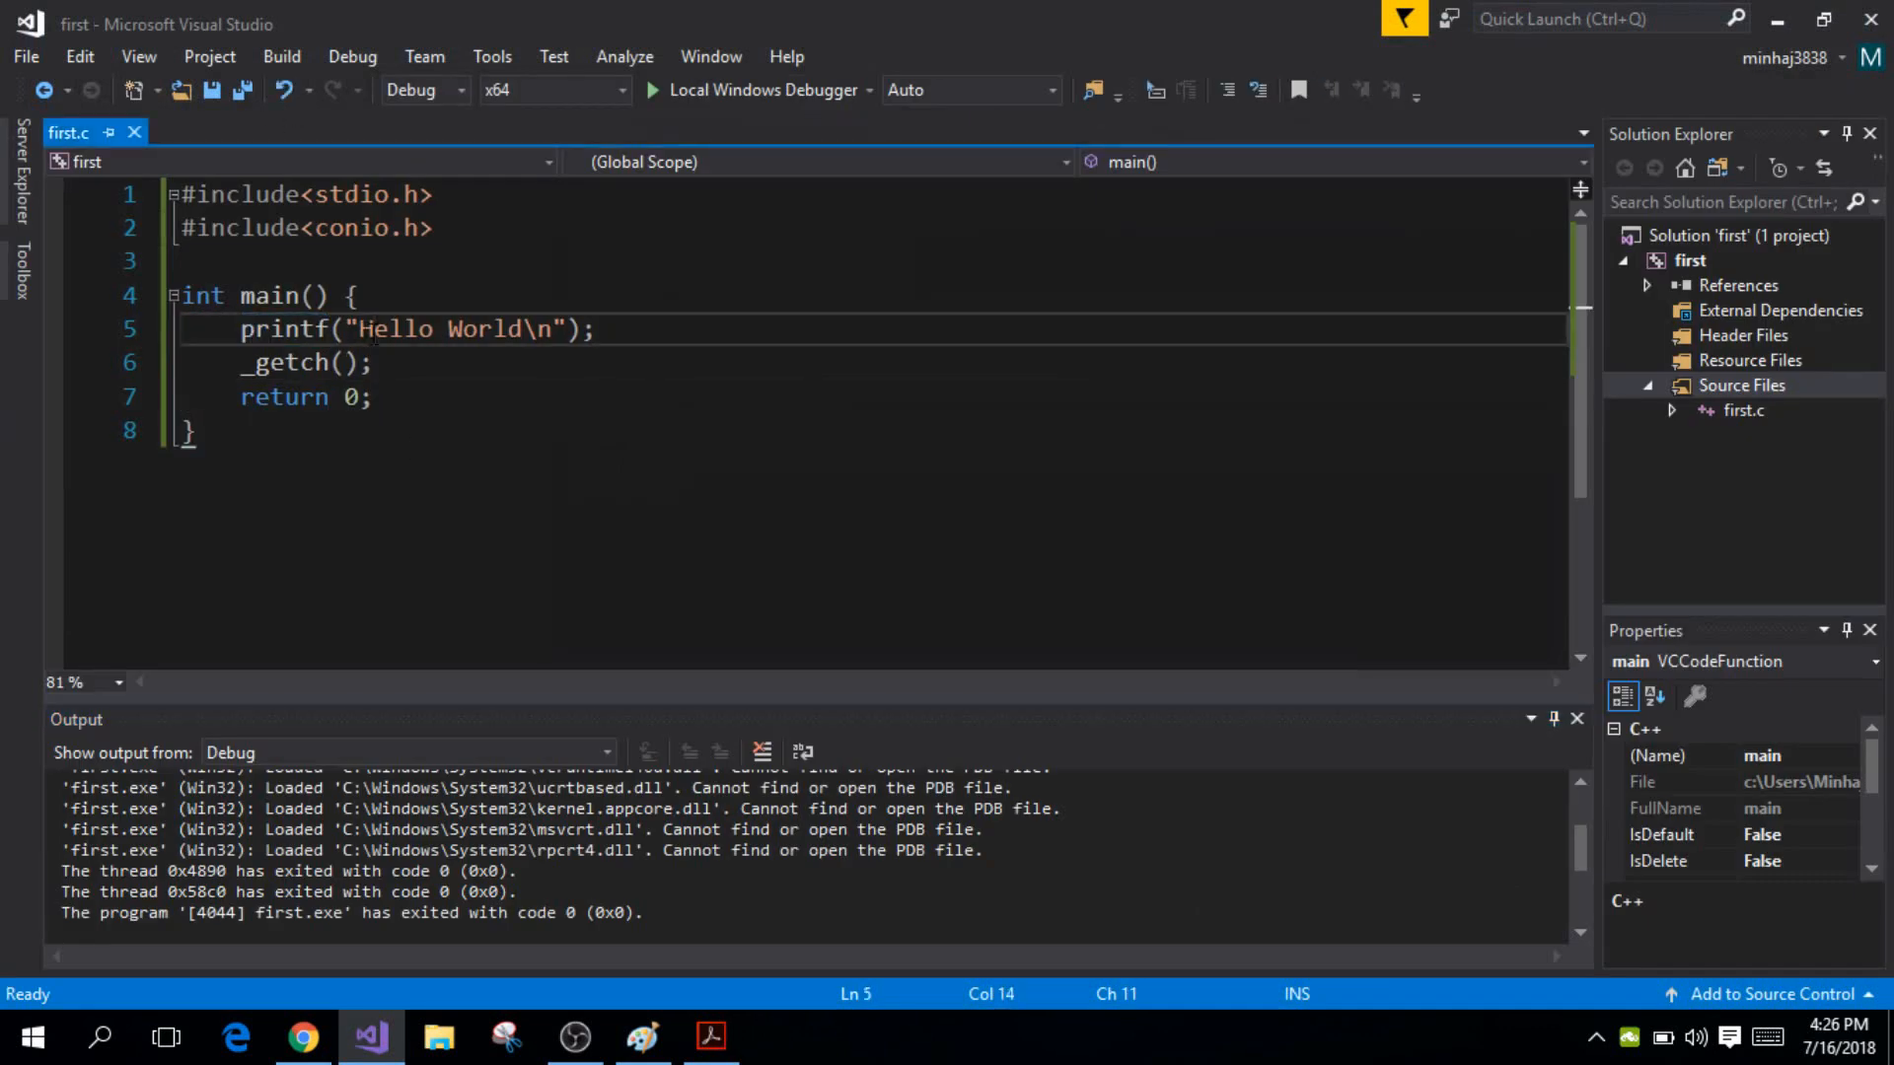
double_click(285, 362)
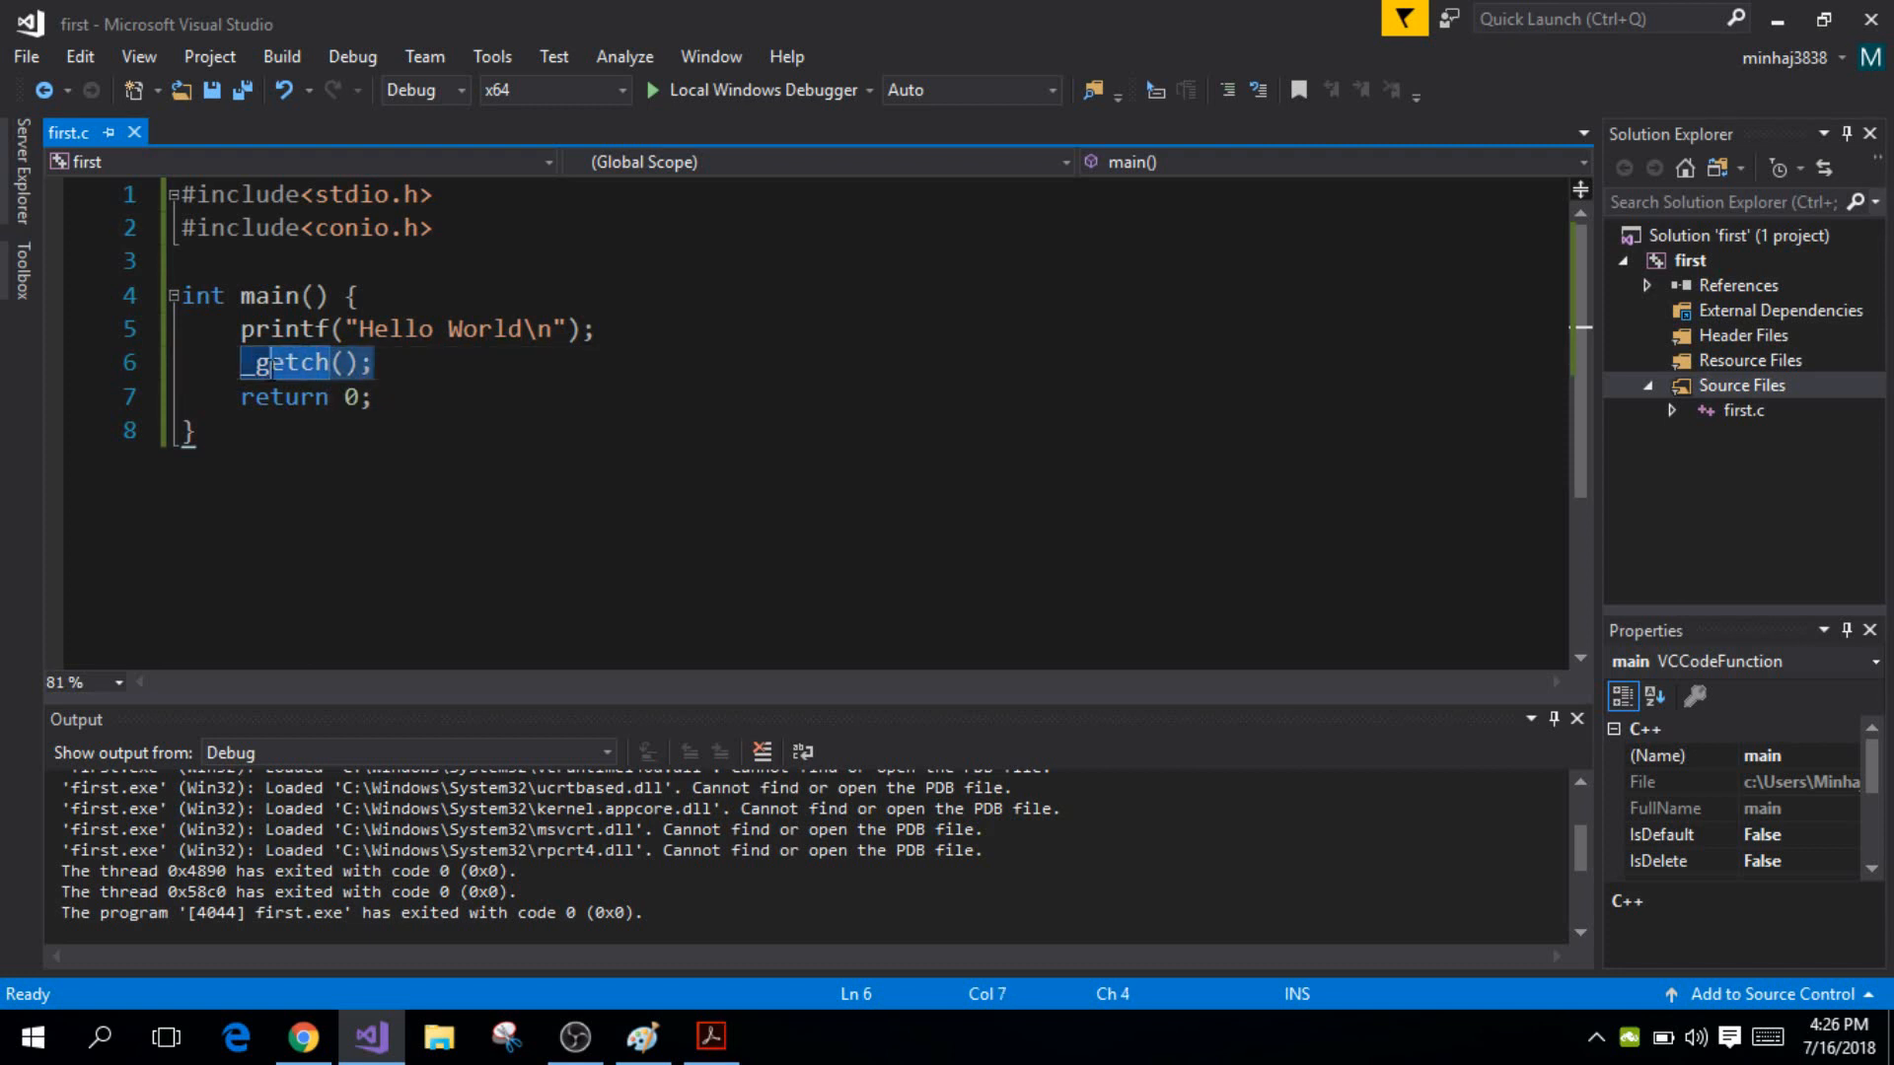
Delete _getch, rerun the program, then retype _getch(); on line 6
key("Delete")
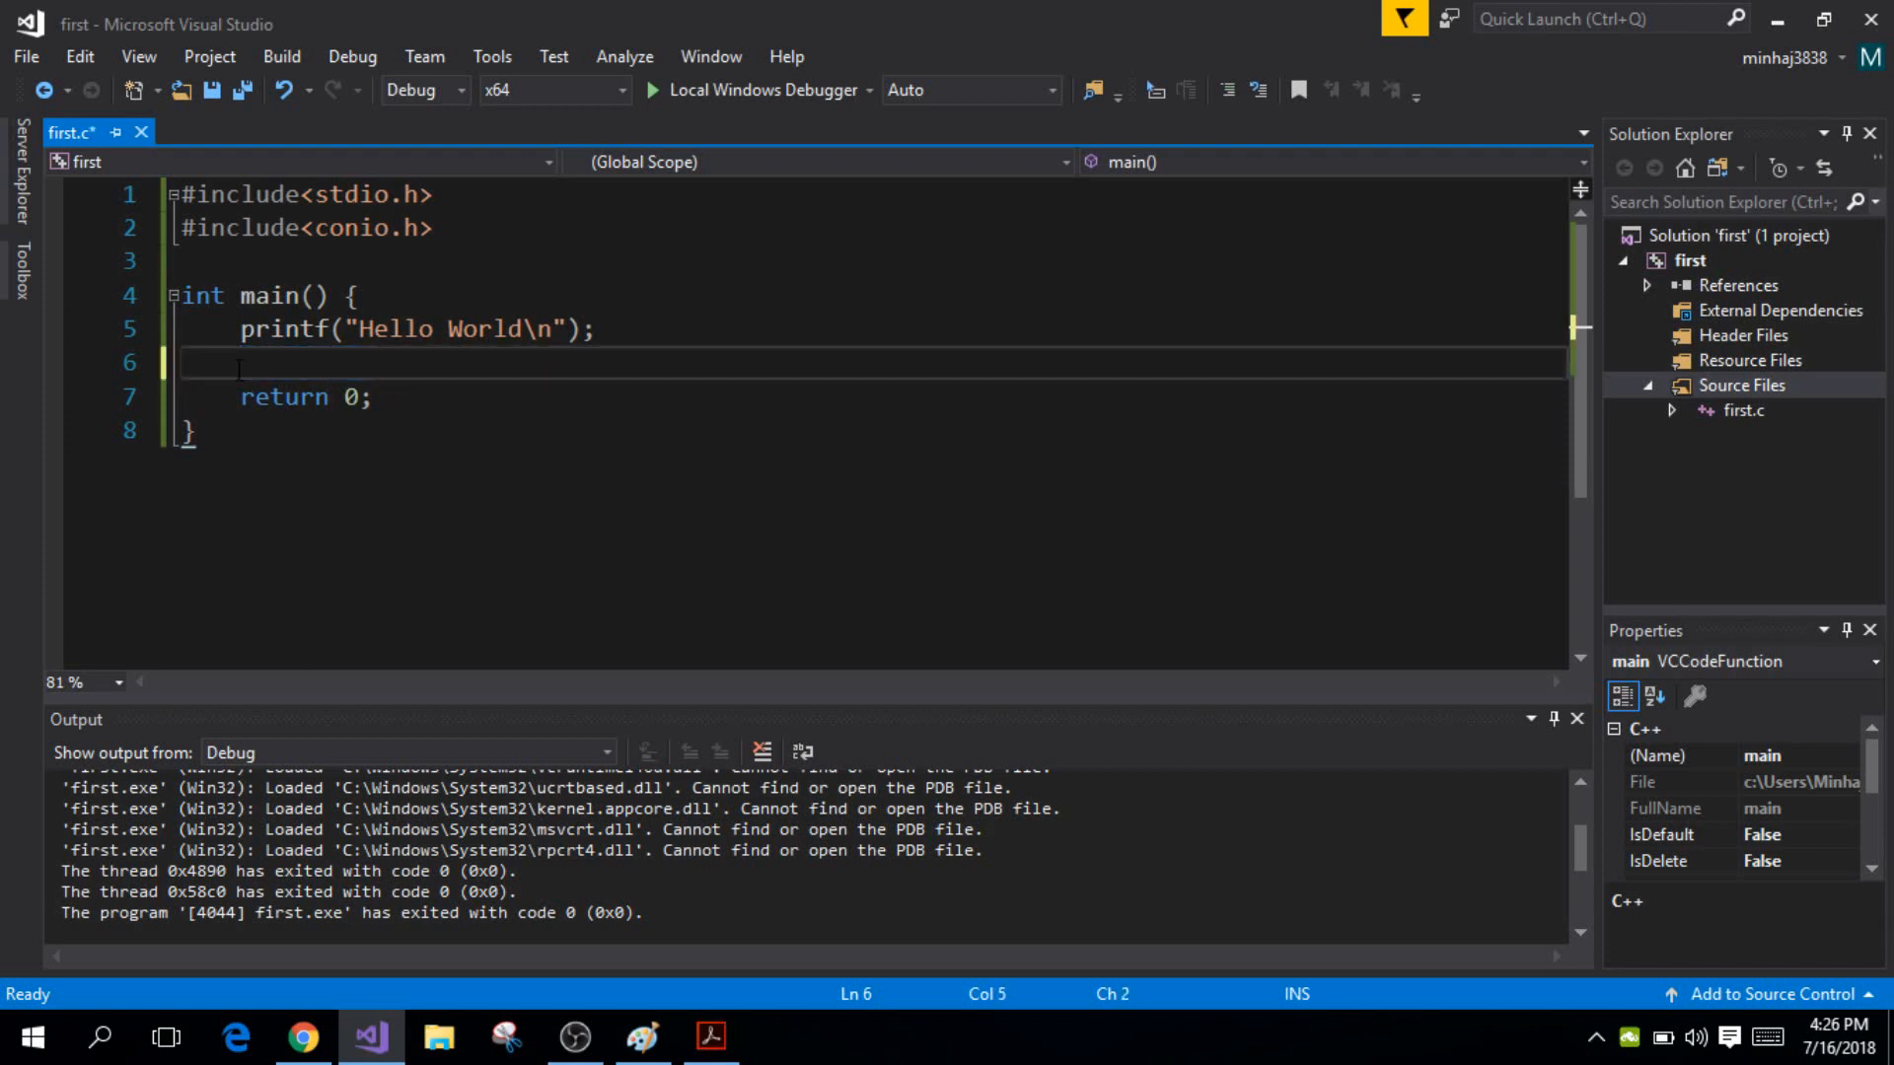
left_click(760, 90)
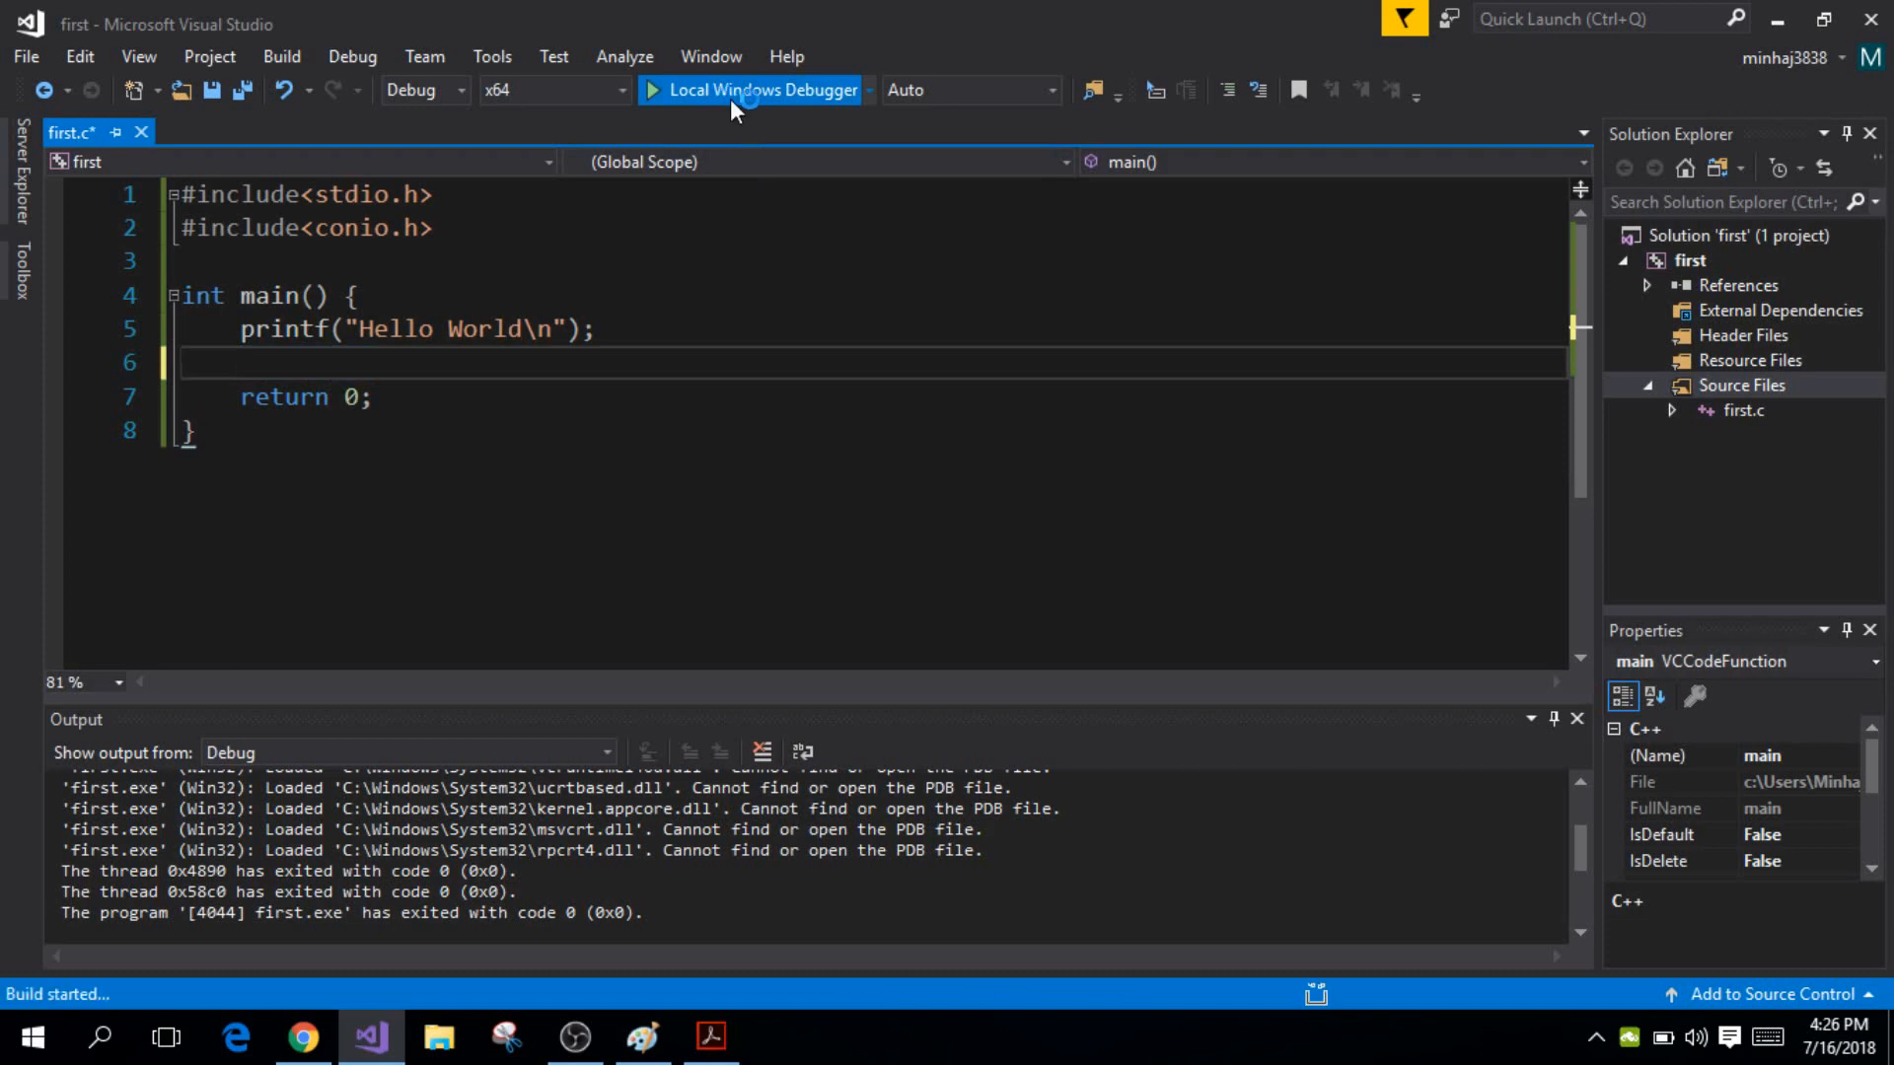
left_click(761, 89)
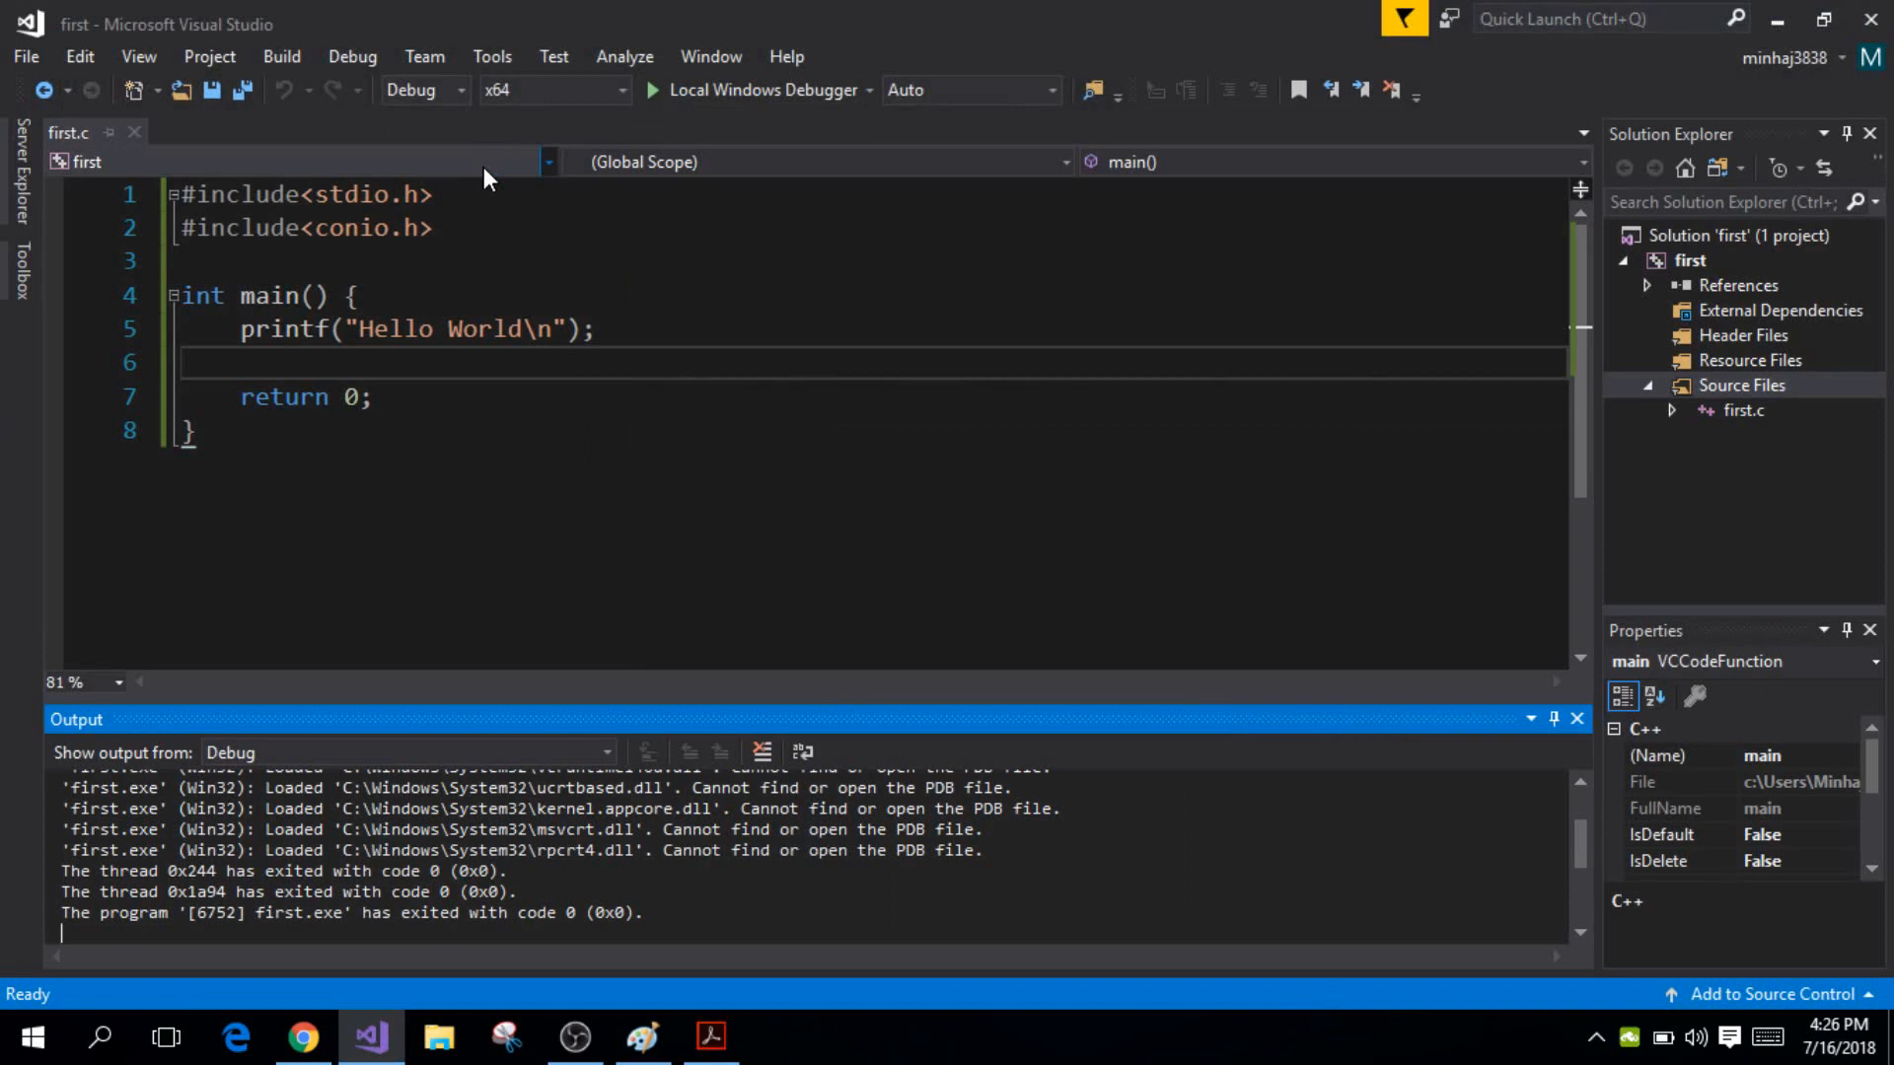
left_click(260, 362)
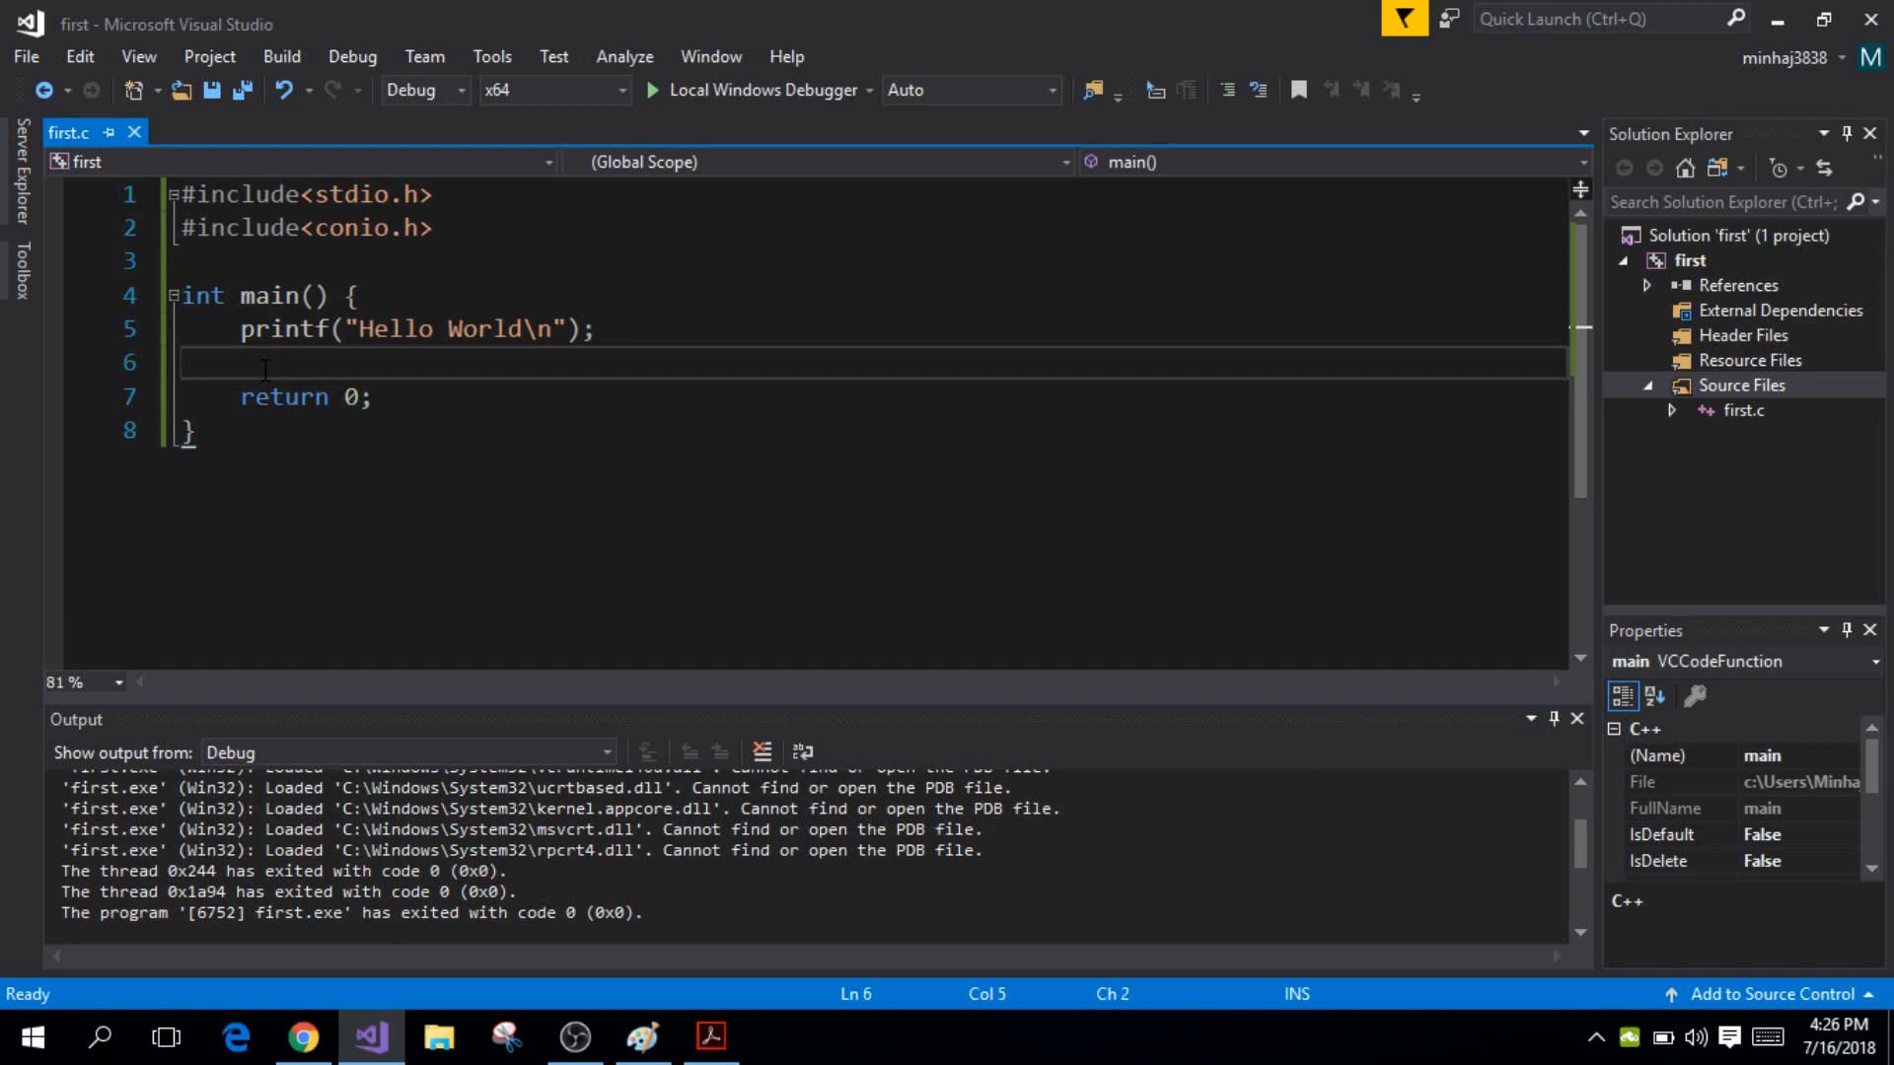
type("_getch();")
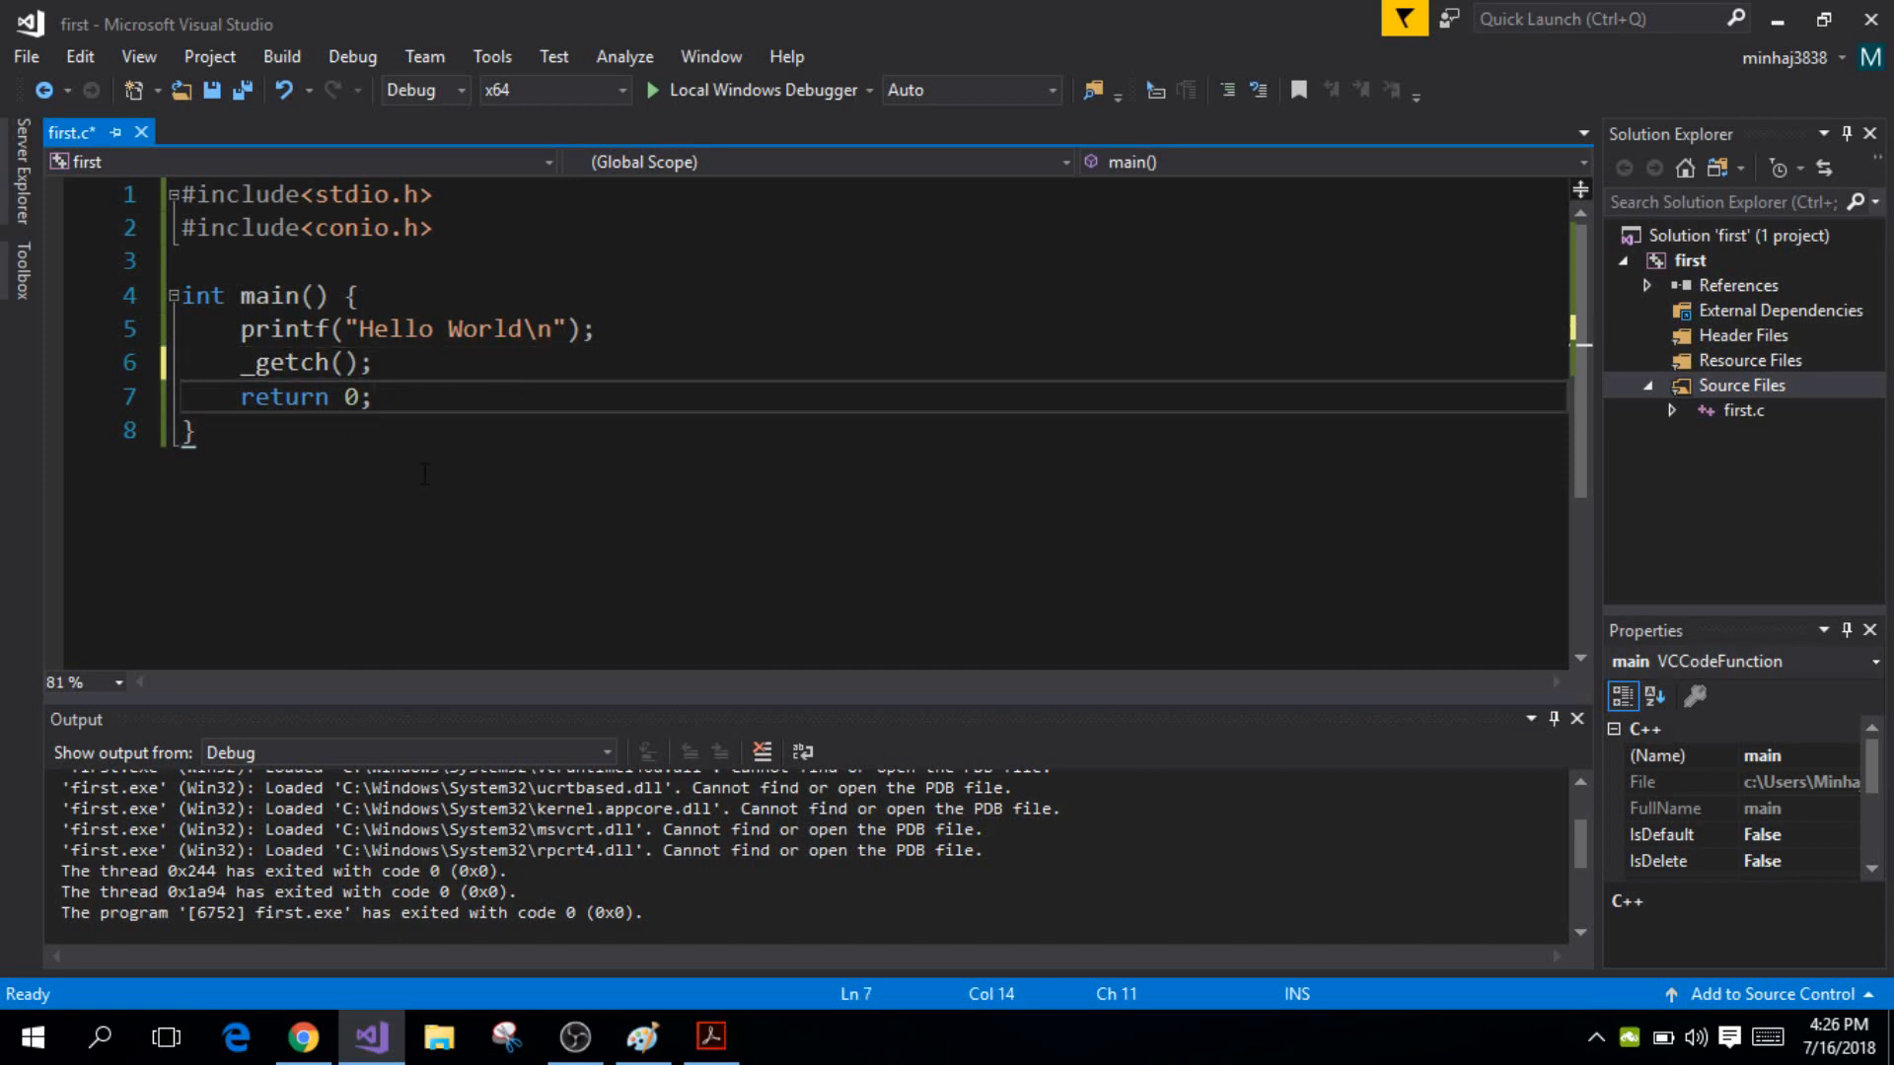
double_click(285, 328)
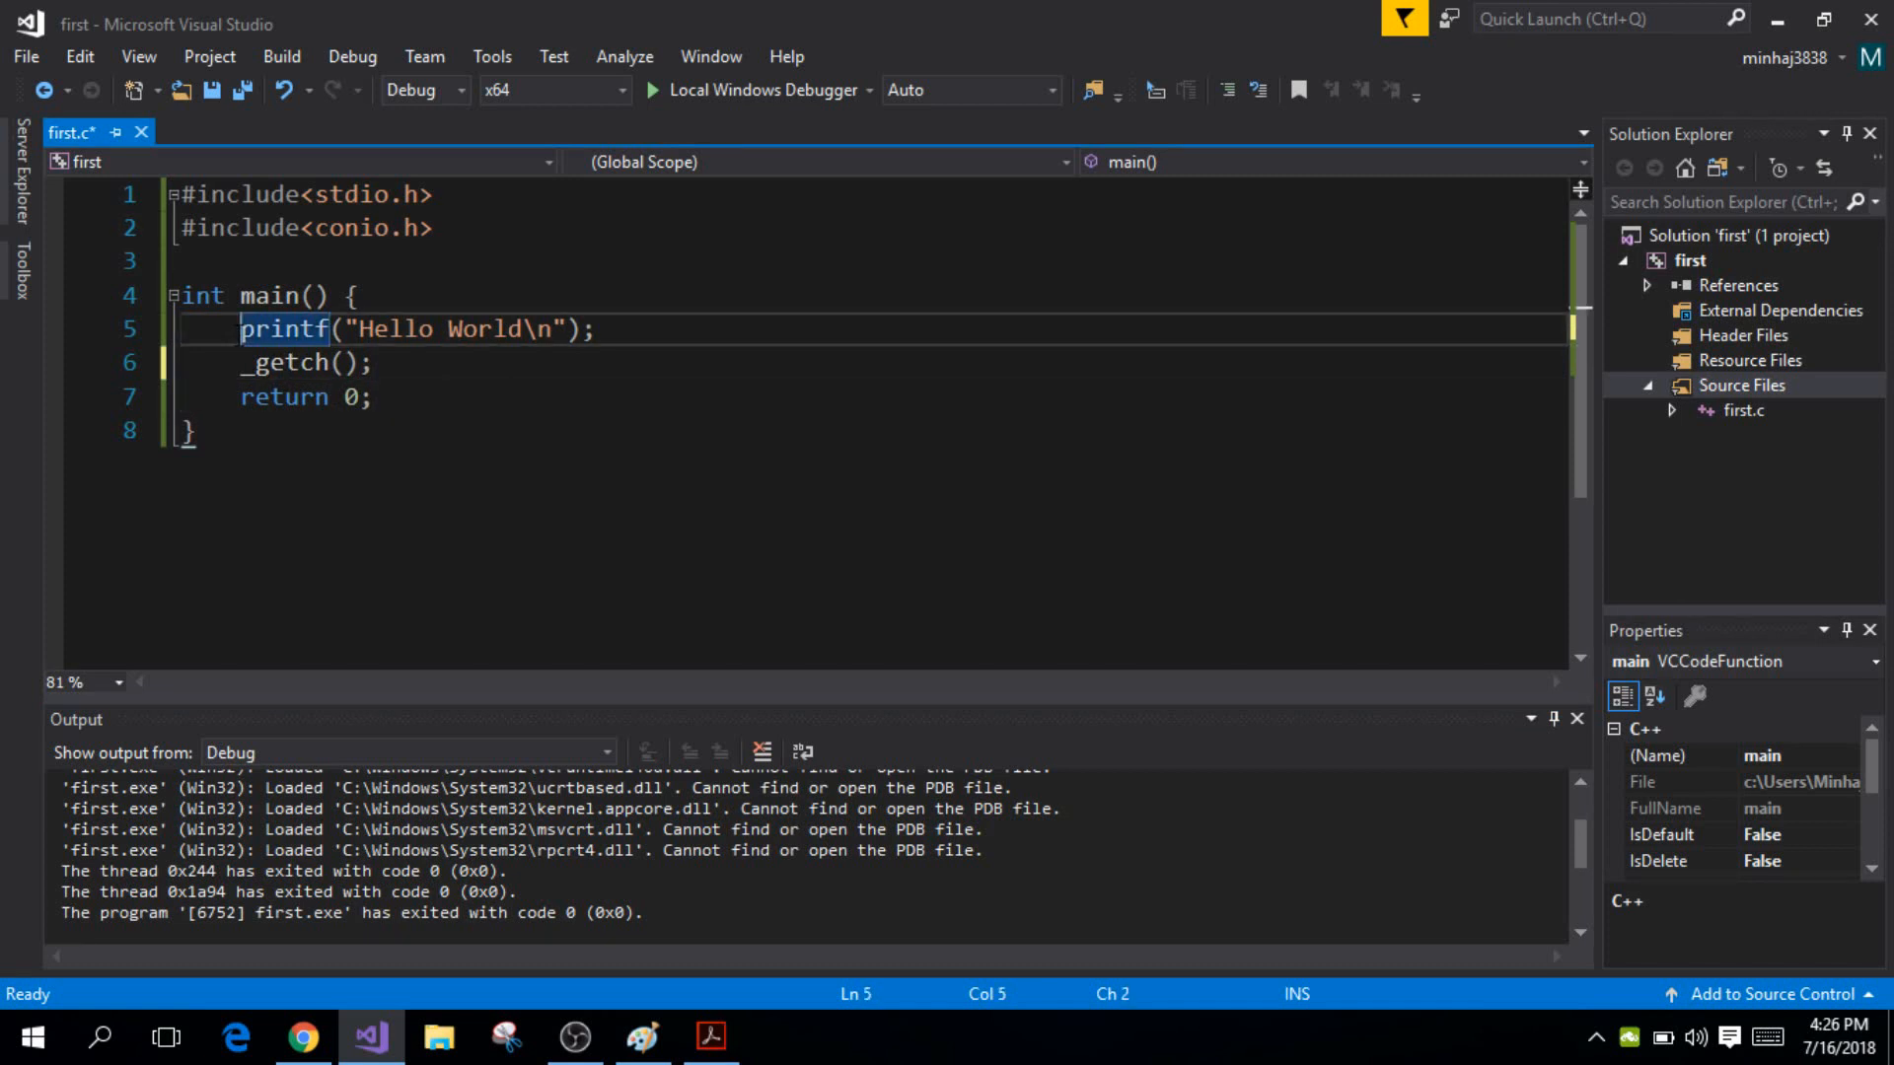
left_click(187, 431)
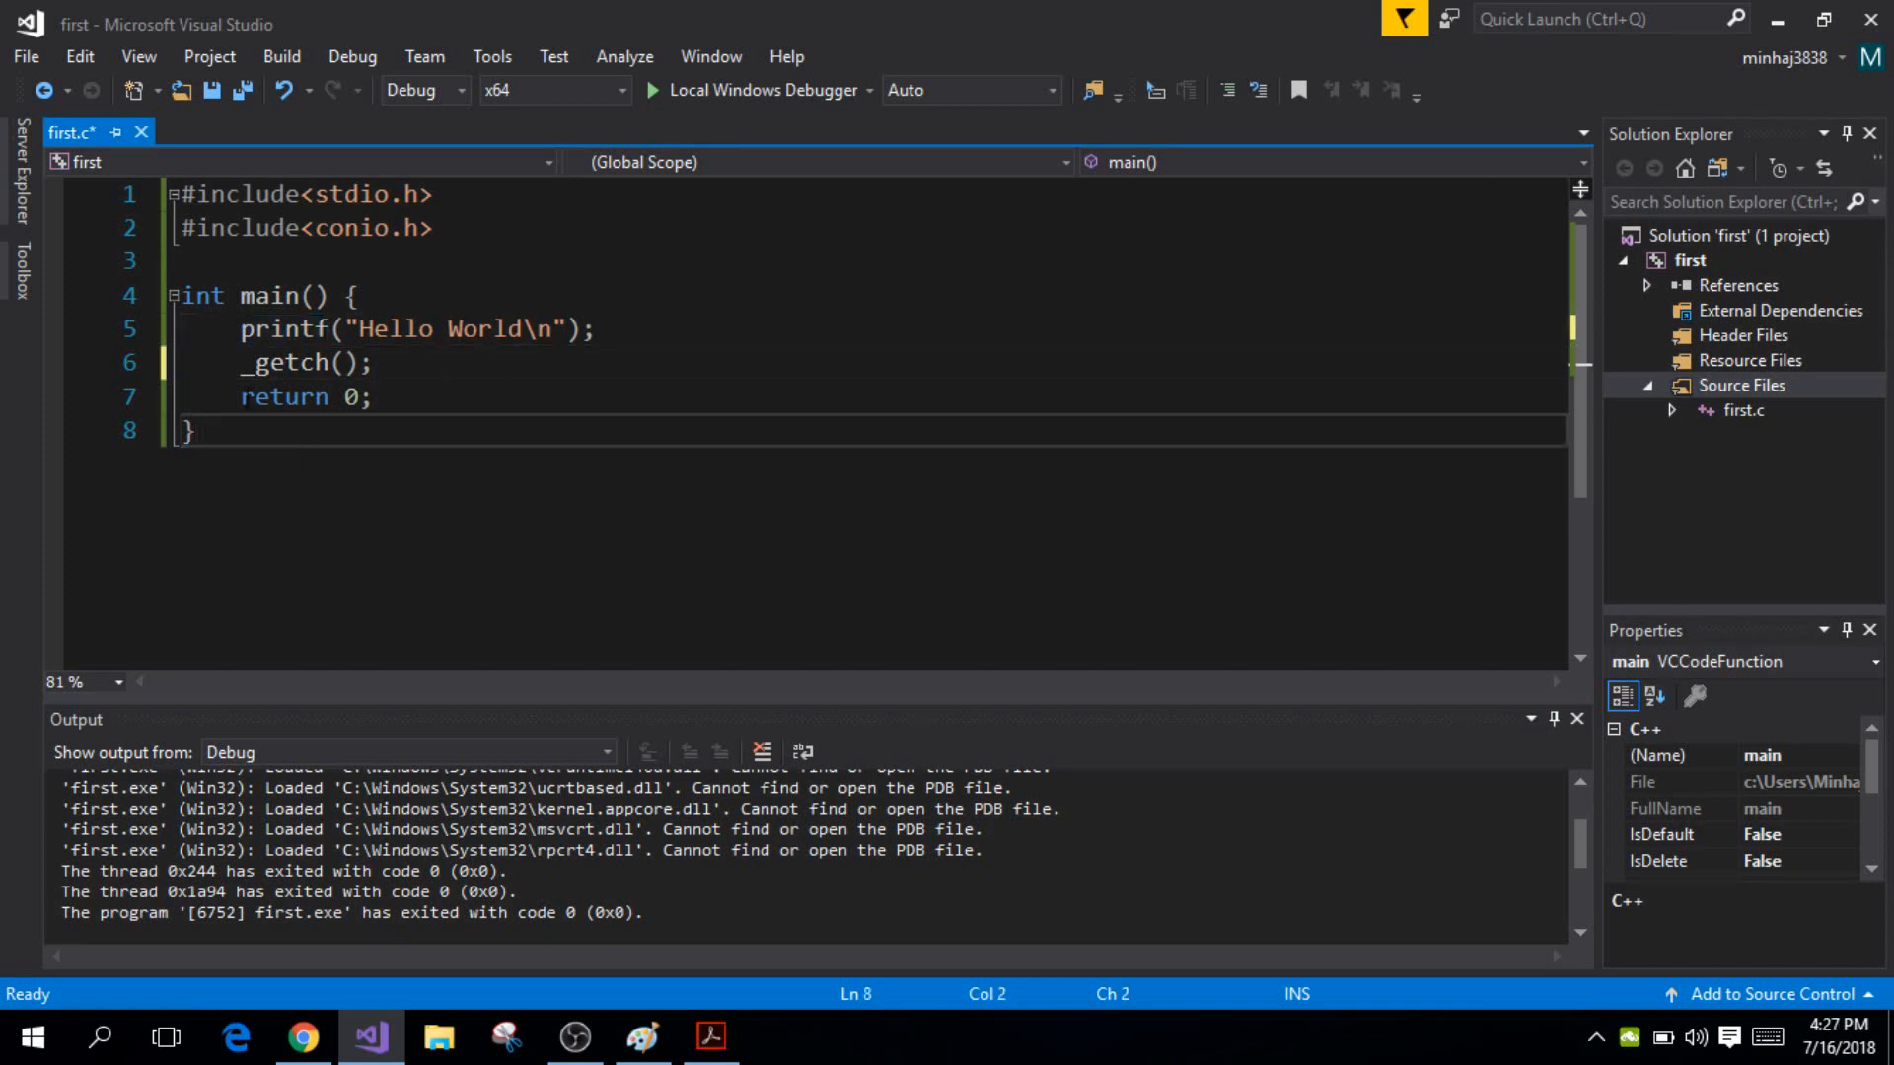
triple_click(284, 397)
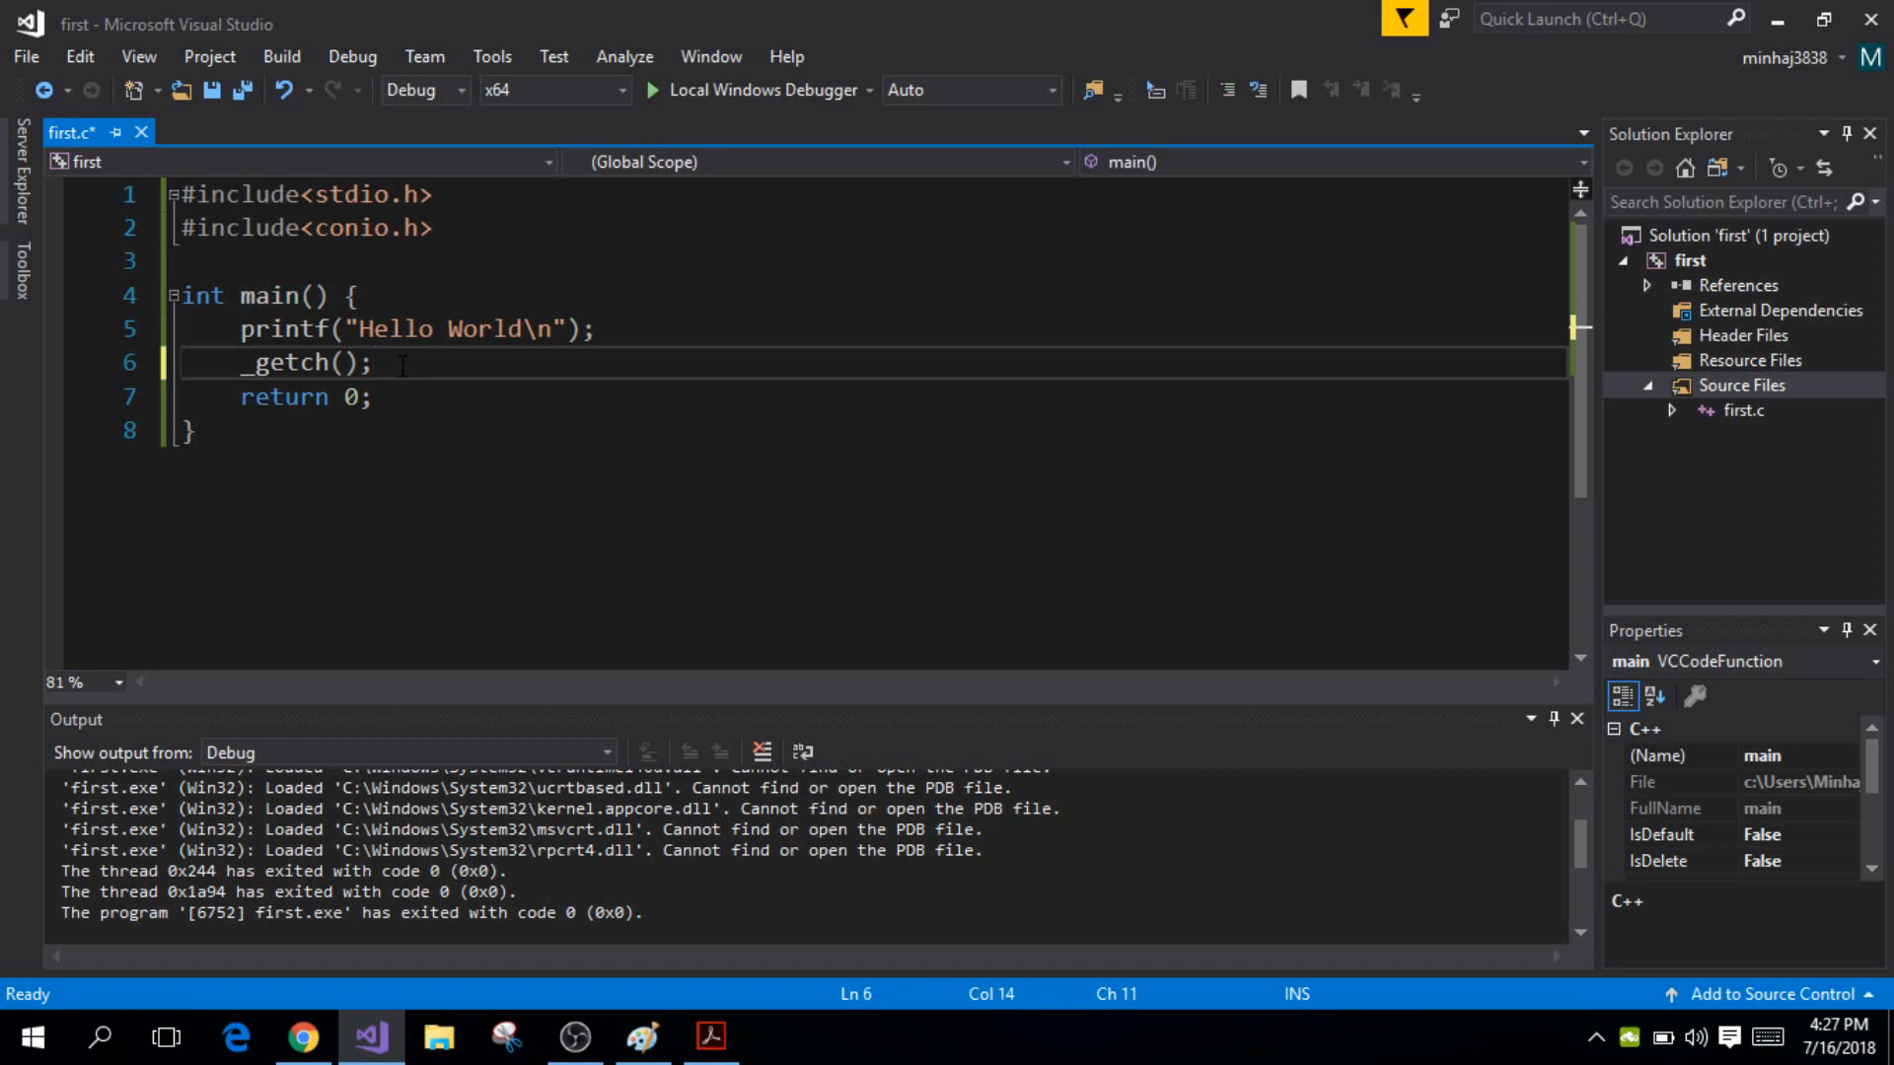
double_click(284, 296)
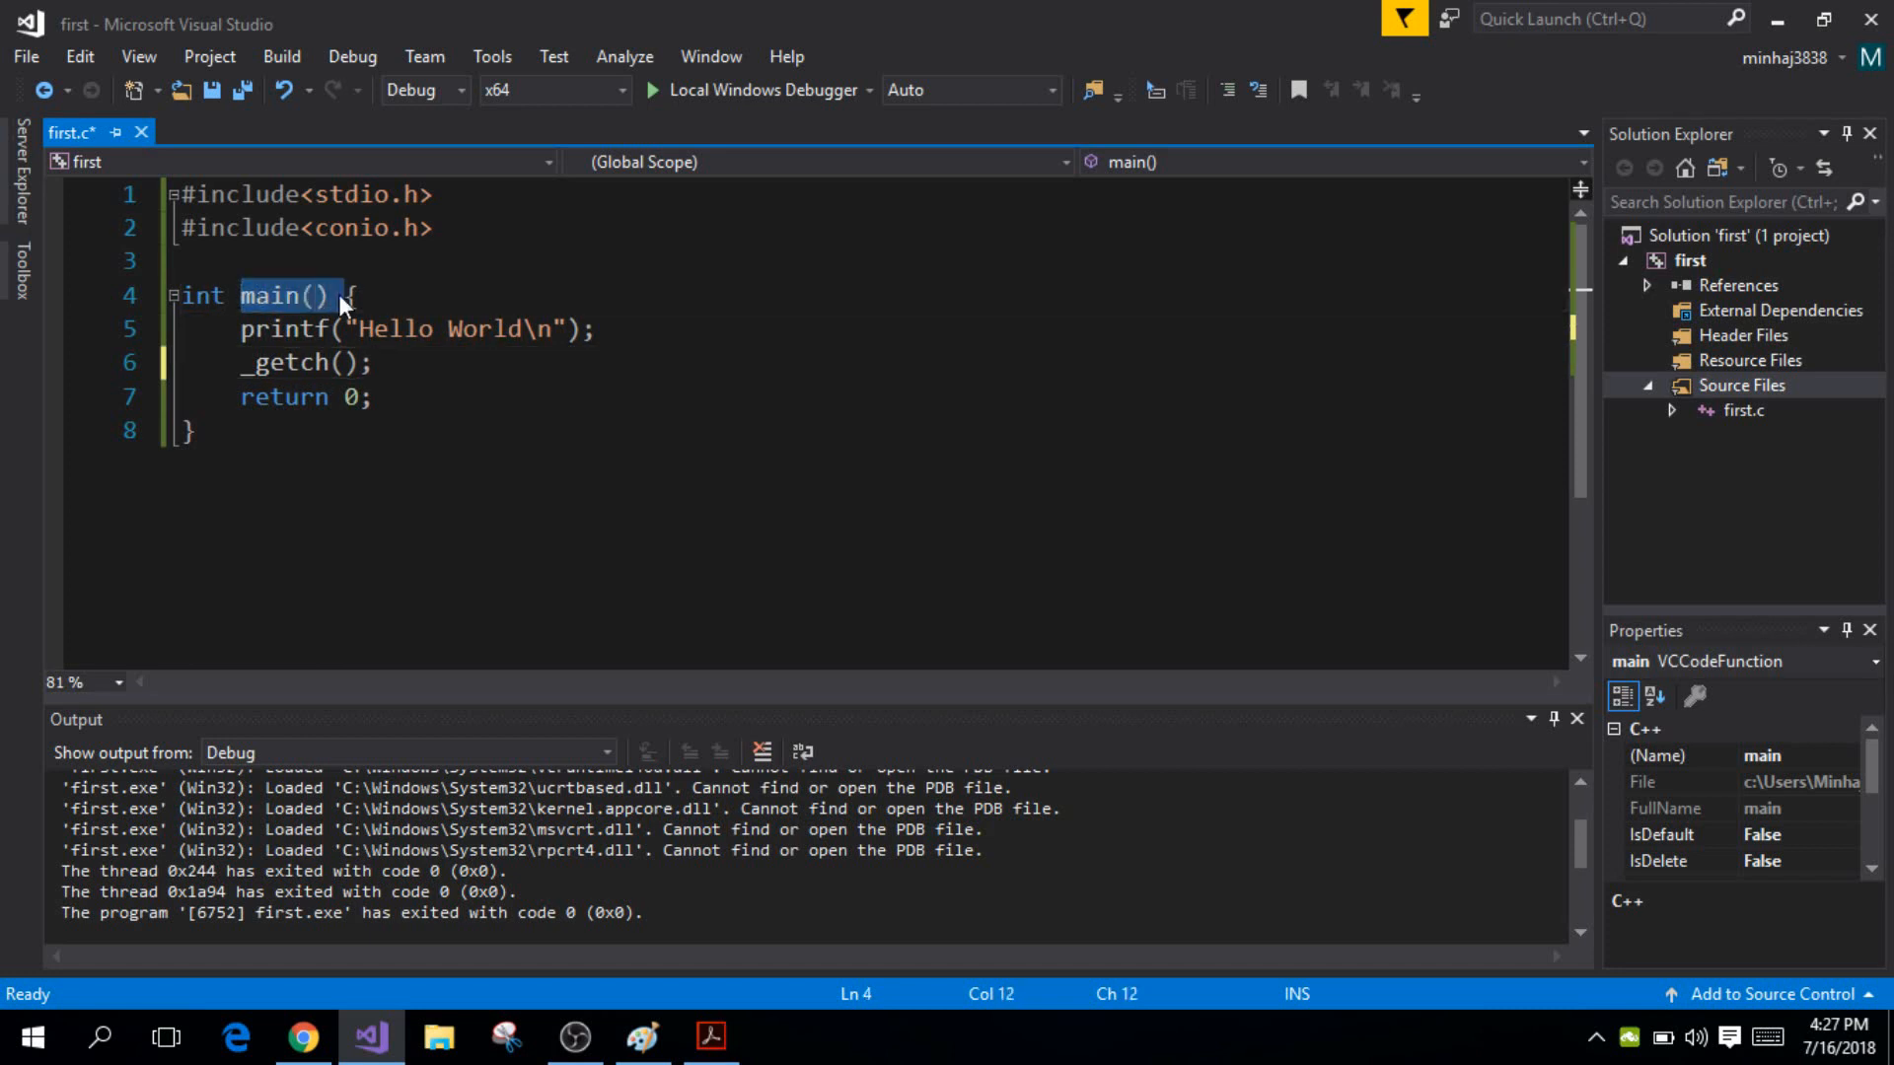
left_click(318, 296)
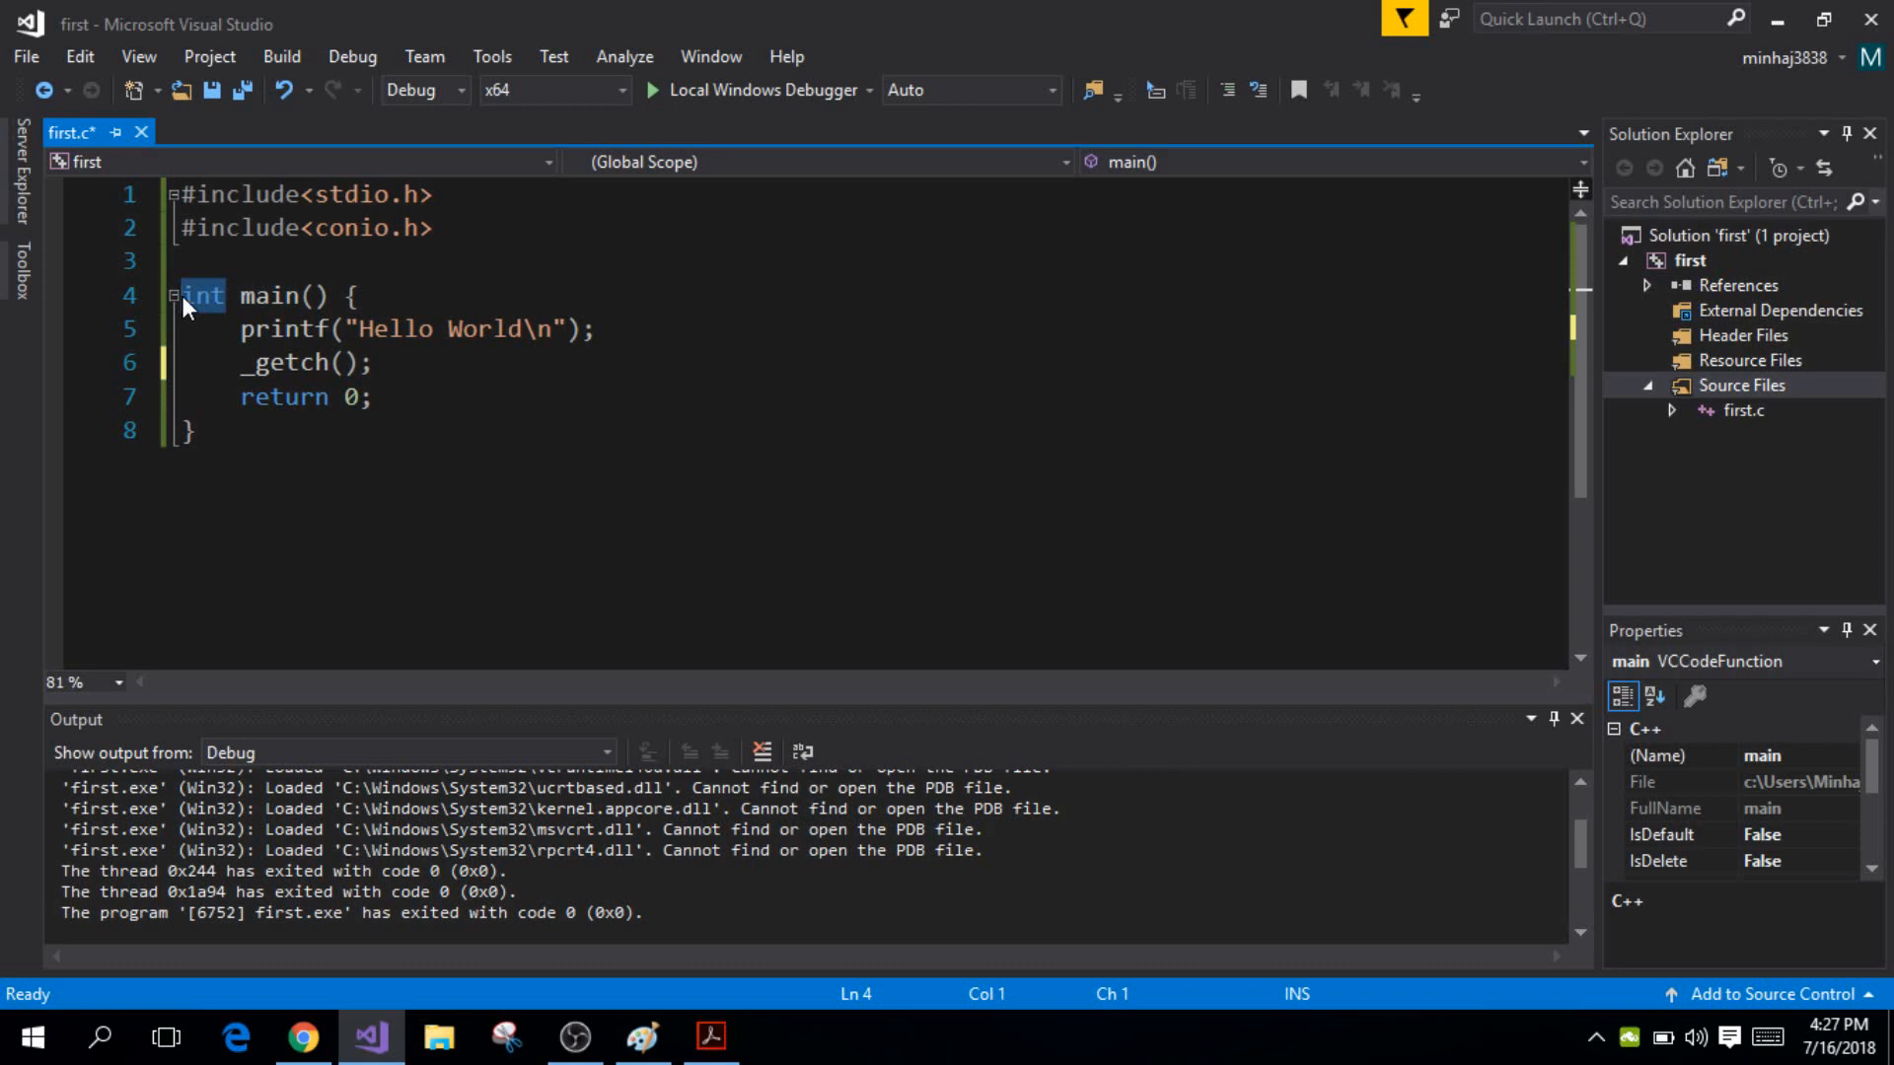
mouse_move(217, 311)
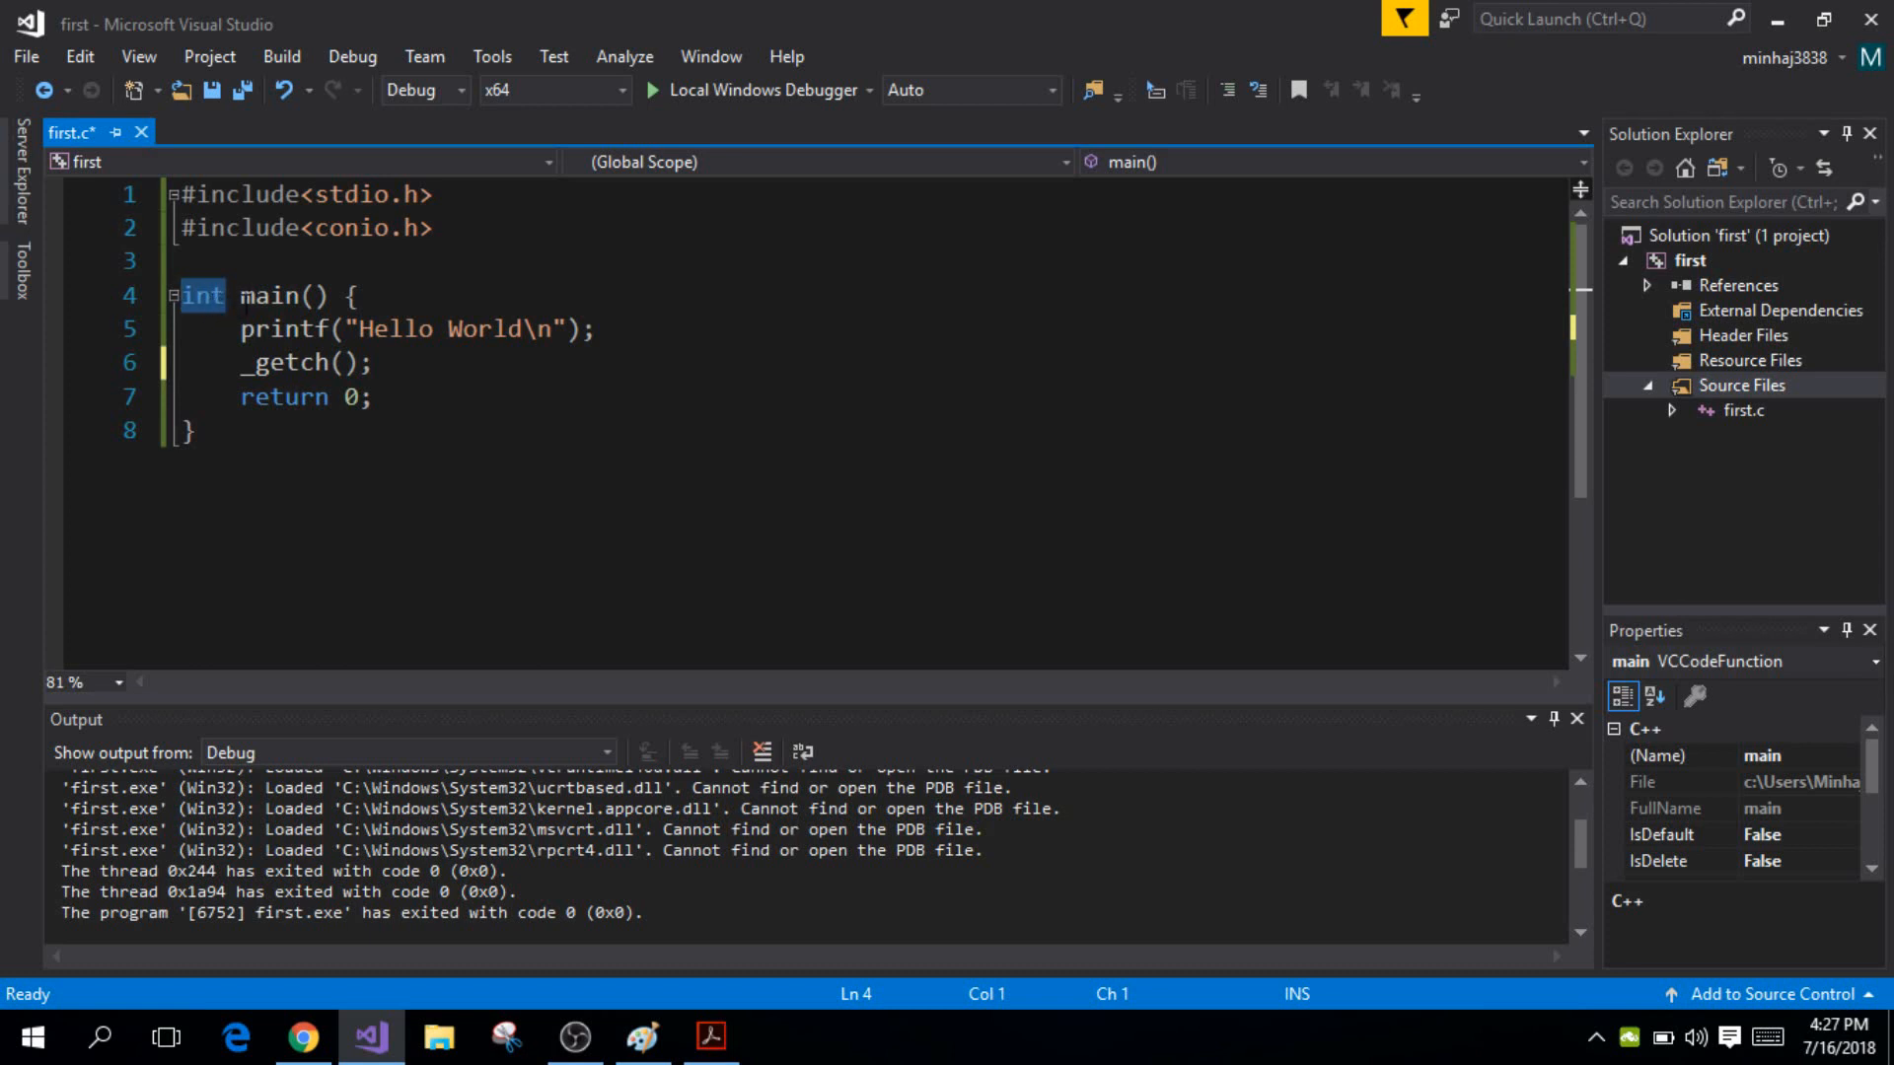
double_click(274, 295)
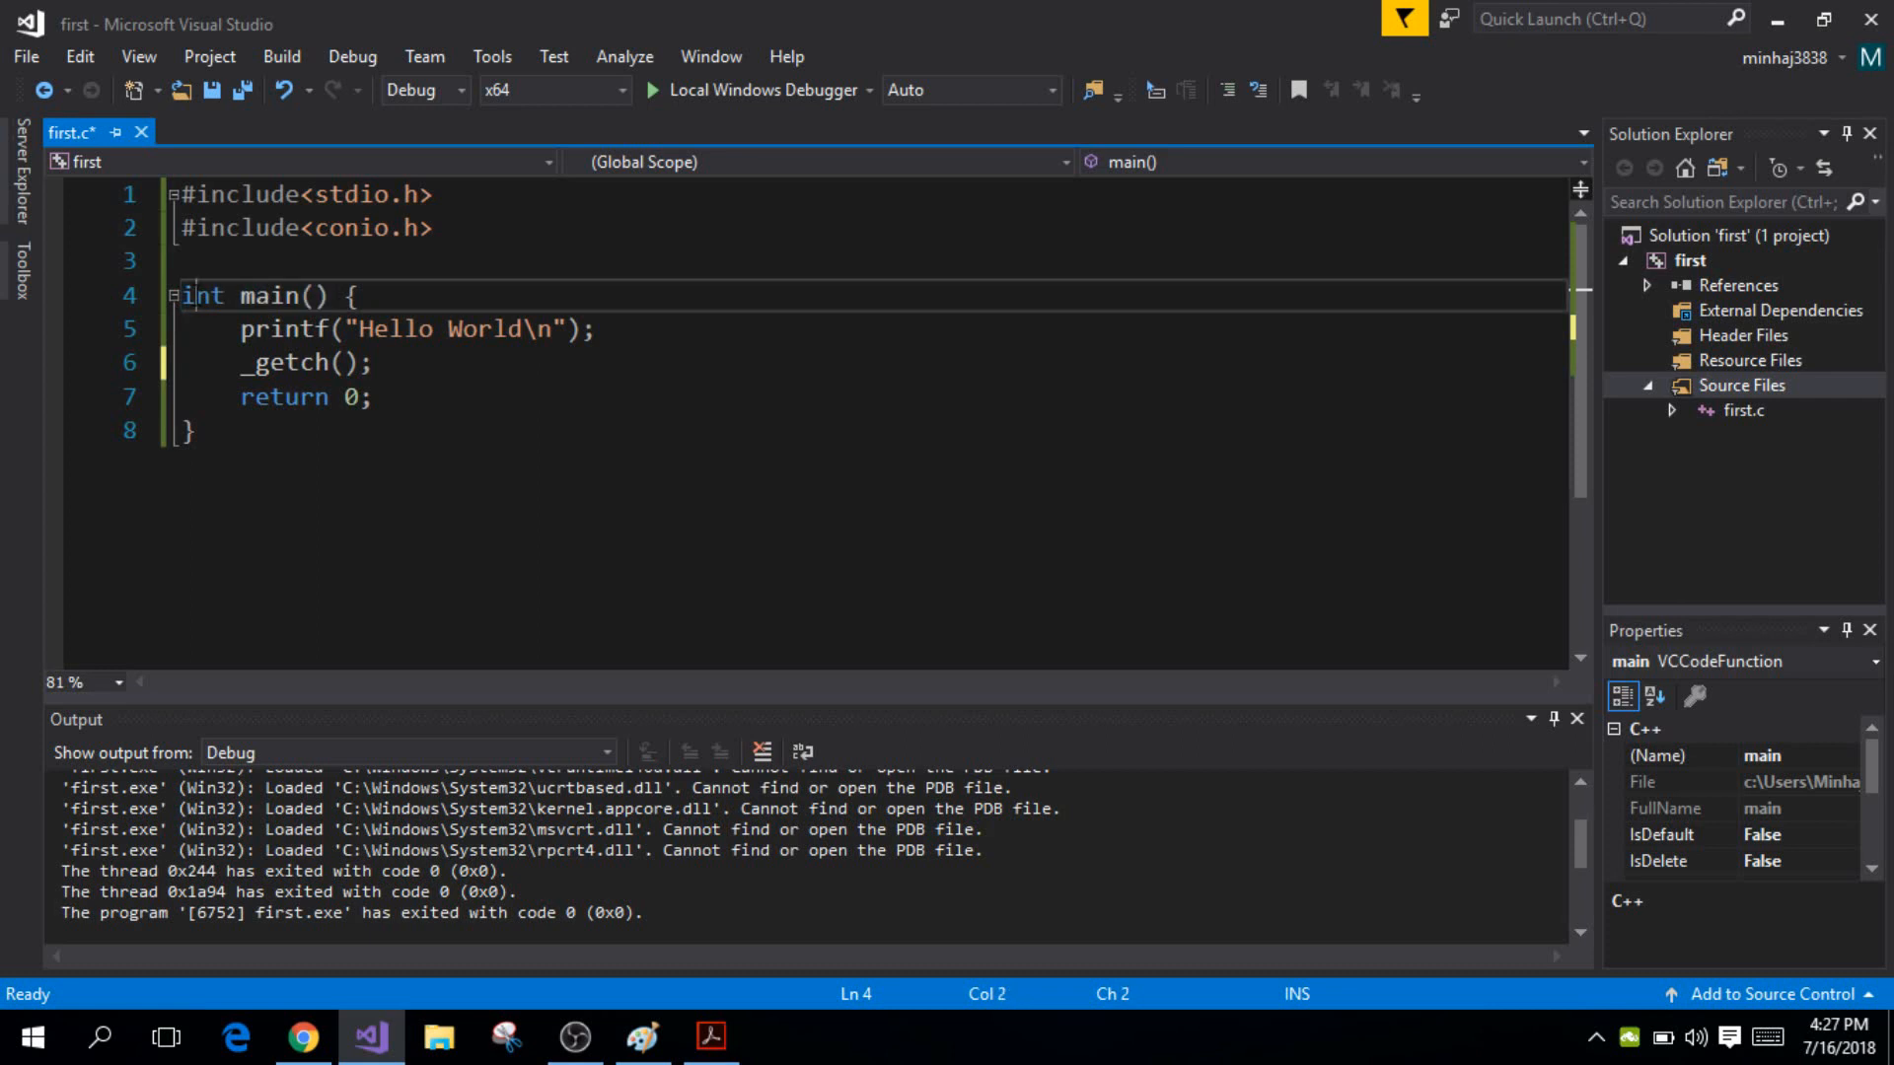
double_click(247, 296)
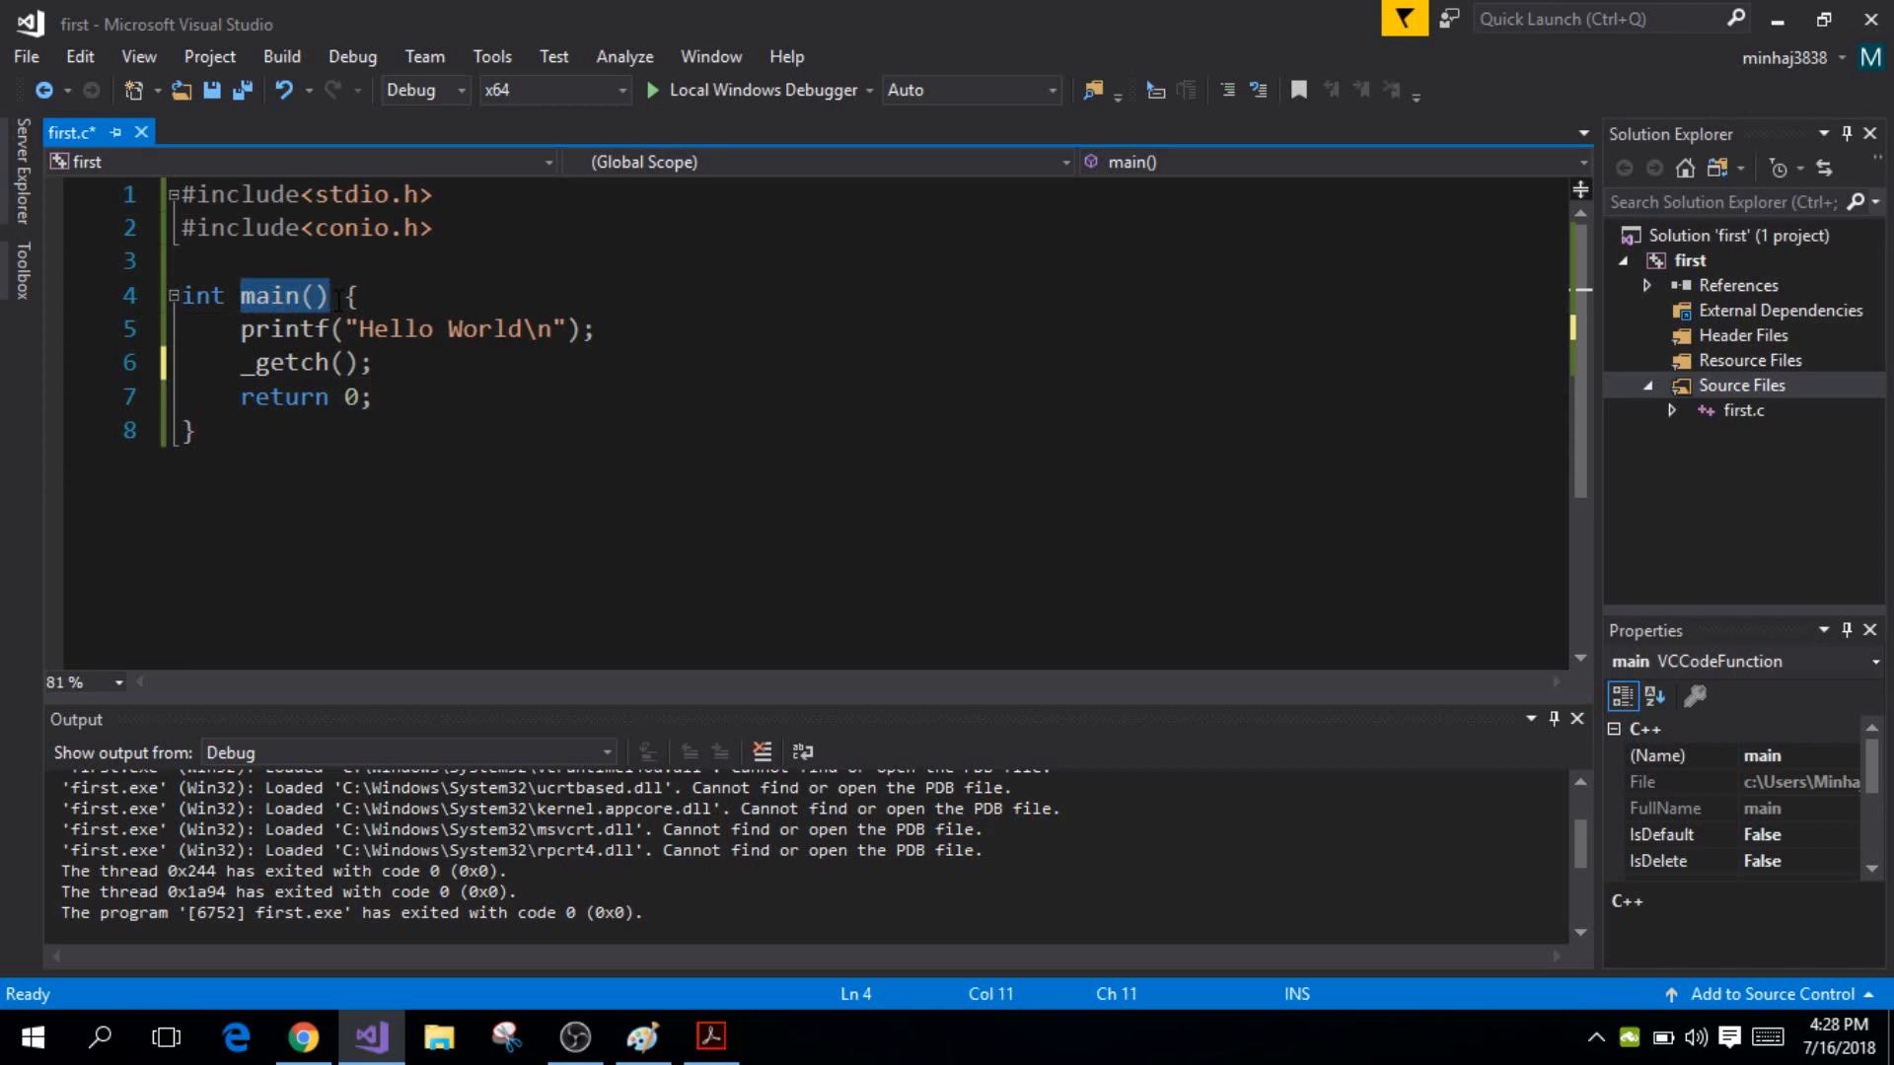
Highlight the includes and printf, then remove #include<stdio.h> from line 1
left_click(362, 295)
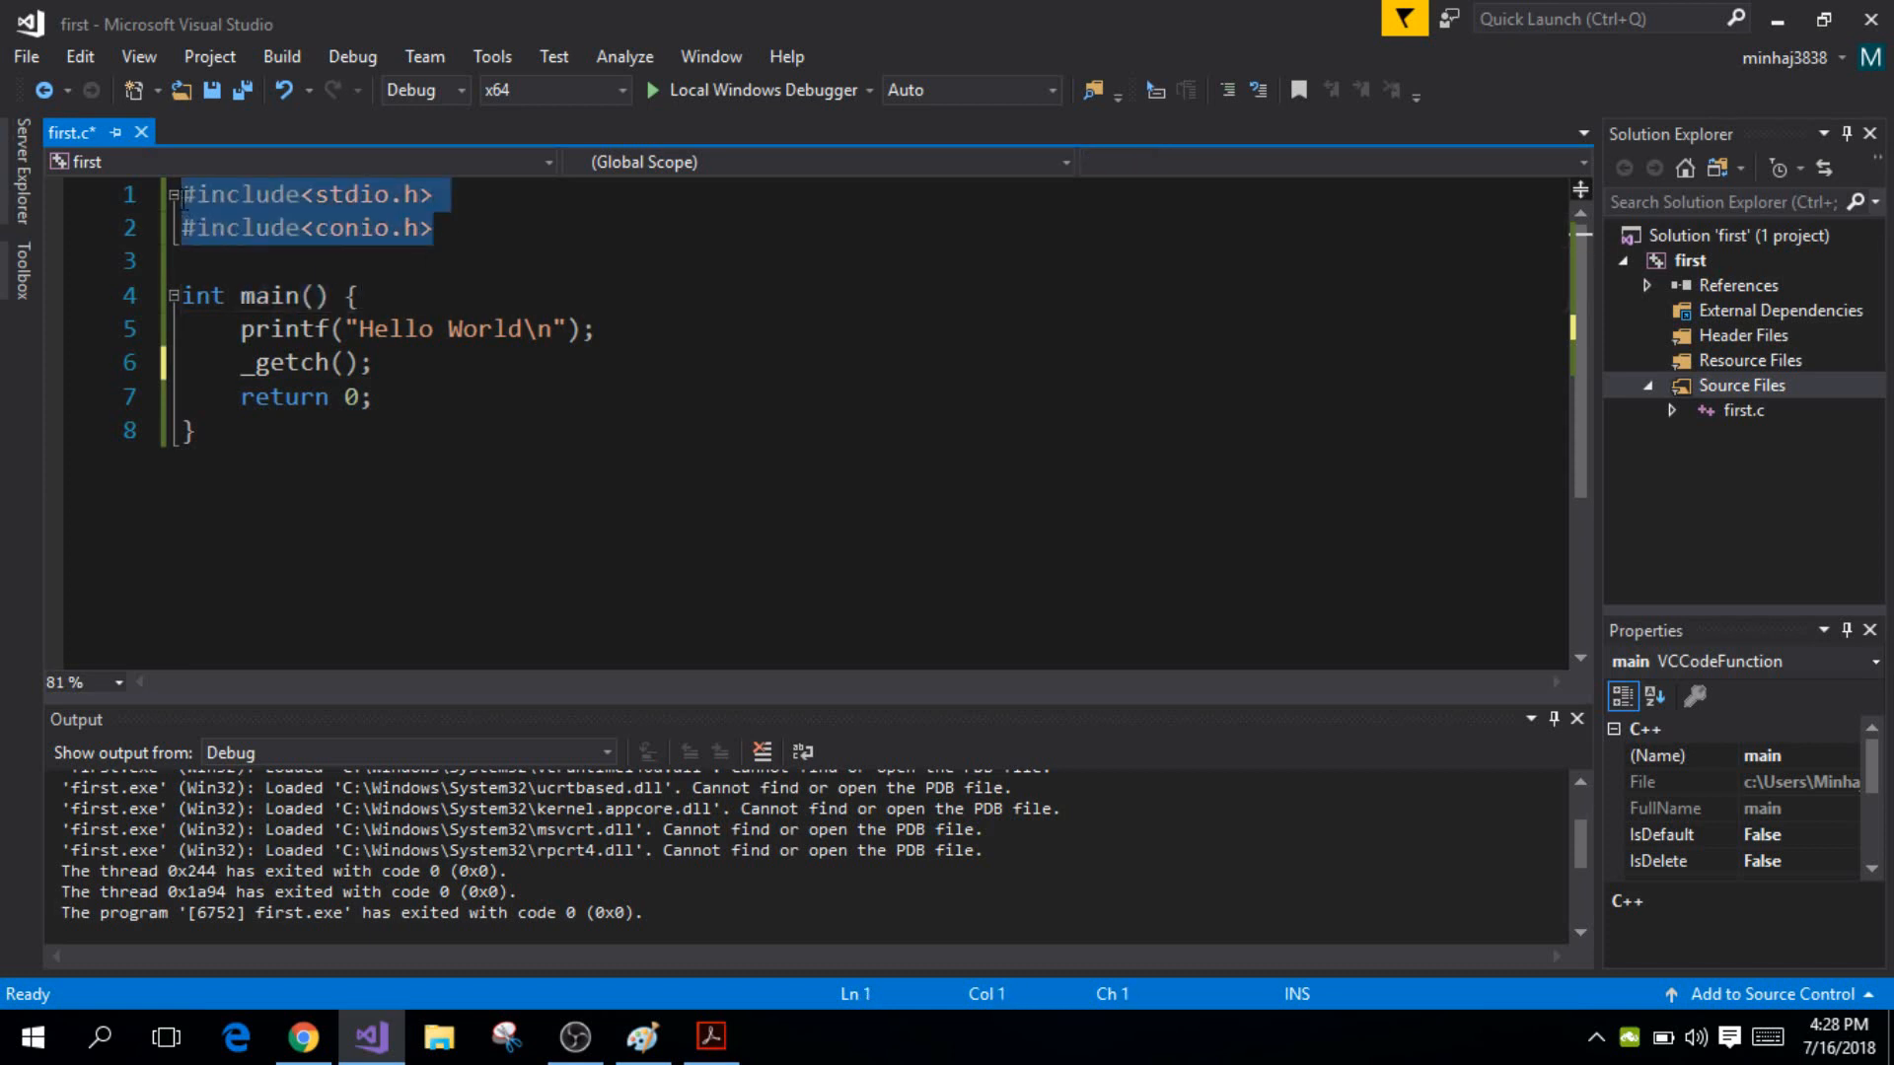
left_click(339, 226)
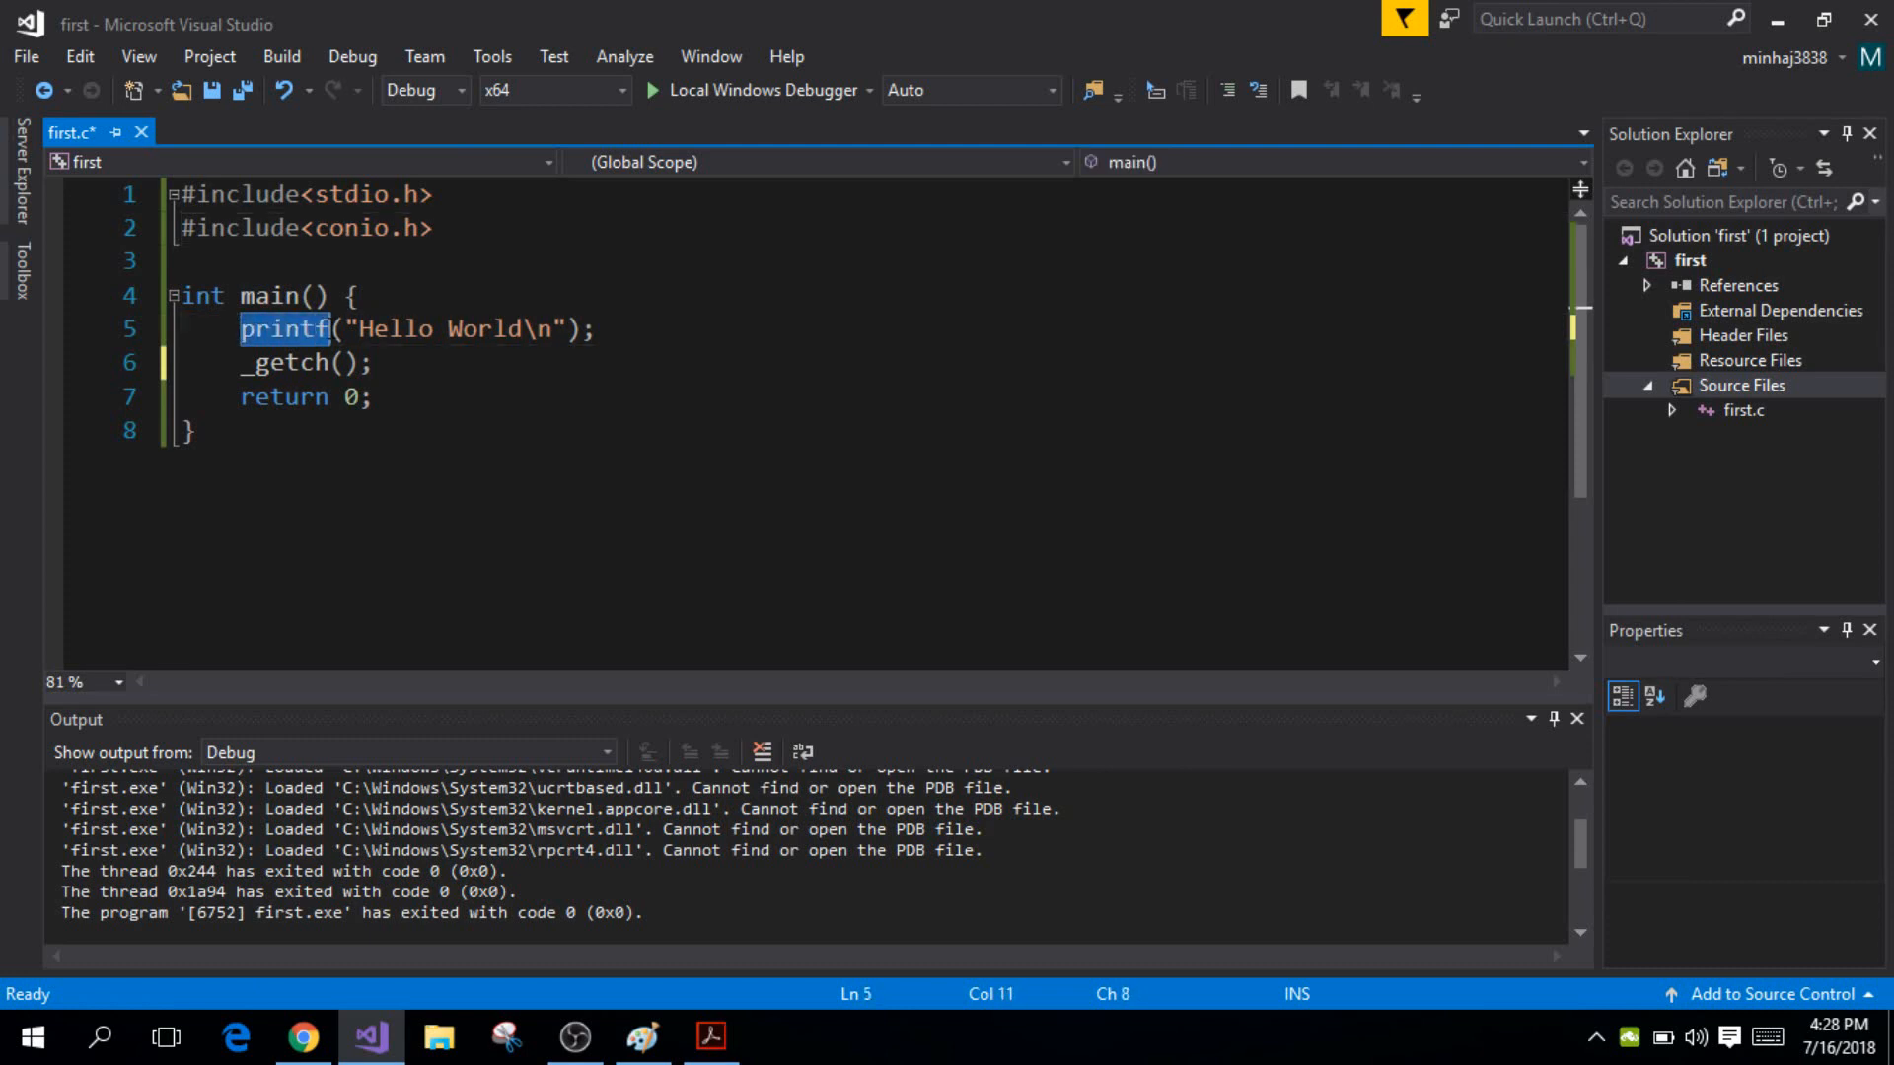
left_click(327, 335)
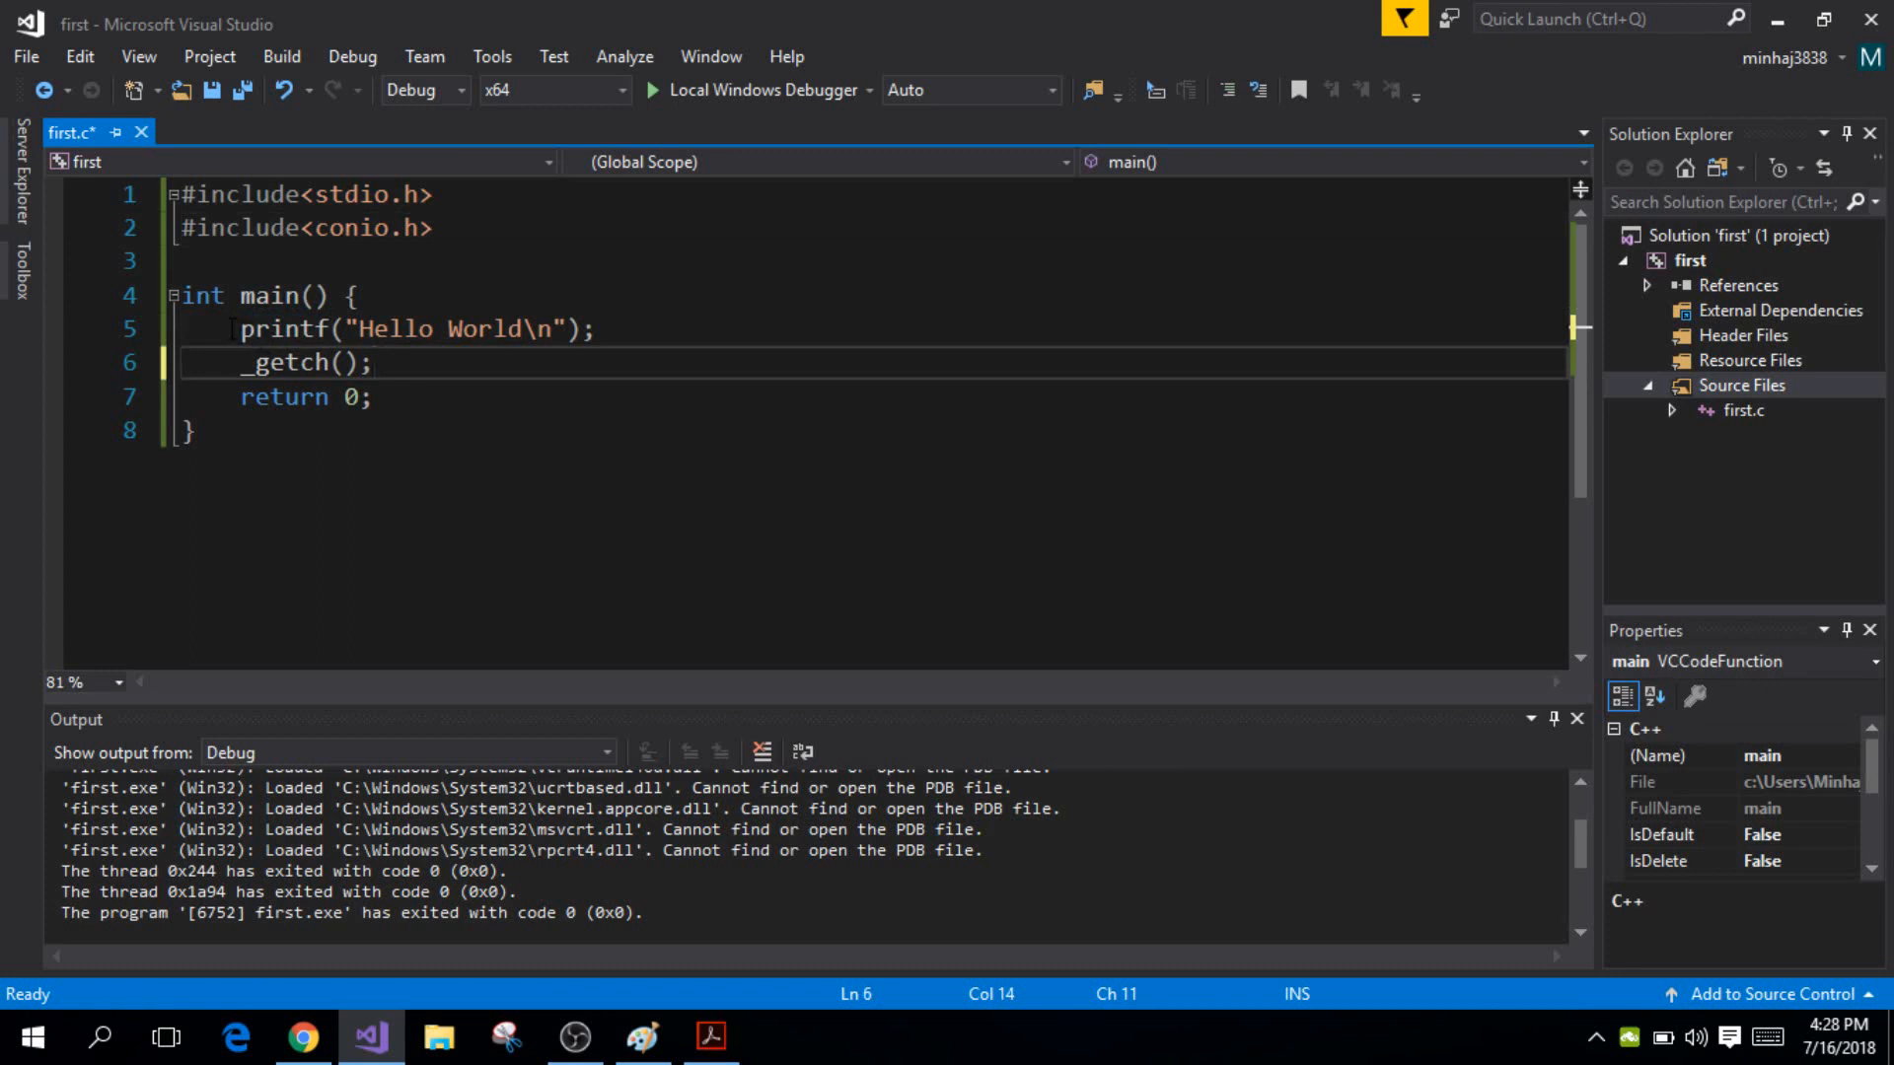
double_click(284, 328)
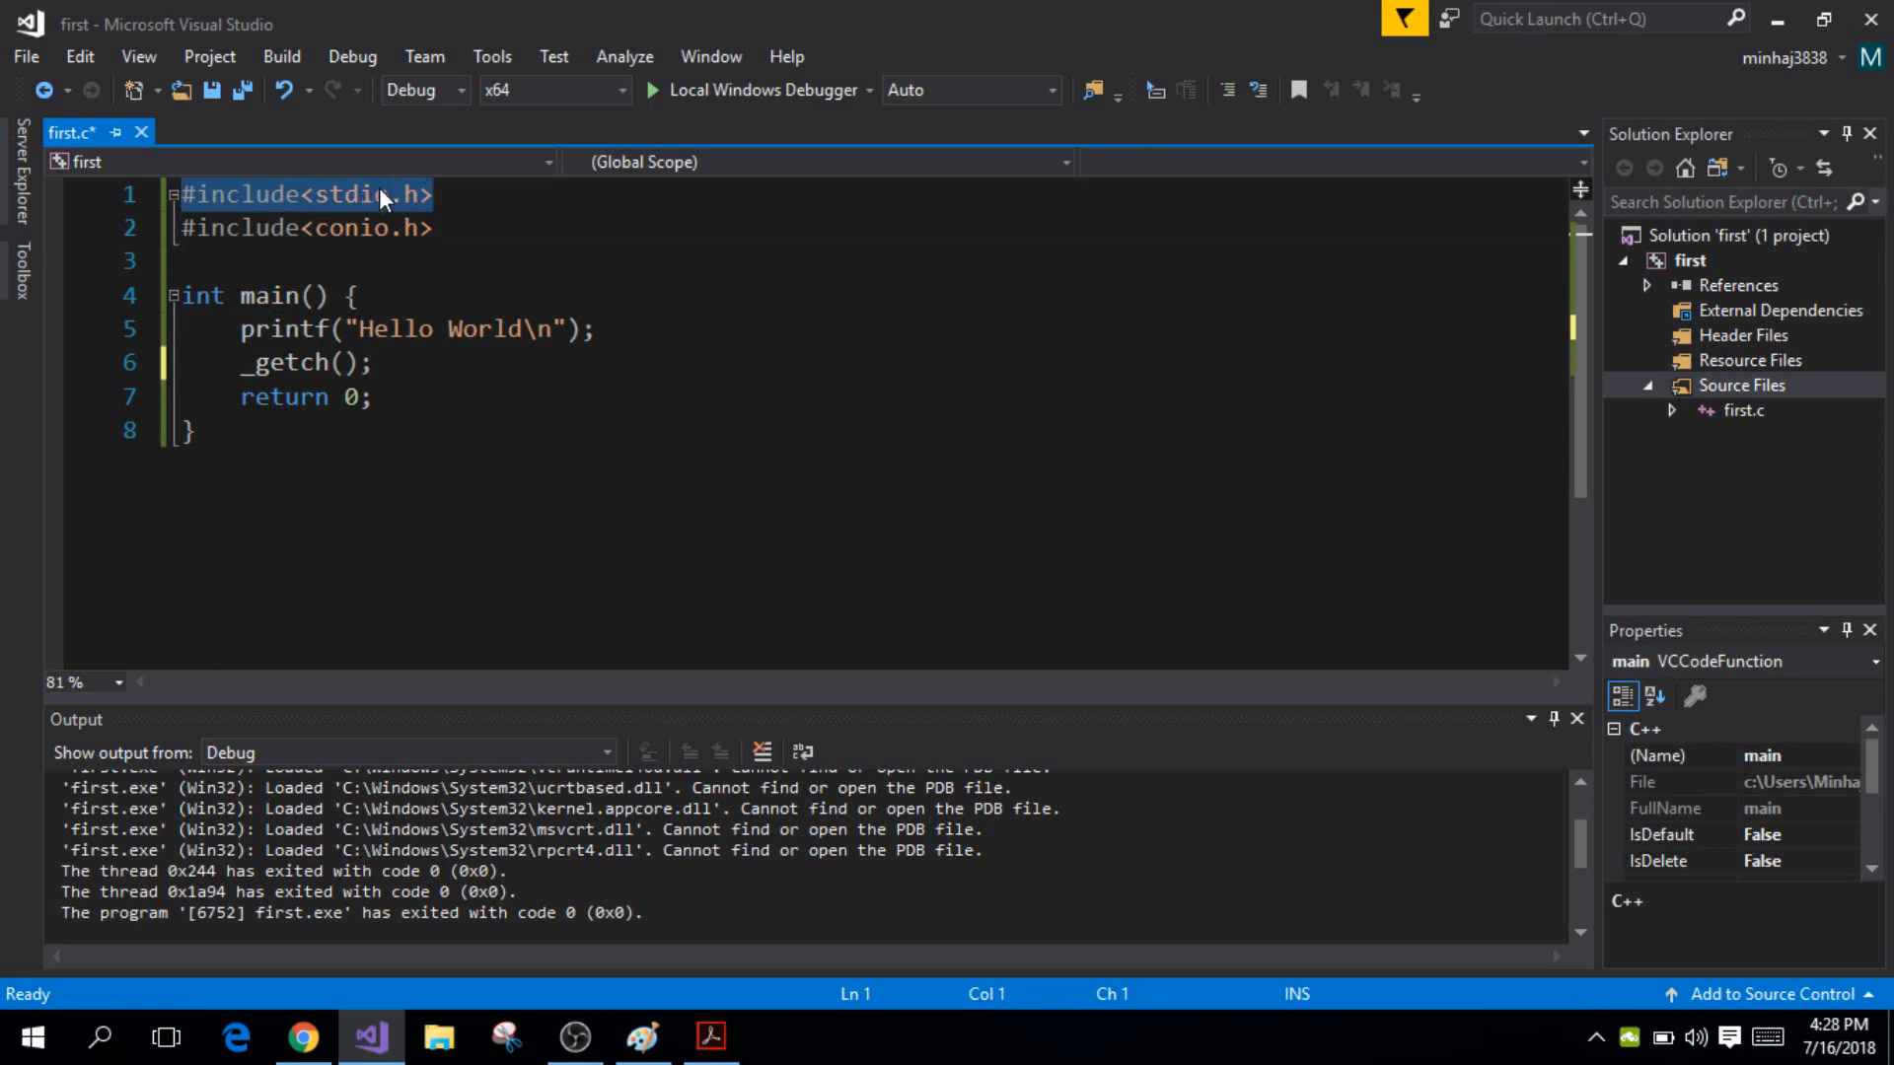
left_click(435, 194)
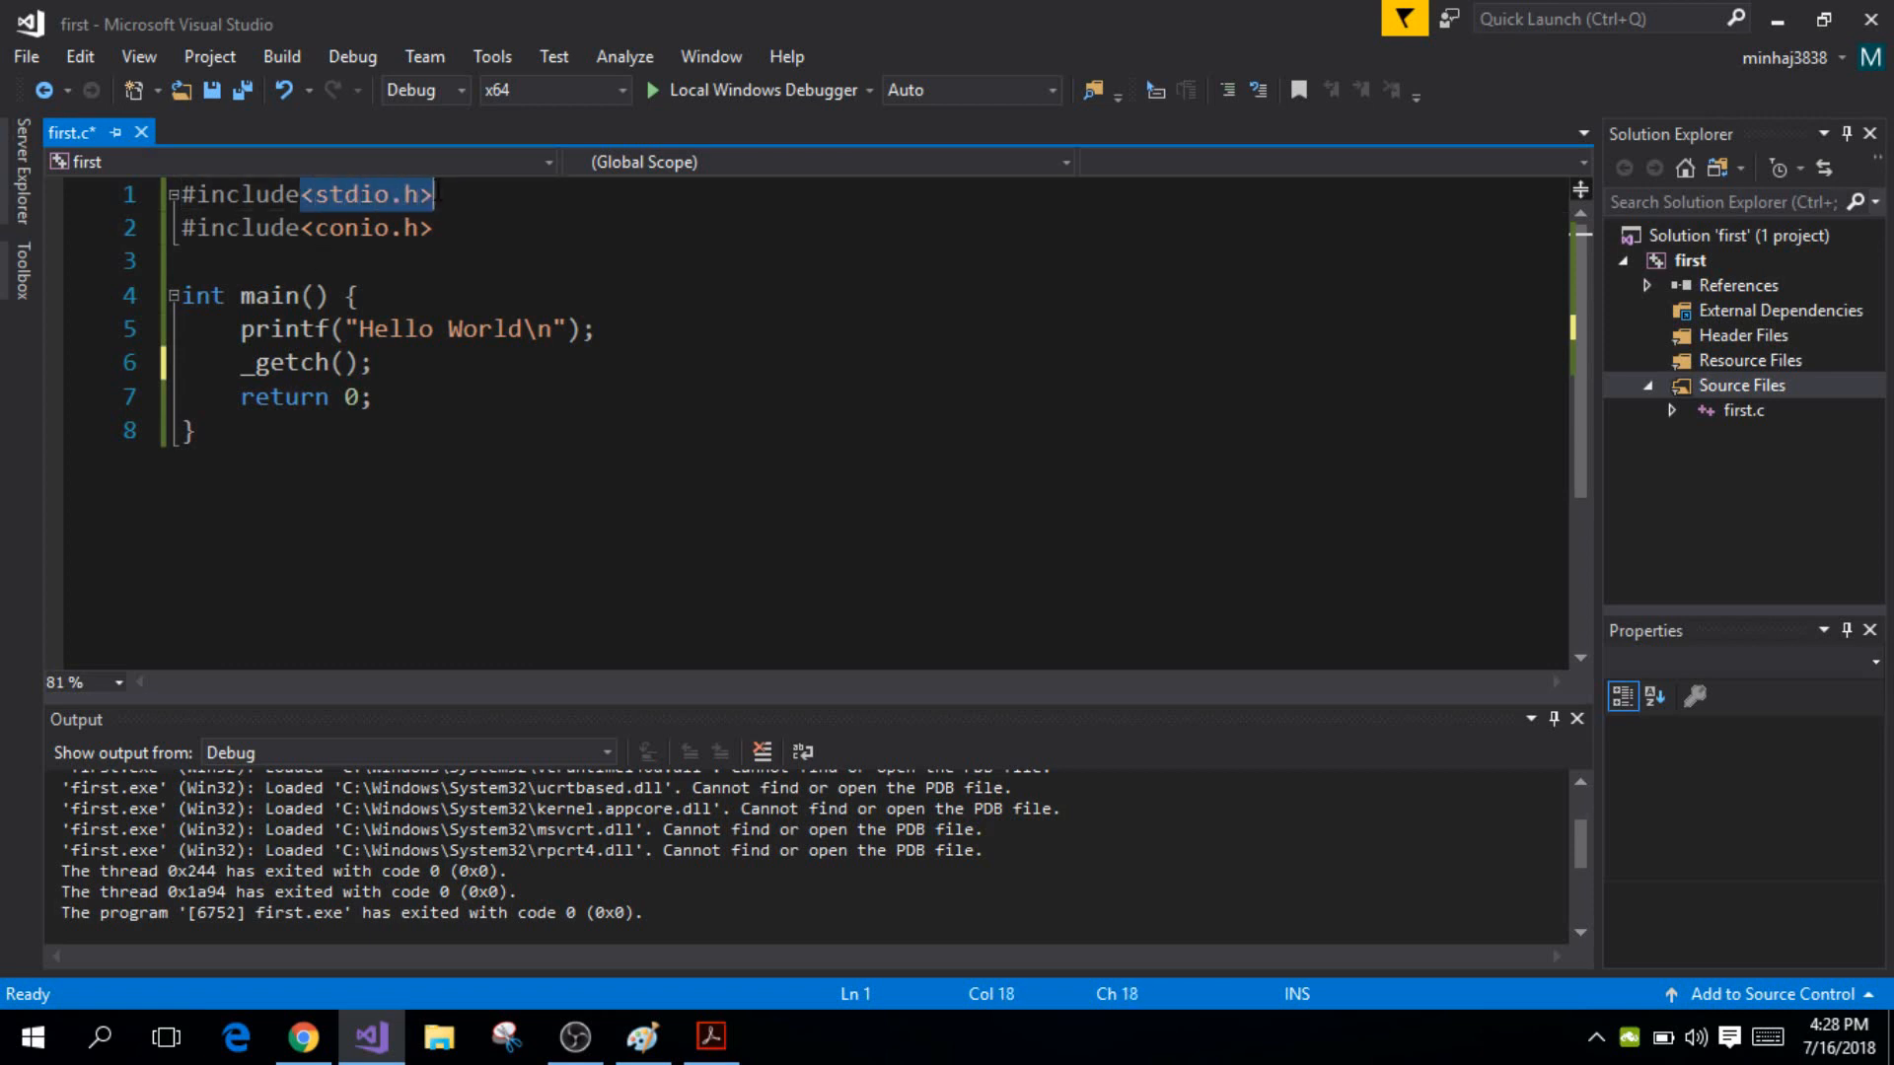
double_click(285, 328)
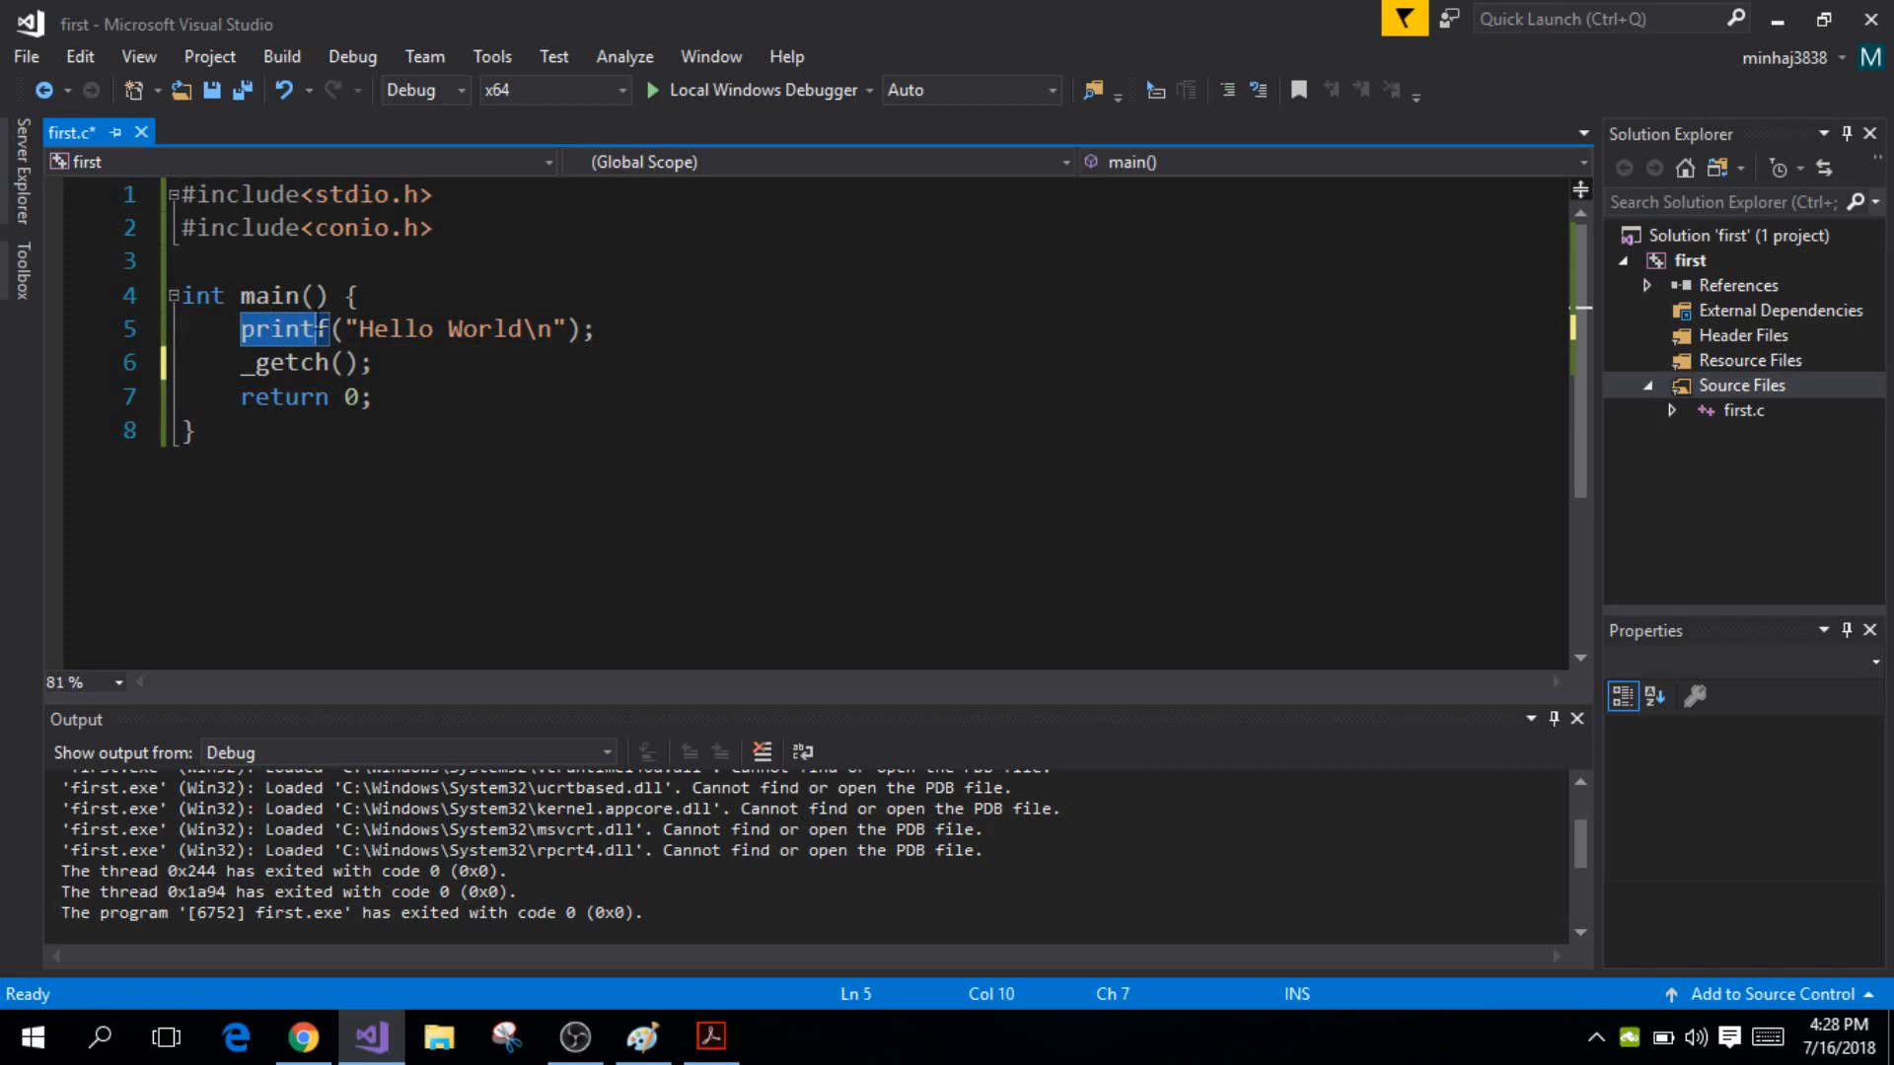
left_click(328, 328)
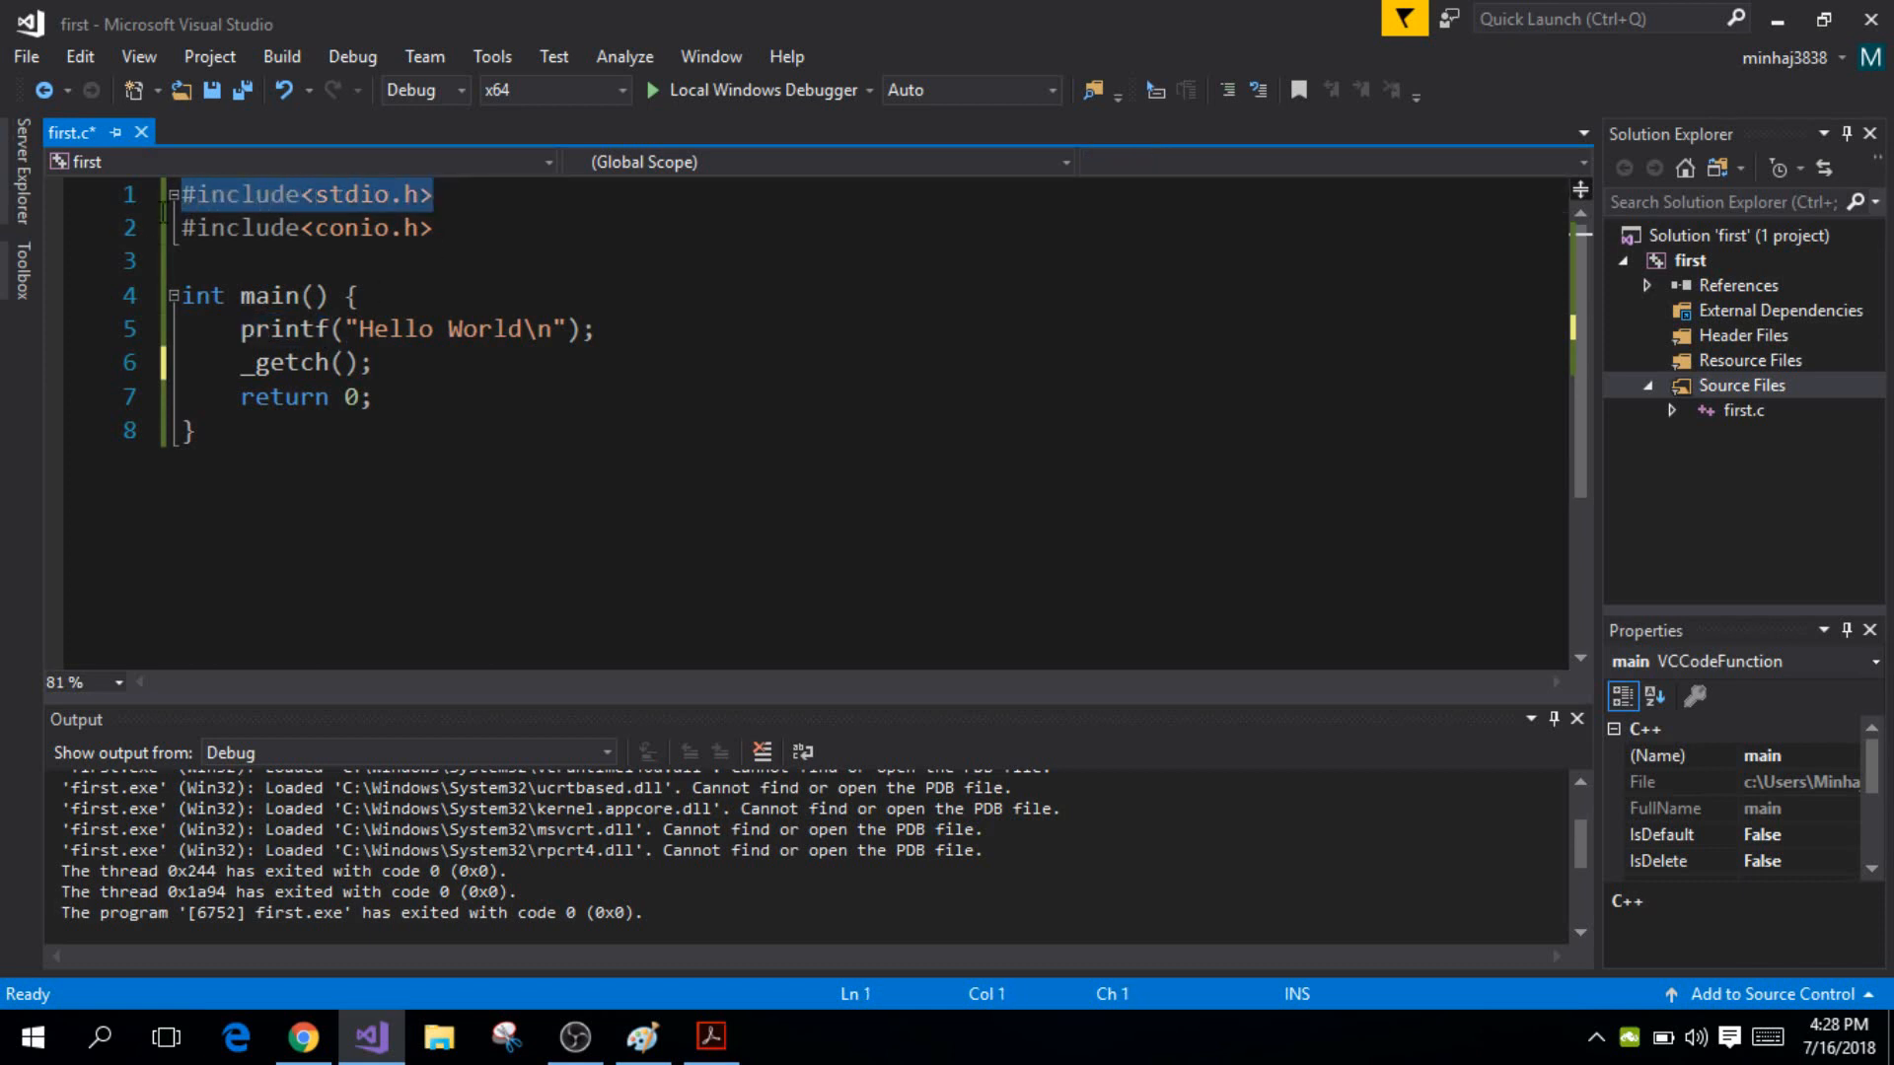
left_click(329, 228)
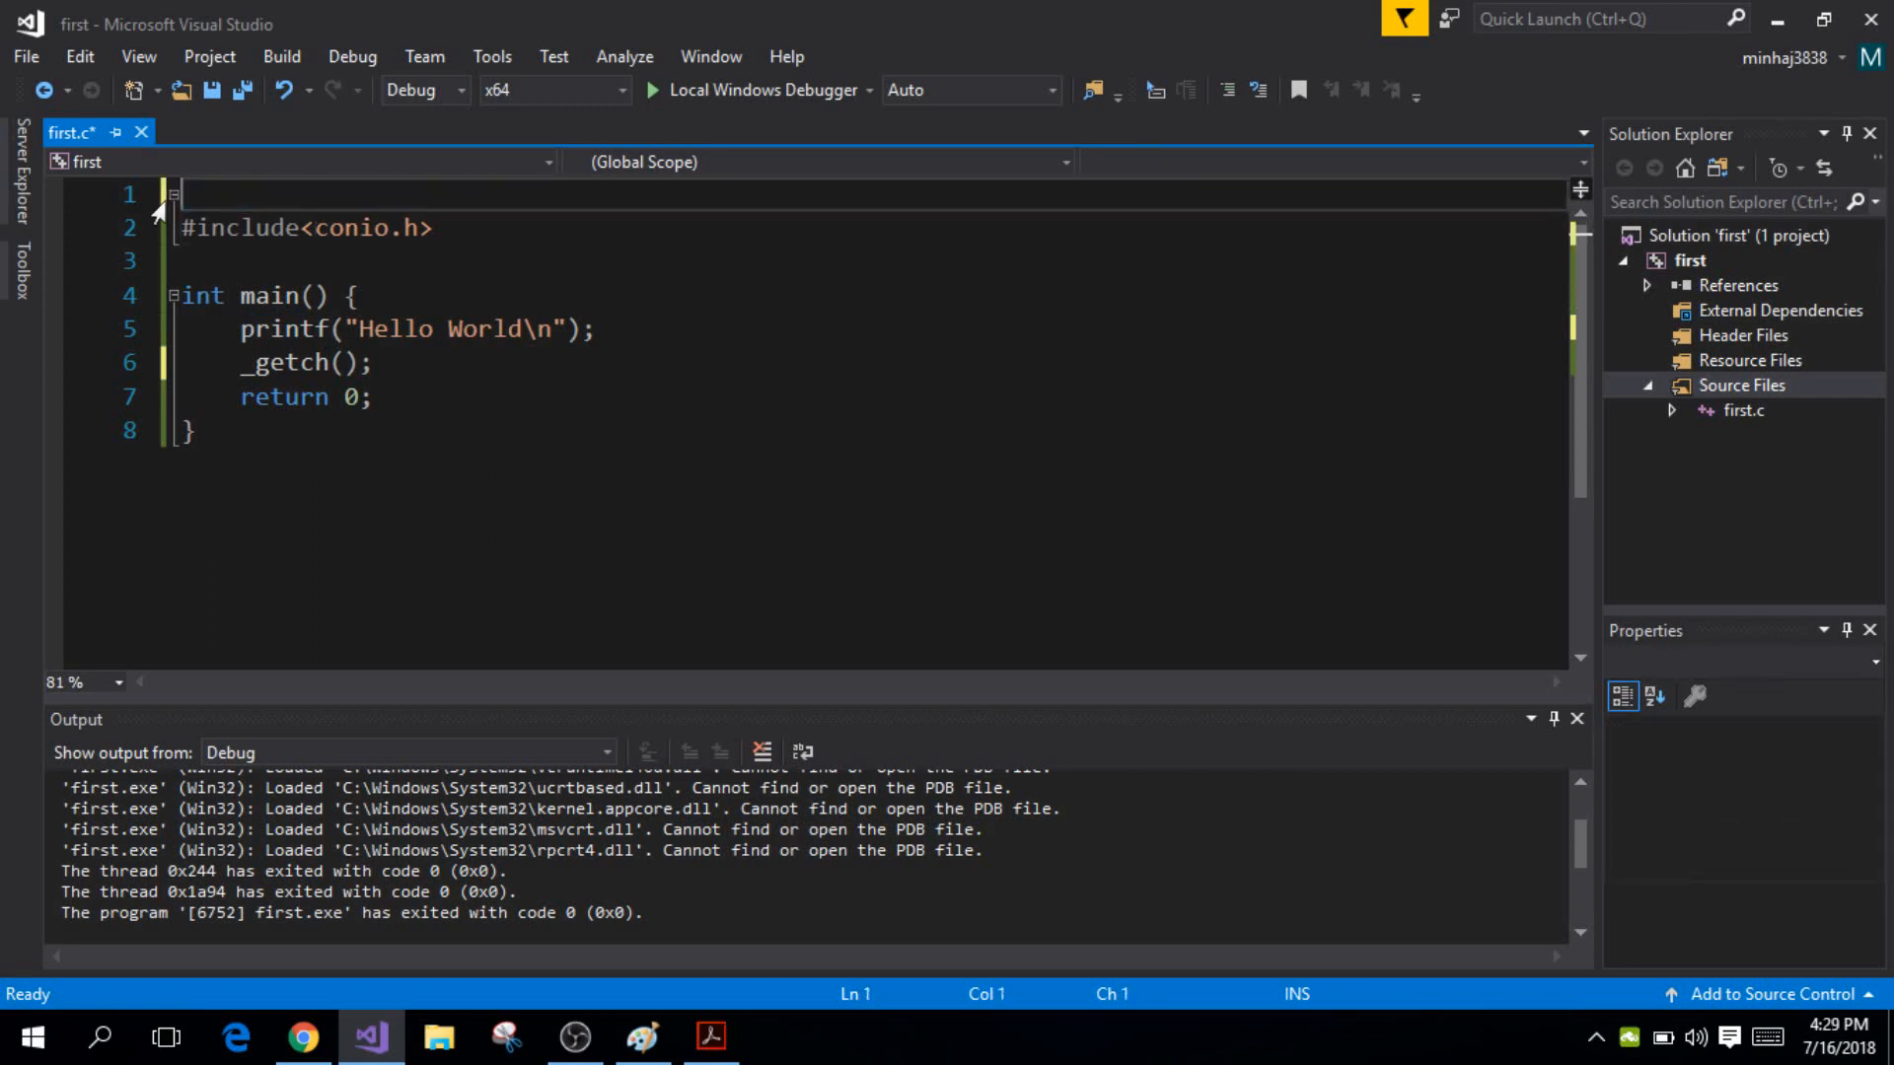
Build and run first.c without stdio.h, declining to run the last successful build
left_click(755, 90)
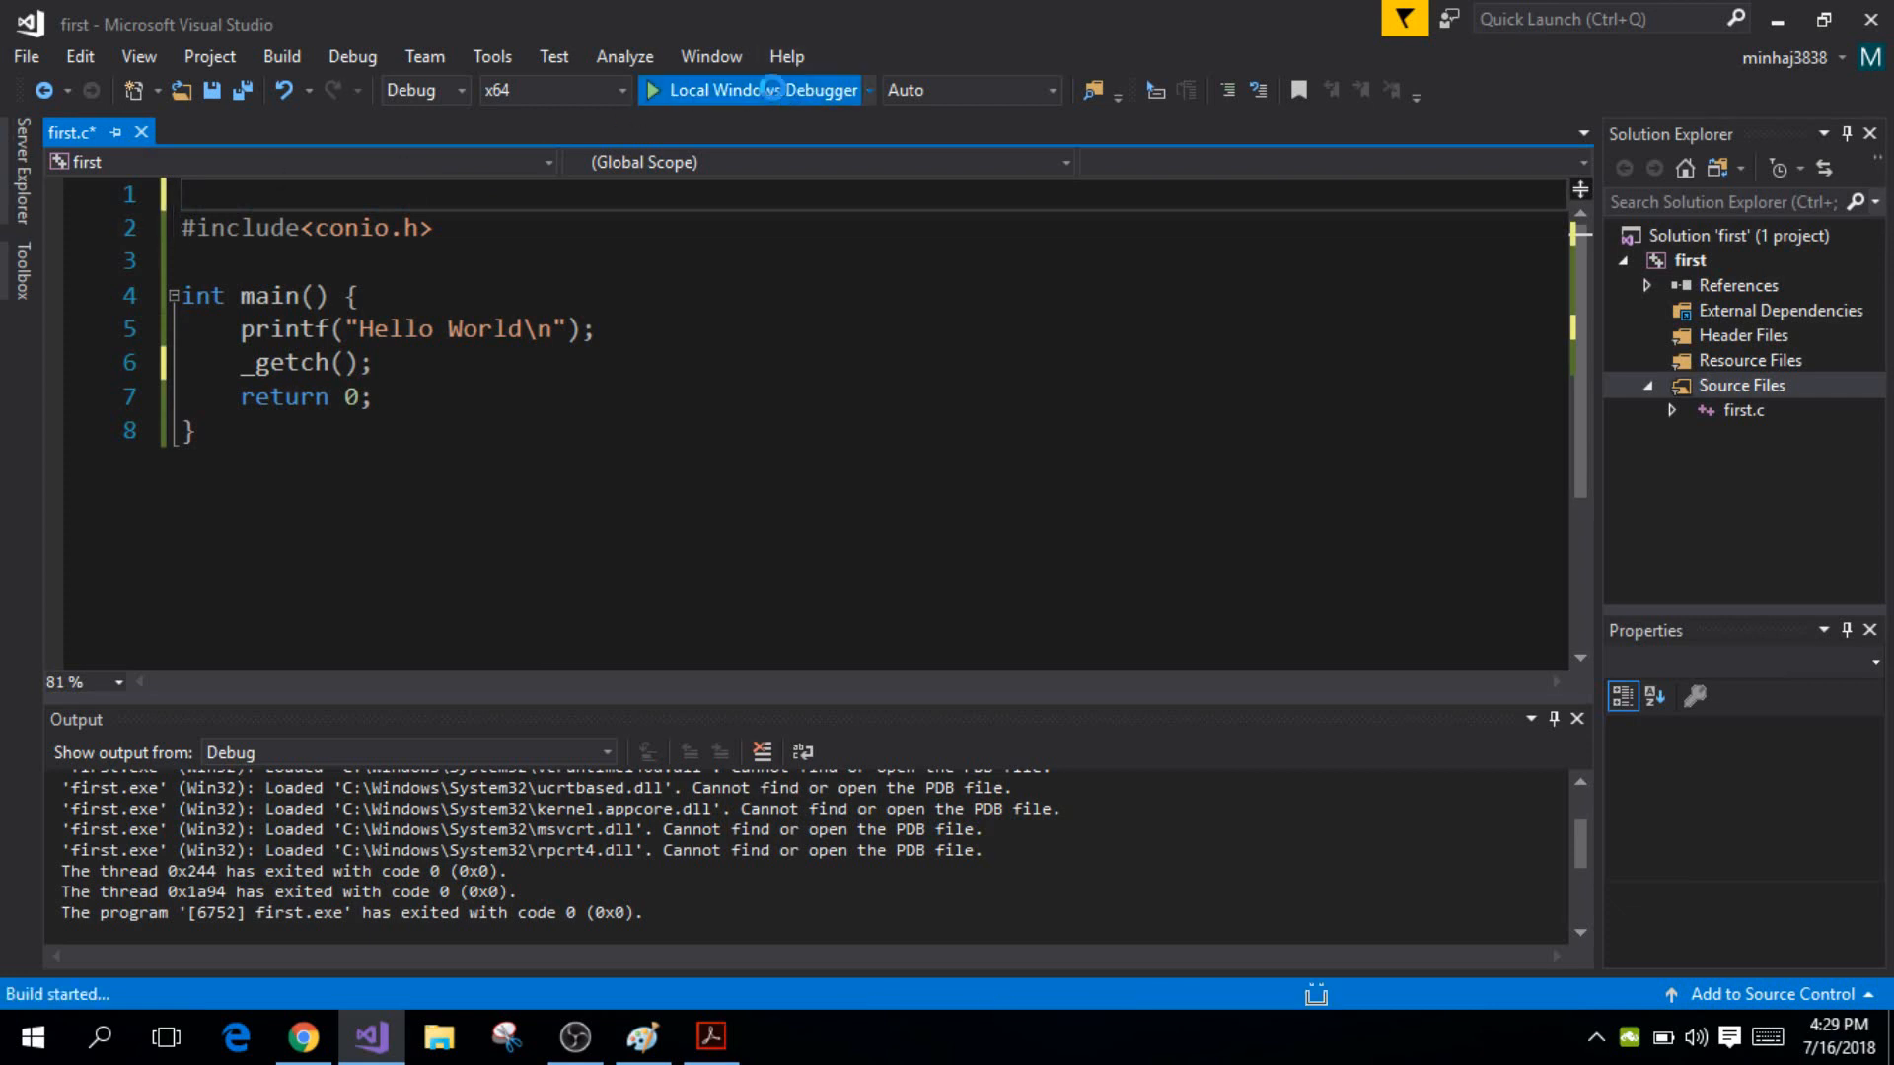
left_click(755, 90)
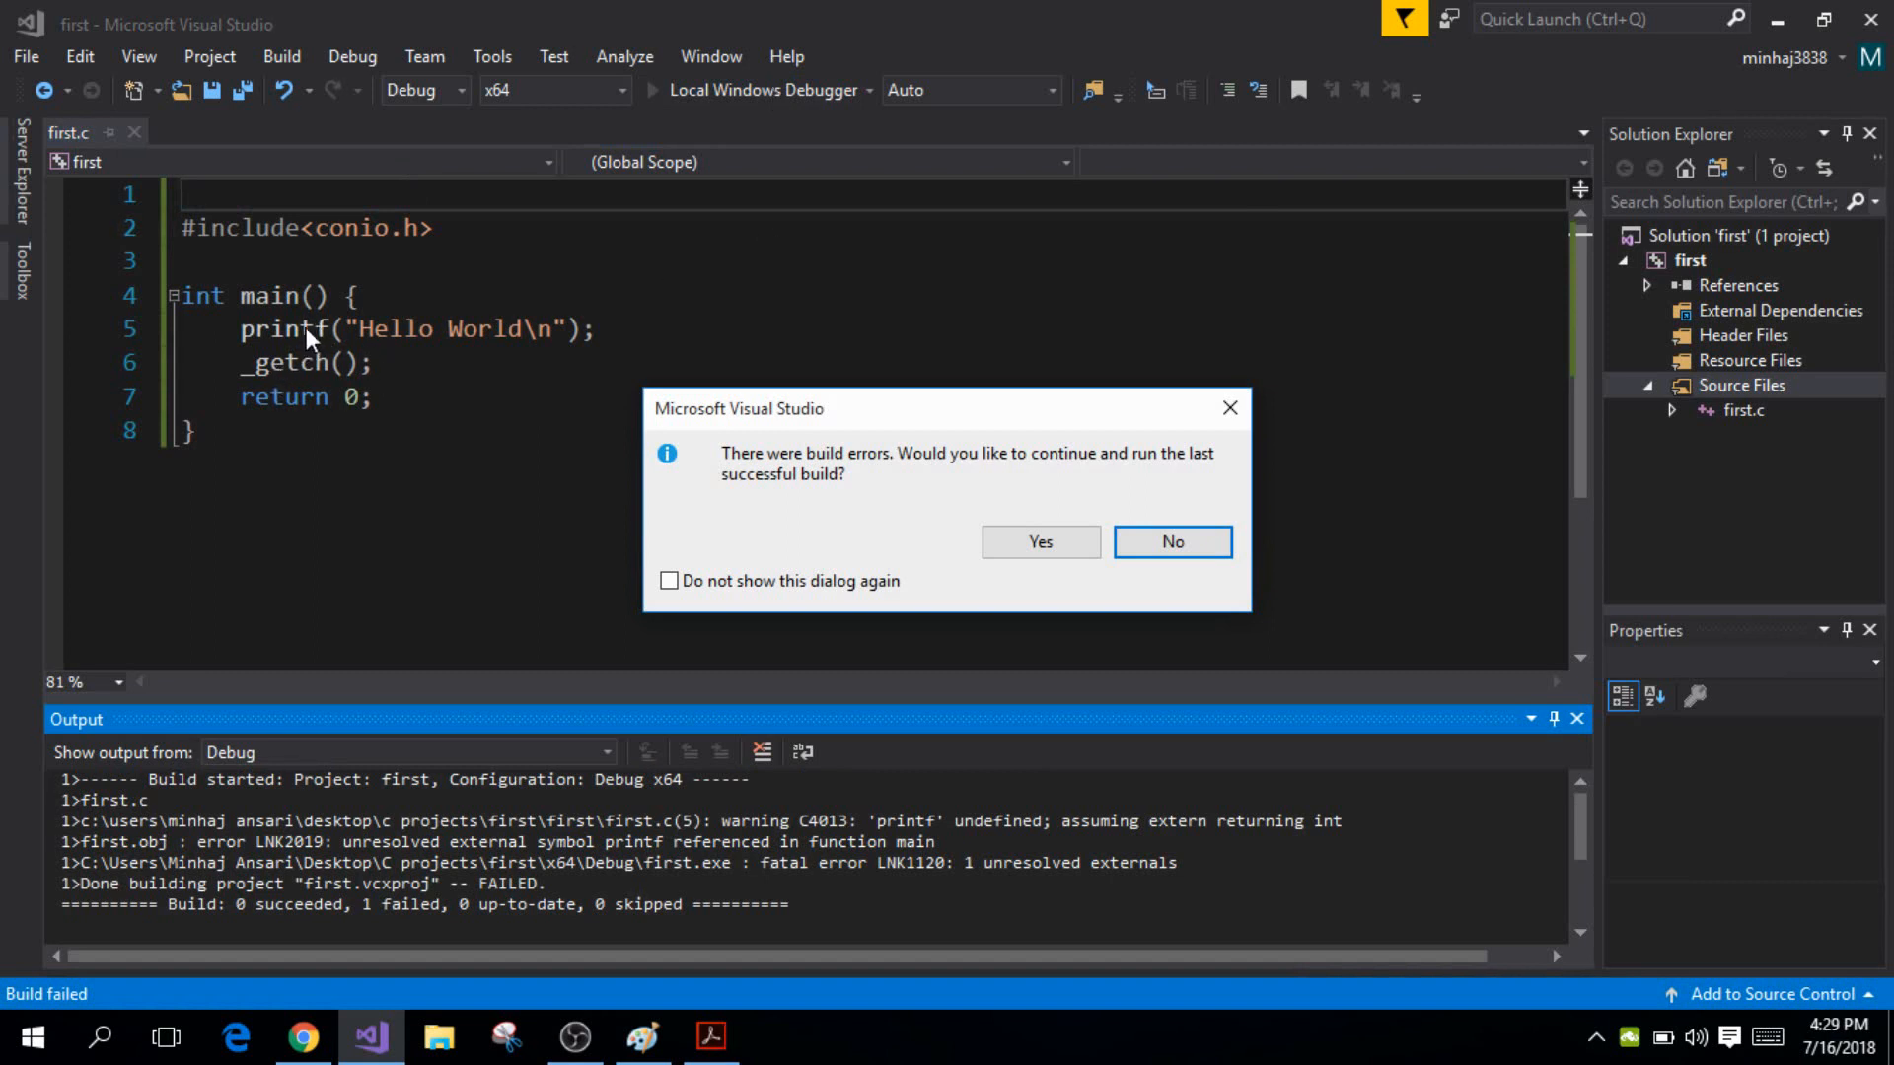
left_click(1169, 541)
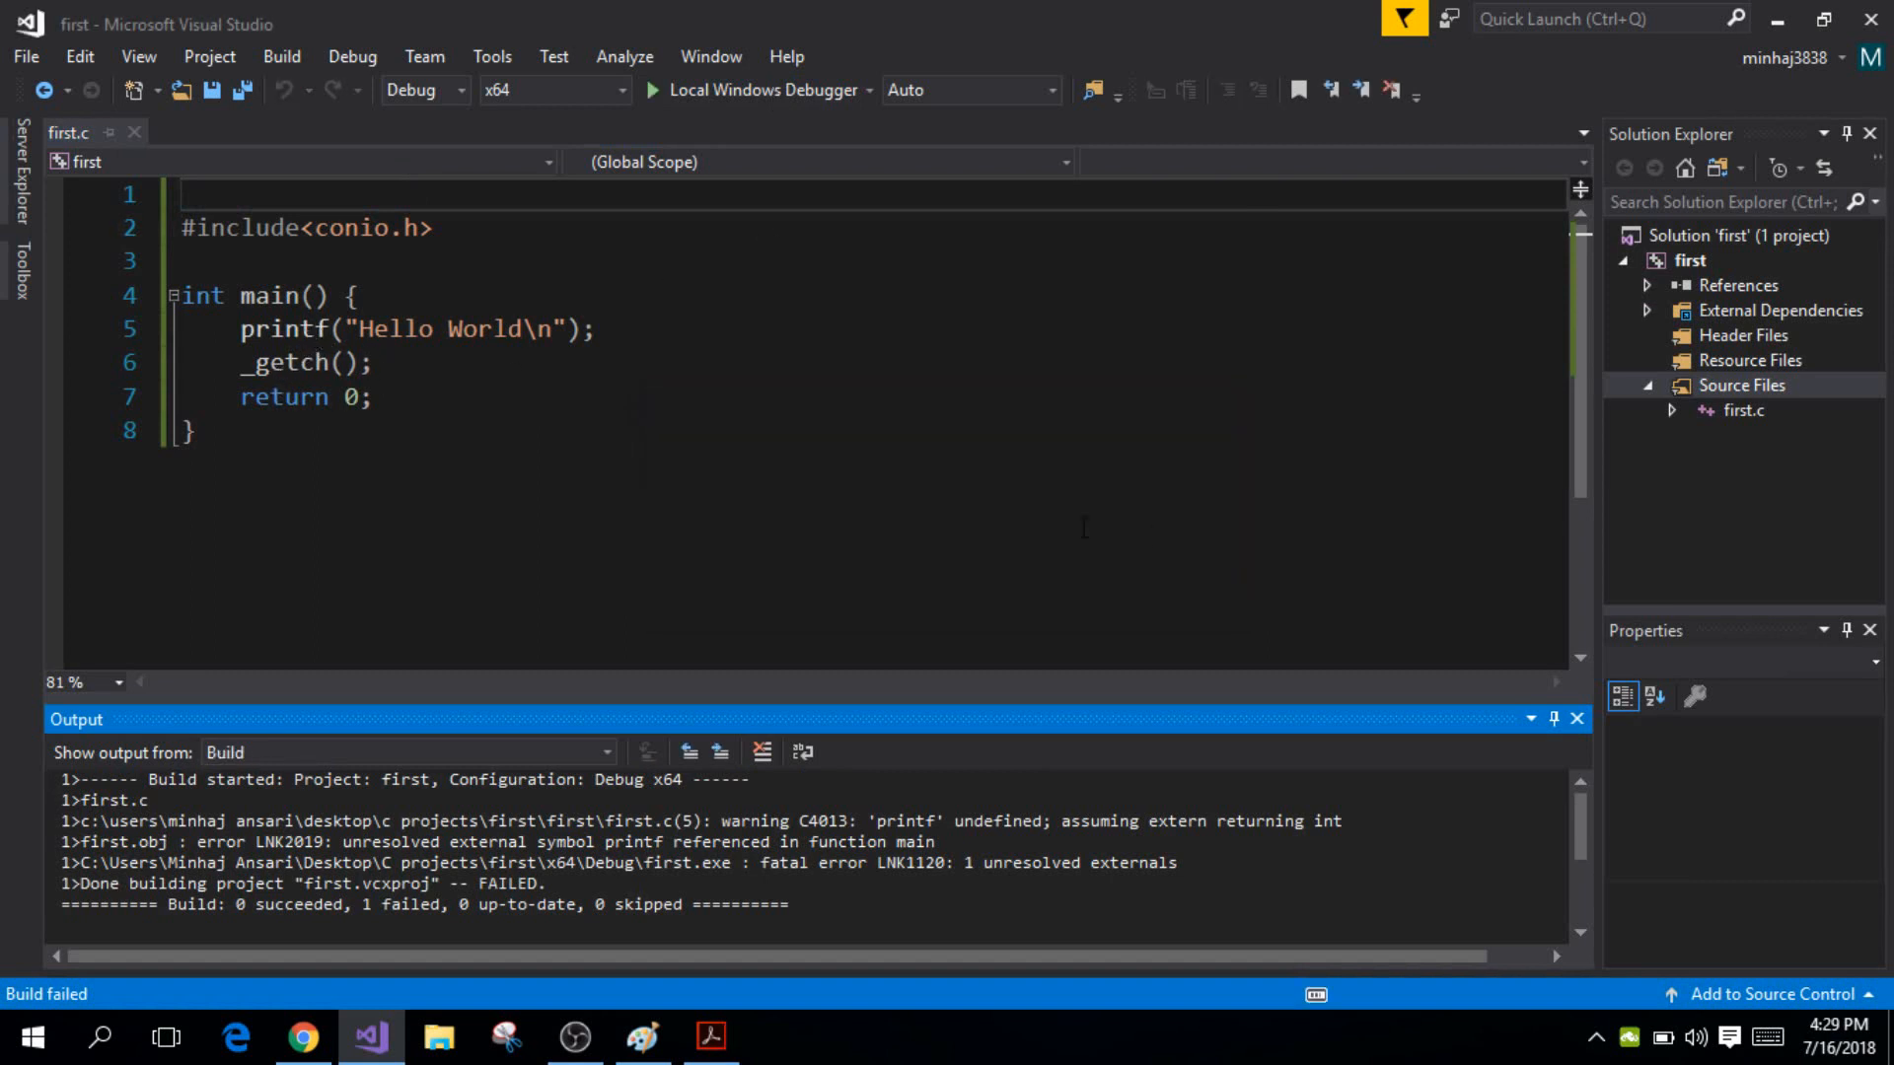
left_click(217, 195)
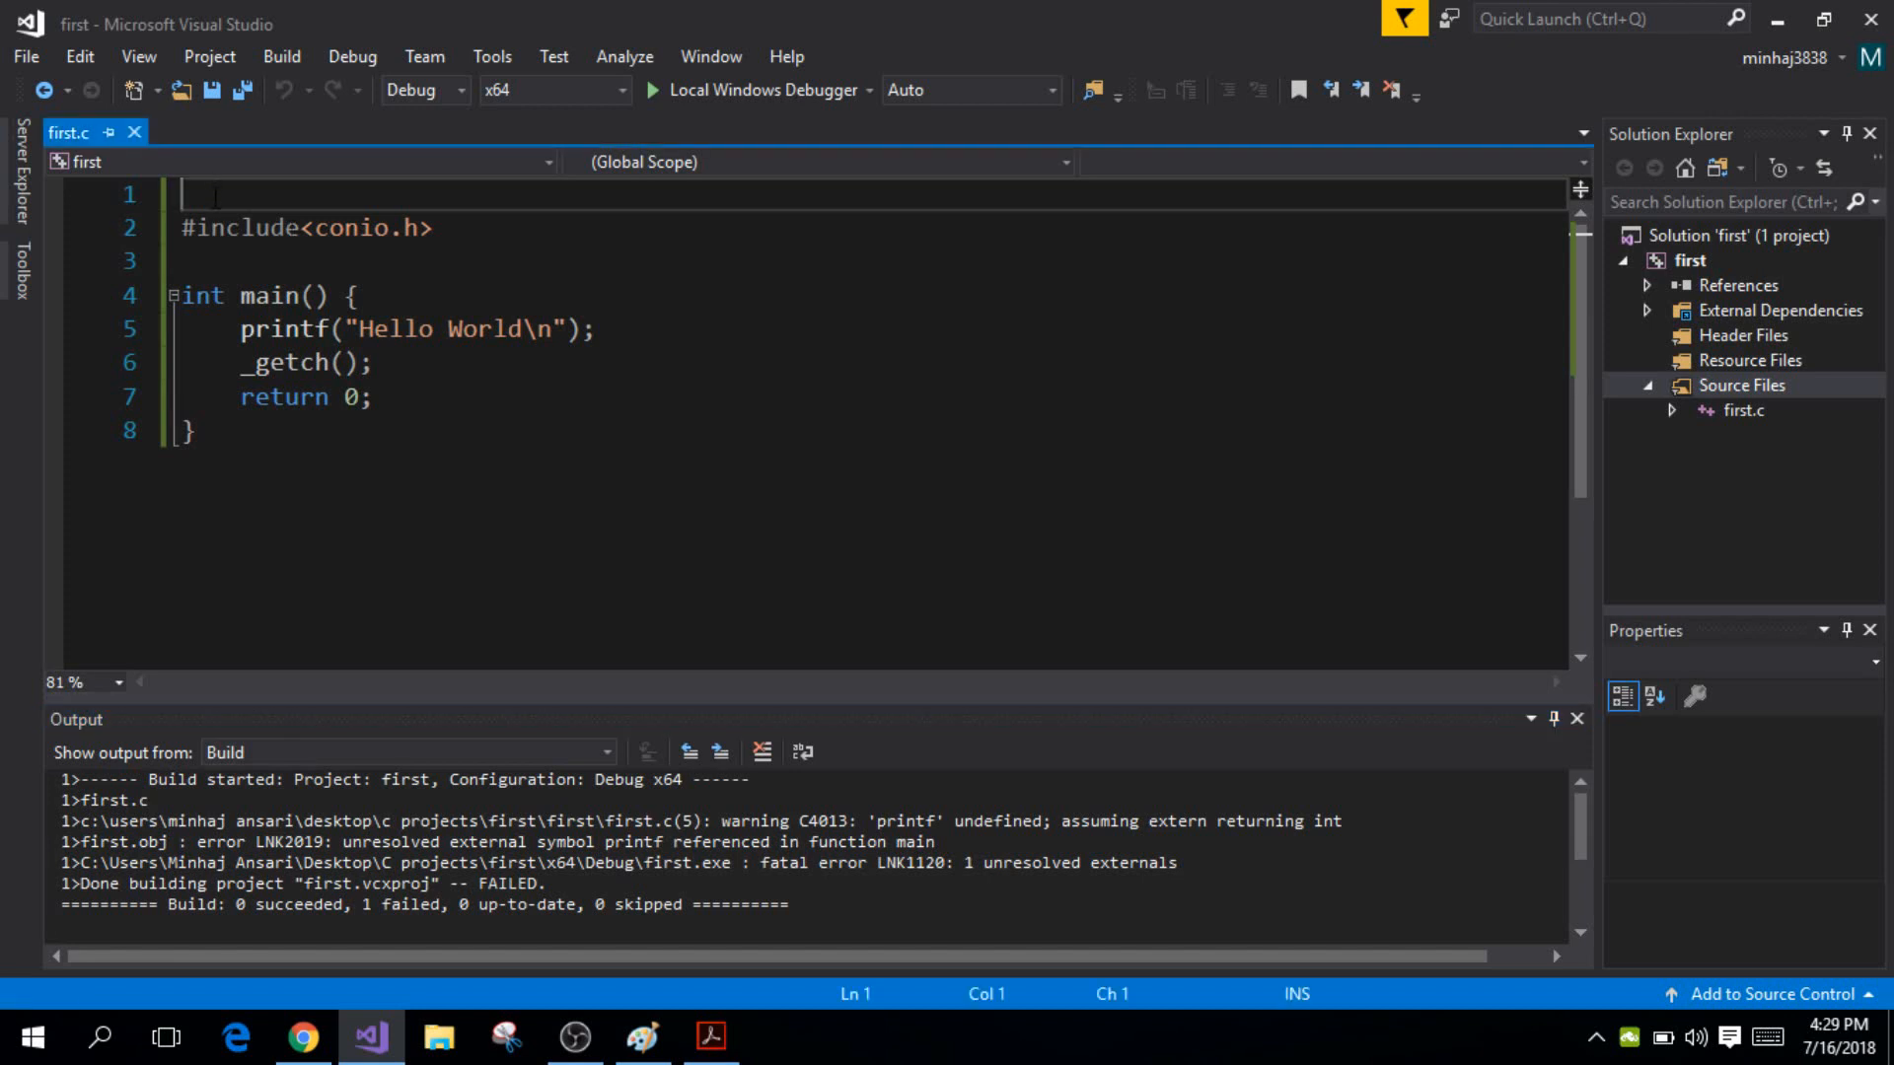
Type #include<stdio.h> back onto line 1 of first.c
type("_getch()")
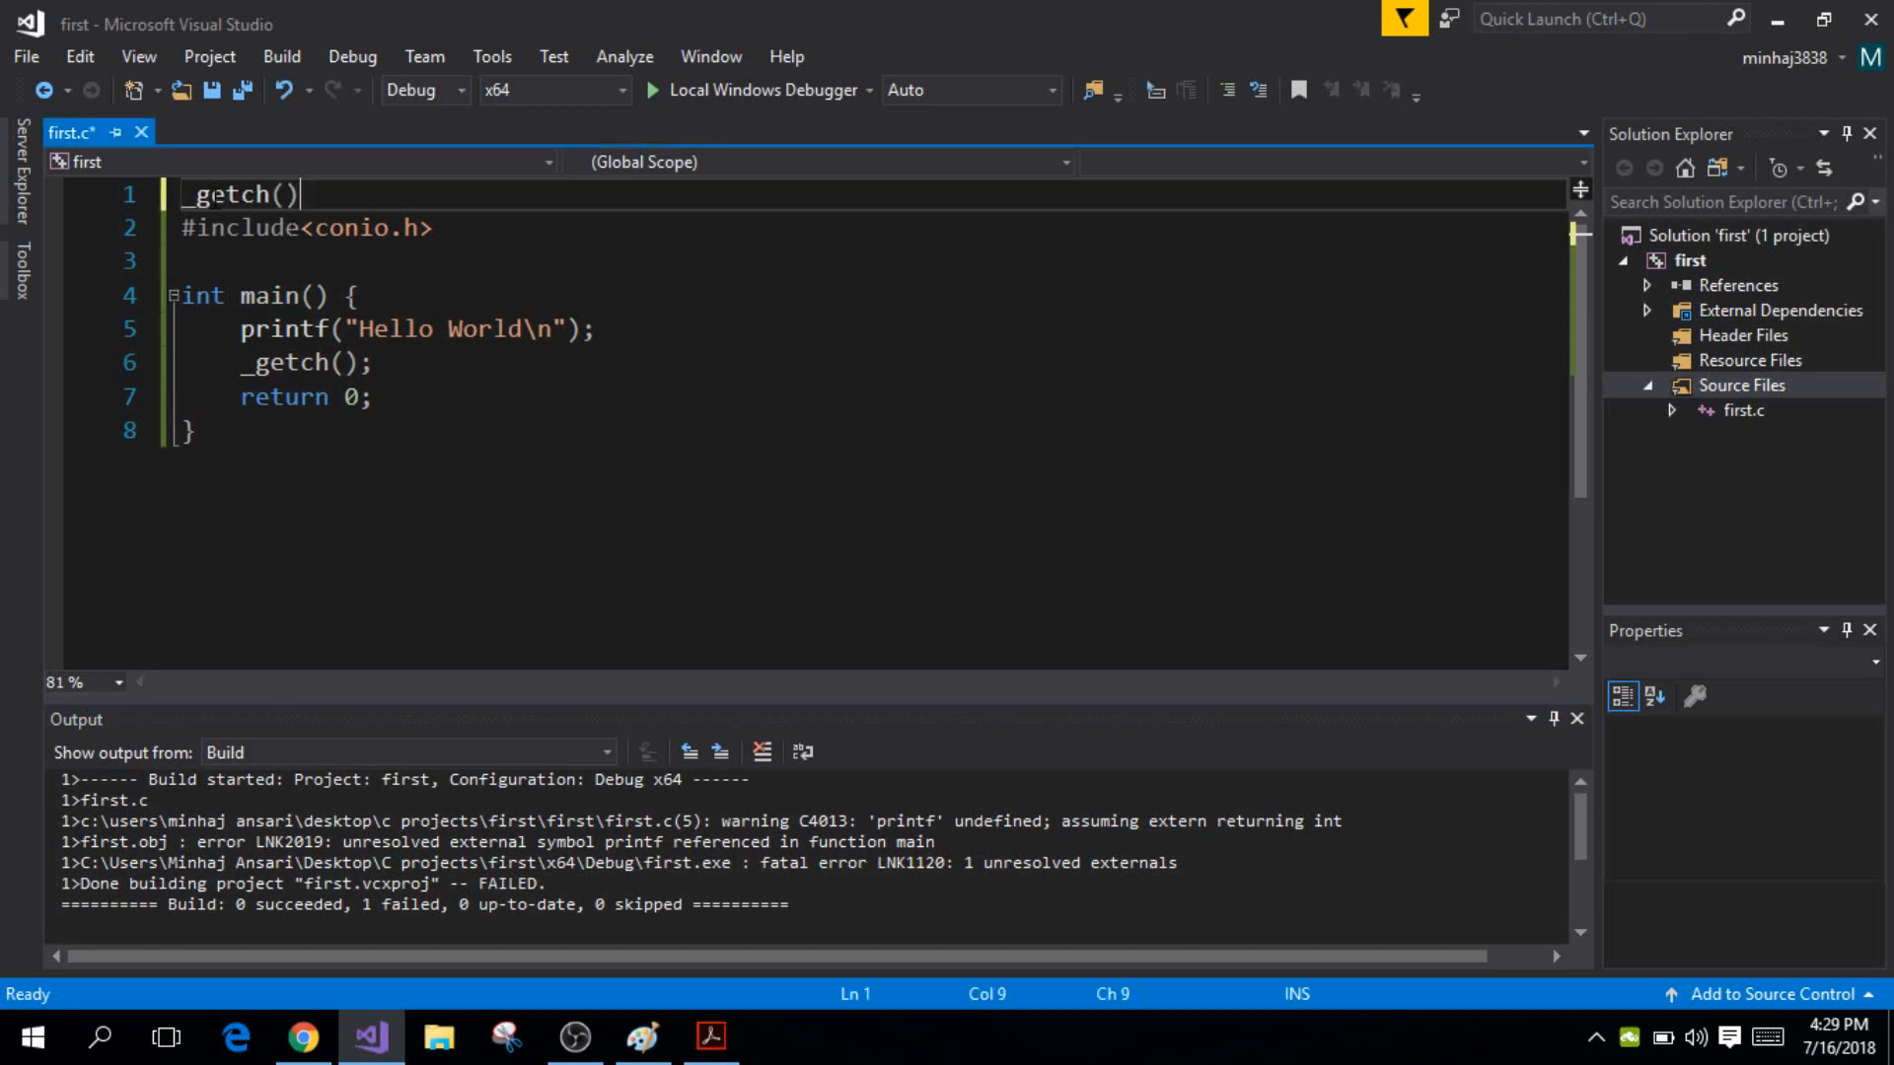
type("#")
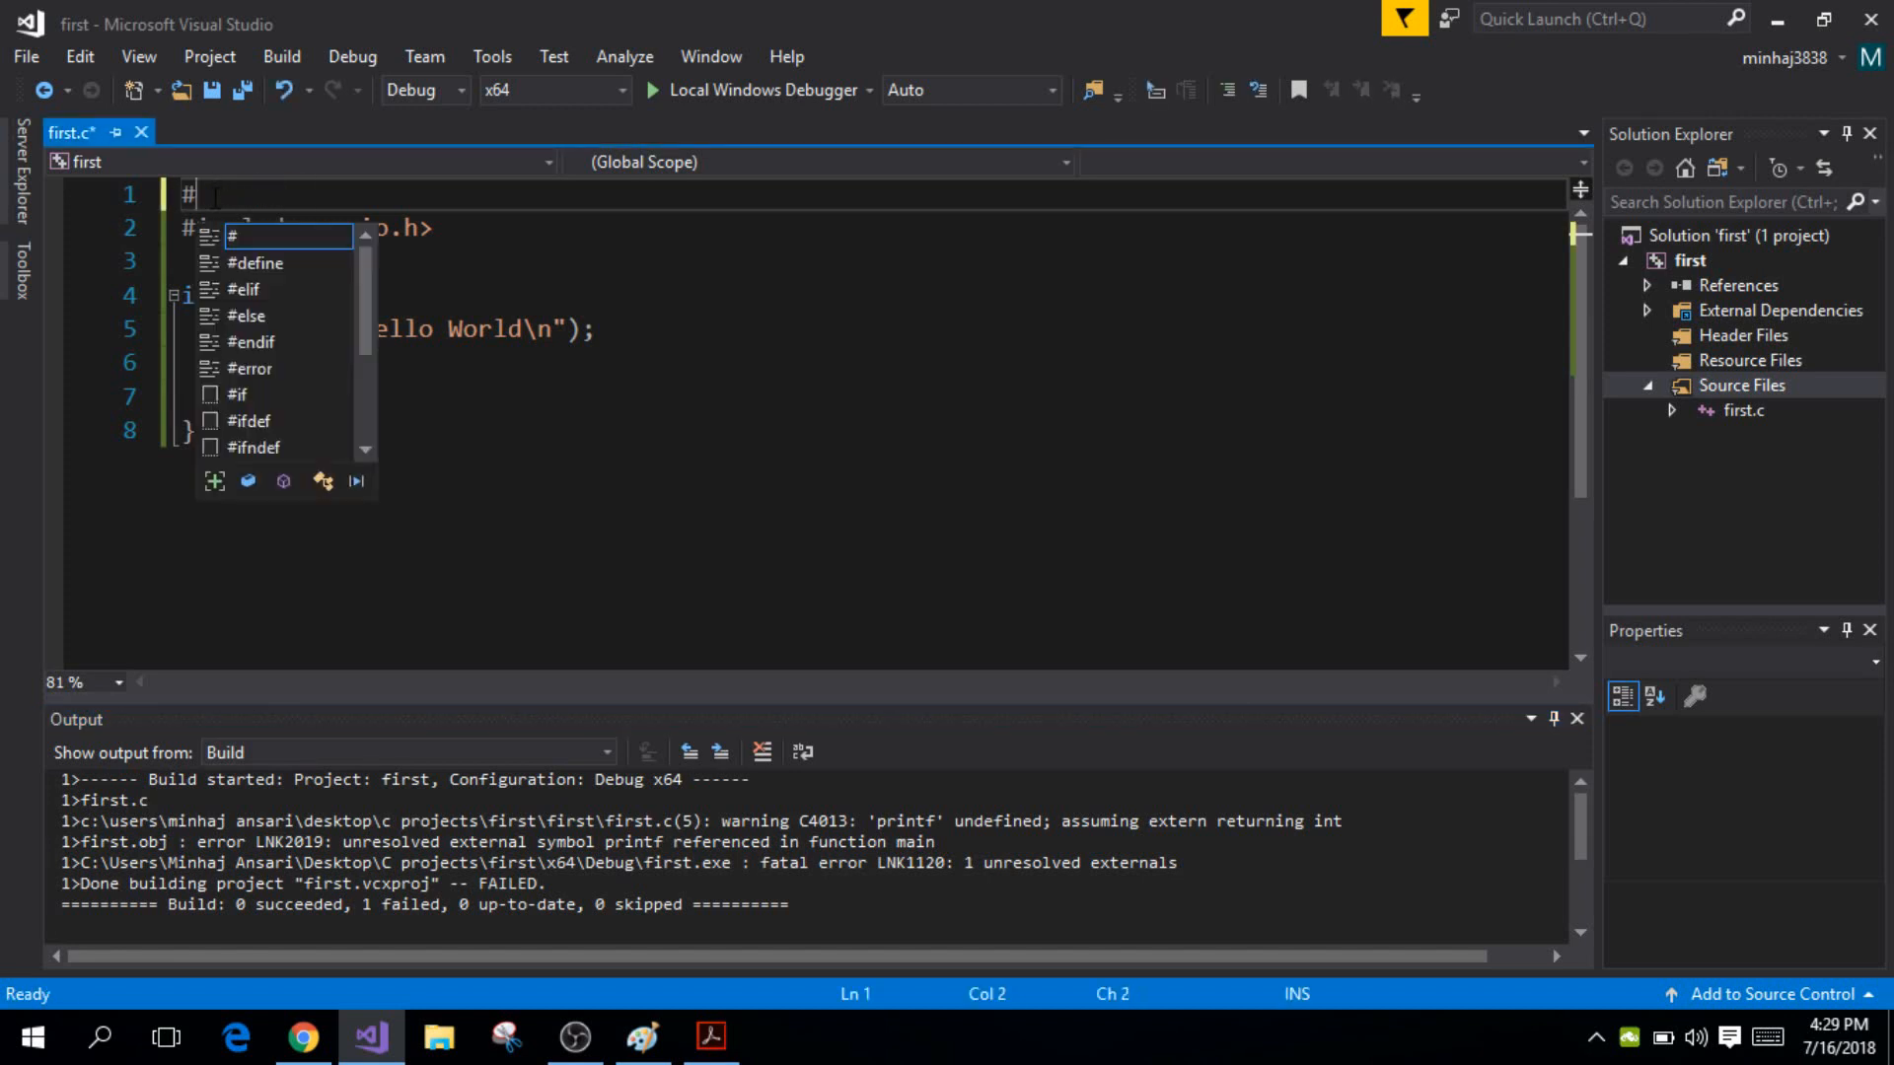
type("include<s>")
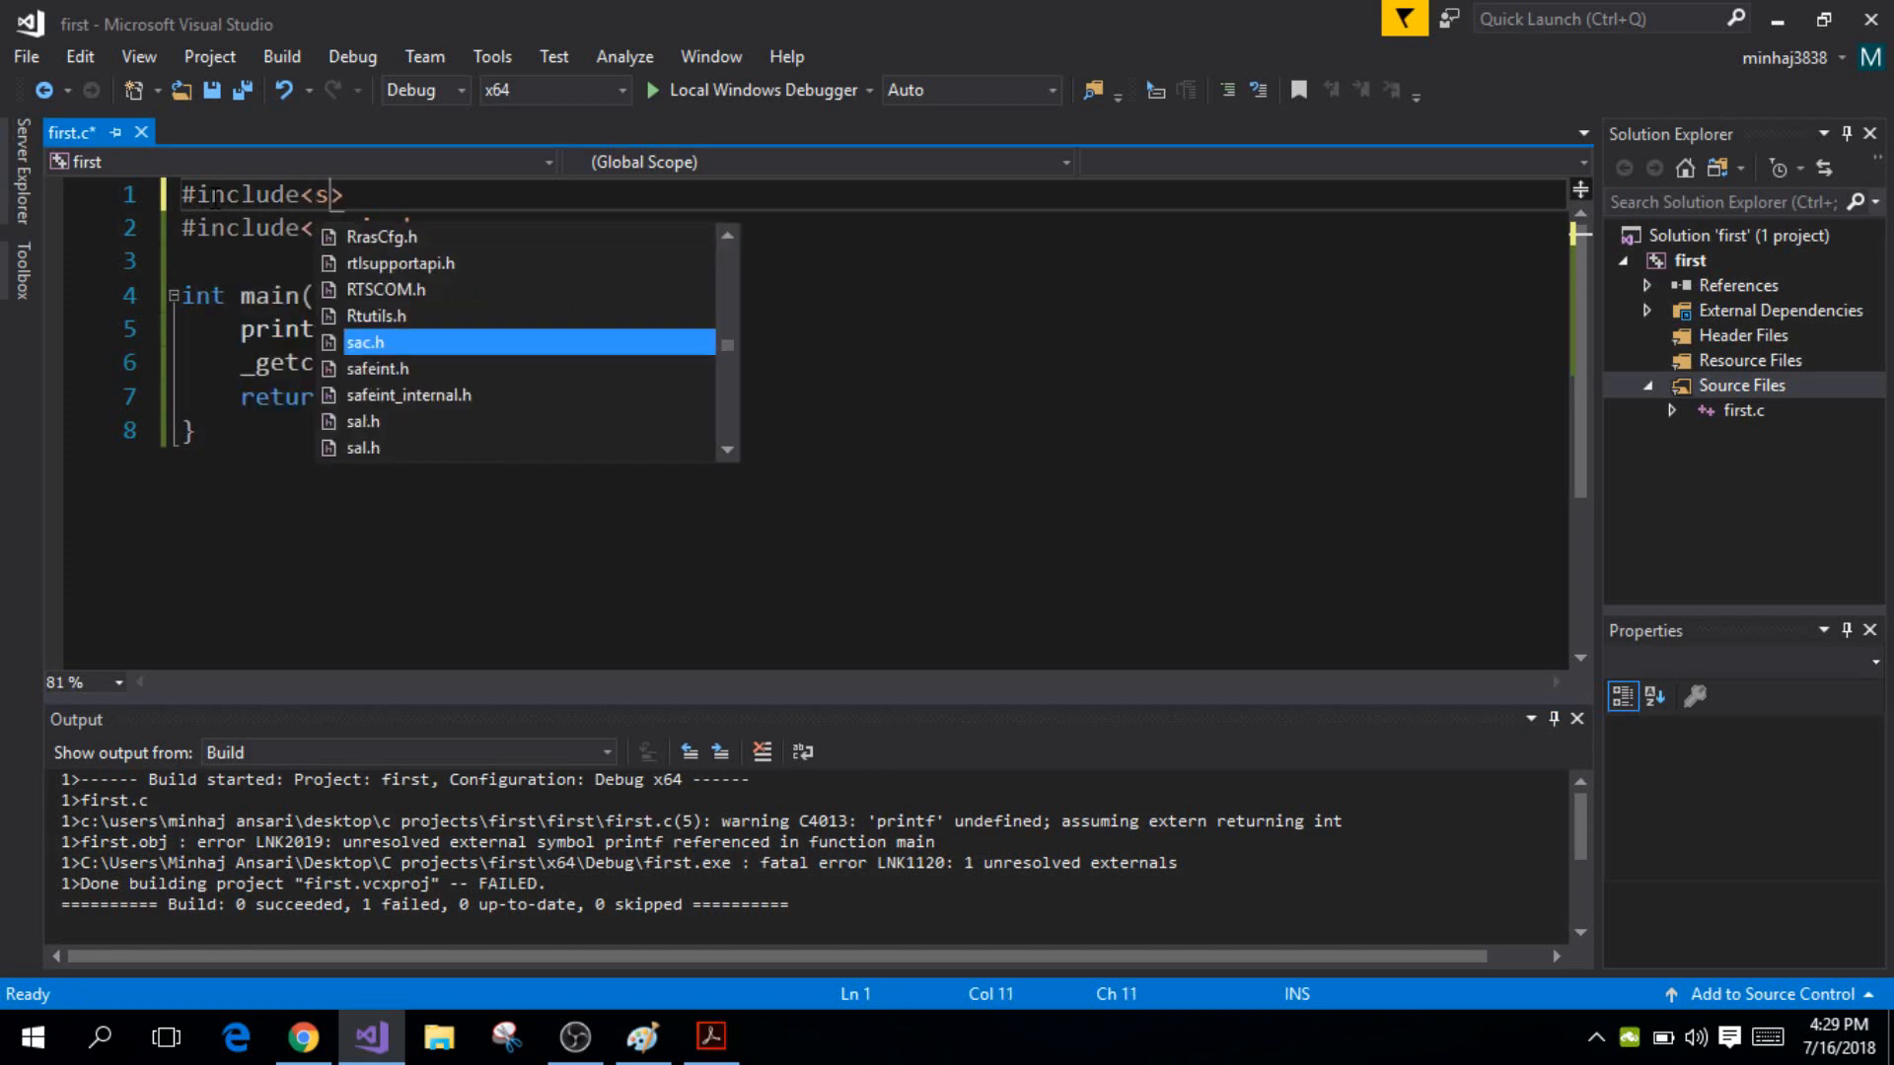
type("tdio.h")
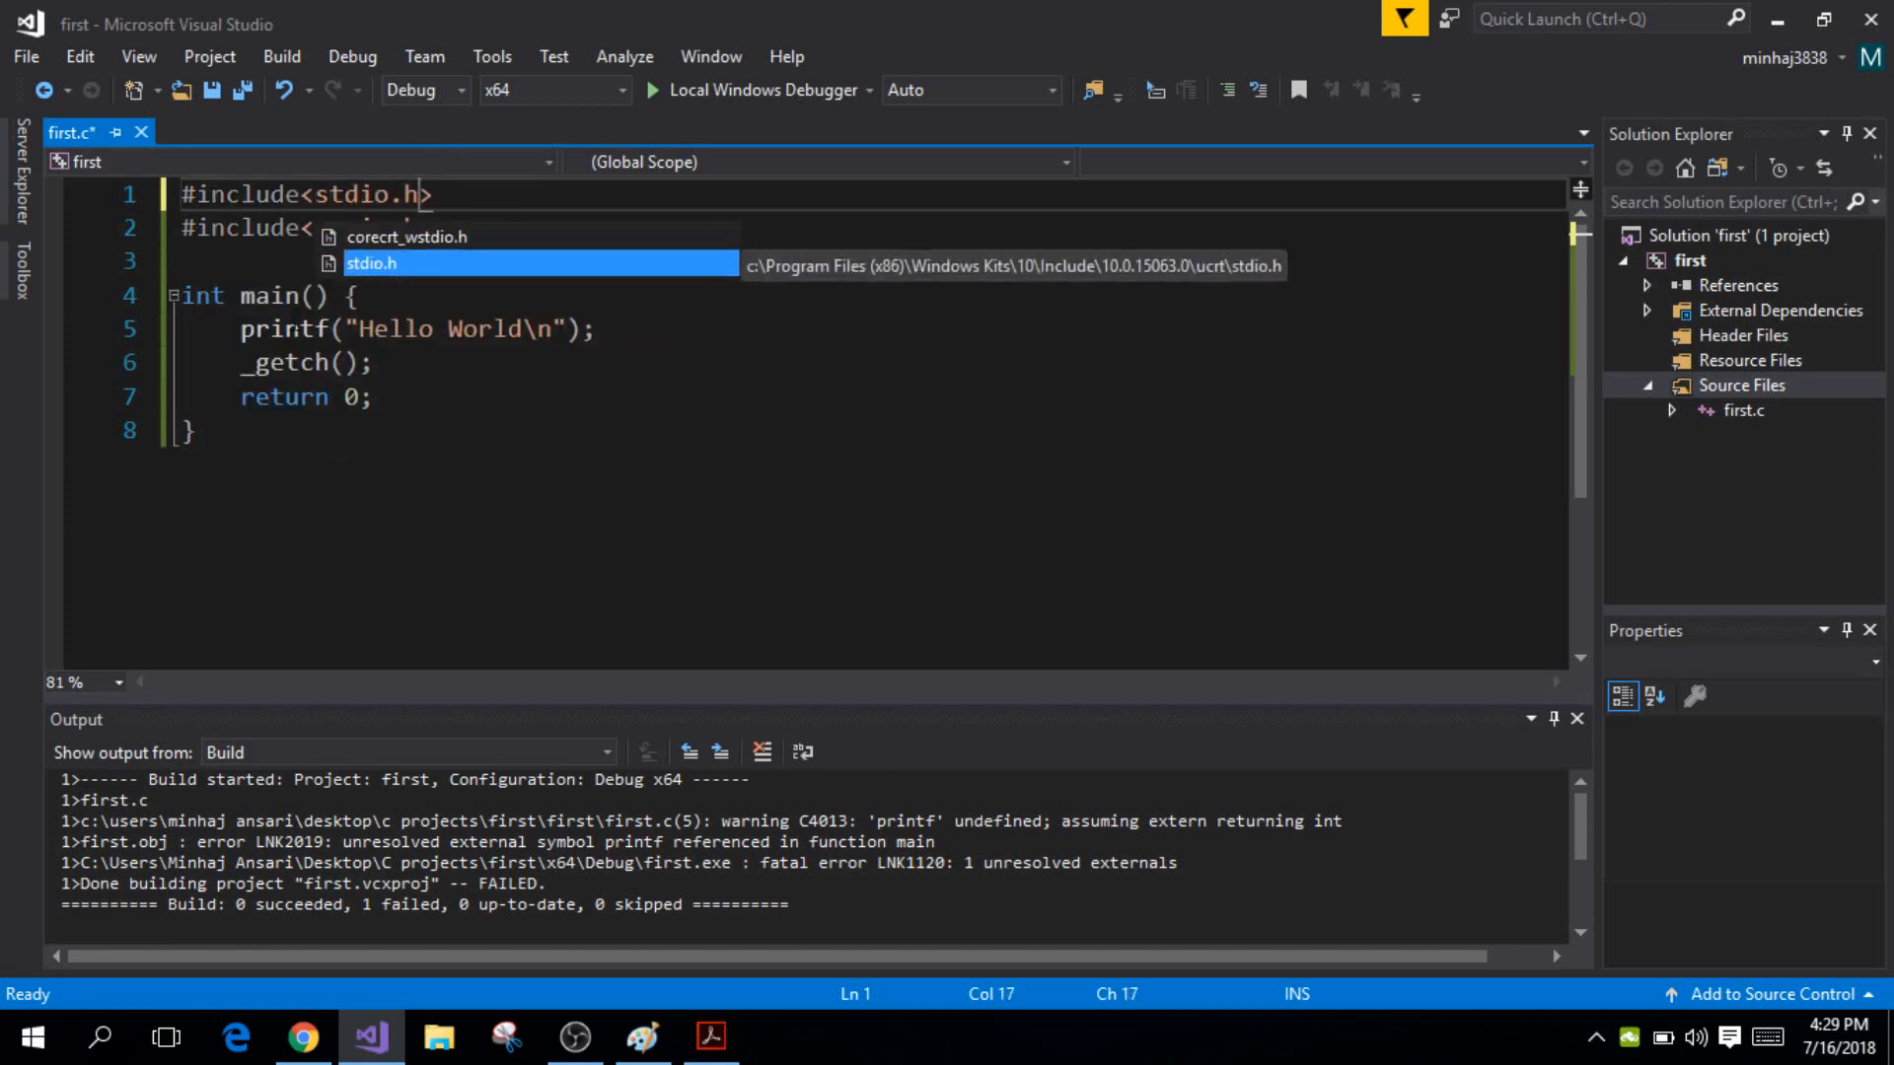
type("conio.h>")
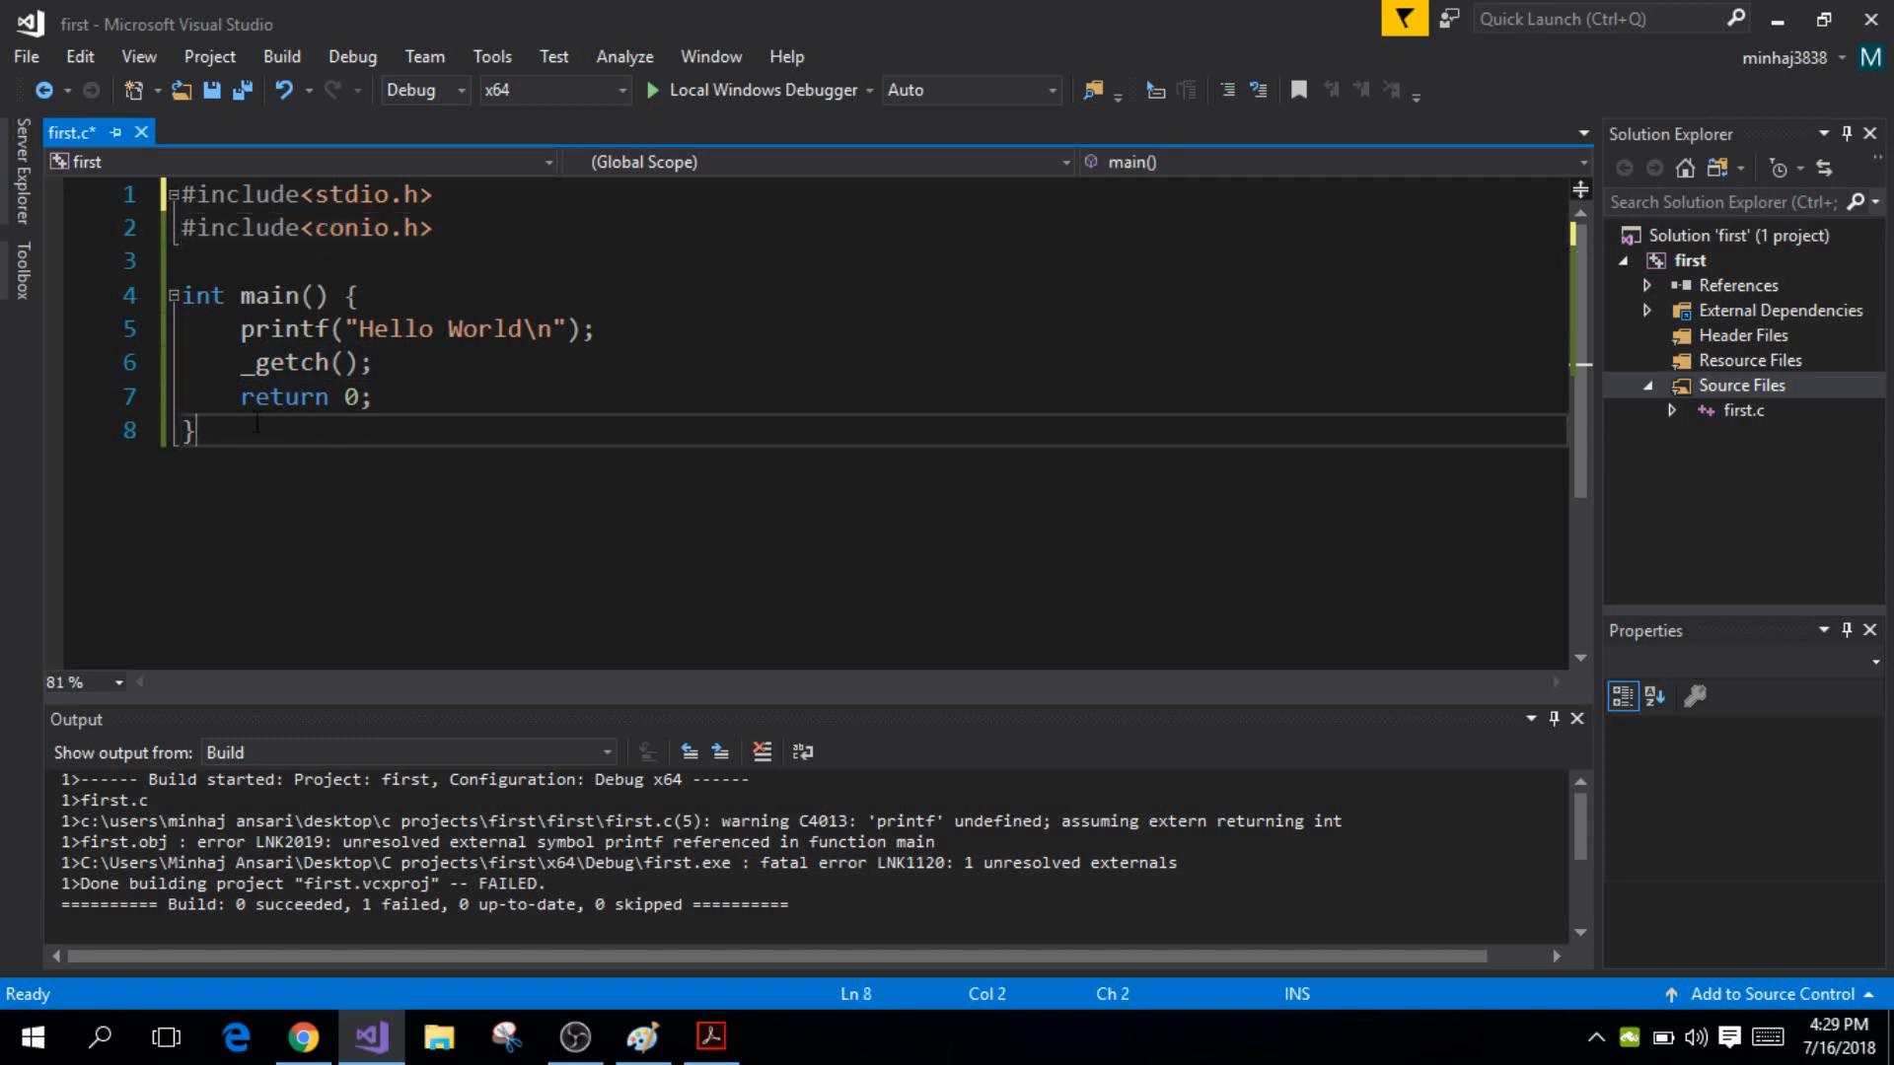
Select all the code to review it, then clear the selection
key("ctrl+a")
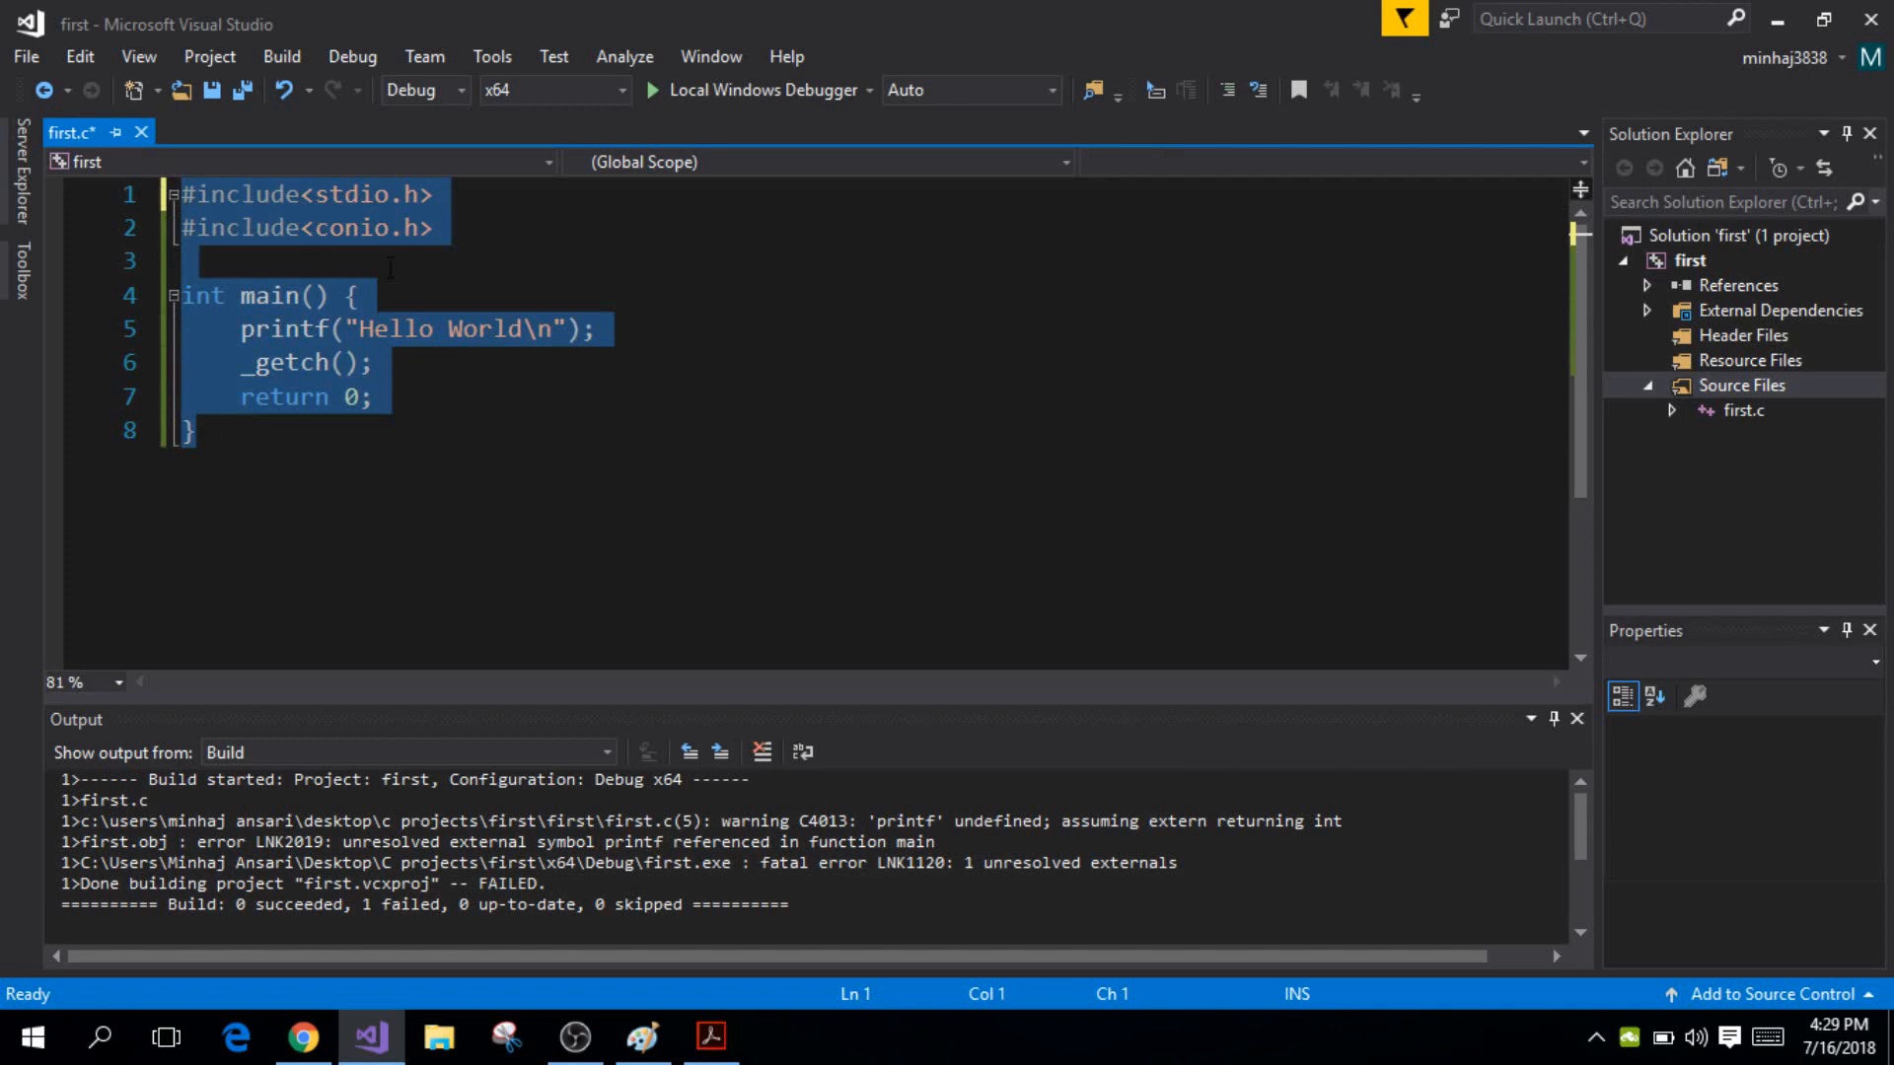
left_click(242, 259)
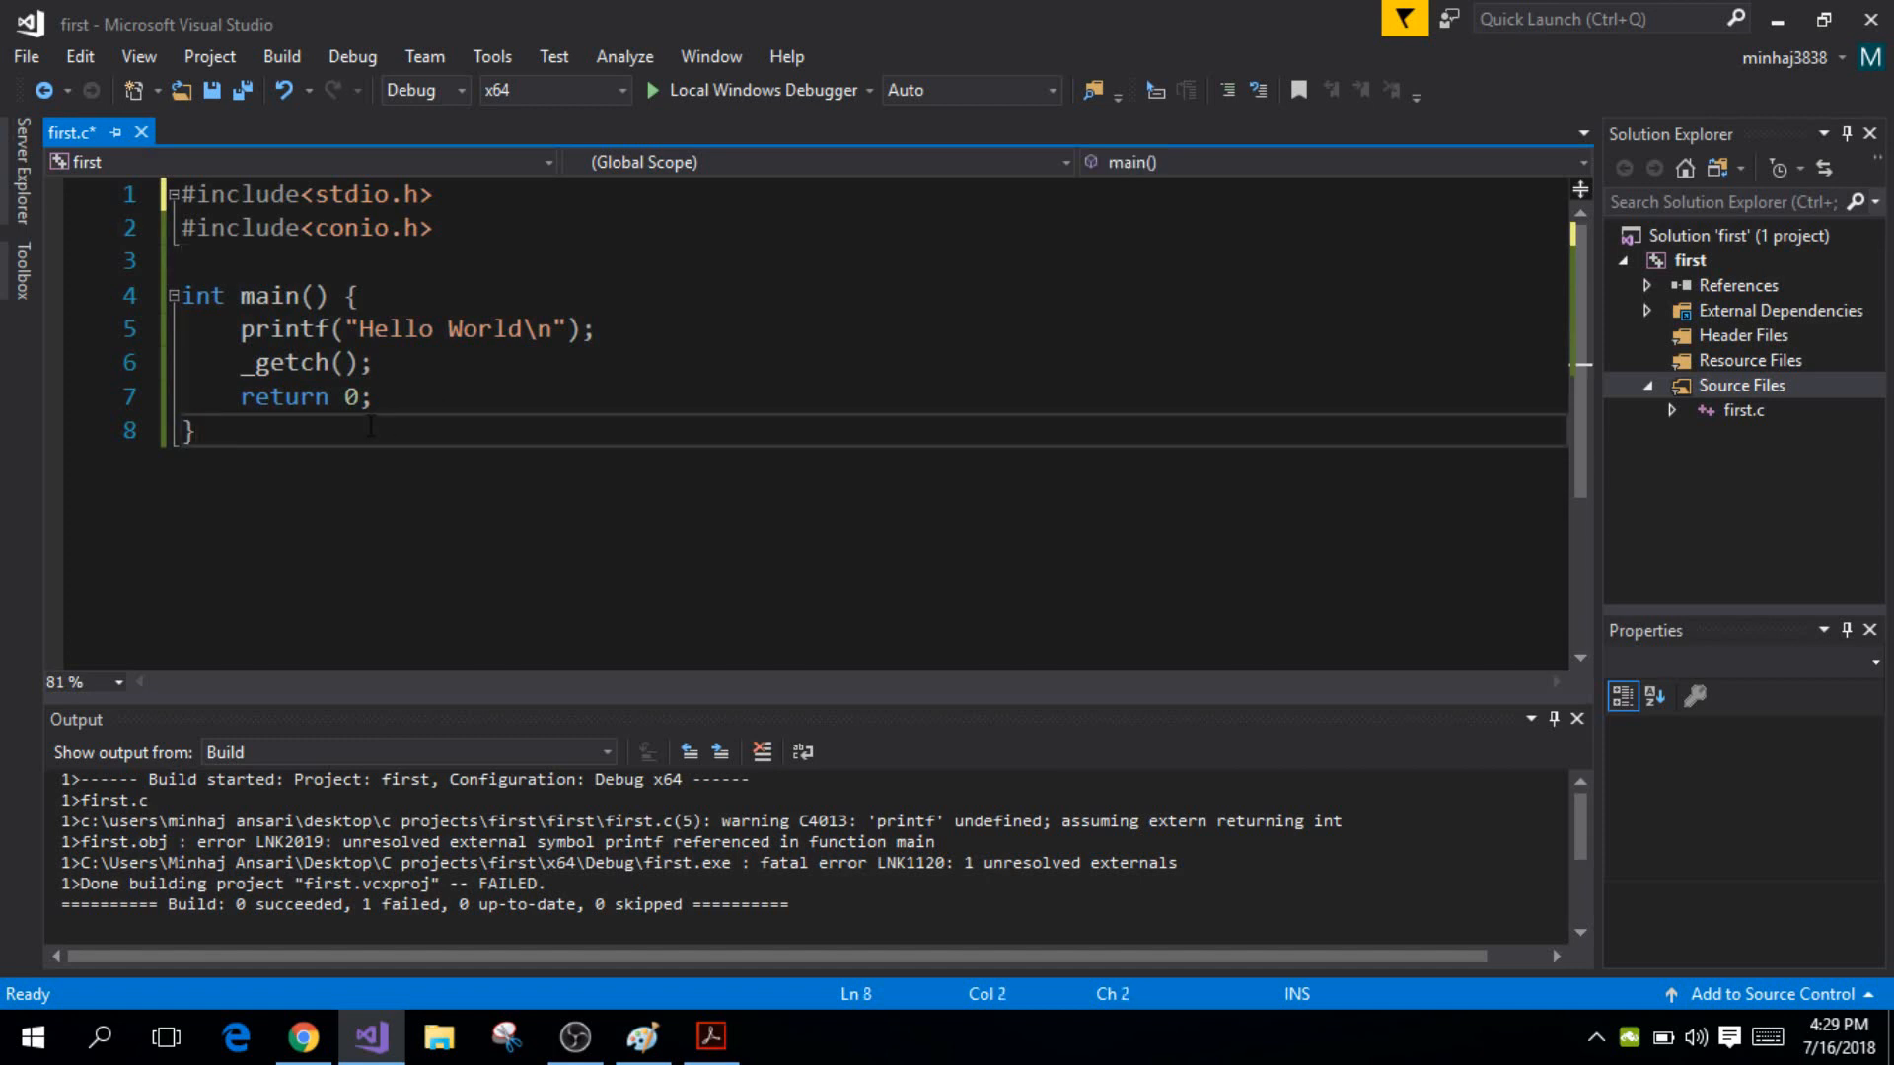
left_click(262, 295)
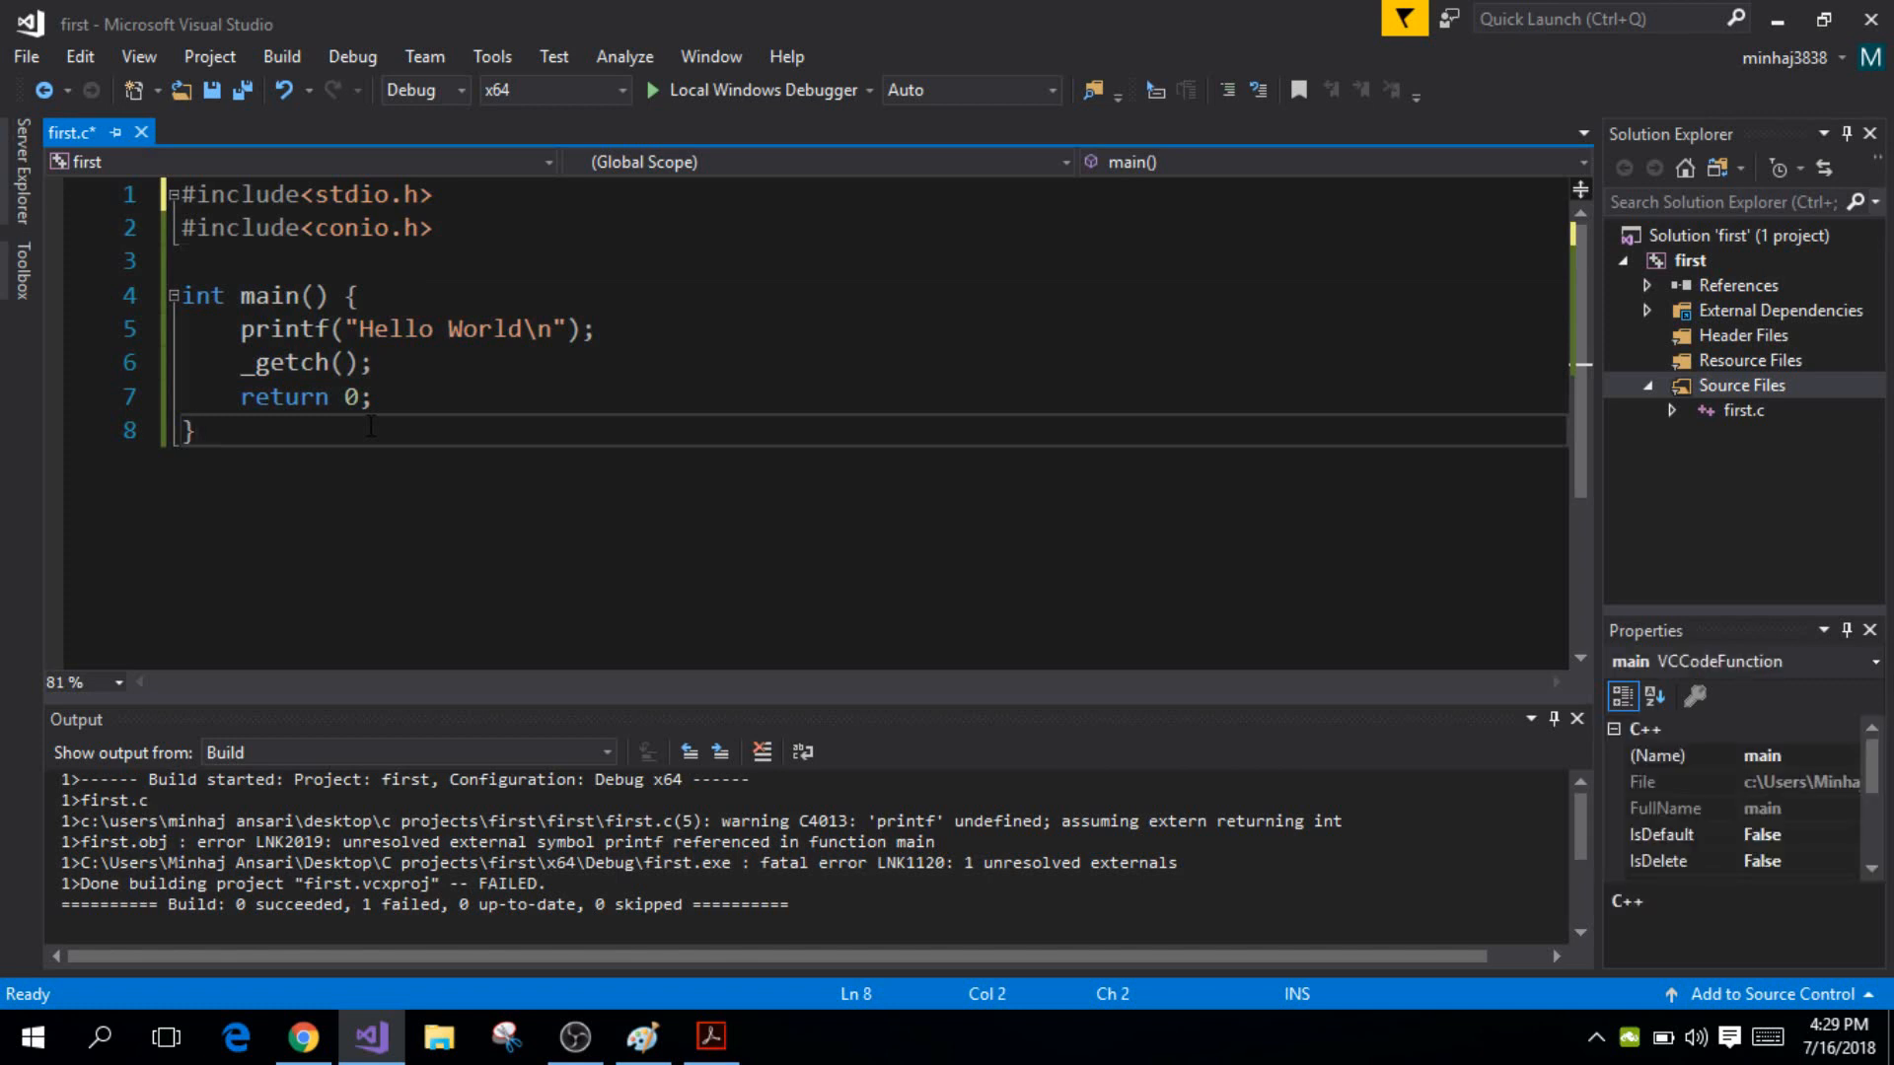